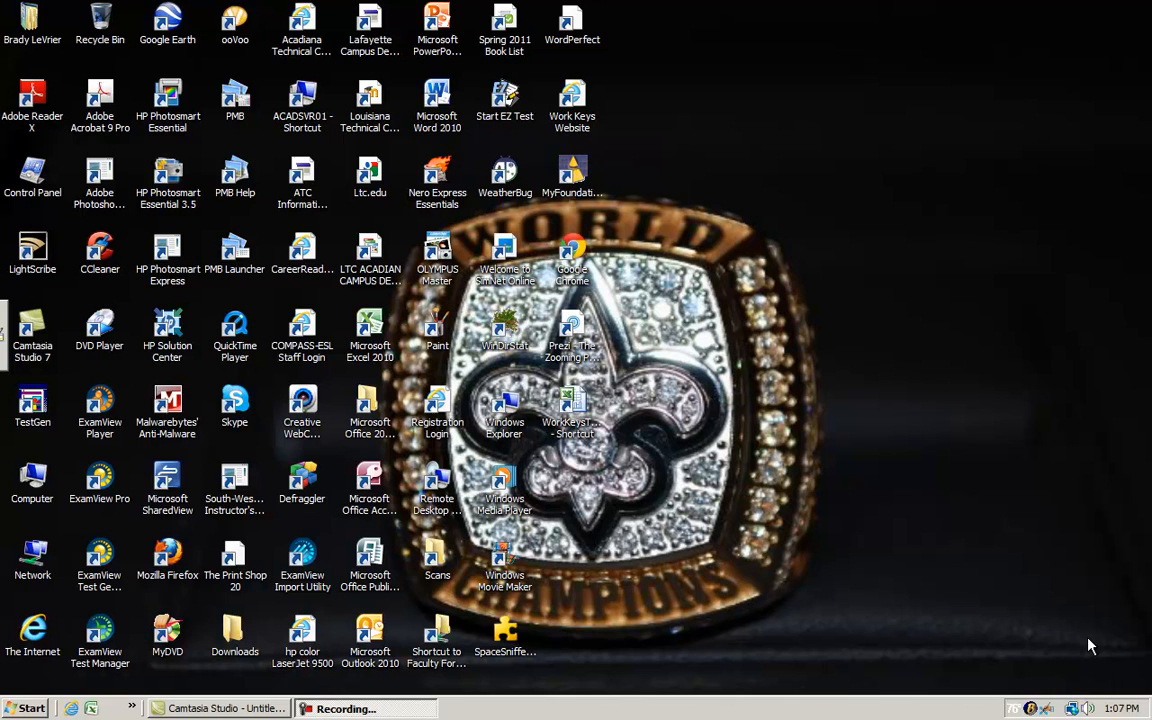
mouse_move(4, 516)
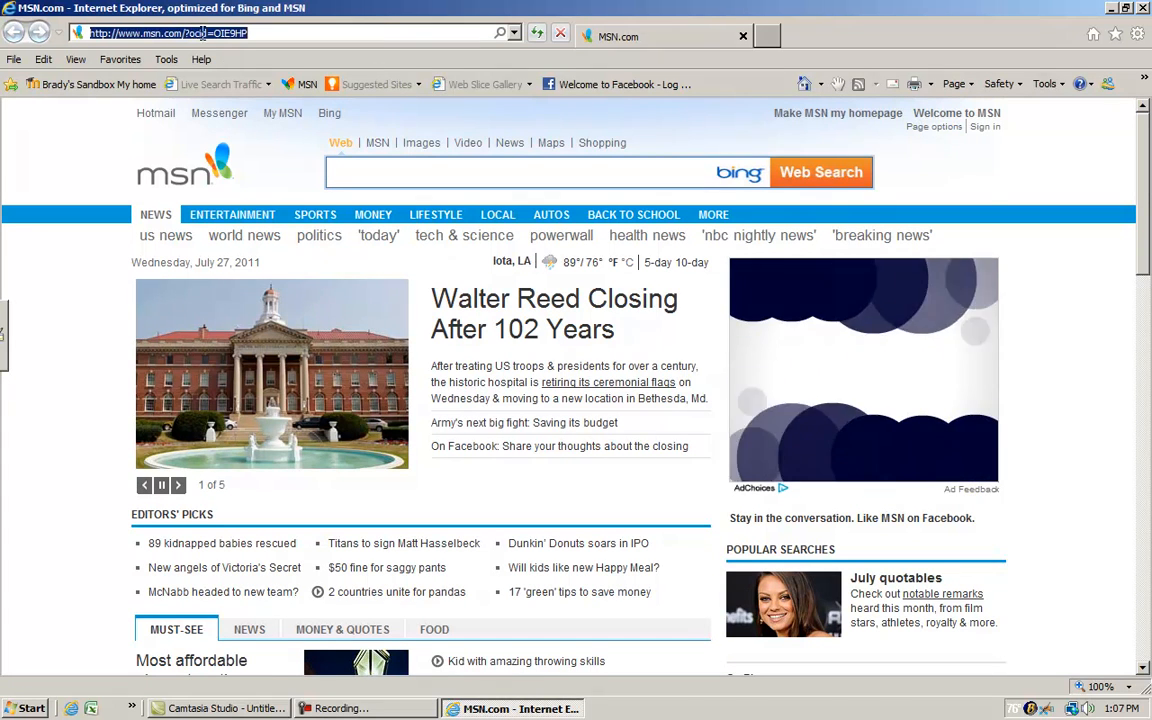
click(176, 486)
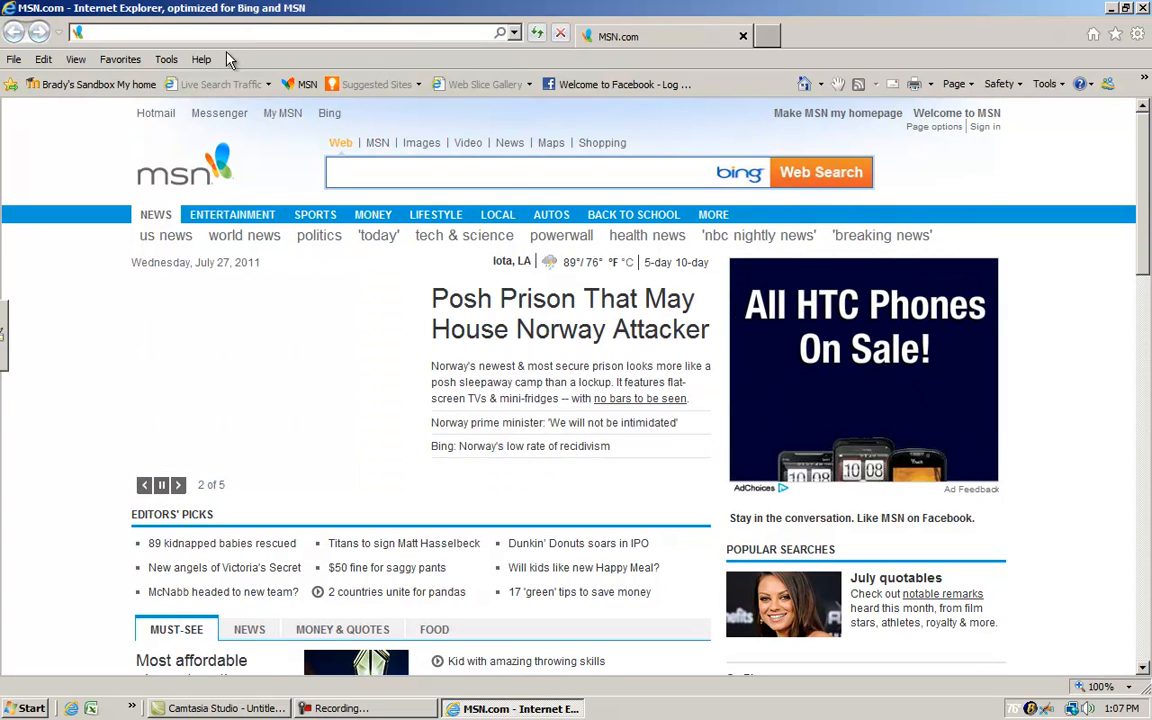
text(http:)
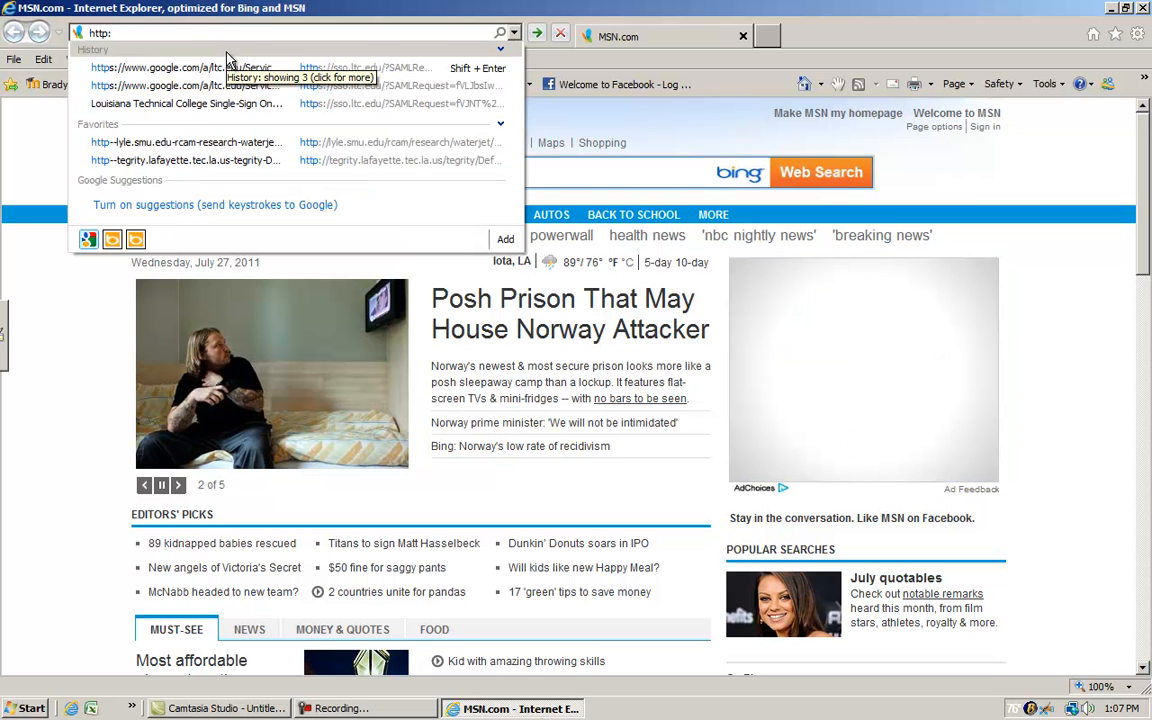
text(//)
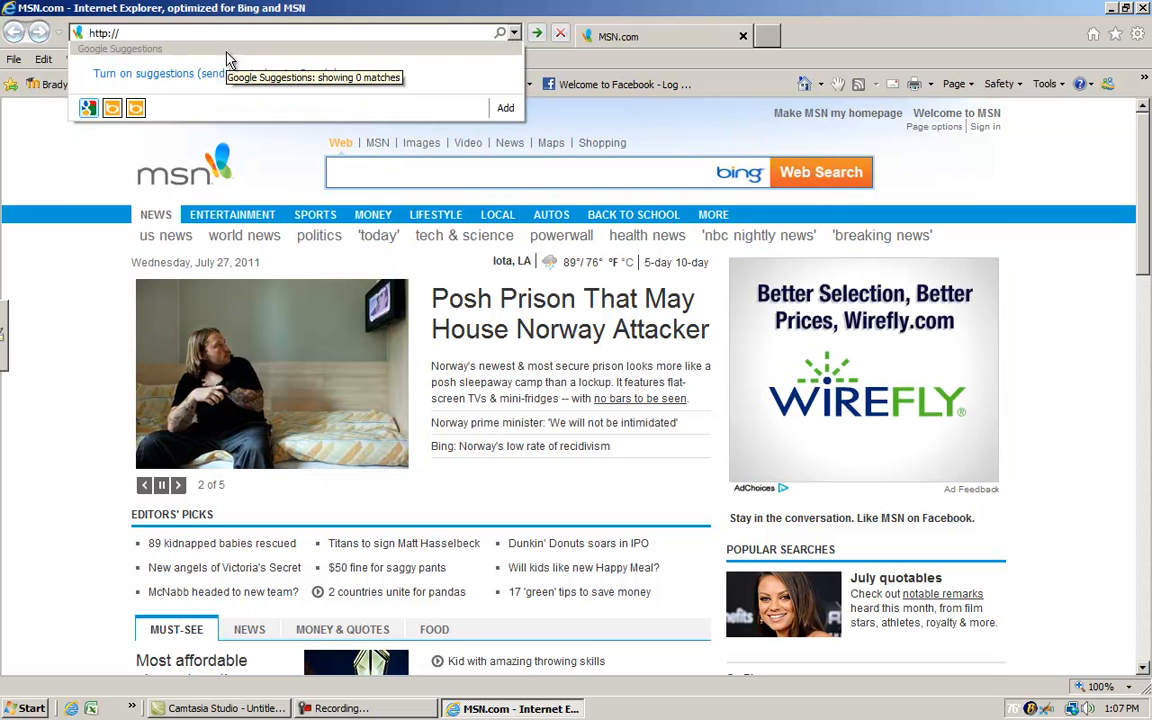
text(moodle.gre)
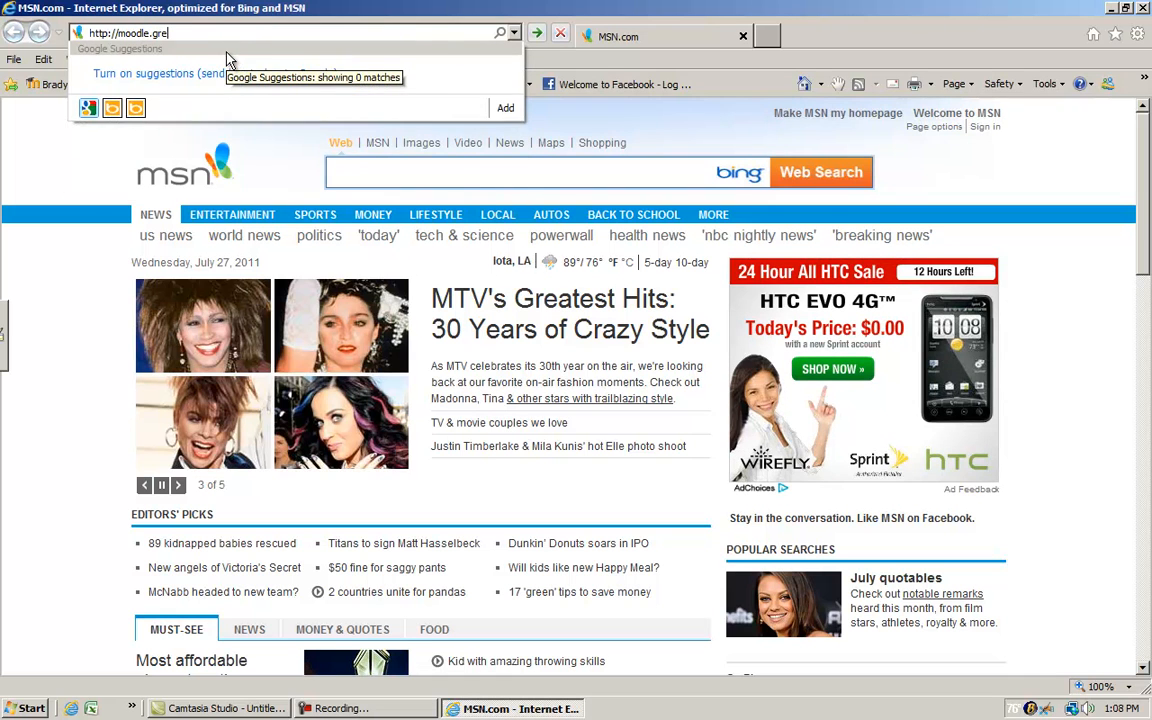
text(acadianaregion.net/)
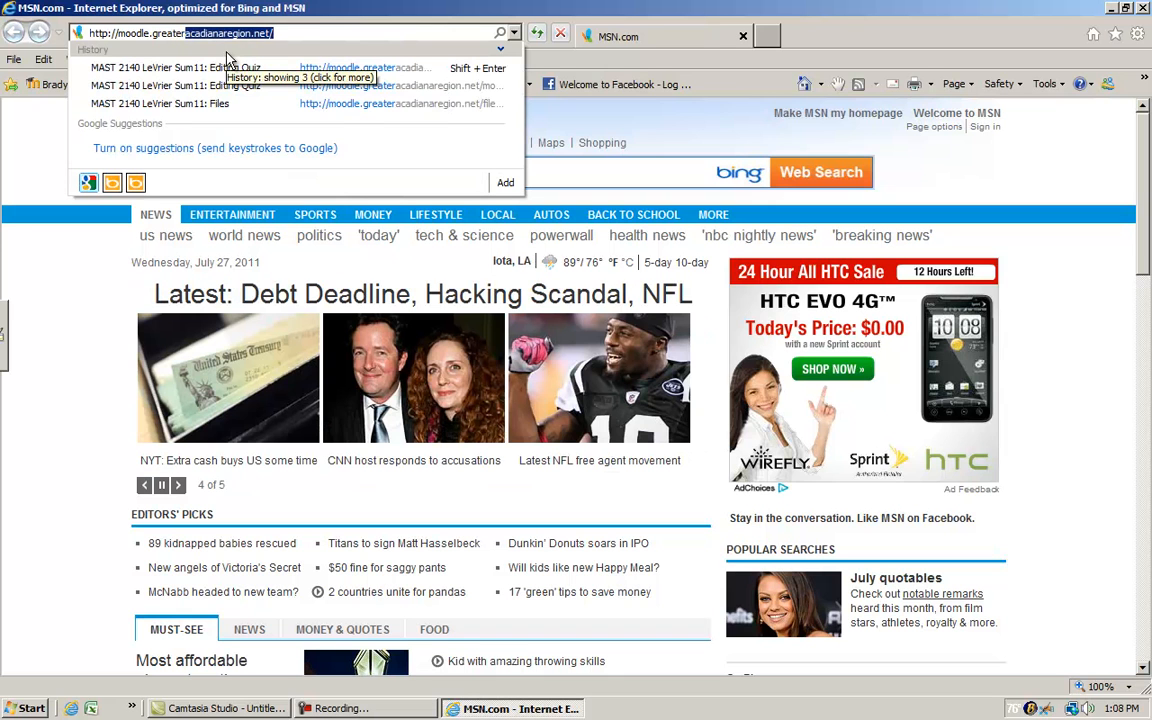
key(Backspace)
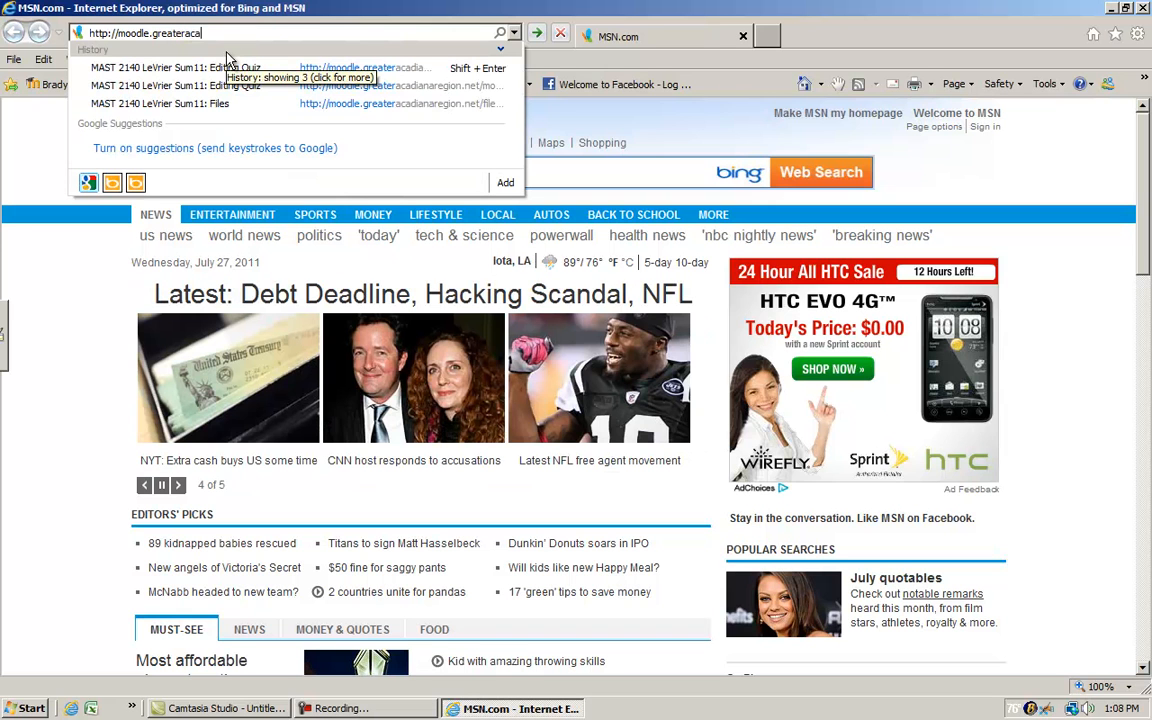
text(region.net/)
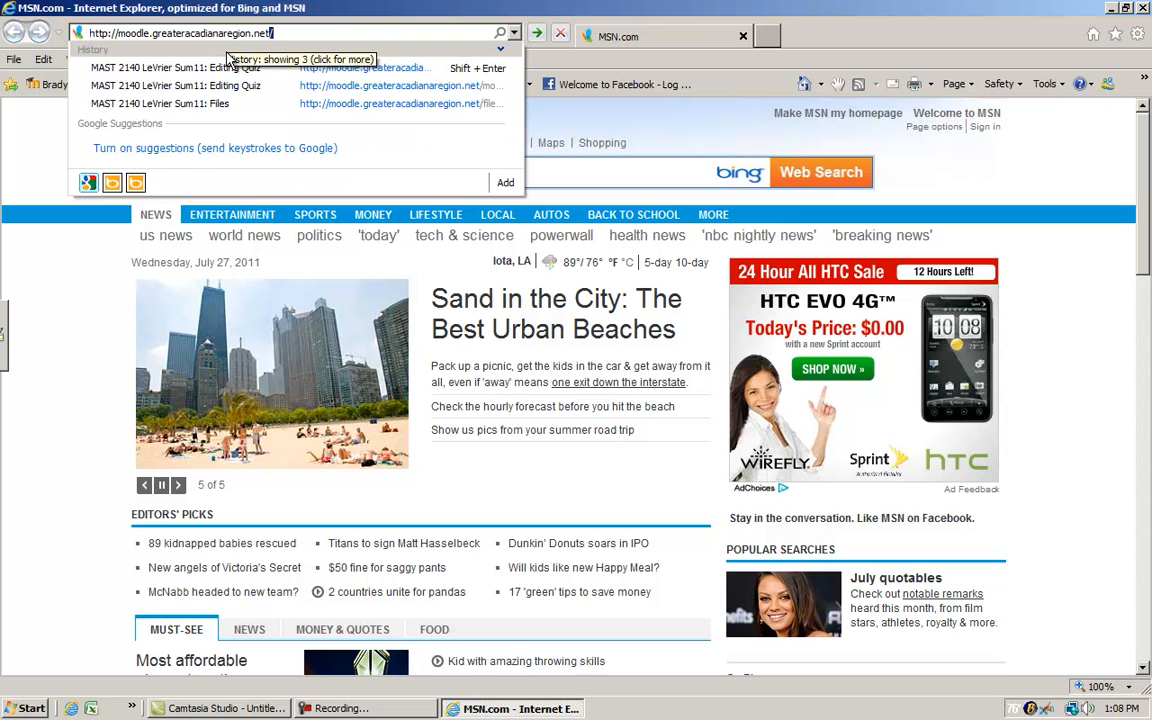
click(538, 32)
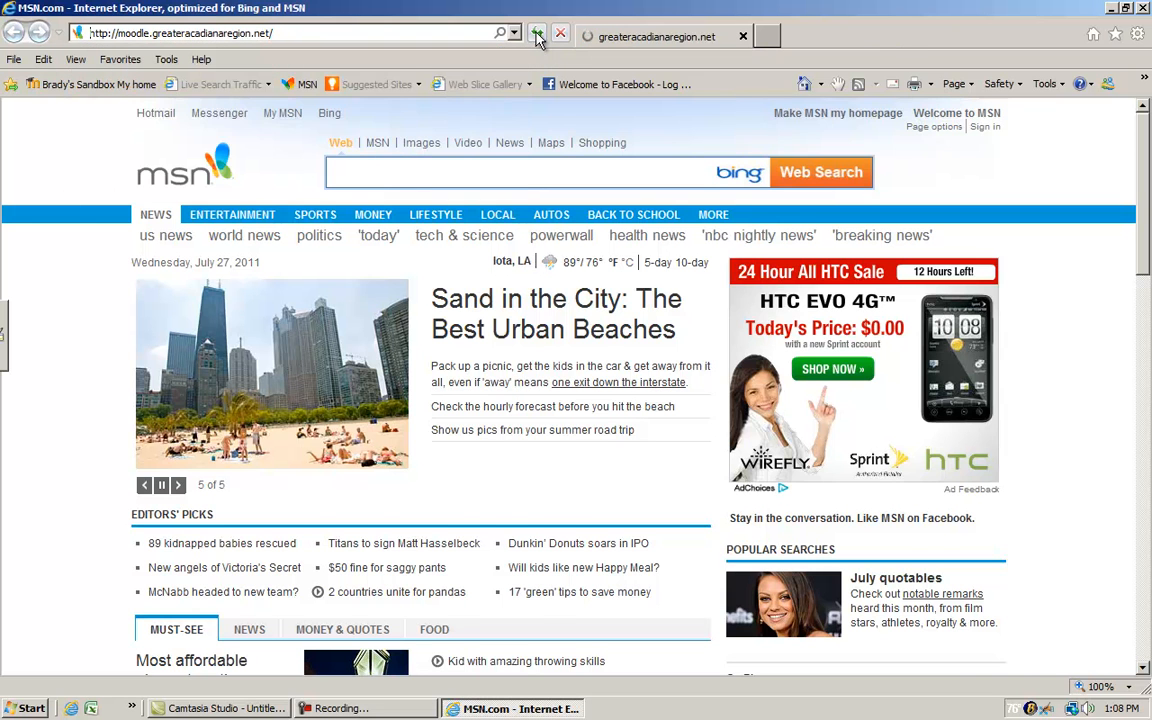
Let the Acadiana Technical College Moodle front page finish loading.
click(536, 32)
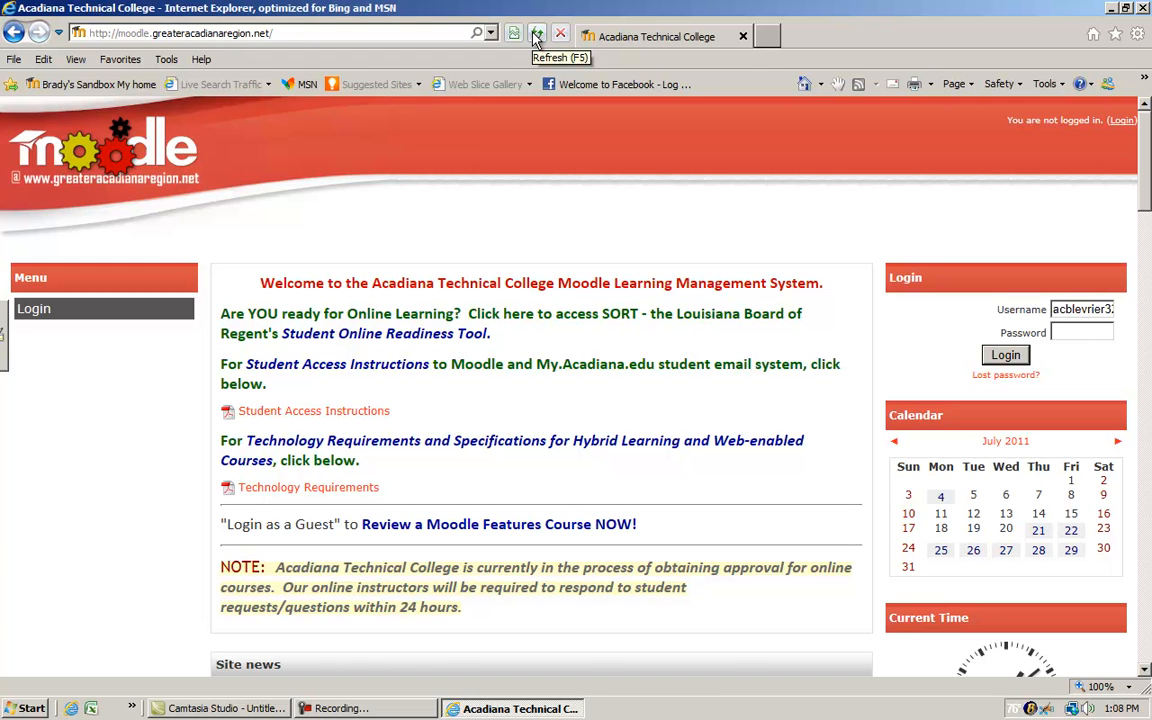
mouse_move(308, 488)
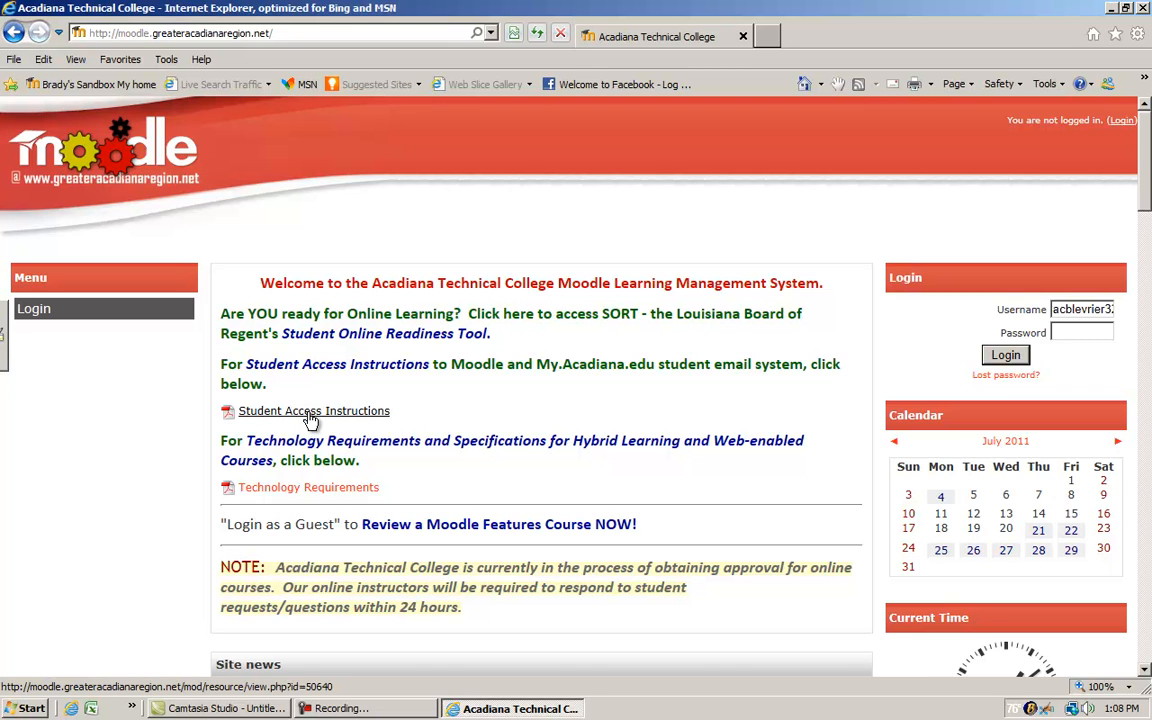
click(312, 412)
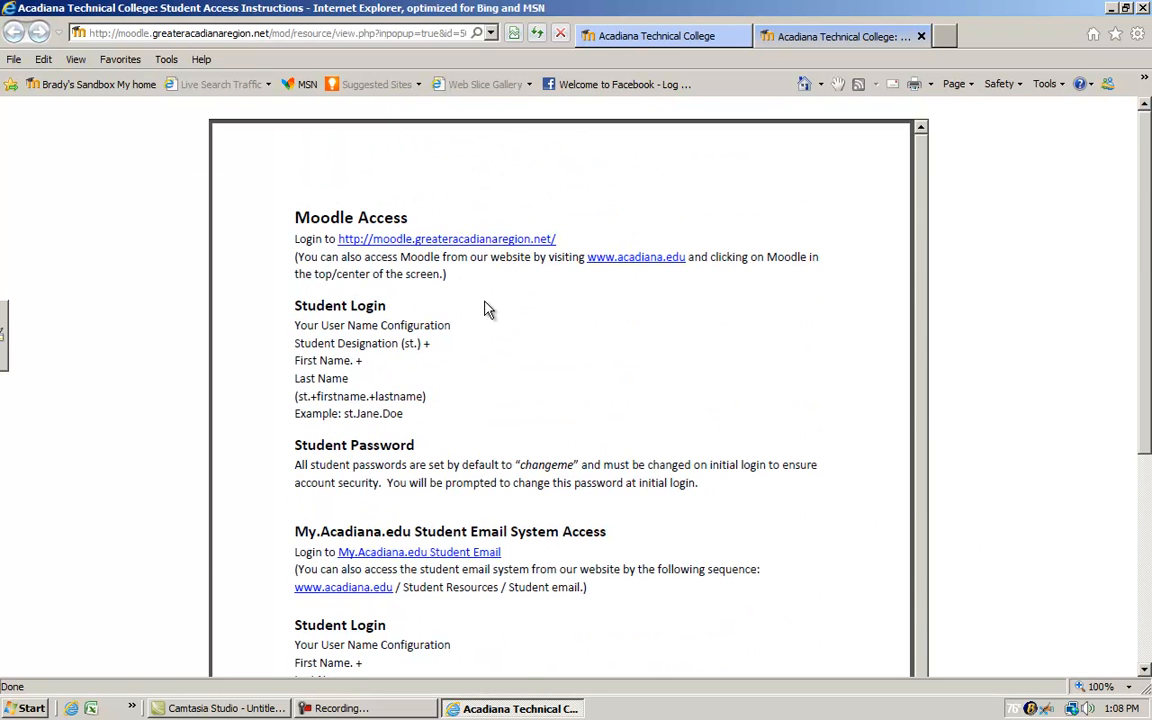
mouse_move(536, 580)
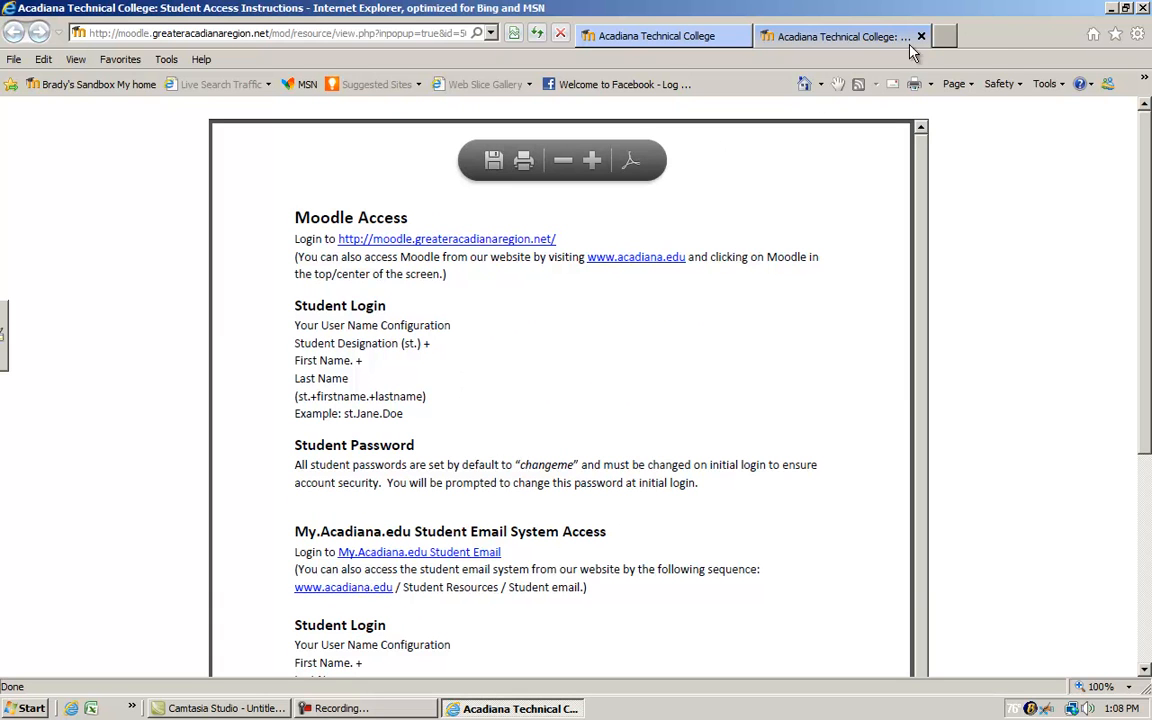
mouse_move(920, 36)
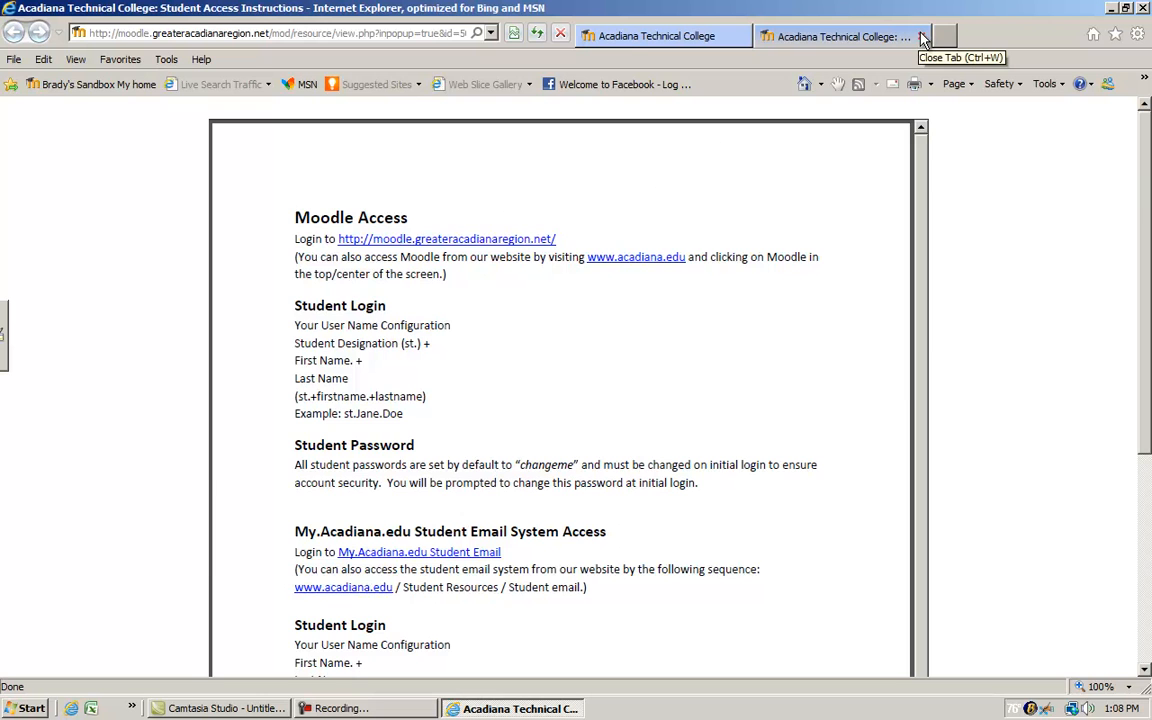
click(920, 36)
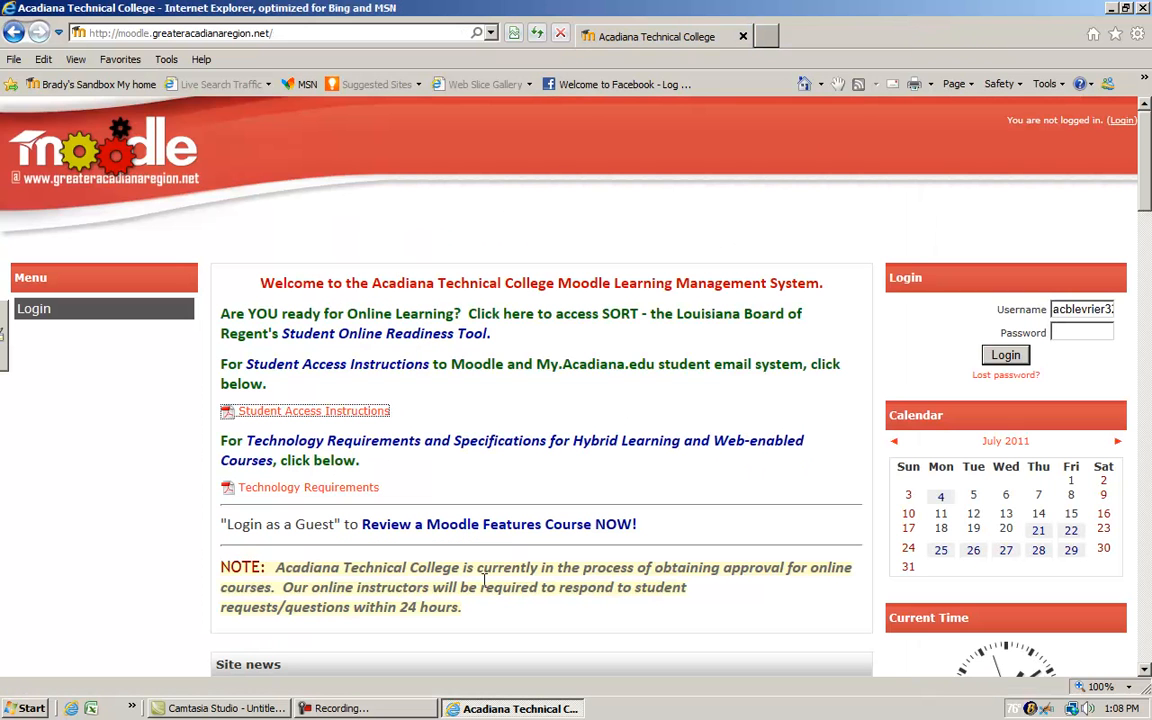
mouse_move(320, 496)
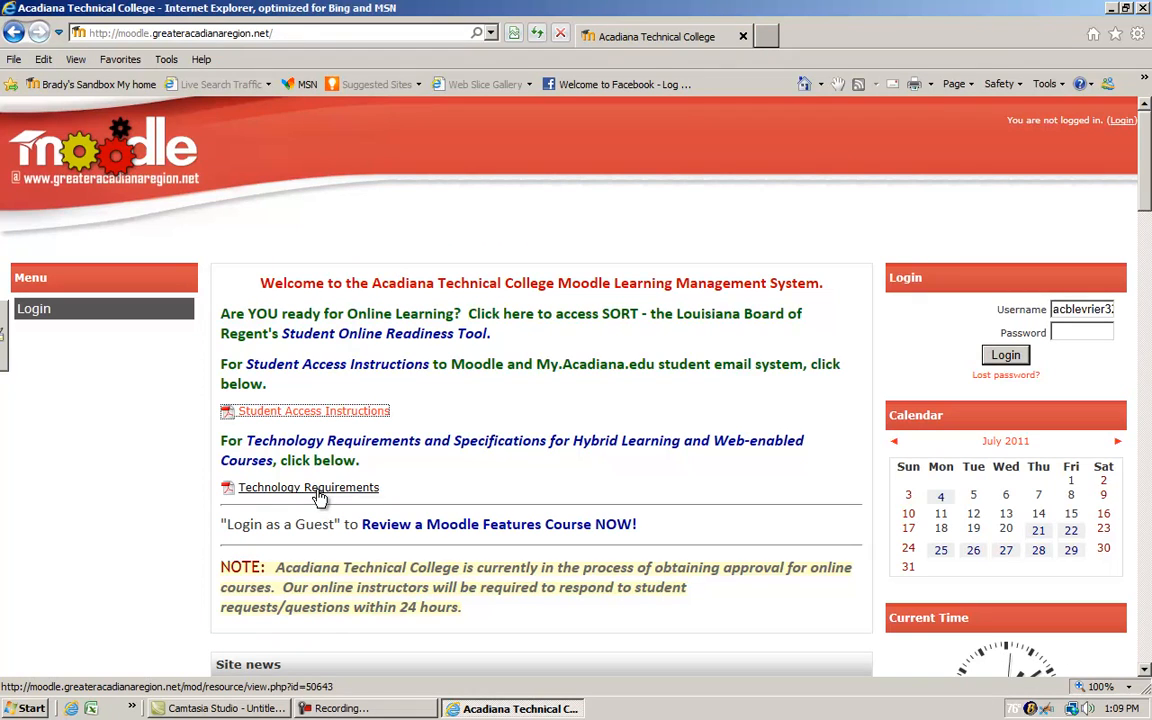
click(308, 488)
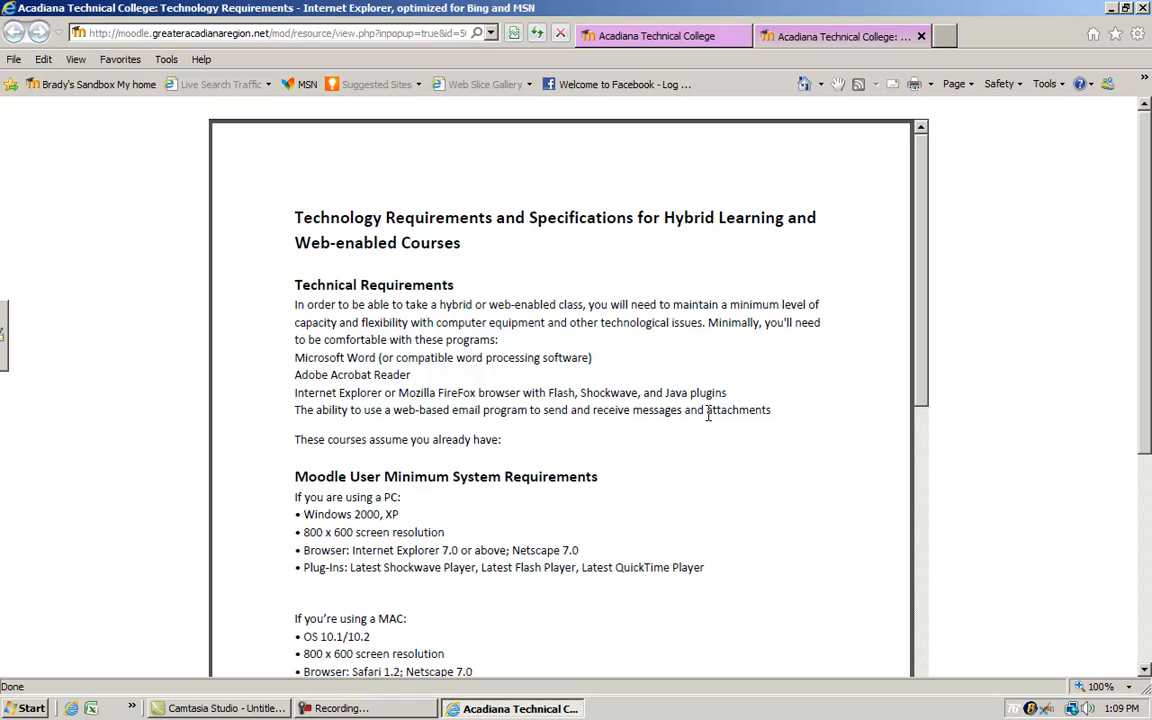
mouse_move(760, 372)
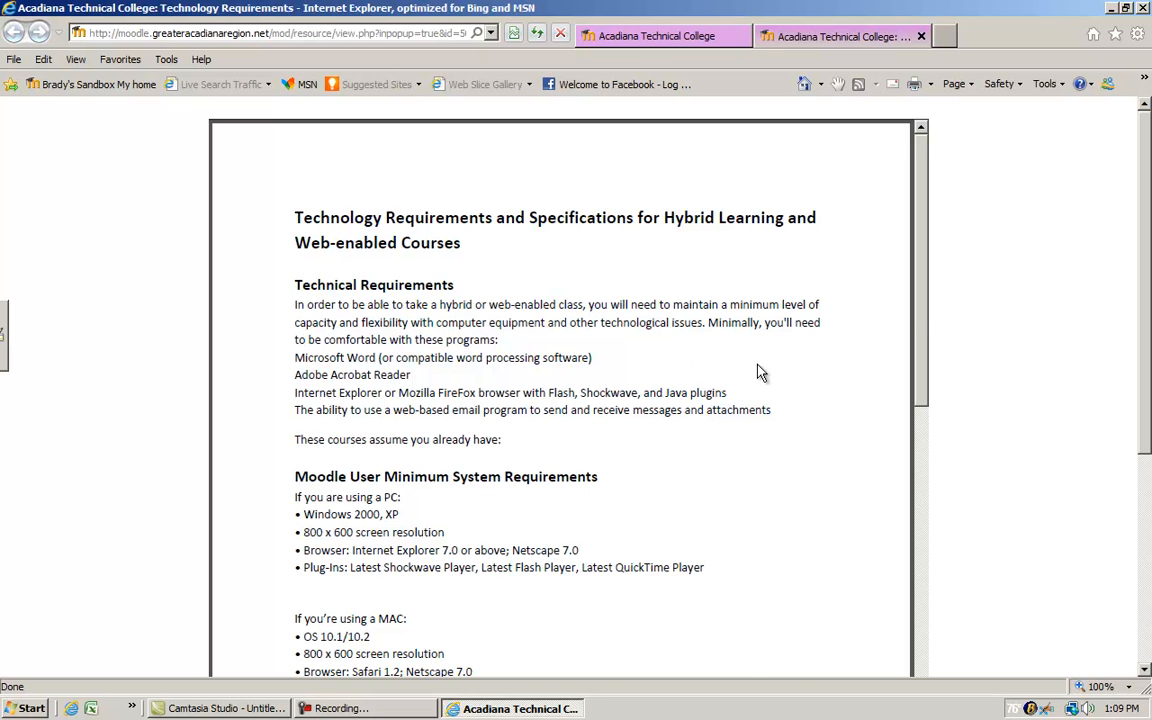
scroll(down, 3)
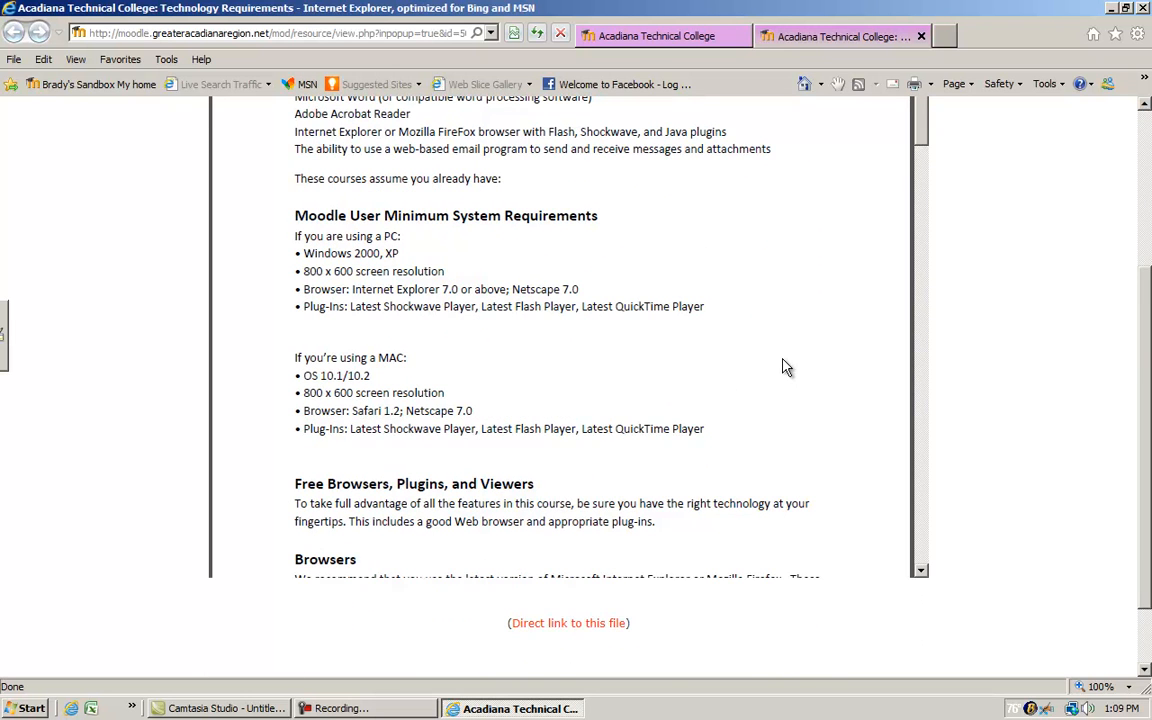
scroll(up, 3)
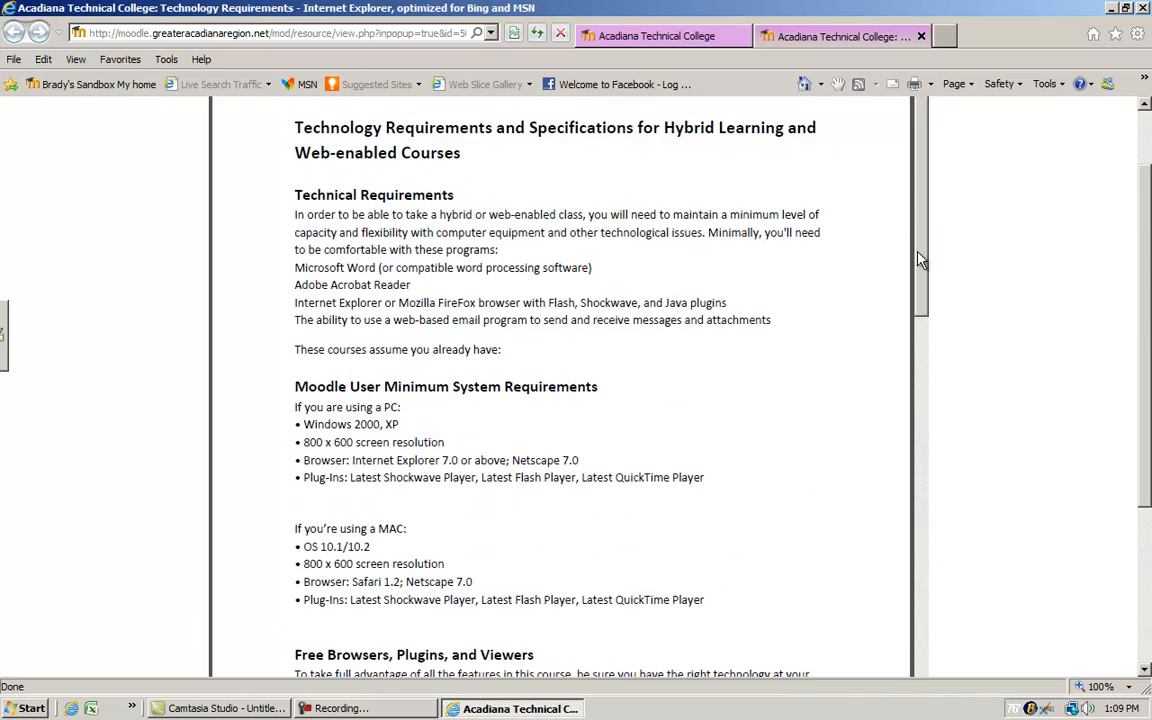
scroll(down, 3)
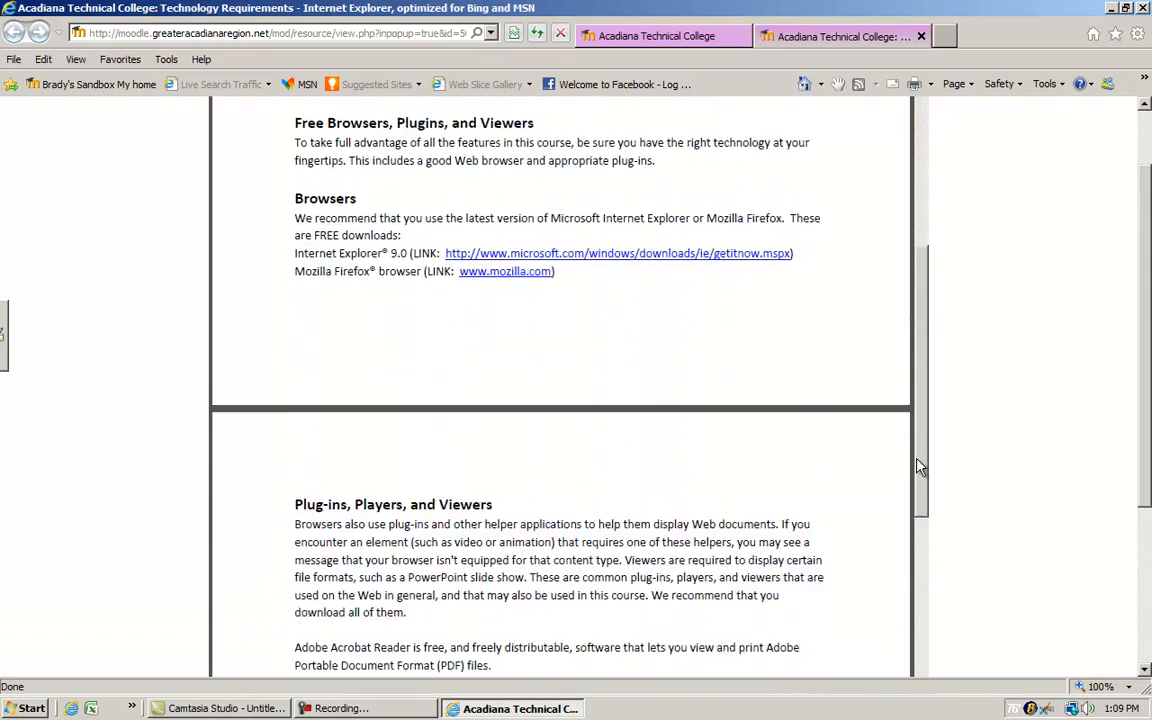
scroll(down, 3)
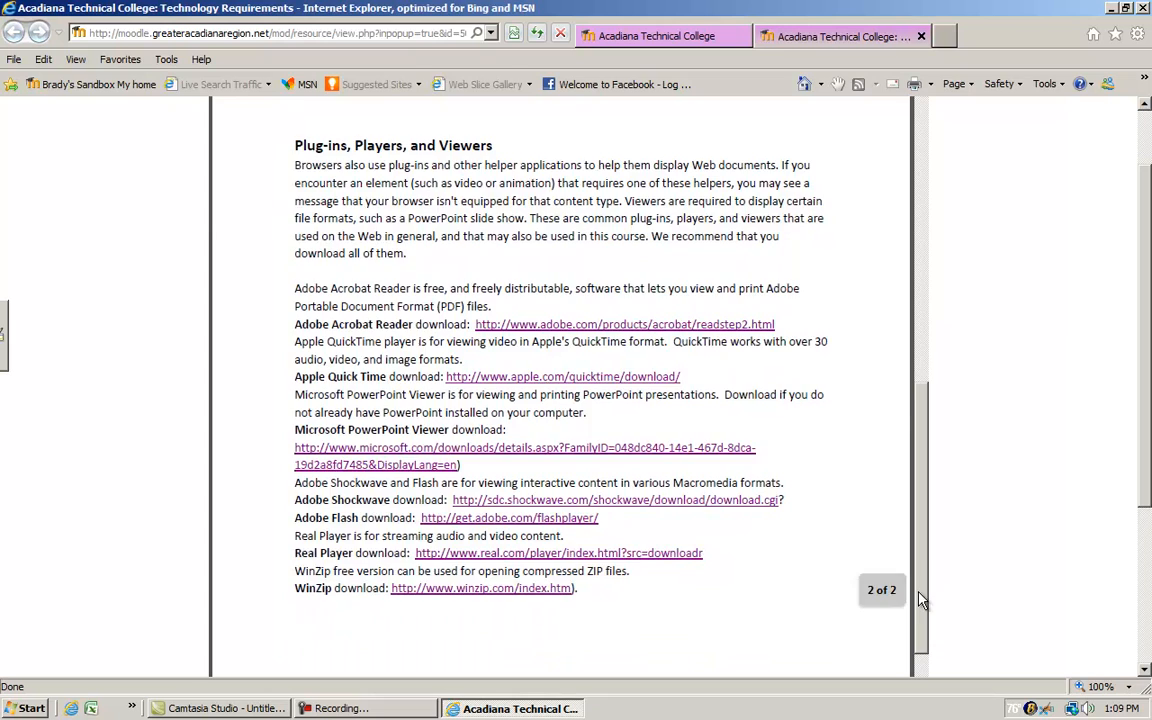
scroll(up, 3)
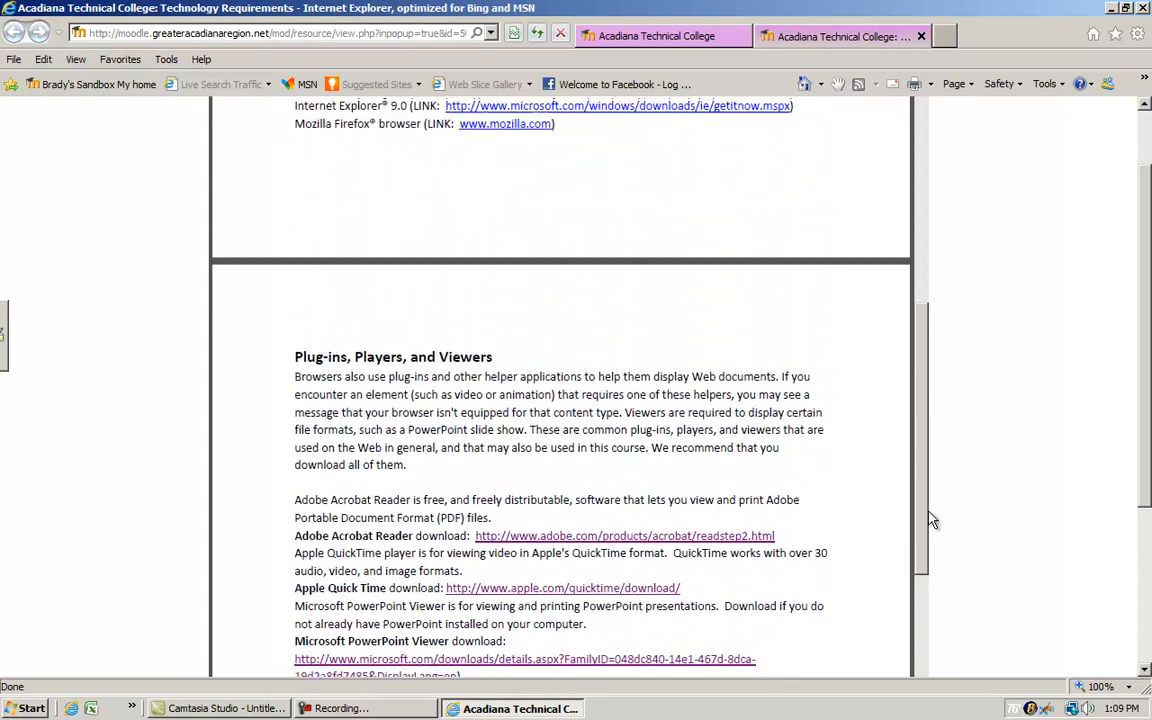
scroll(up, 3)
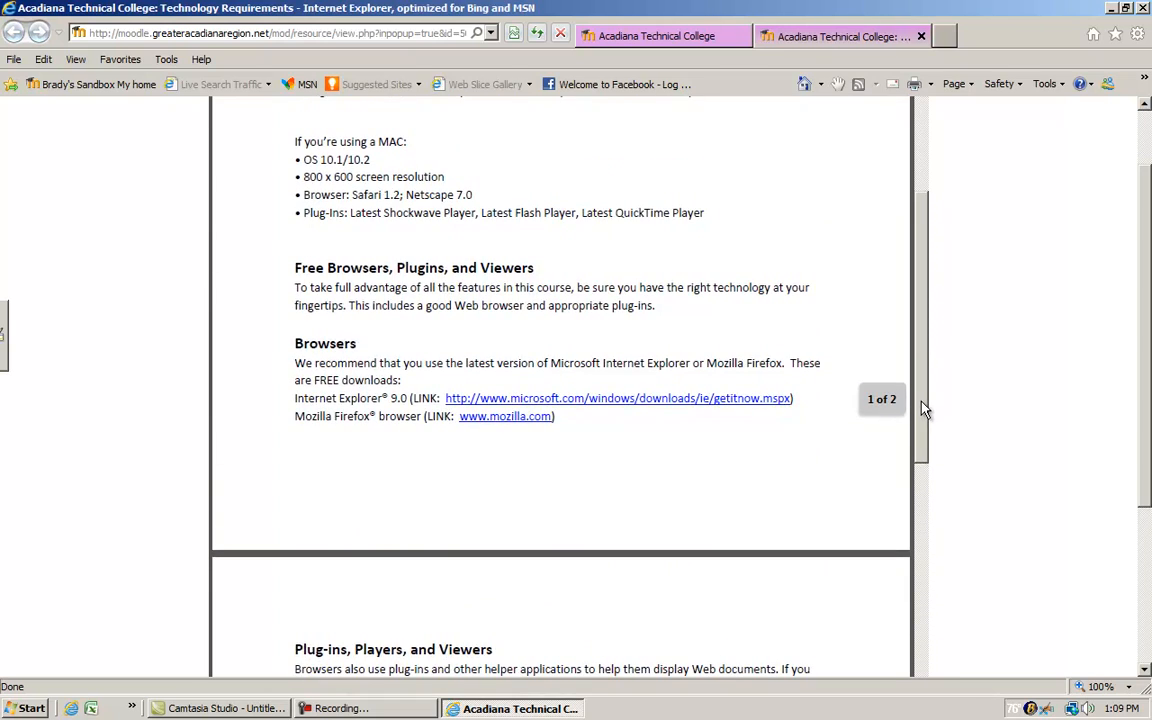
scroll(up, 3)
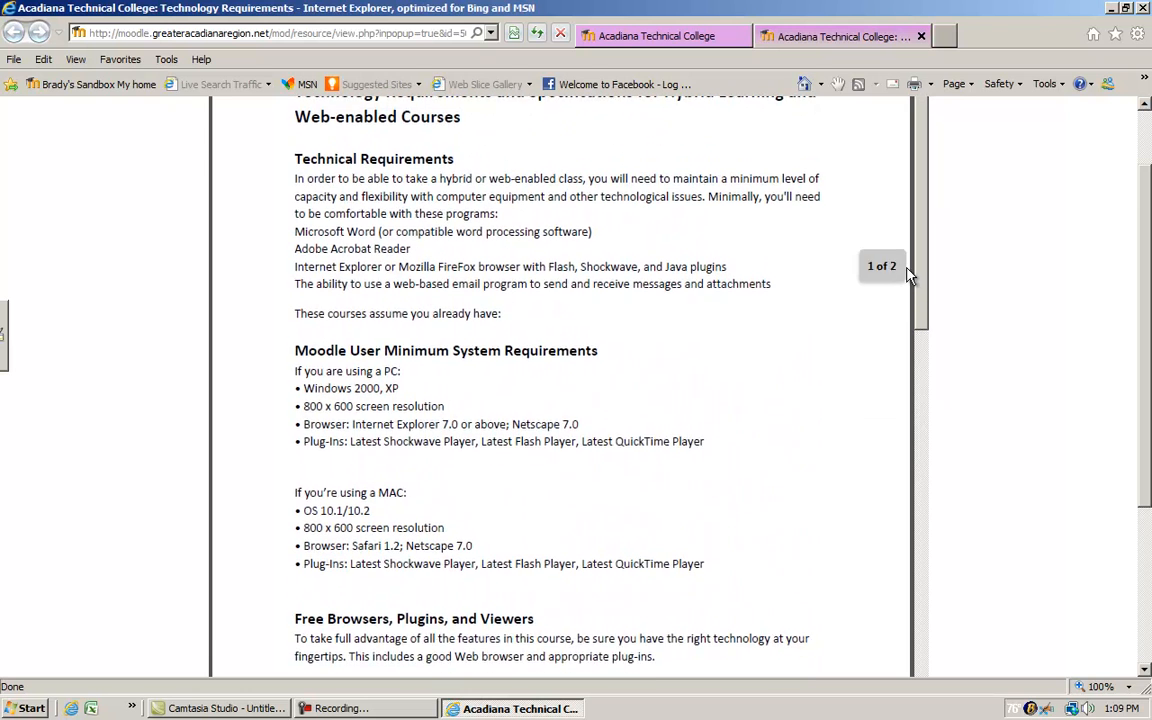
scroll(up, 3)
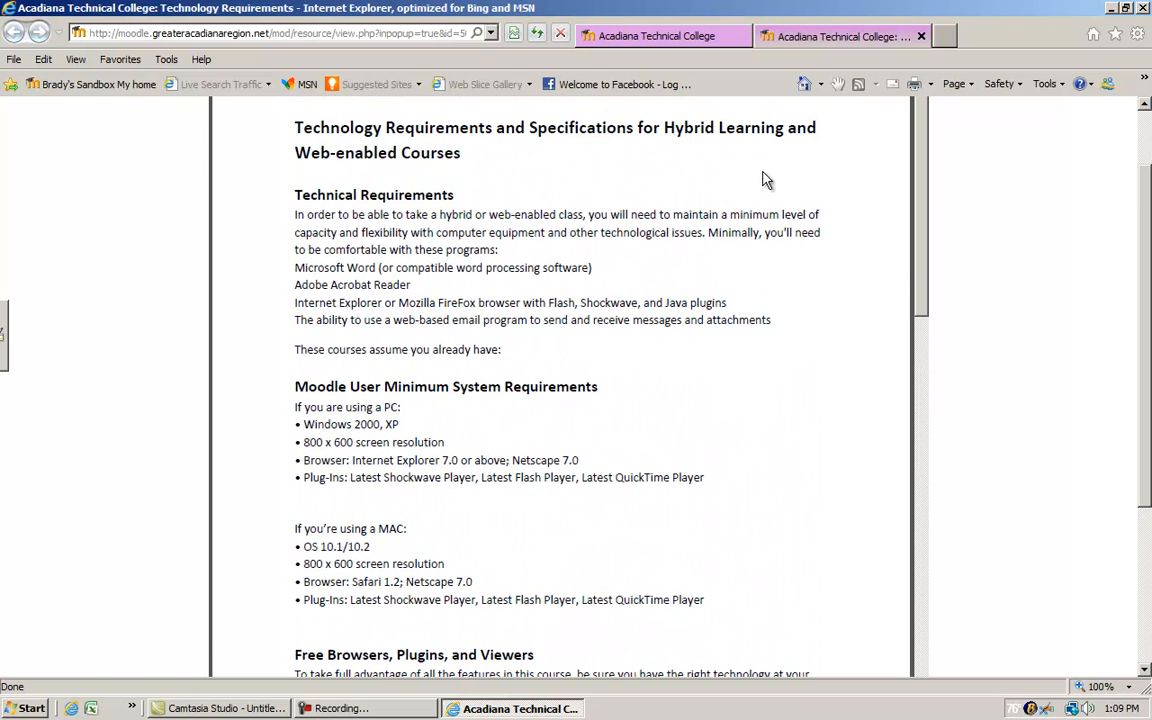
mouse_move(920, 34)
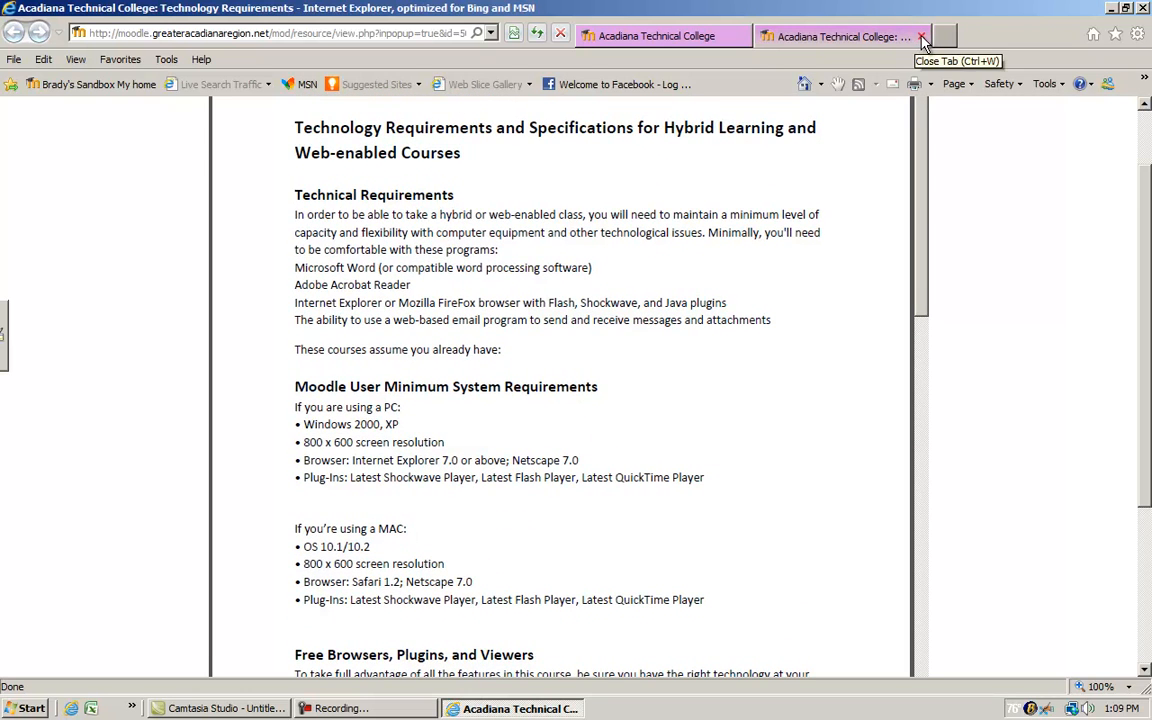
click(922, 36)
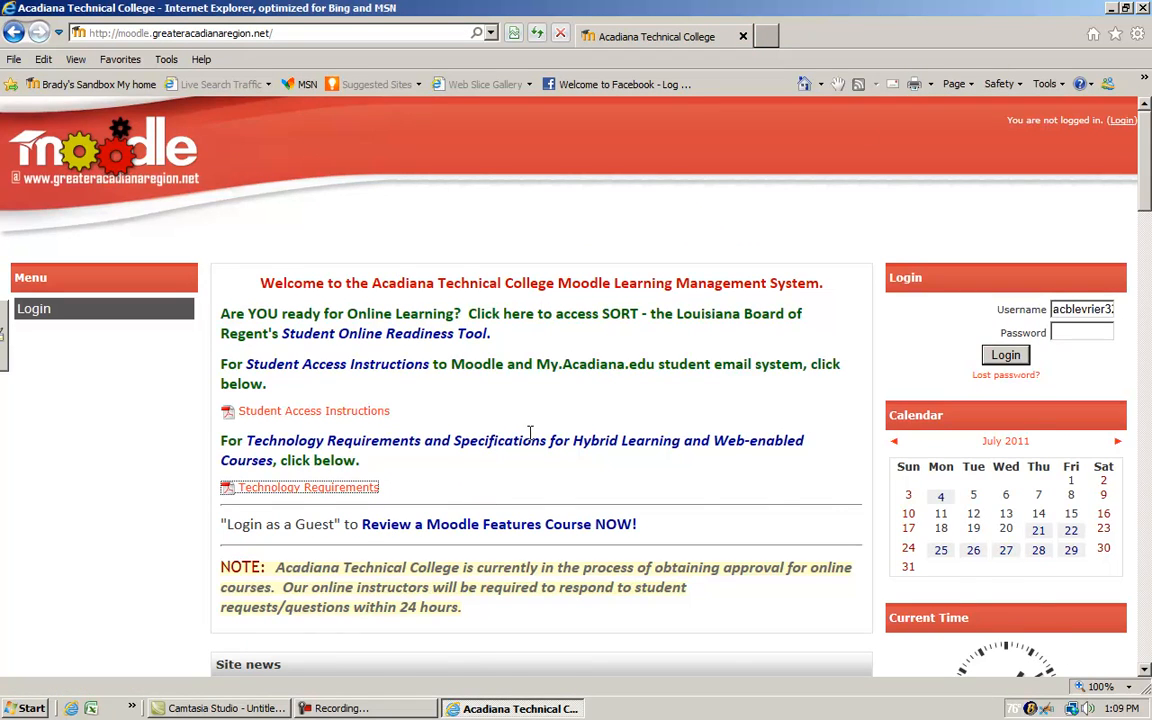
Sign in to Moodle with the username and password entered in the Login block.
scroll(down, 3)
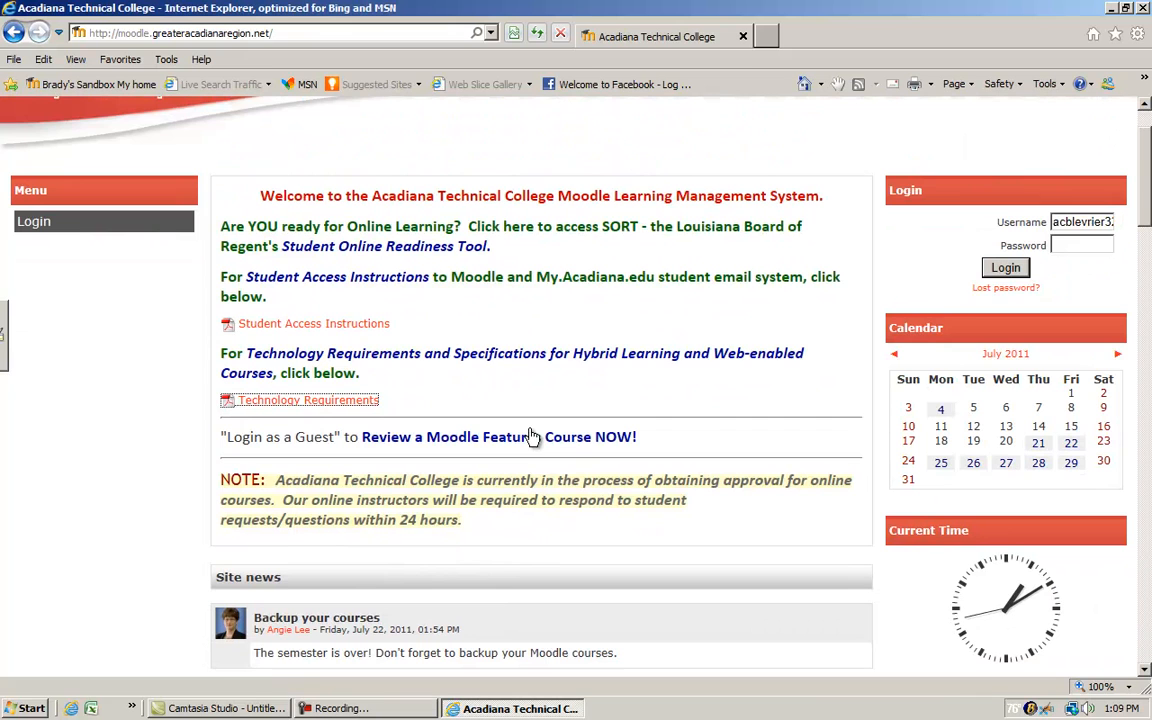
mouse_move(916, 206)
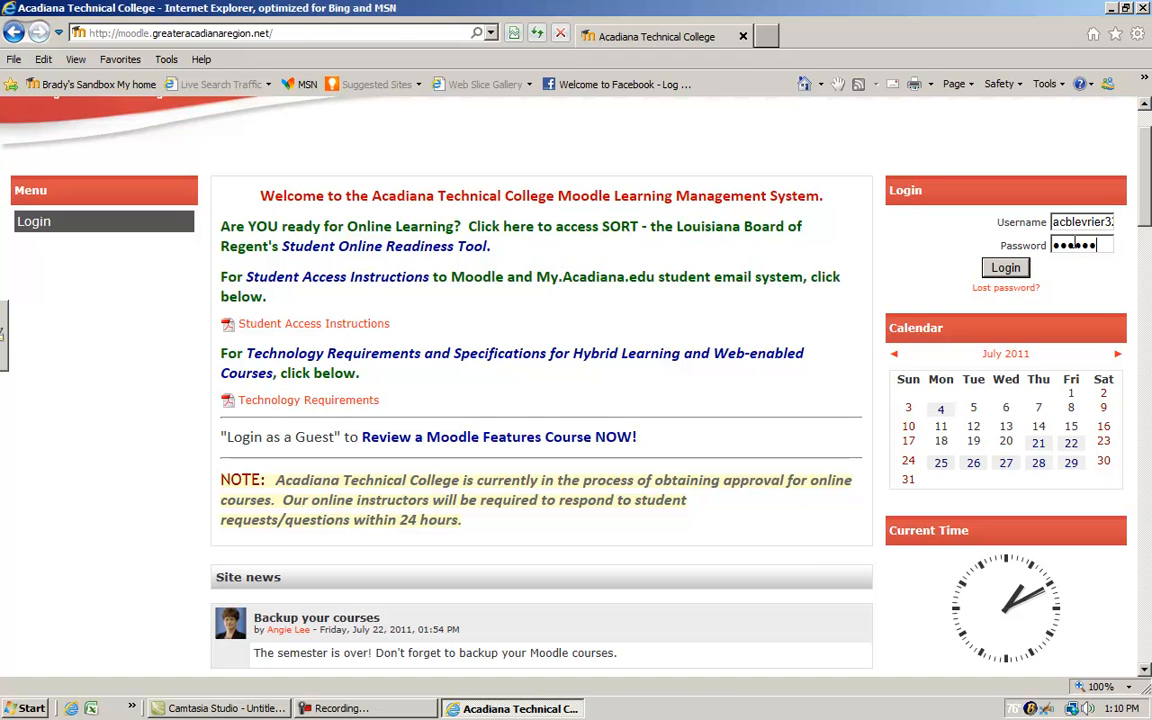
click(1004, 268)
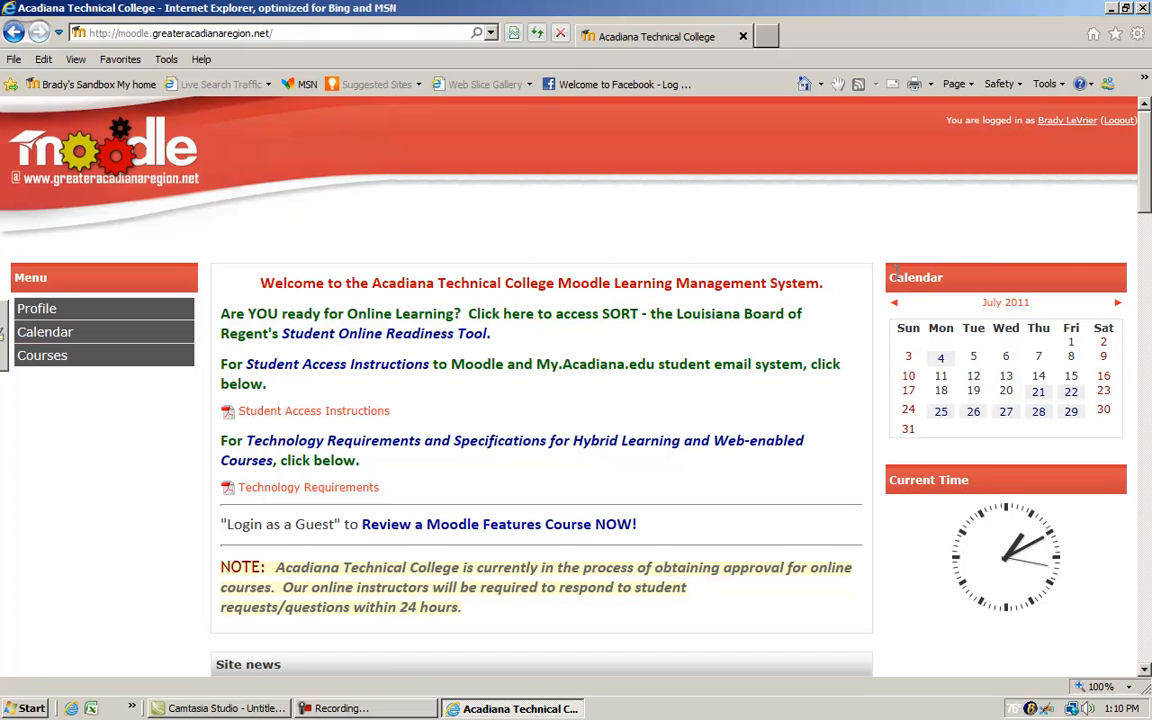
scroll(down, 3)
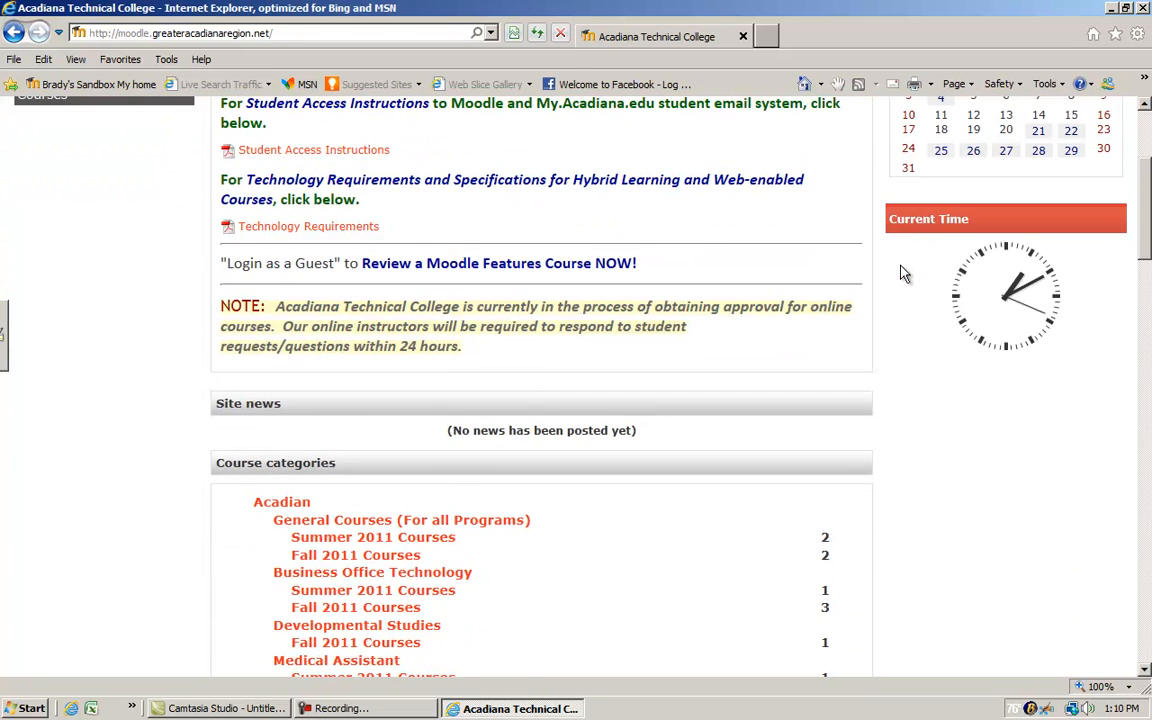
scroll(up, 3)
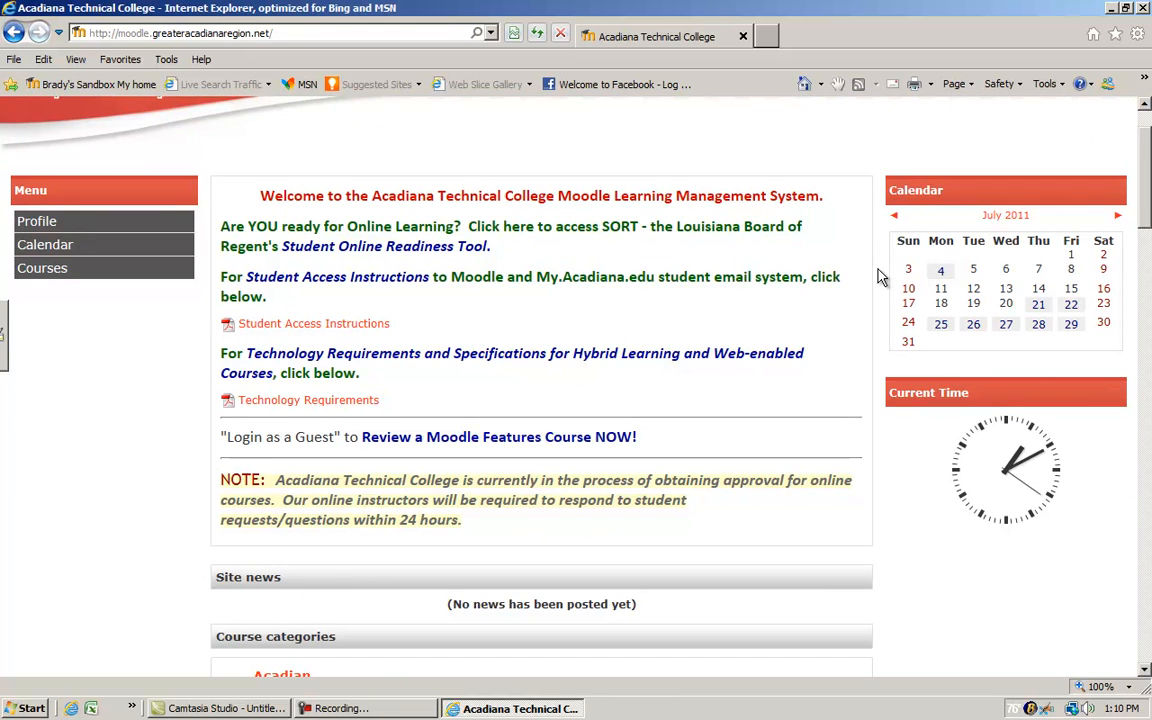
scroll(down, 3)
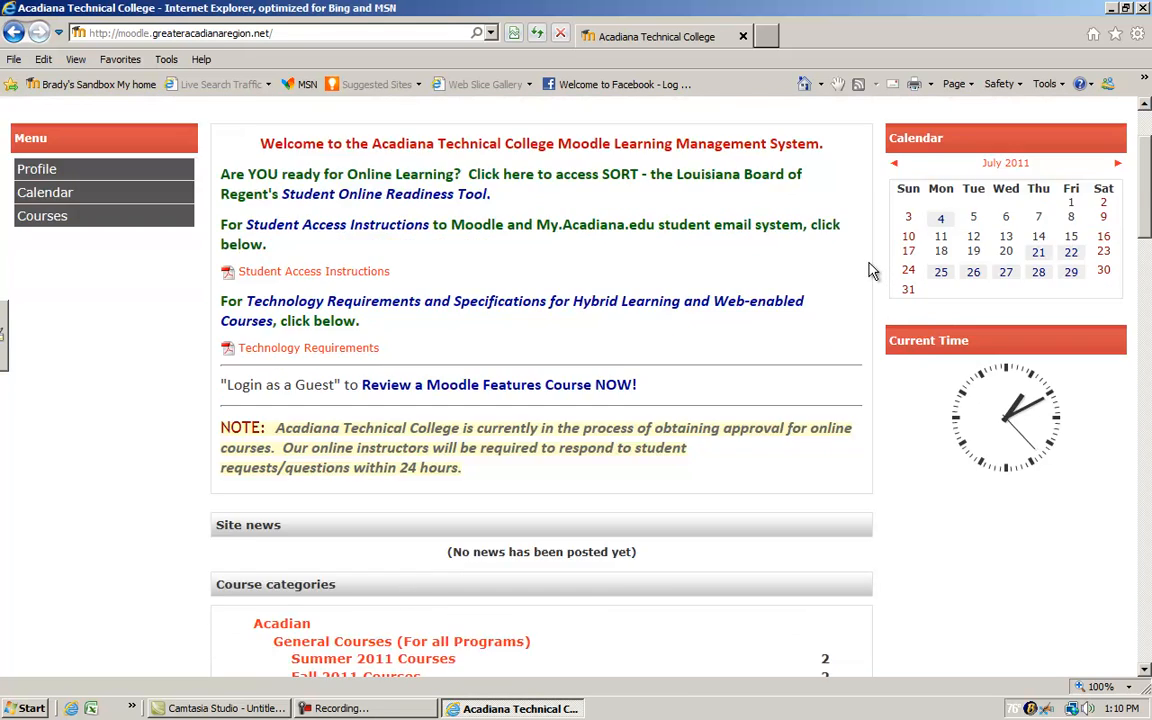
scroll(down, 3)
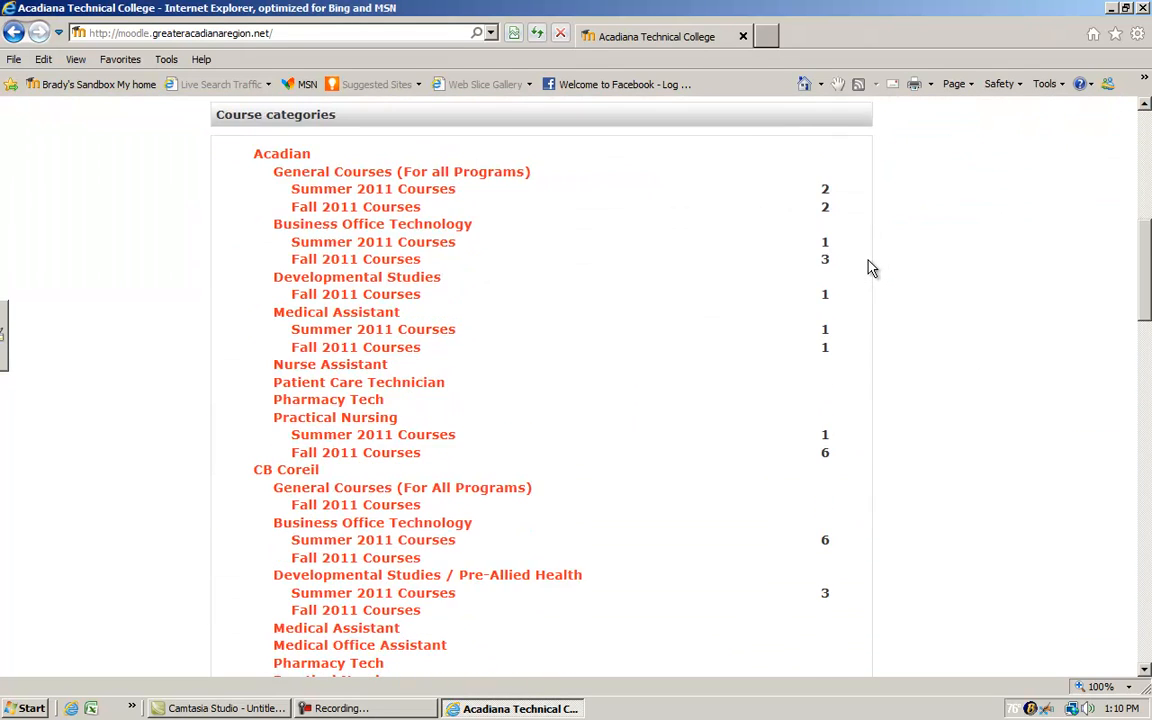
mouse_move(260, 330)
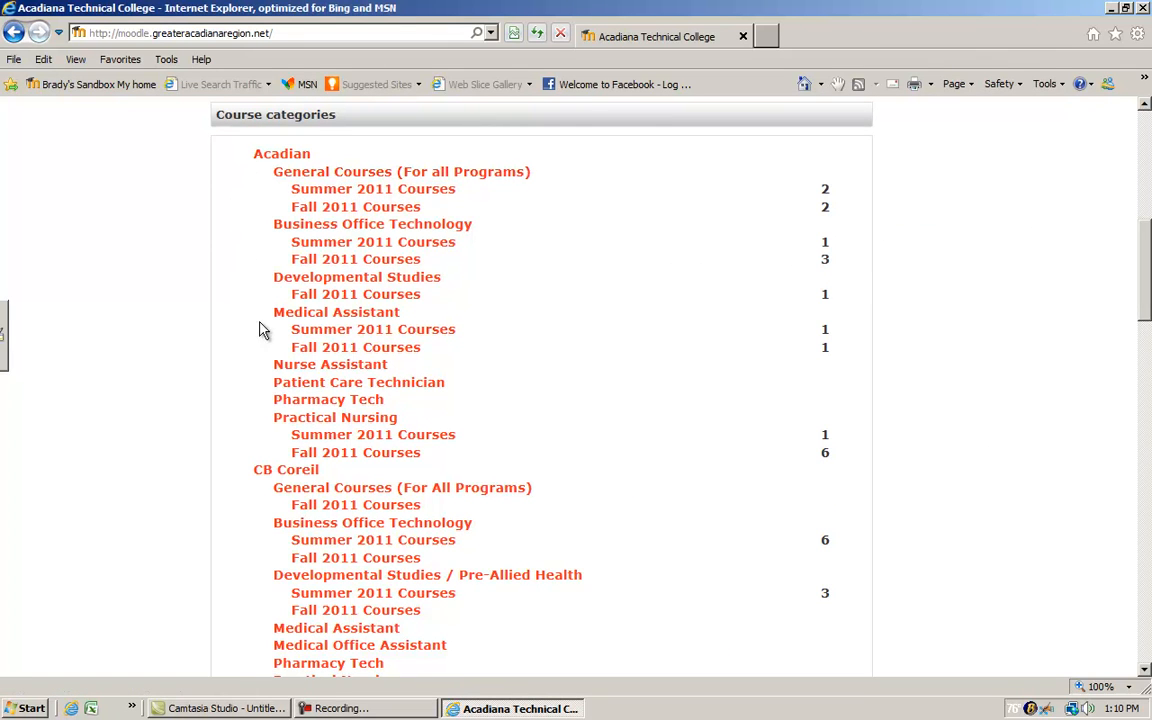
mouse_move(248, 352)
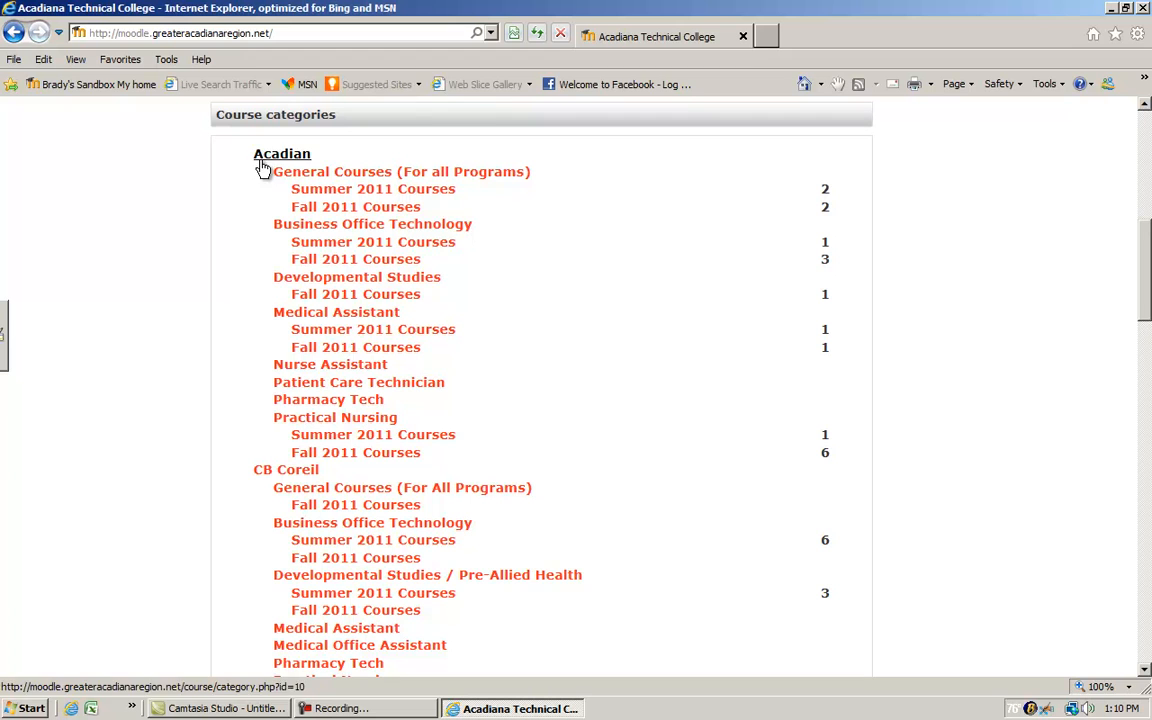
mouse_move(230, 378)
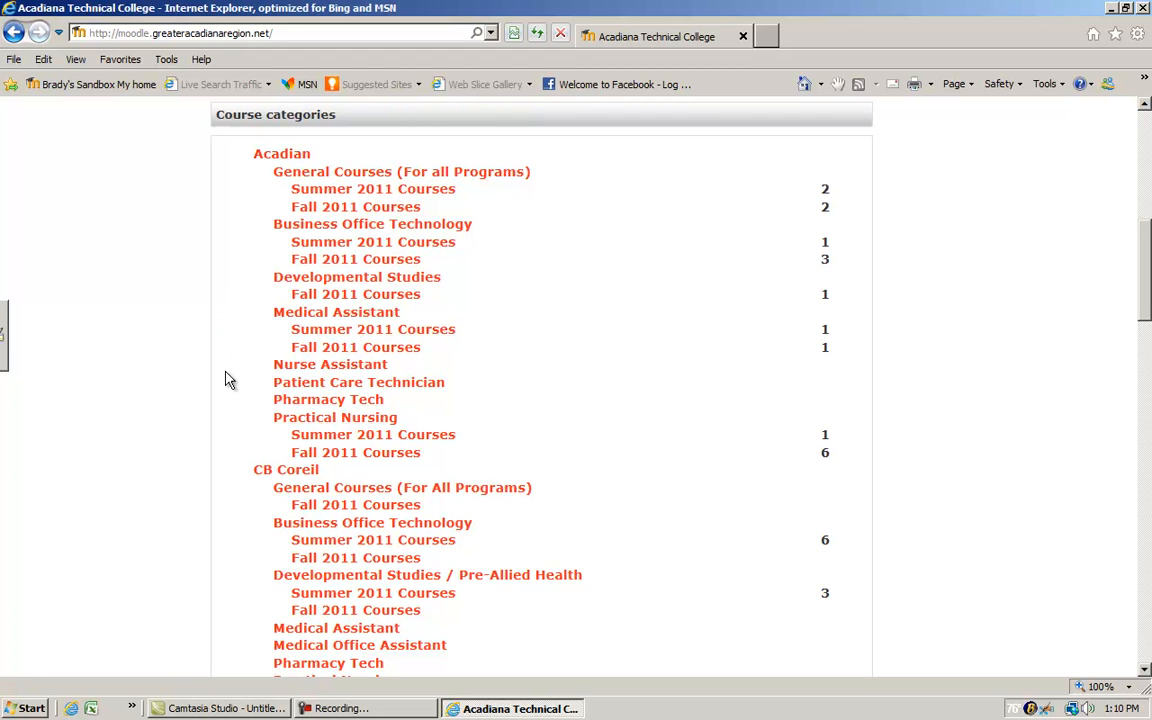
mouse_move(248, 472)
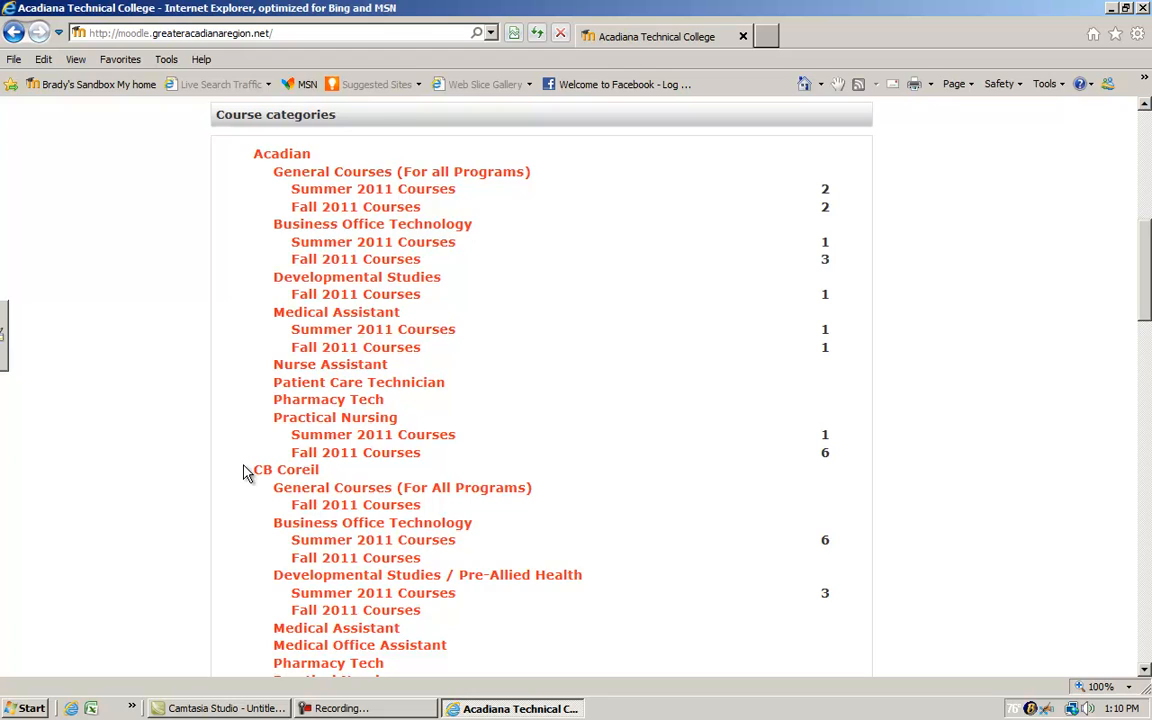
scroll(down, 3)
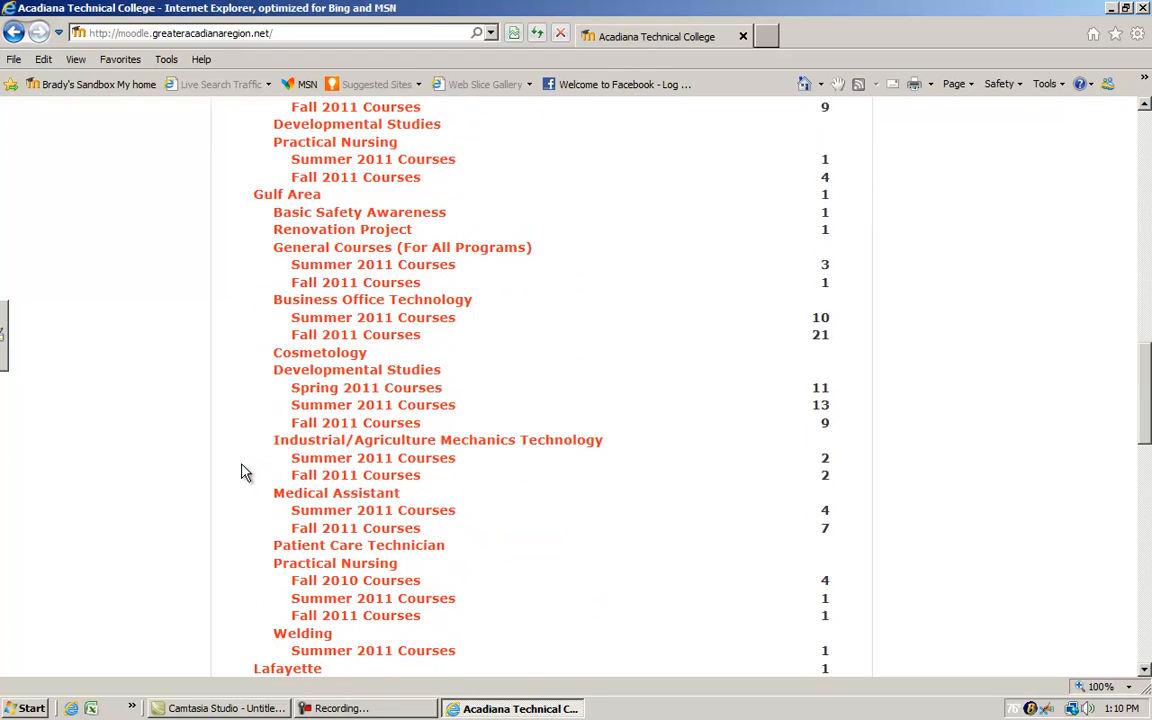
scroll(down, 3)
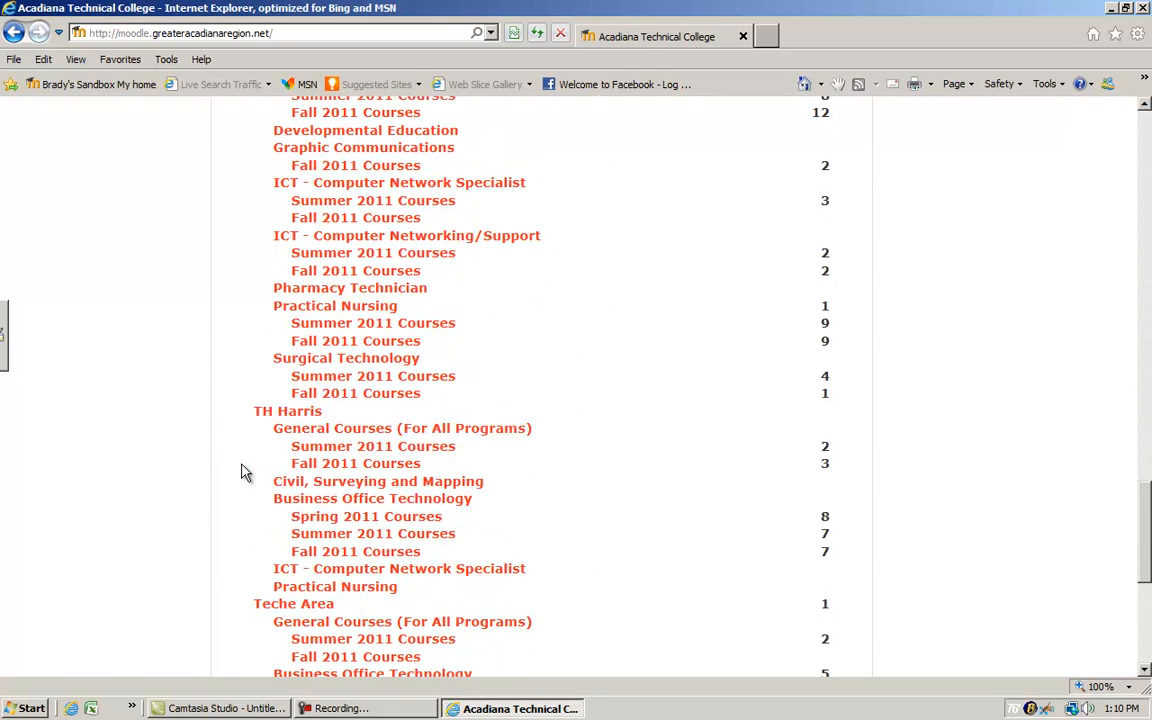
scroll(up, 3)
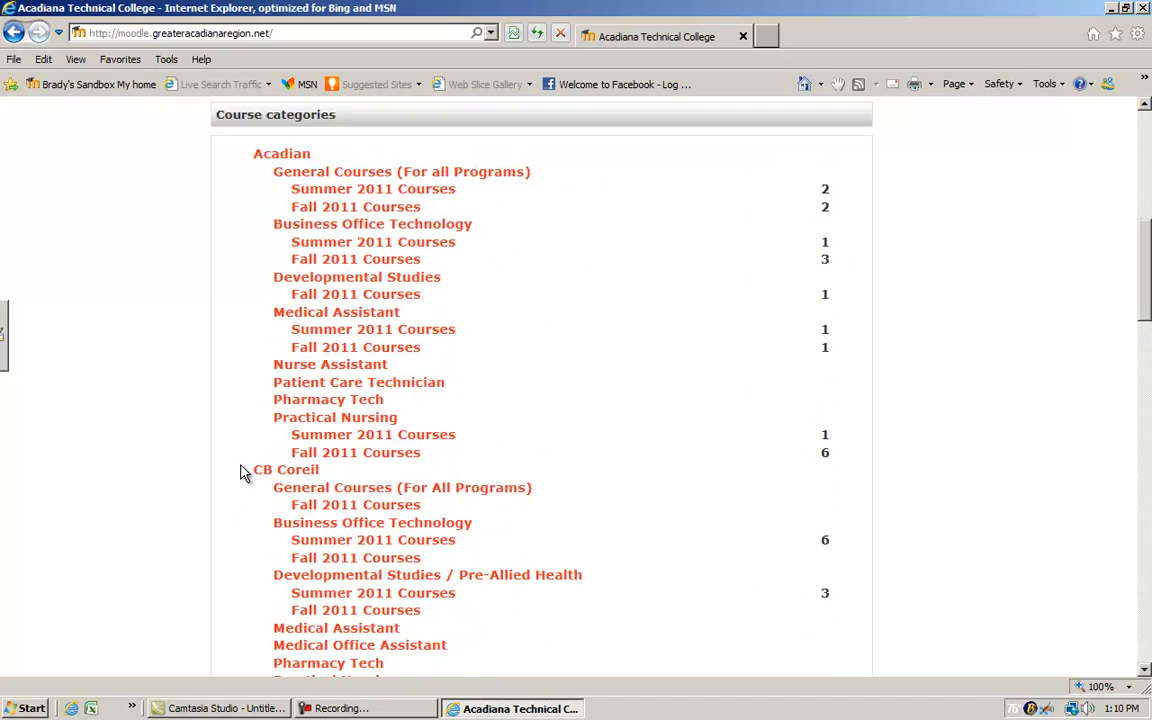
scroll(up, 3)
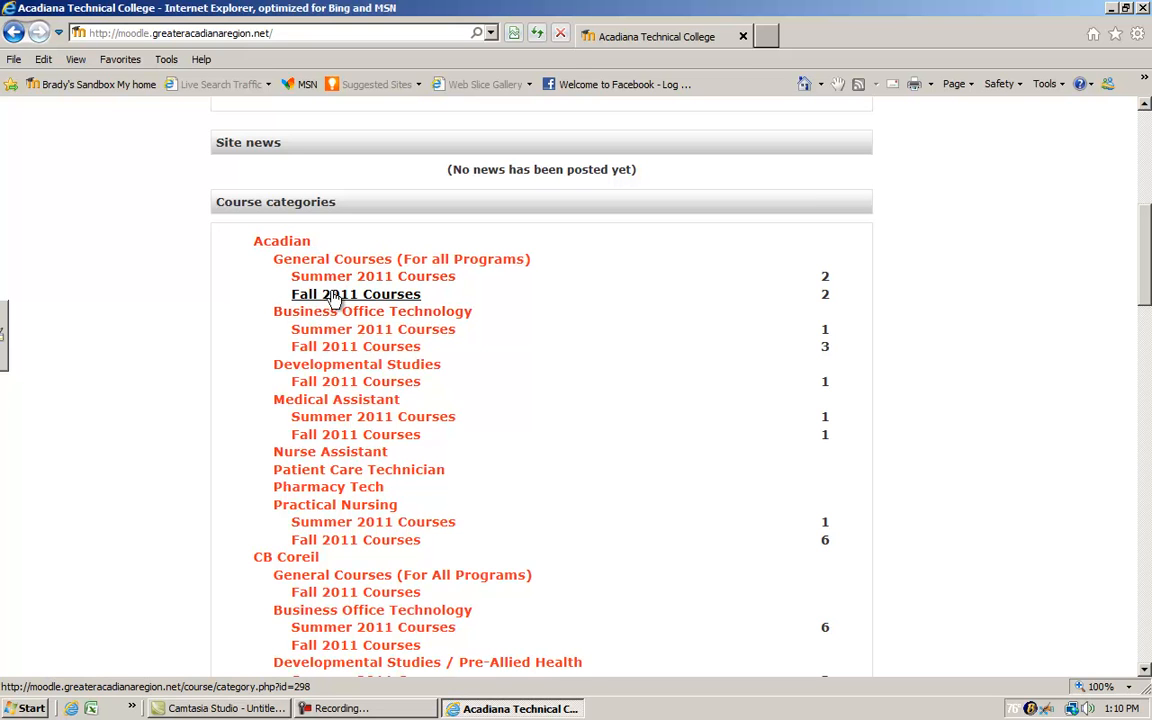
mouse_move(318, 300)
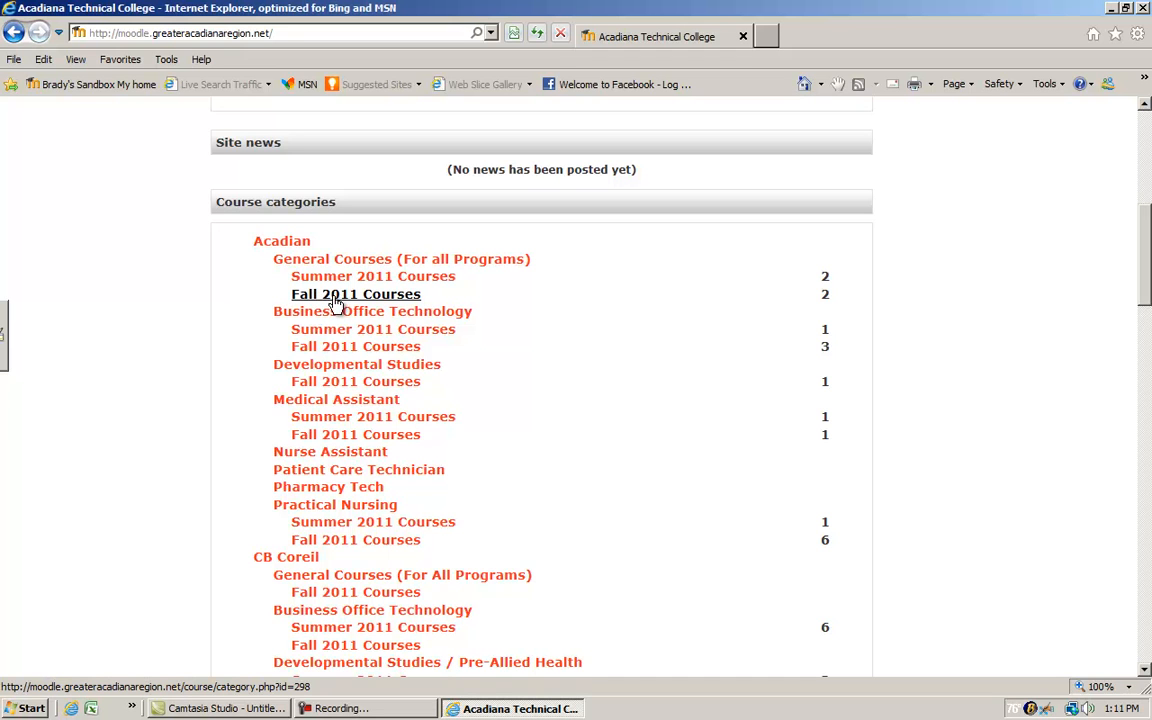
mouse_move(362, 302)
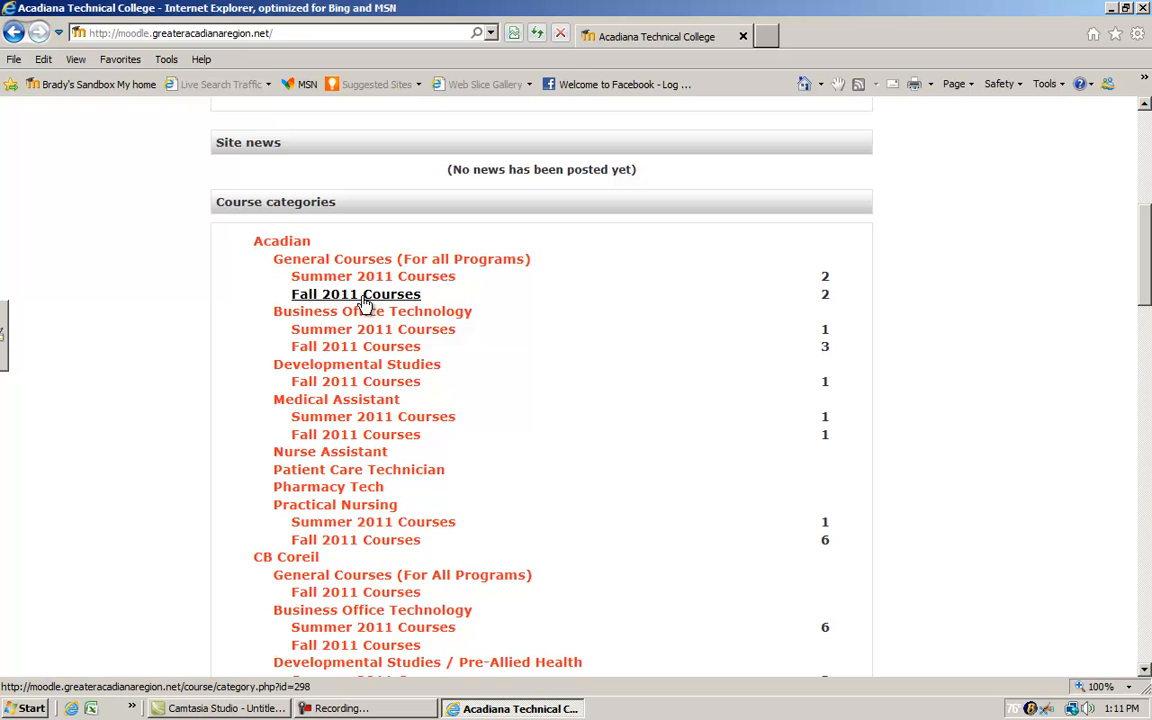
mouse_move(384, 304)
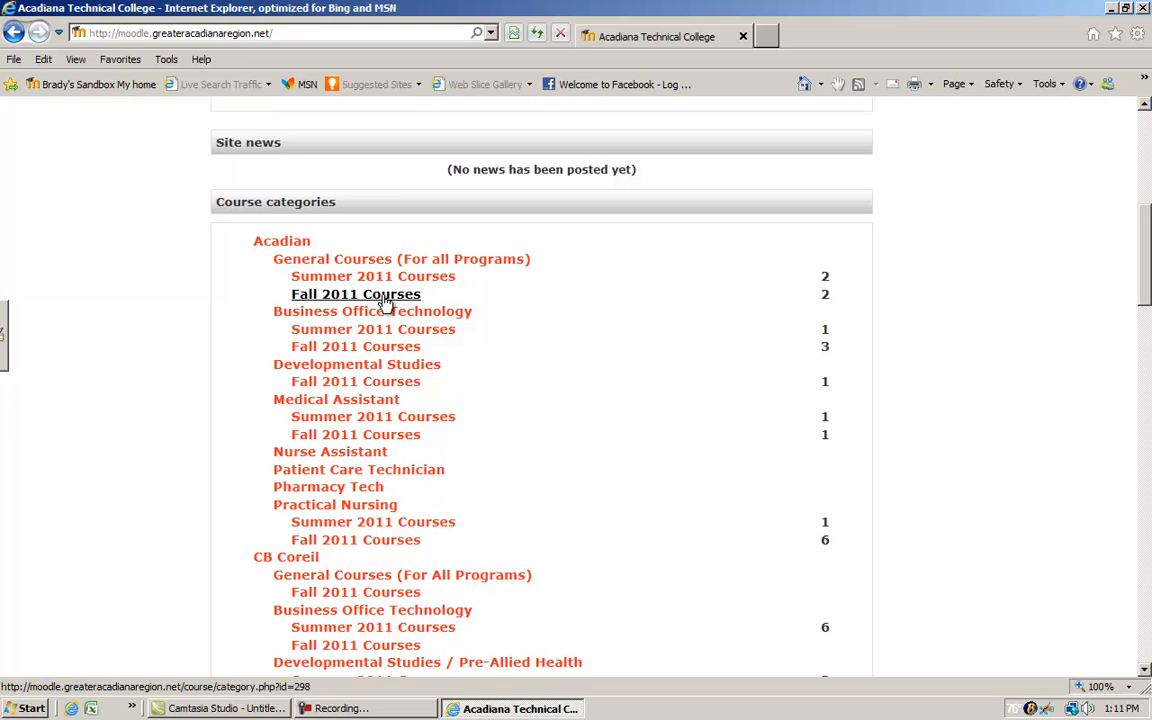
mouse_move(320, 292)
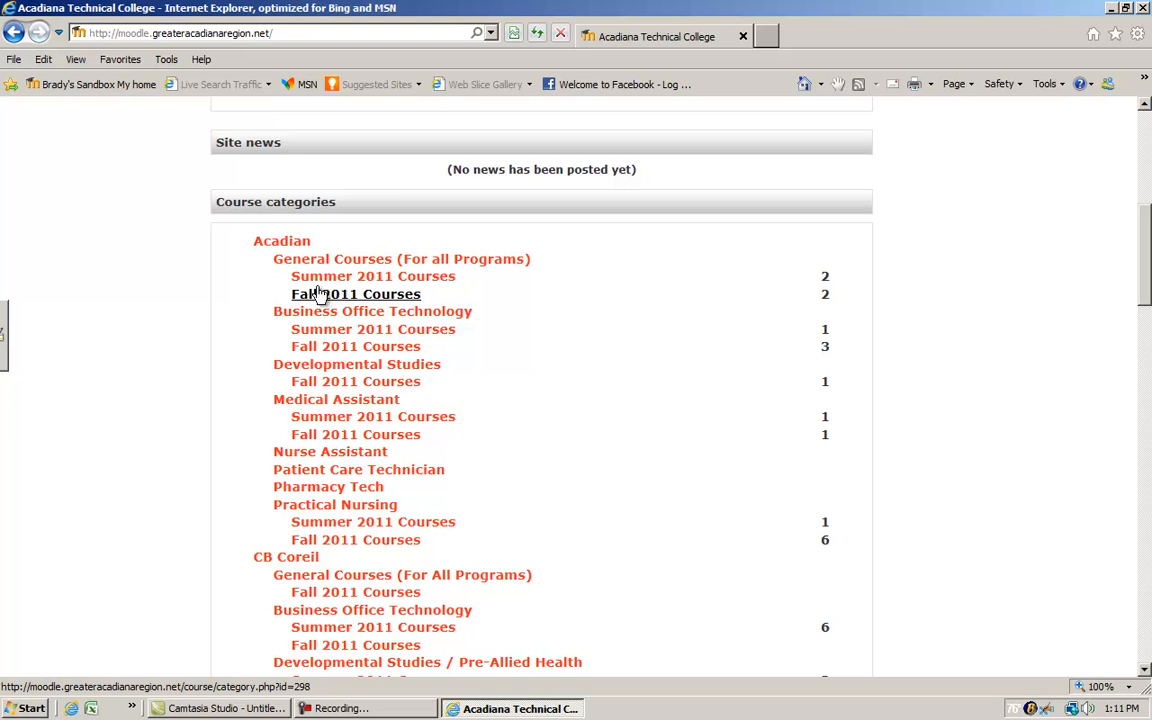
mouse_move(336, 274)
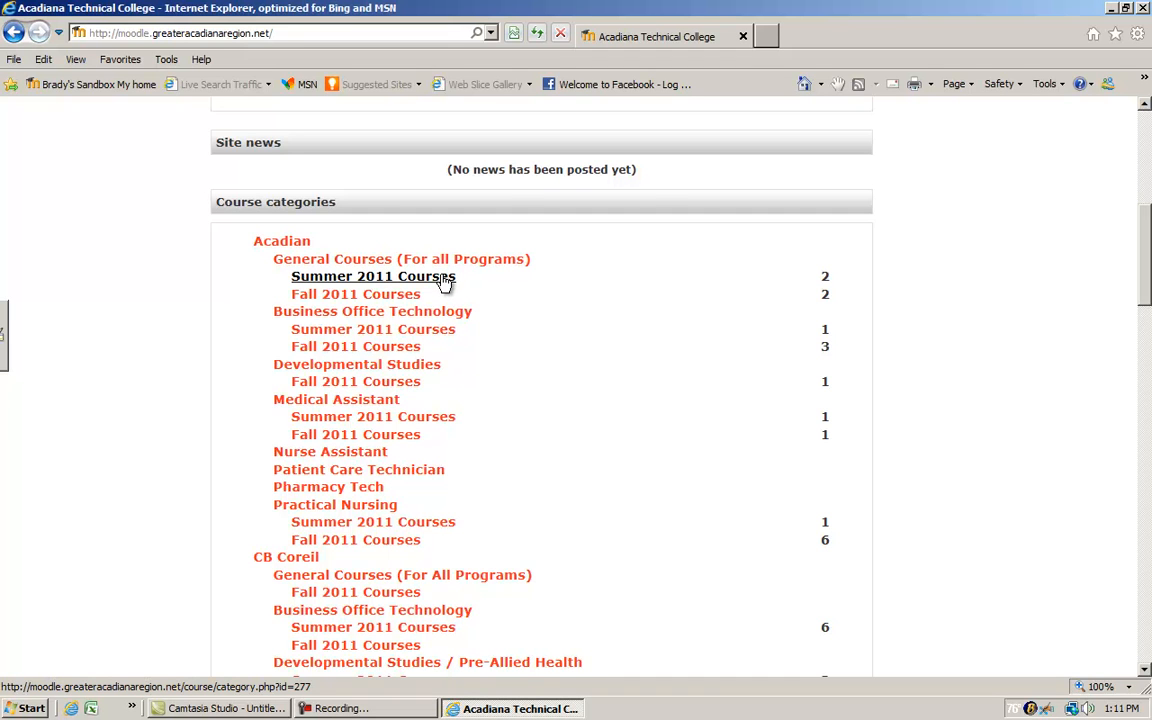
mouse_move(442, 284)
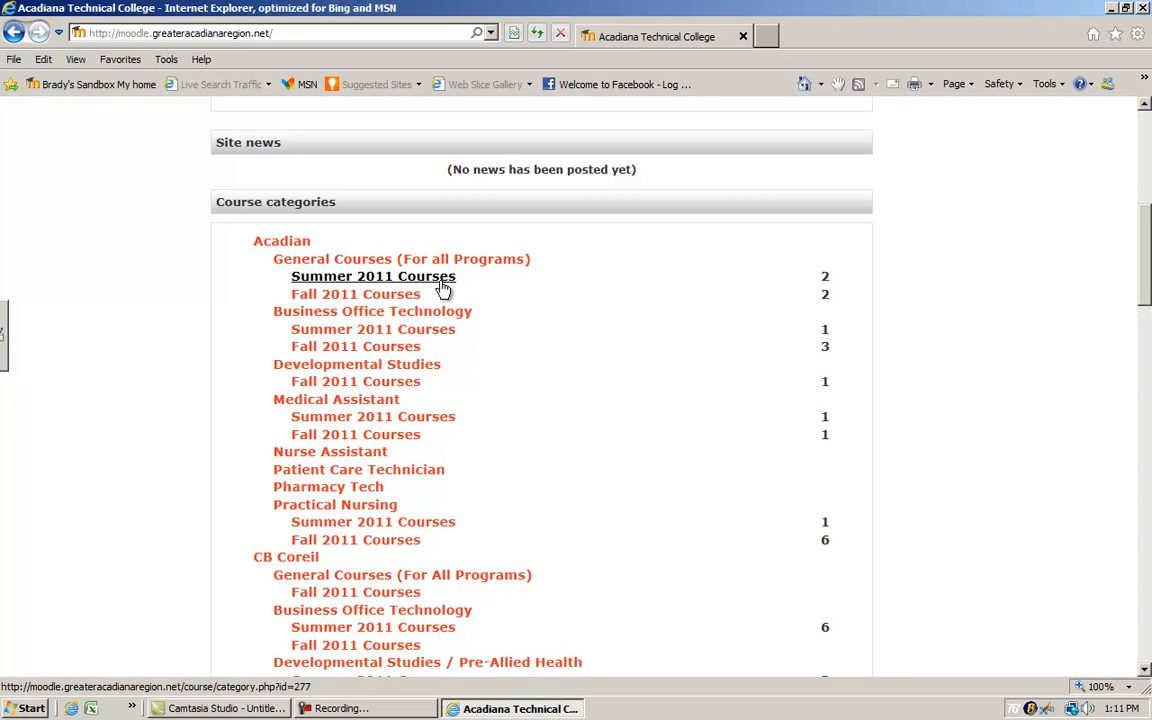
mouse_move(344, 328)
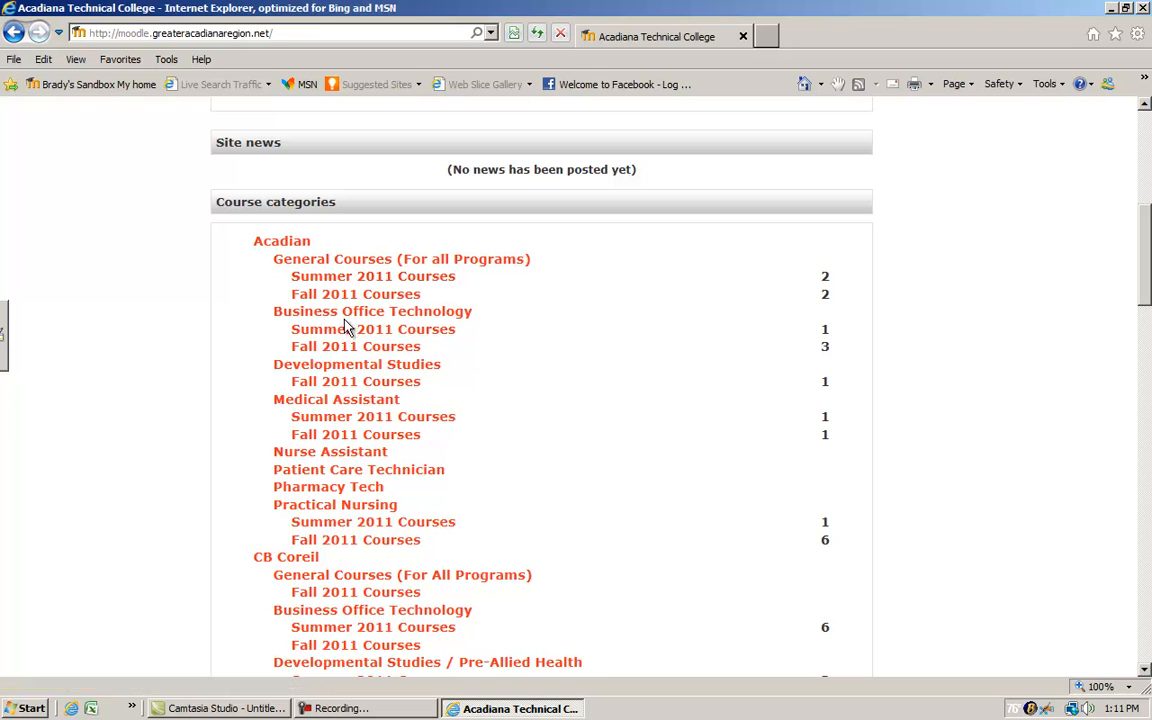
mouse_move(372, 312)
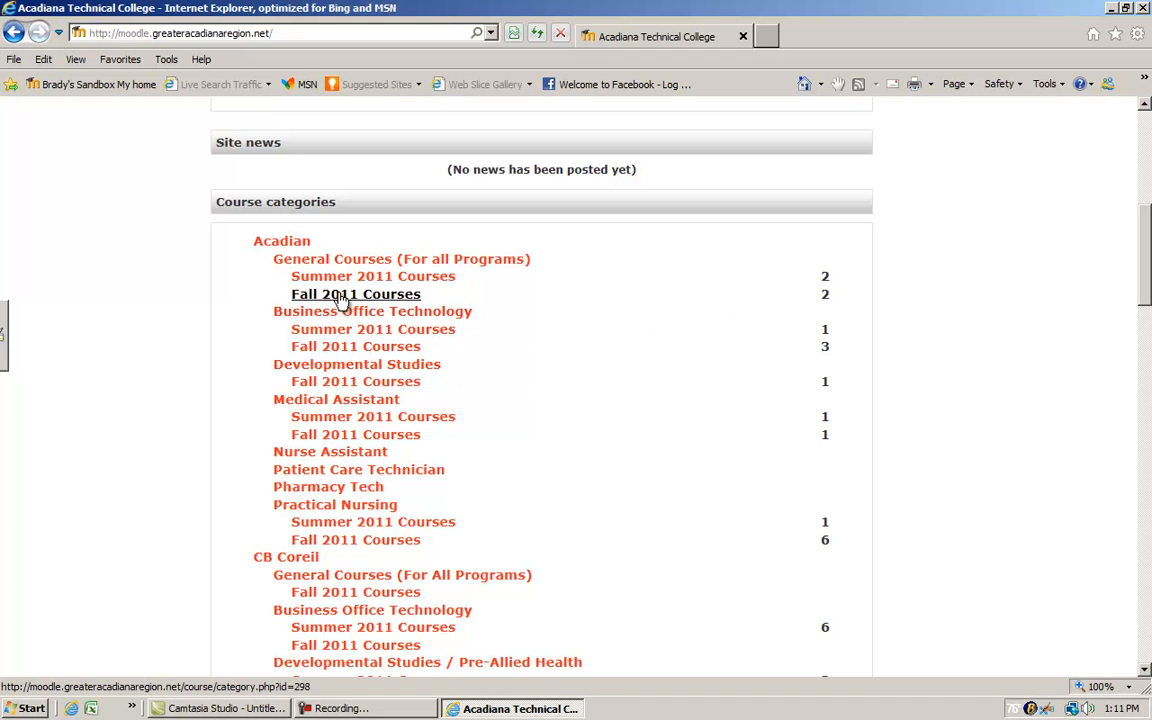
mouse_move(372, 312)
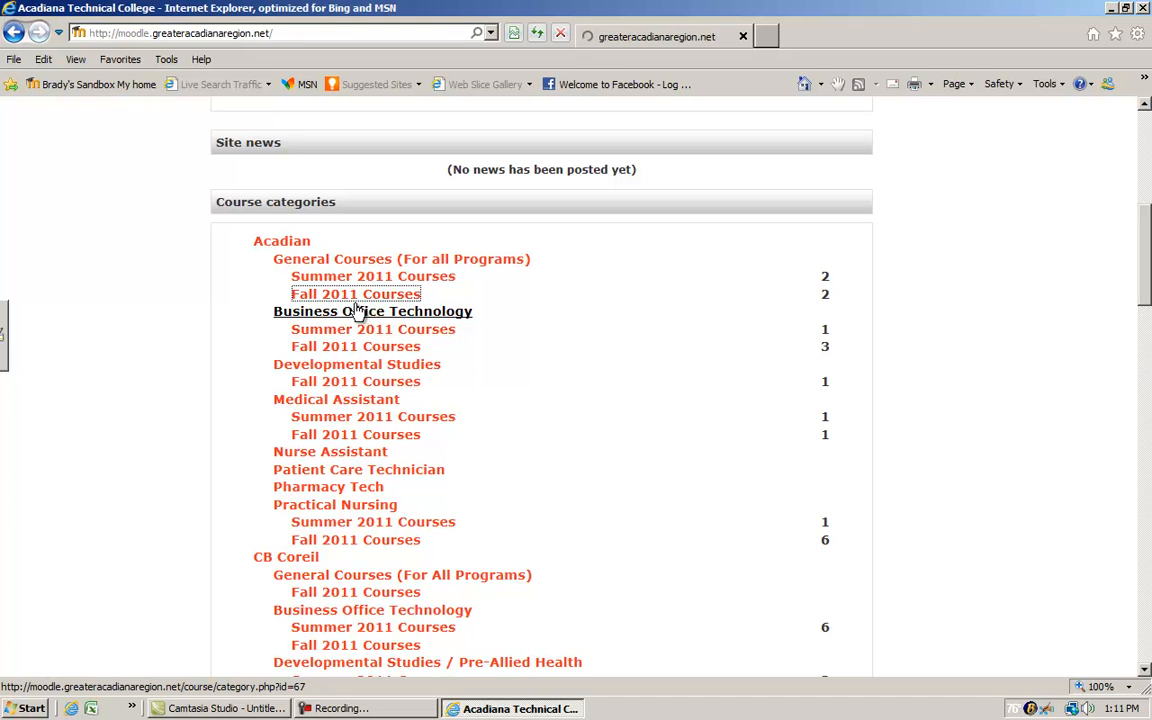
Go to the Fall 2011 Courses category listing JOBS 2450 and ORNT 1000.
click(356, 294)
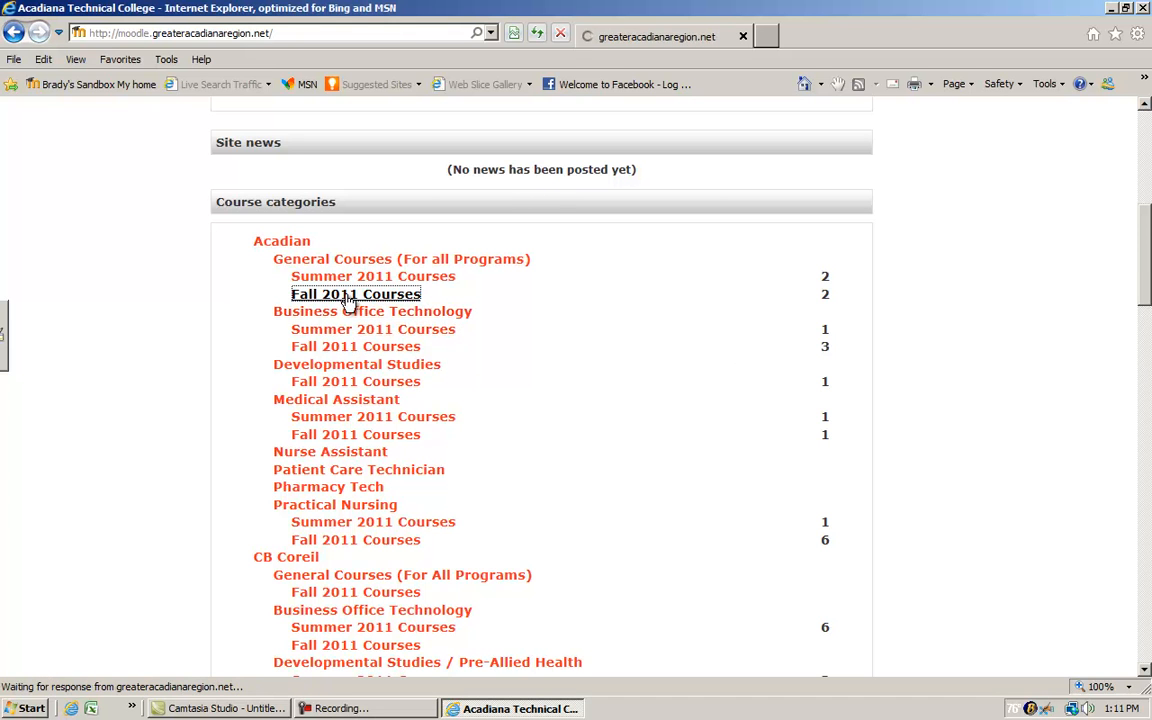
click(356, 294)
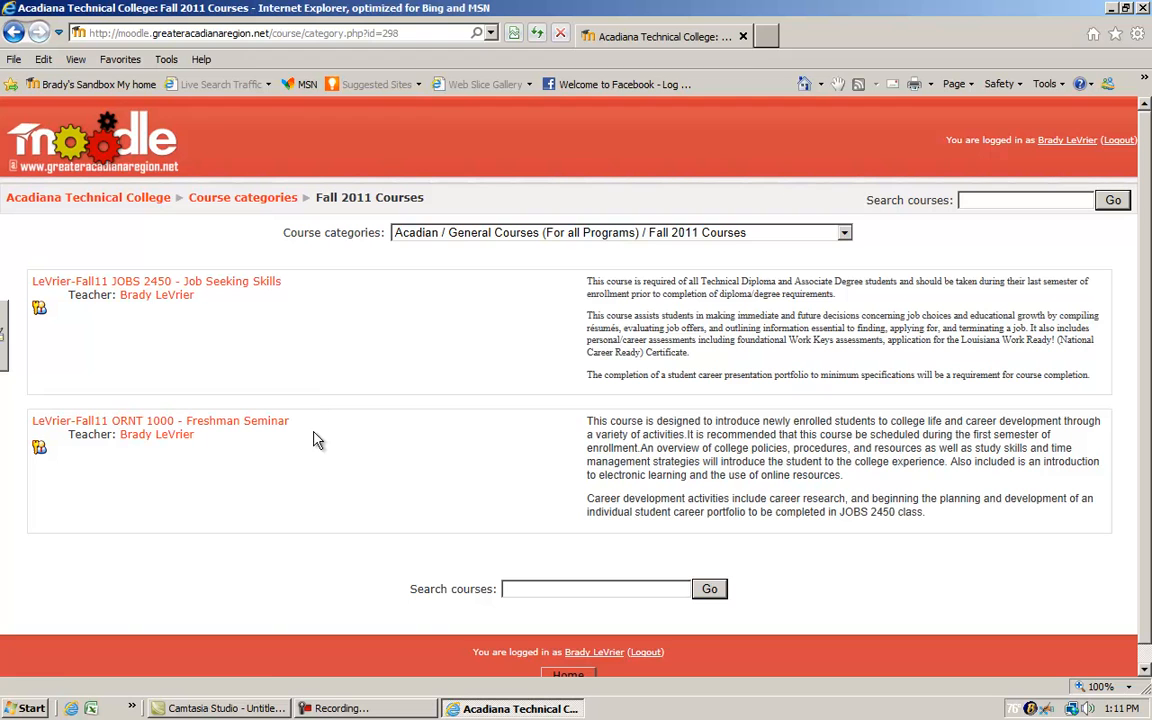
mouse_move(236, 420)
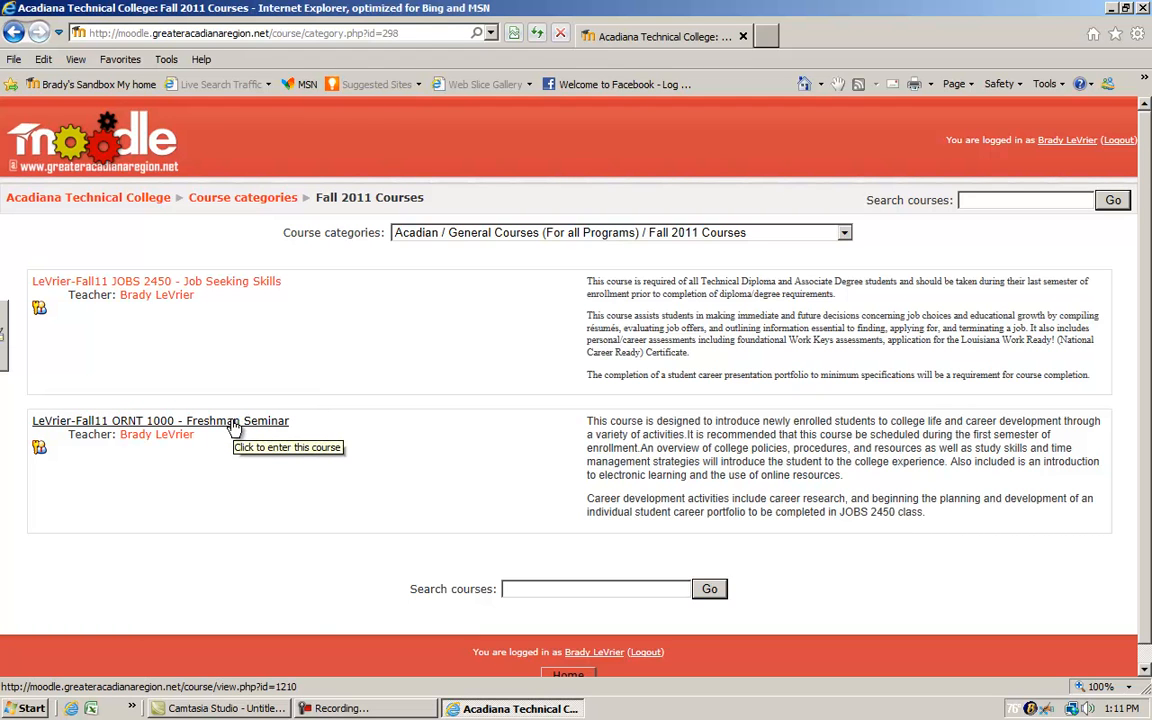
mouse_move(230, 424)
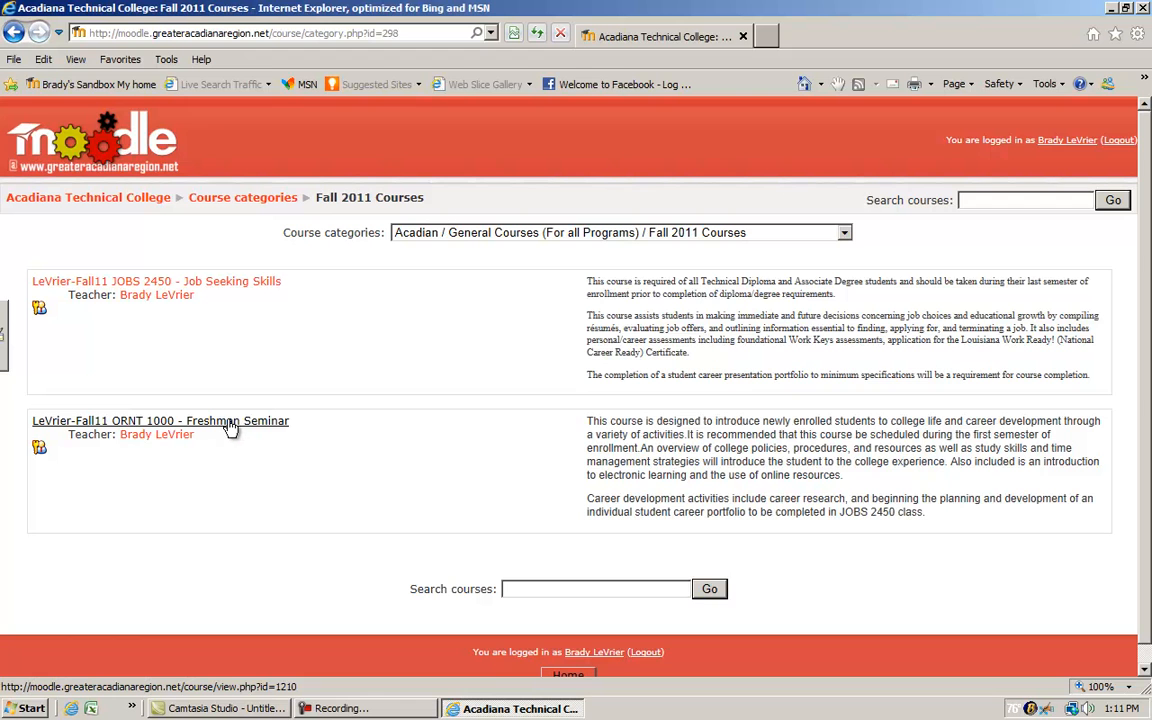
Enter the LeVrier-Fall11 ORNT 1000 Freshman Seminar course and switch the role to Student.
click(160, 420)
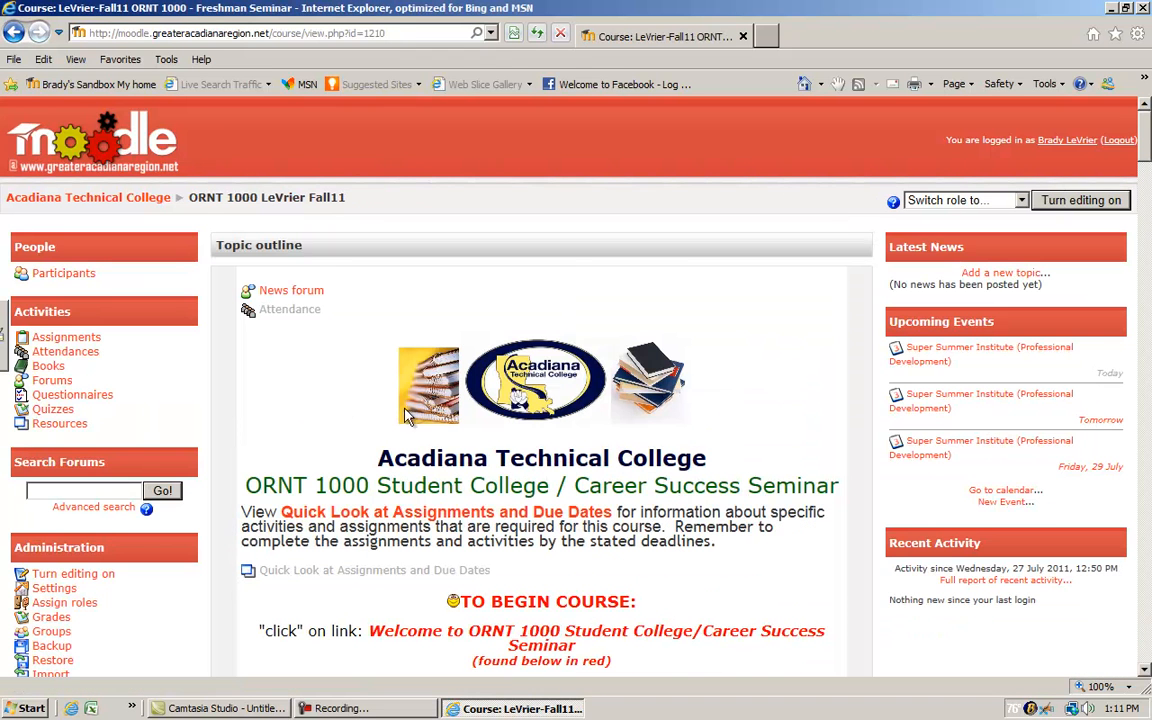
mouse_move(1064, 168)
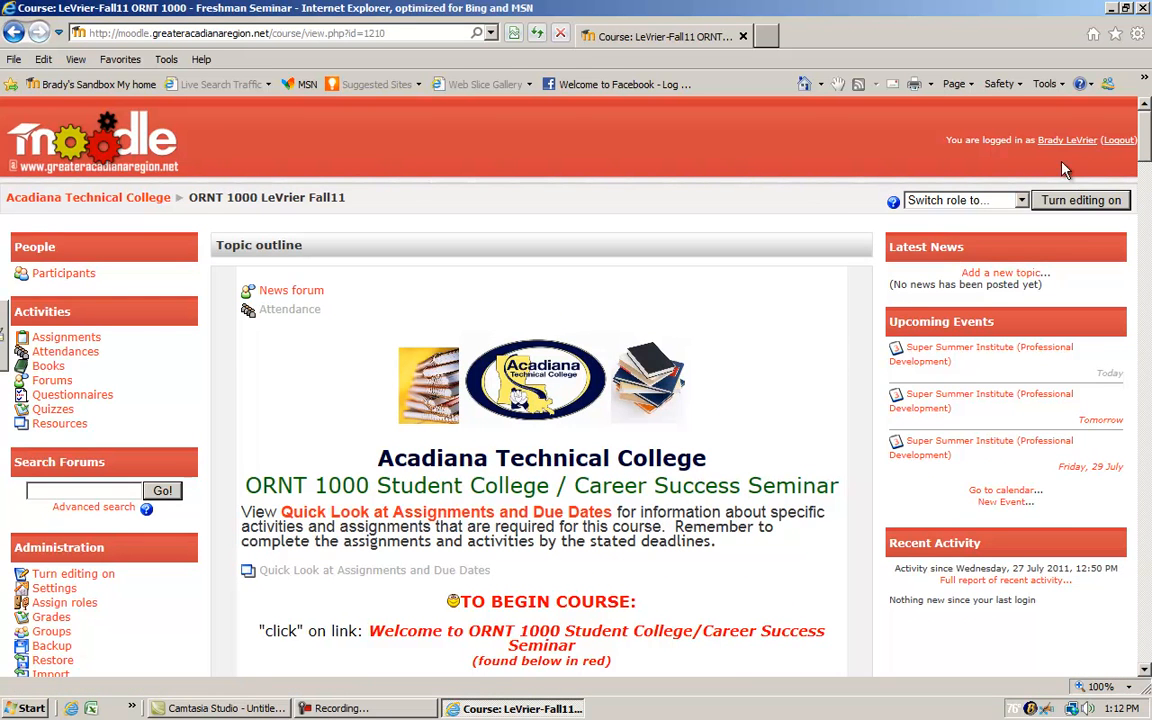
mouse_move(1024, 206)
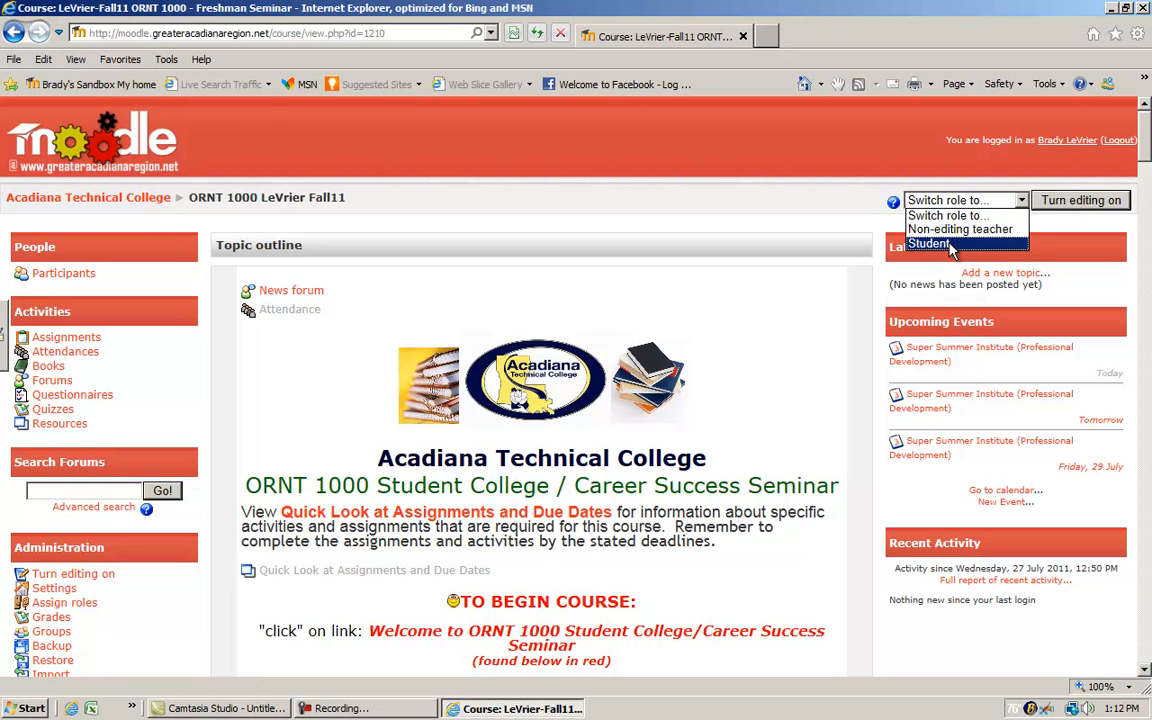
click(928, 244)
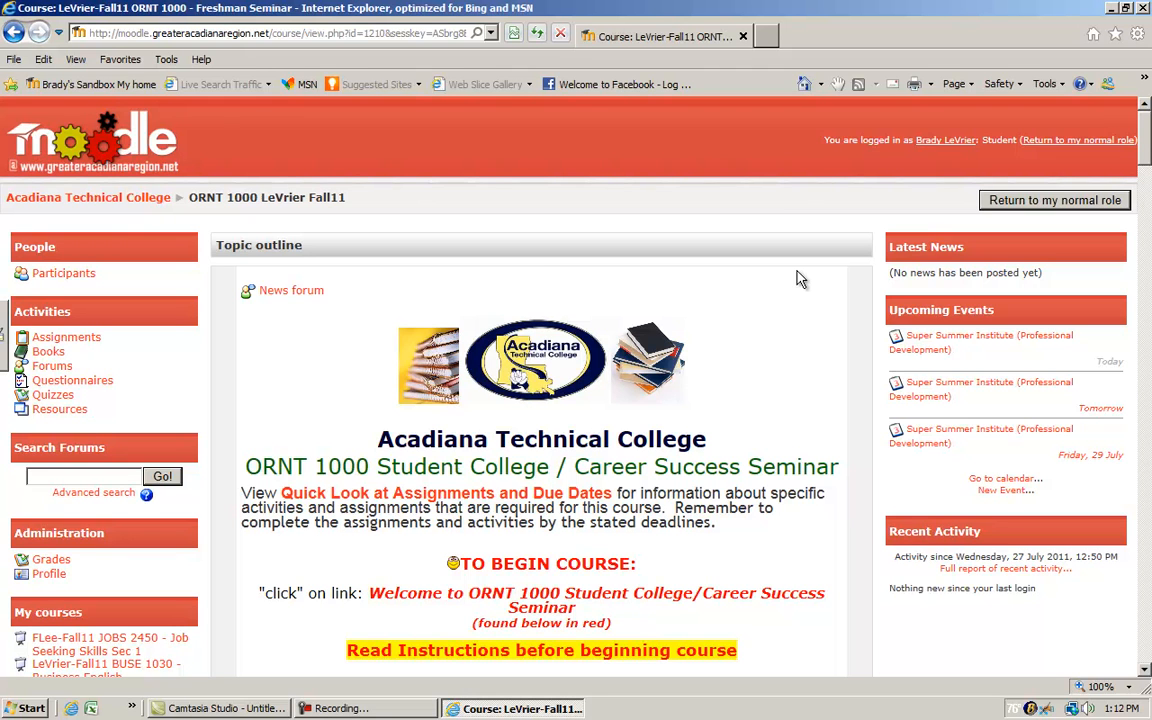
mouse_move(100, 302)
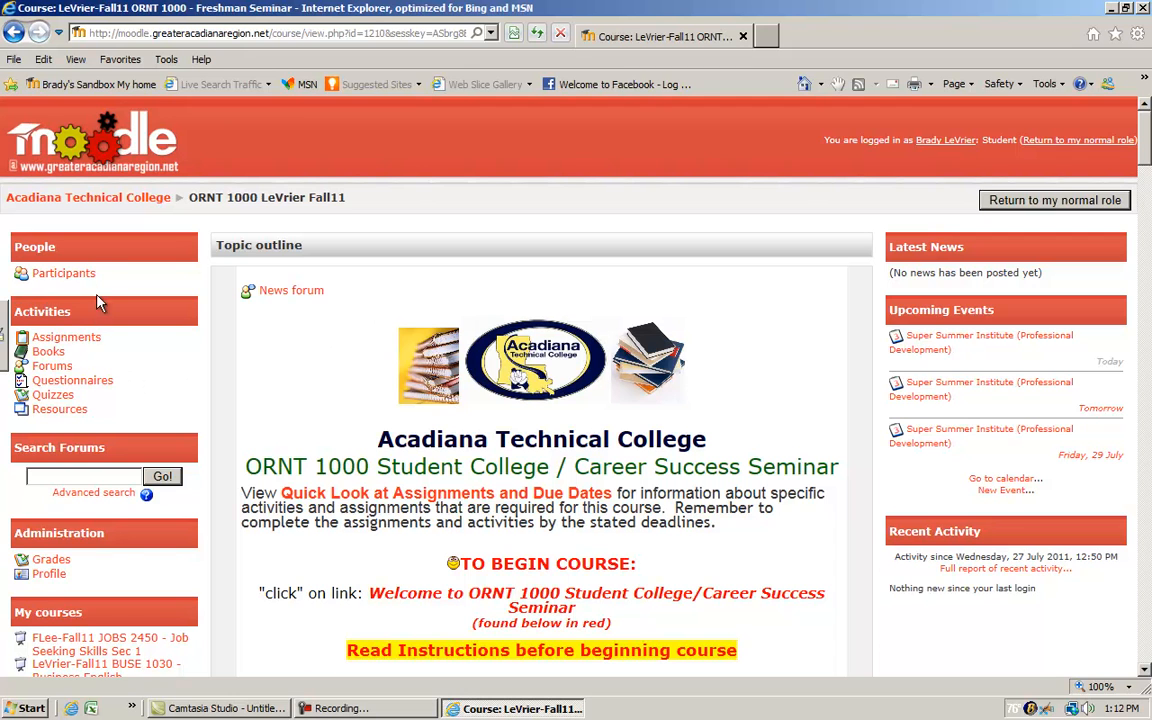
mouse_move(84, 492)
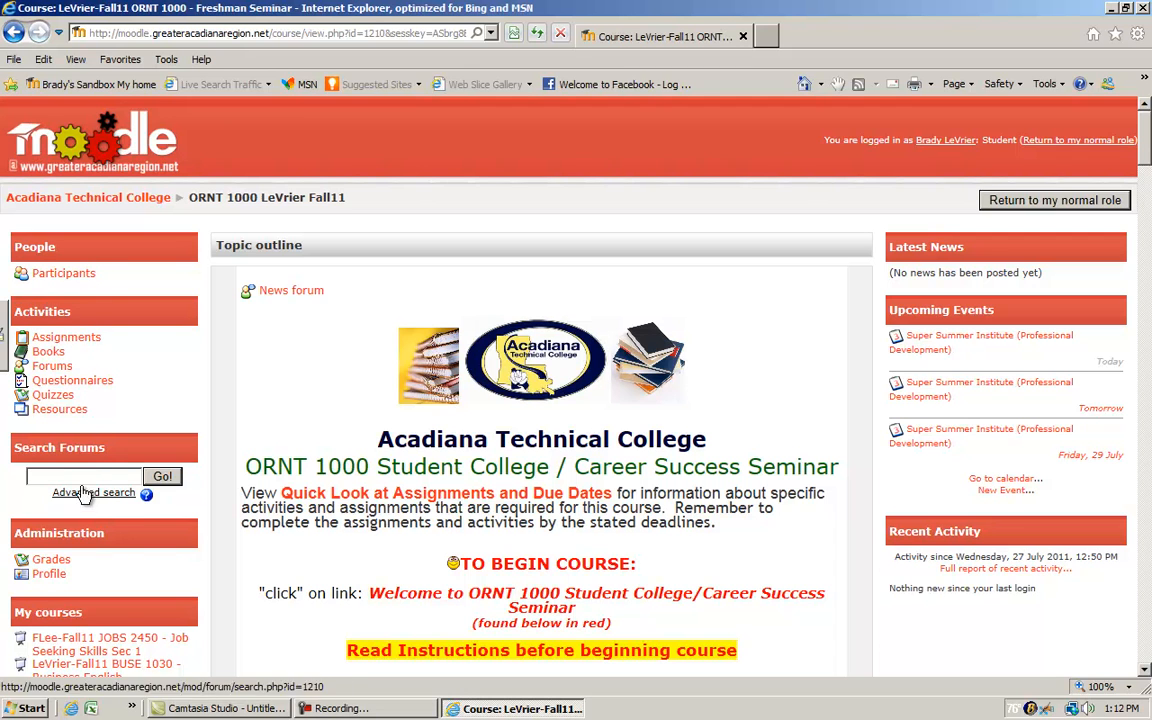
mouse_move(868, 224)
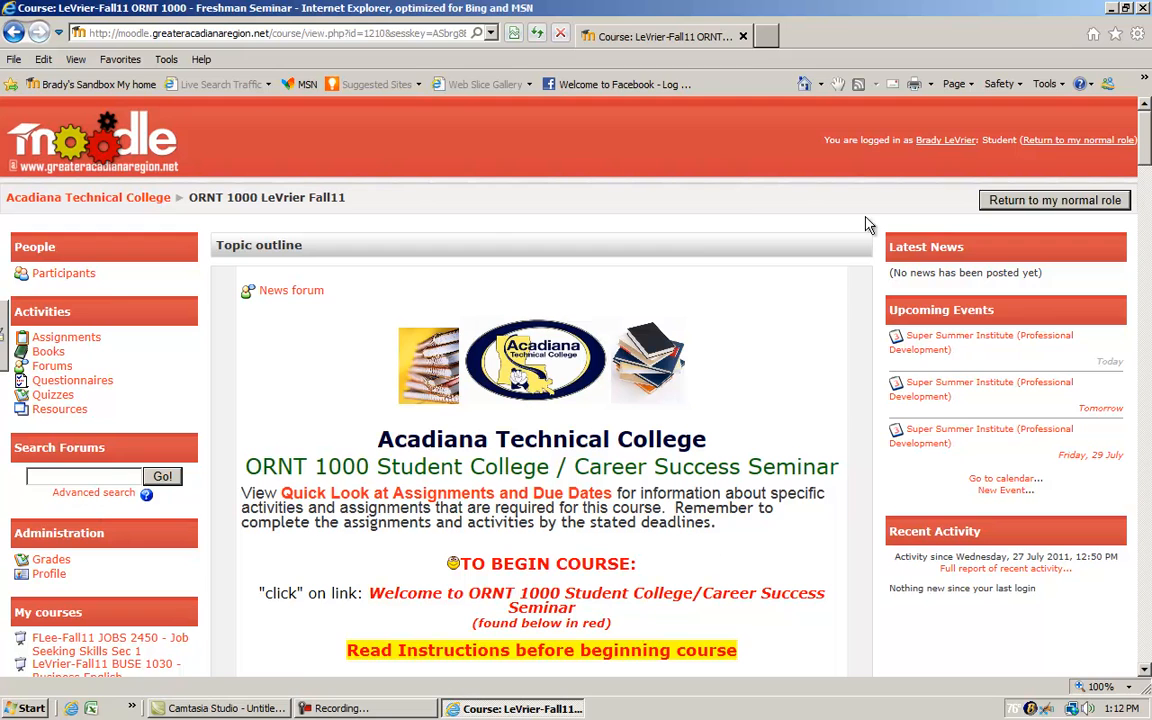
mouse_move(104, 326)
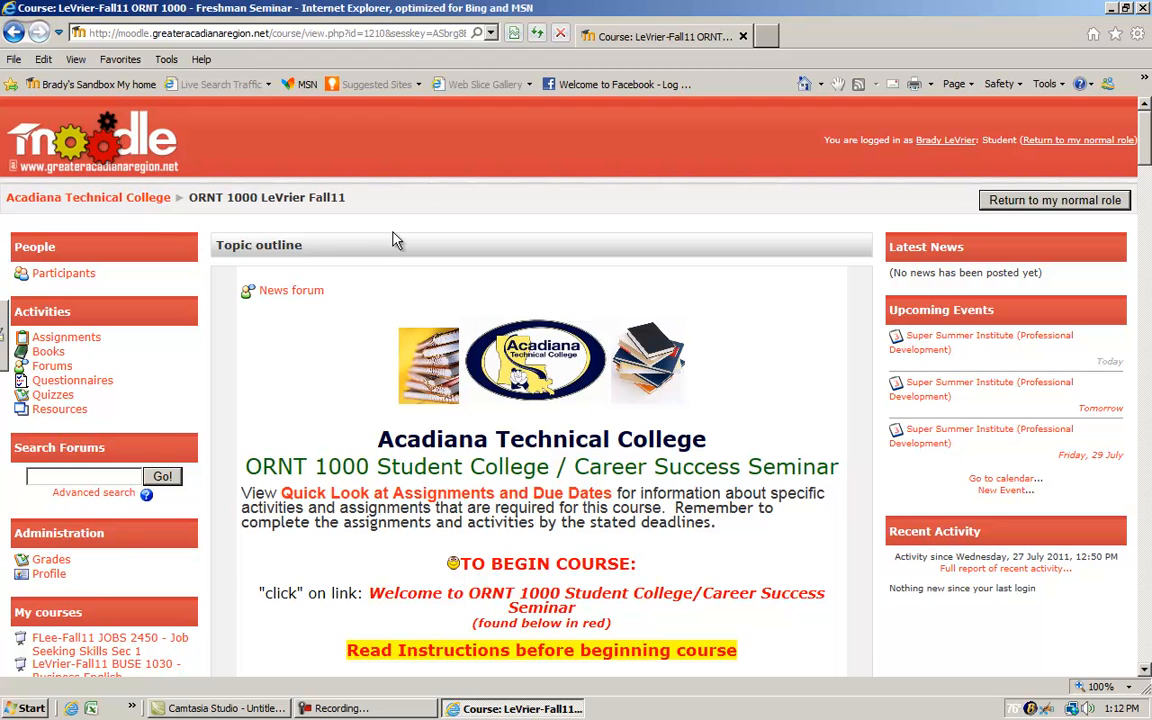
mouse_move(64, 272)
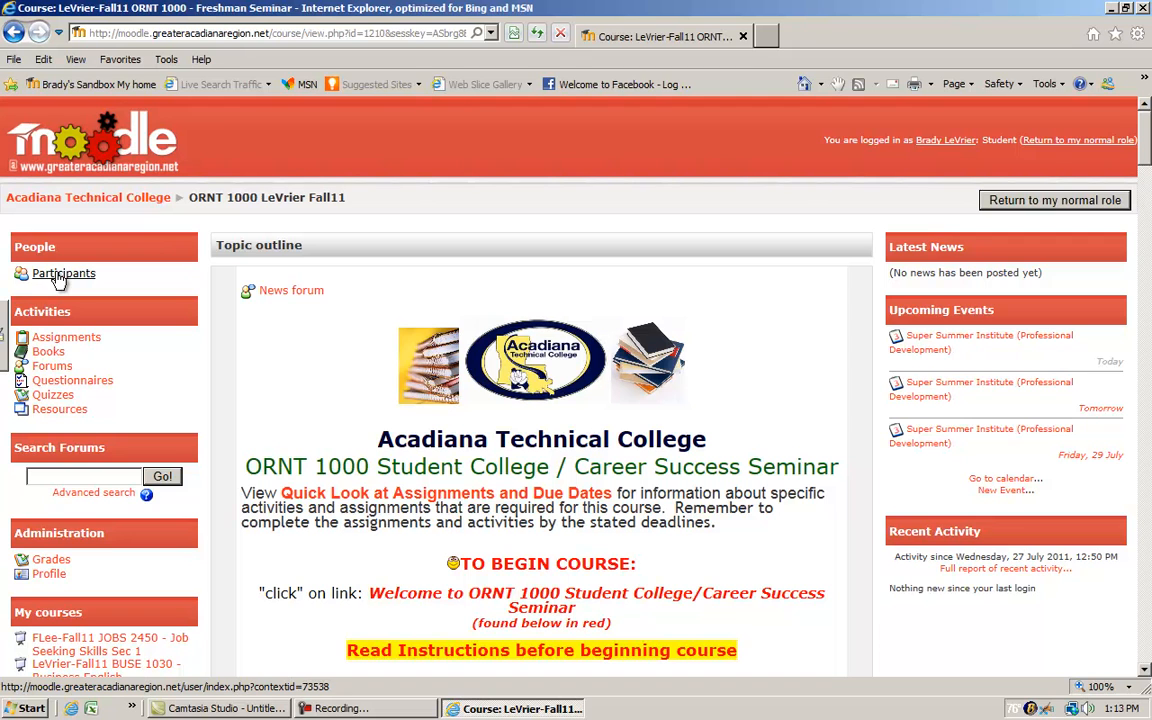
mouse_move(66, 388)
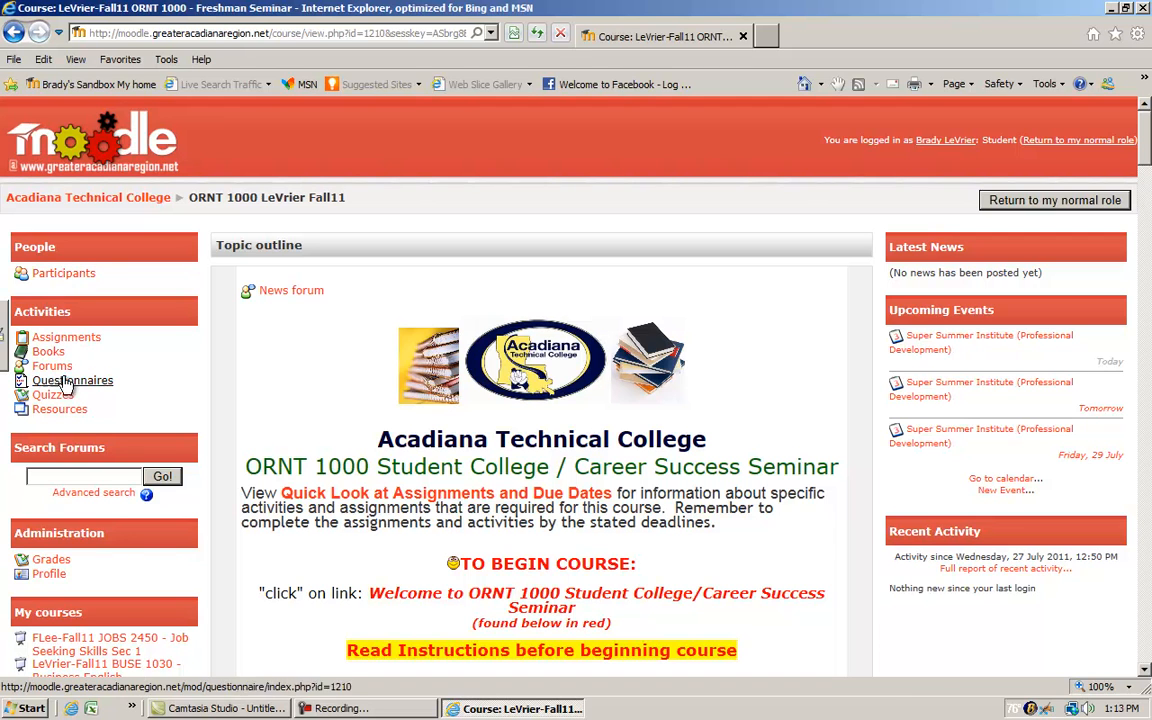
mouse_move(60, 408)
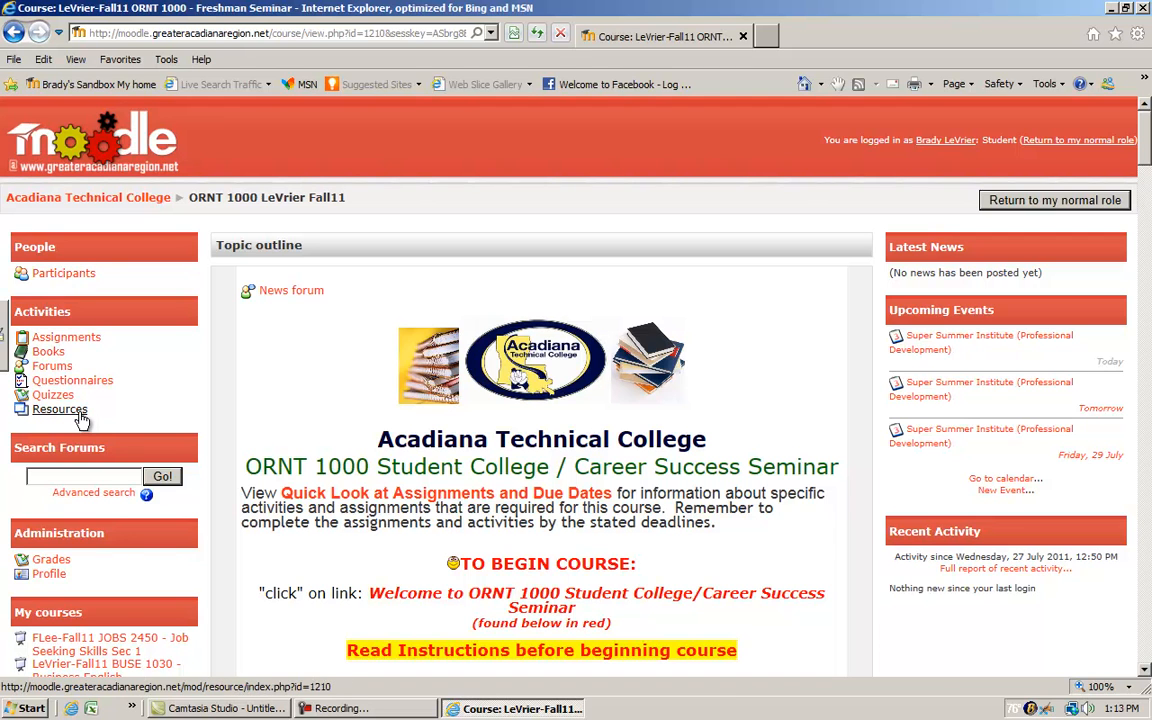
mouse_move(60, 420)
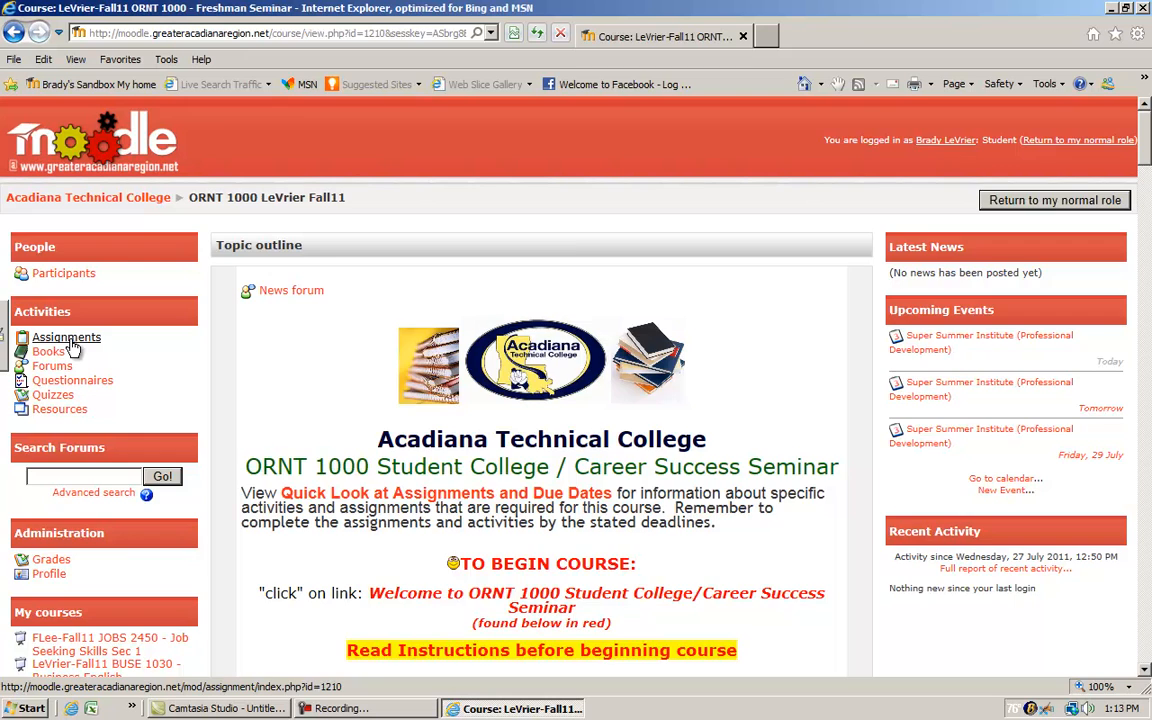
View the ORNT 1000 Assignments list from the Activities block.
click(66, 336)
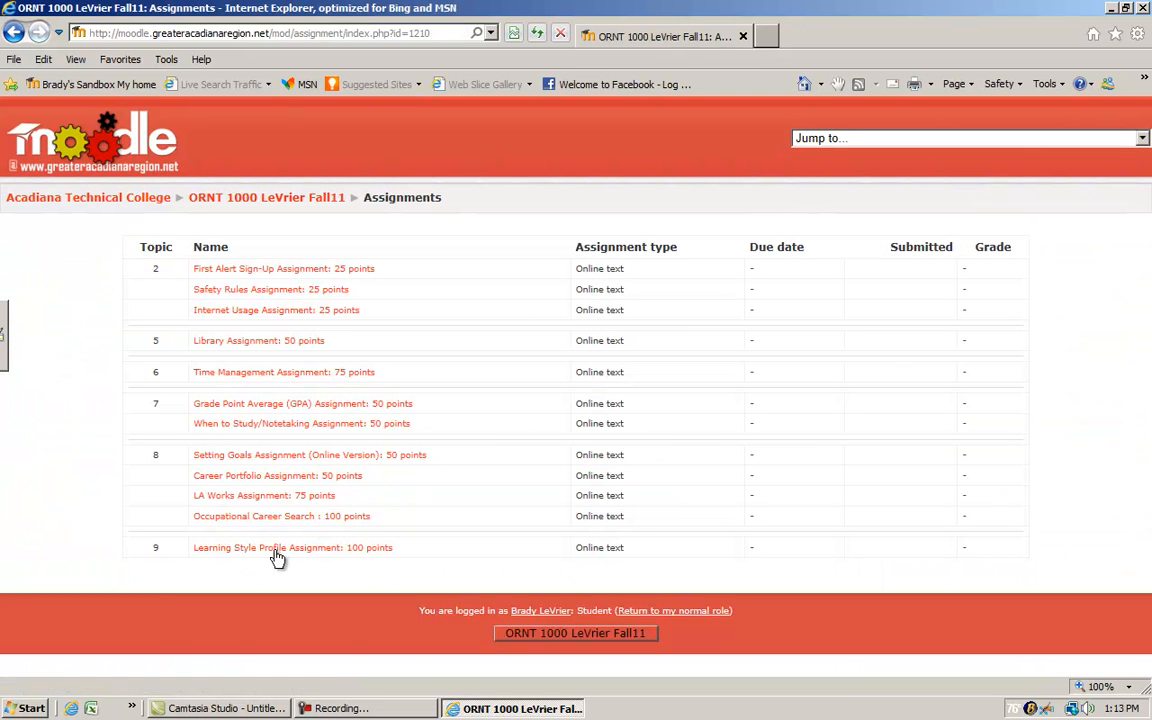
mouse_move(284, 550)
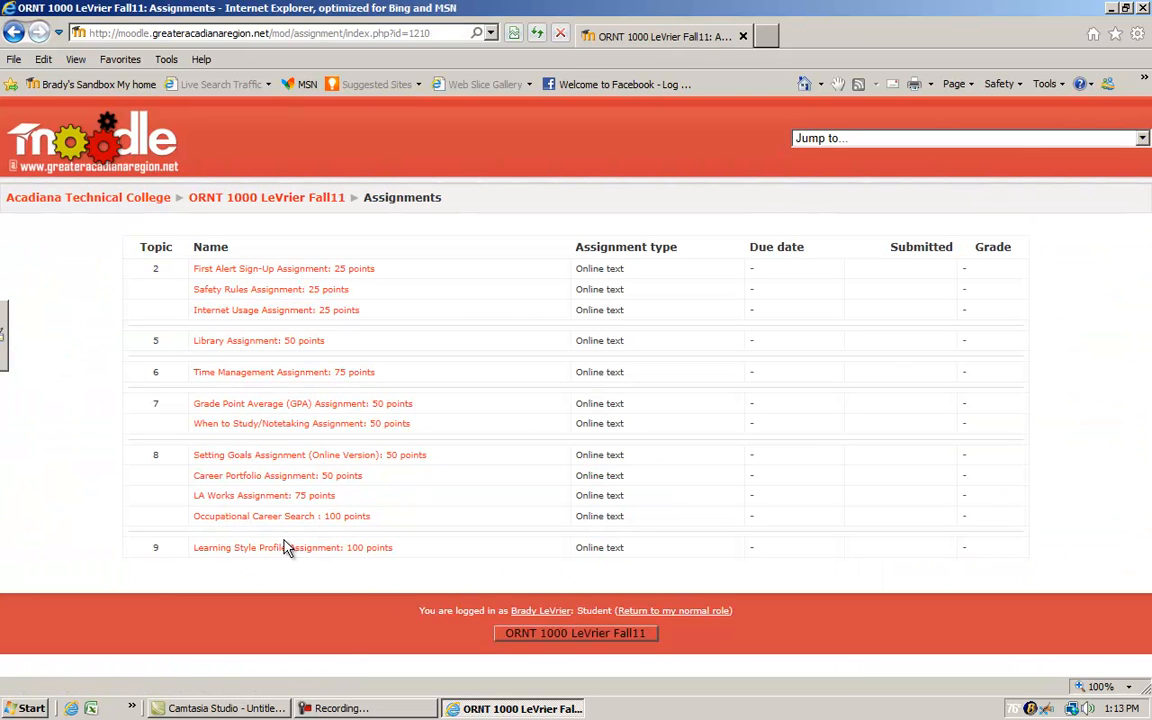
mouse_move(288, 268)
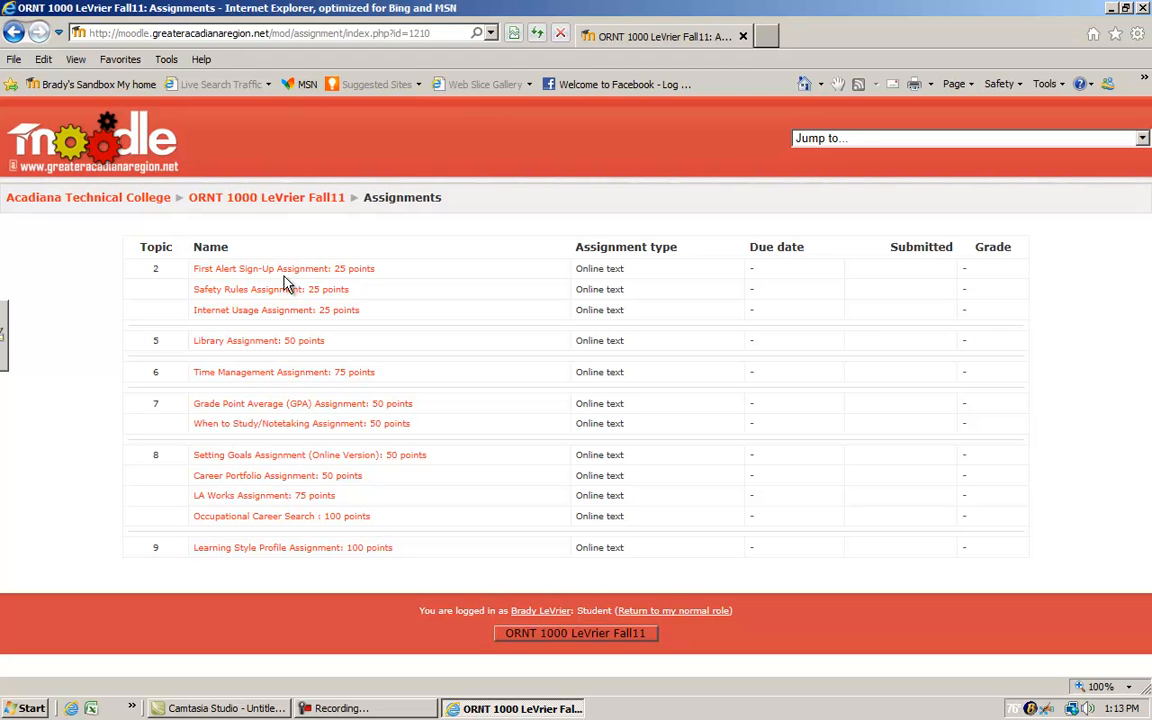
mouse_move(256, 276)
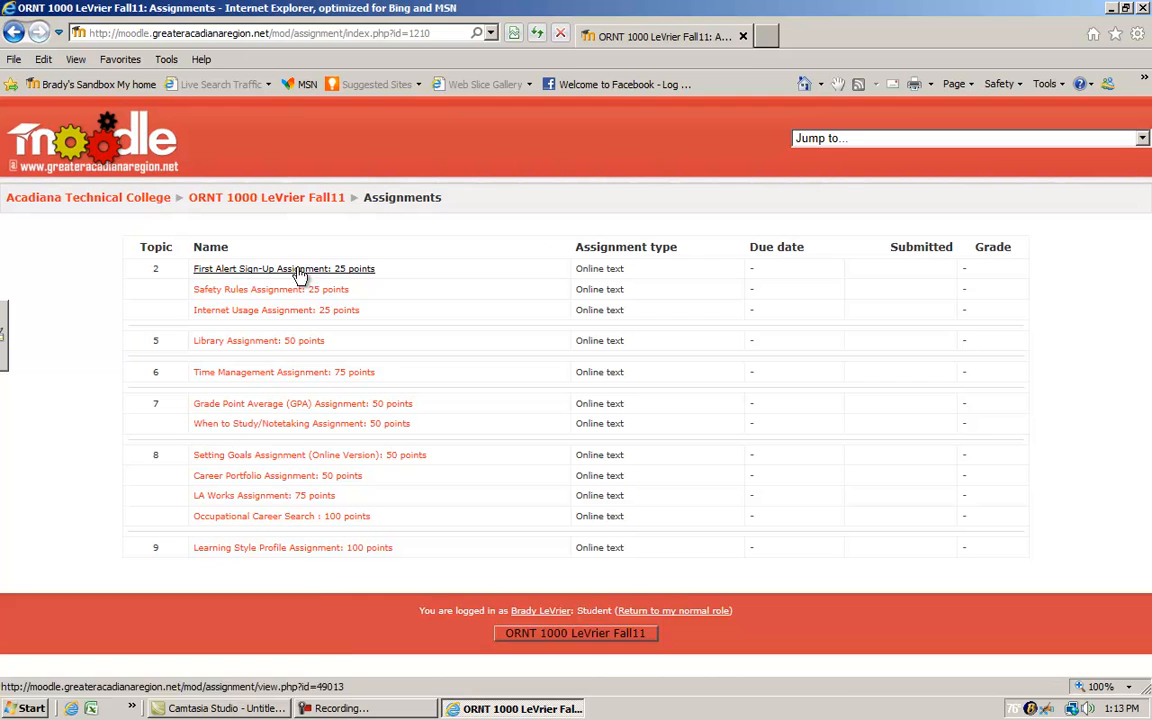
mouse_move(278, 296)
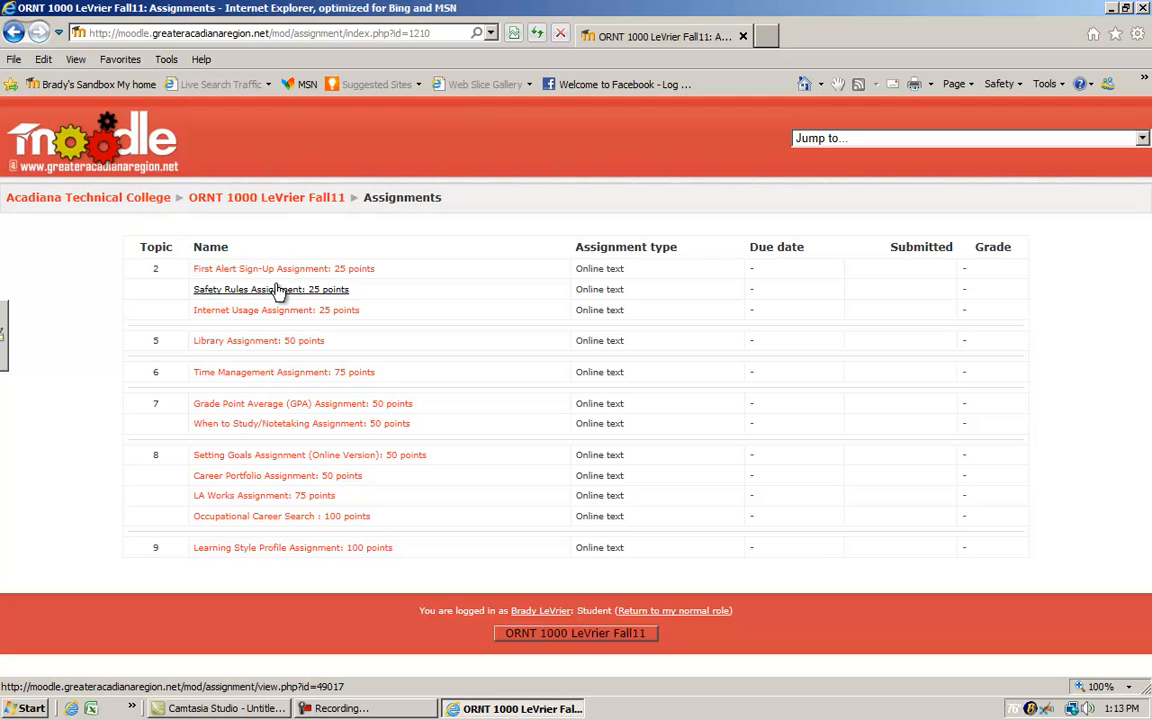
mouse_move(304, 300)
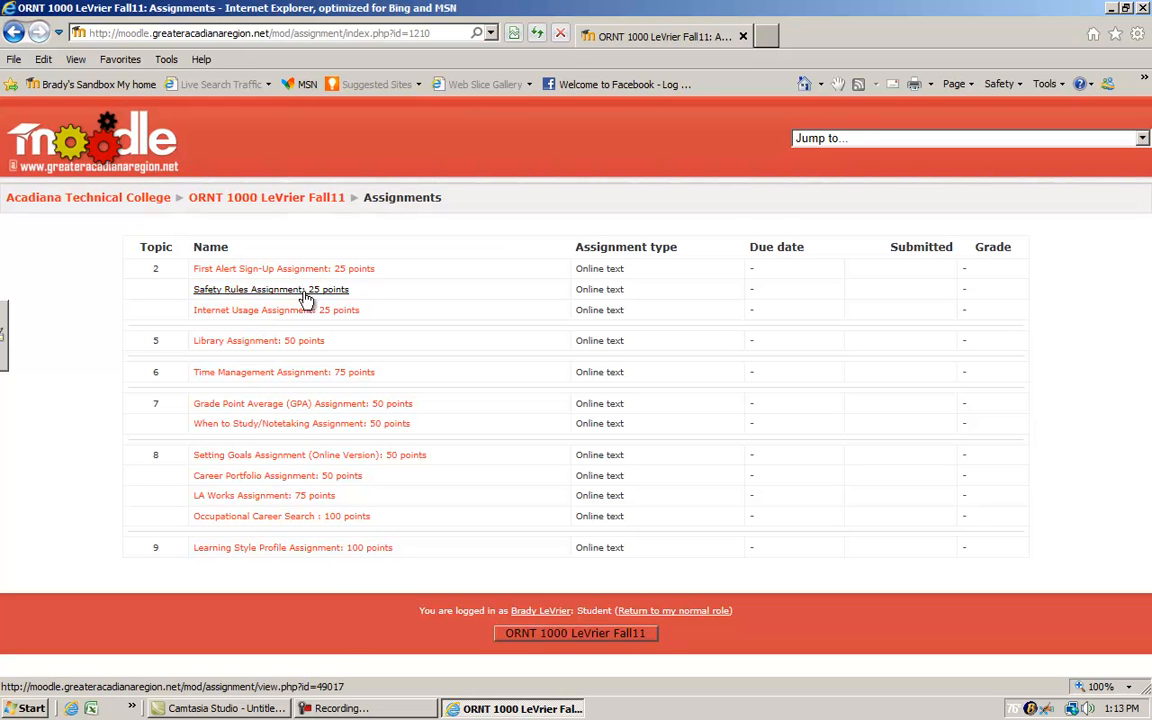
mouse_move(260, 528)
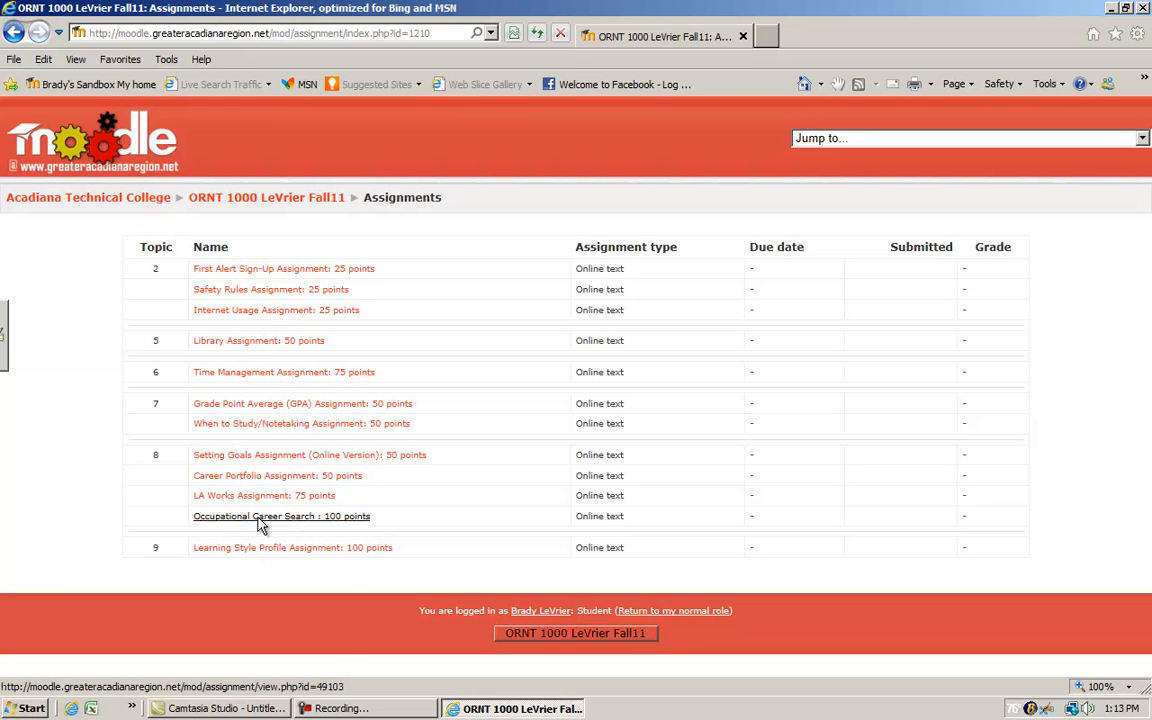
mouse_move(250, 290)
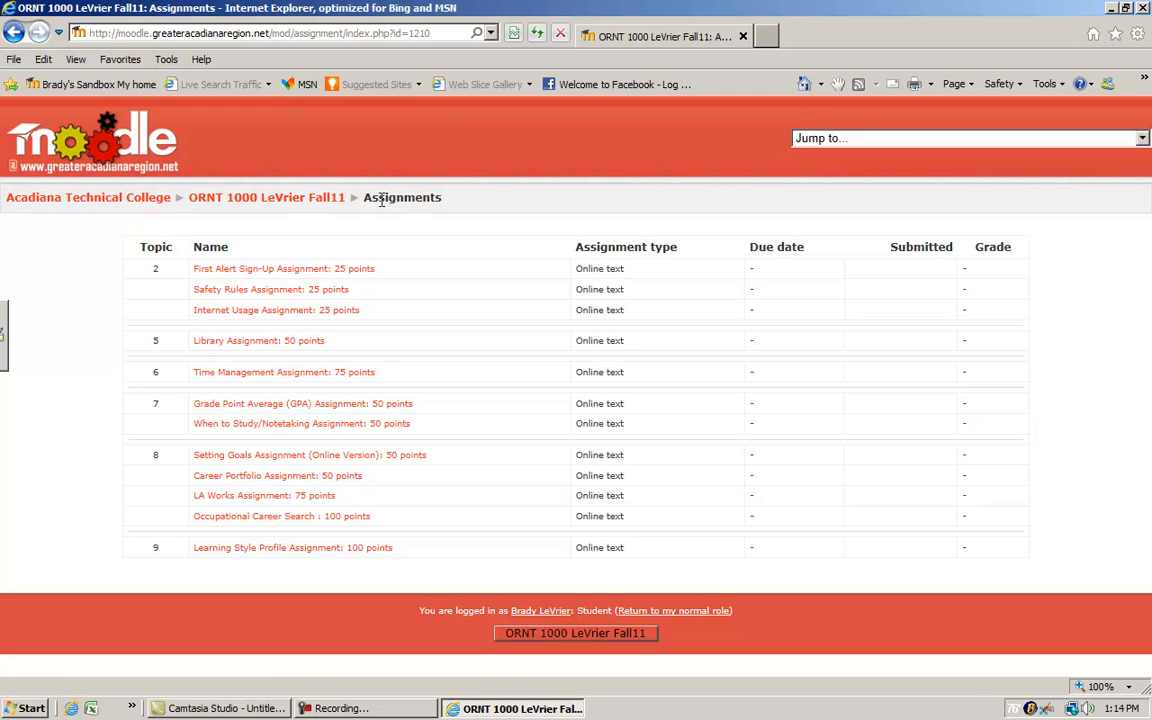
mouse_move(396, 202)
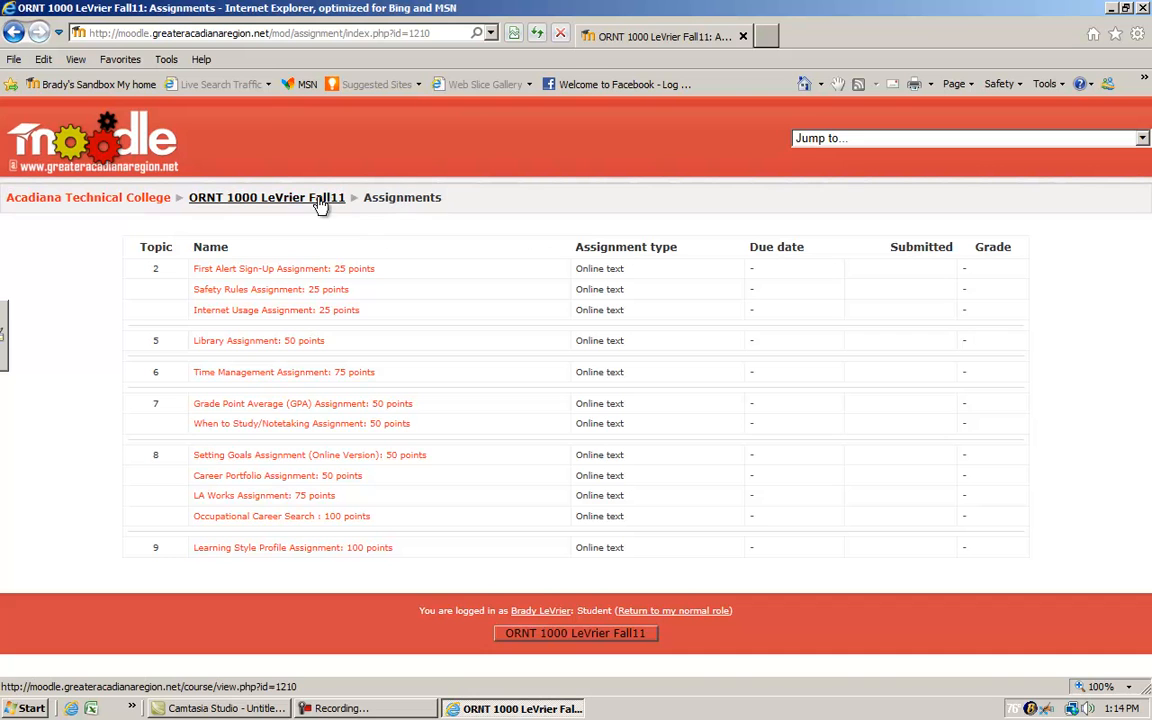
mouse_move(292, 204)
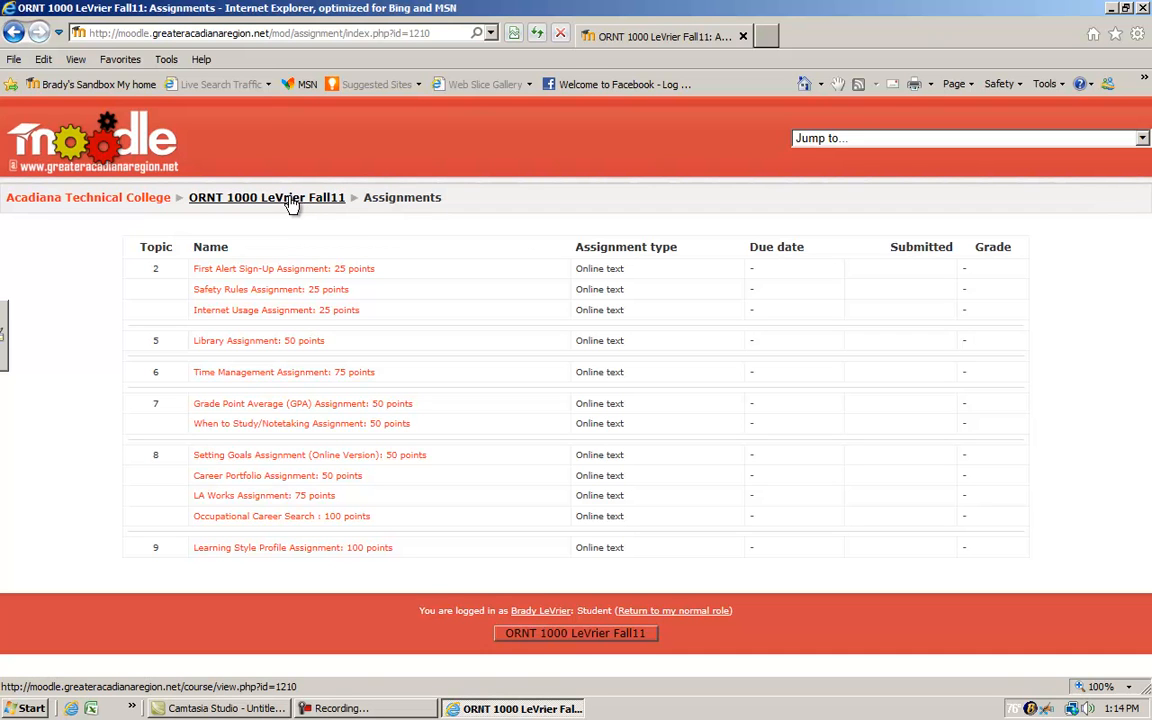
Return to the site home, then reach ORNT 1000 again via the Fall 2011 Courses category.
click(268, 198)
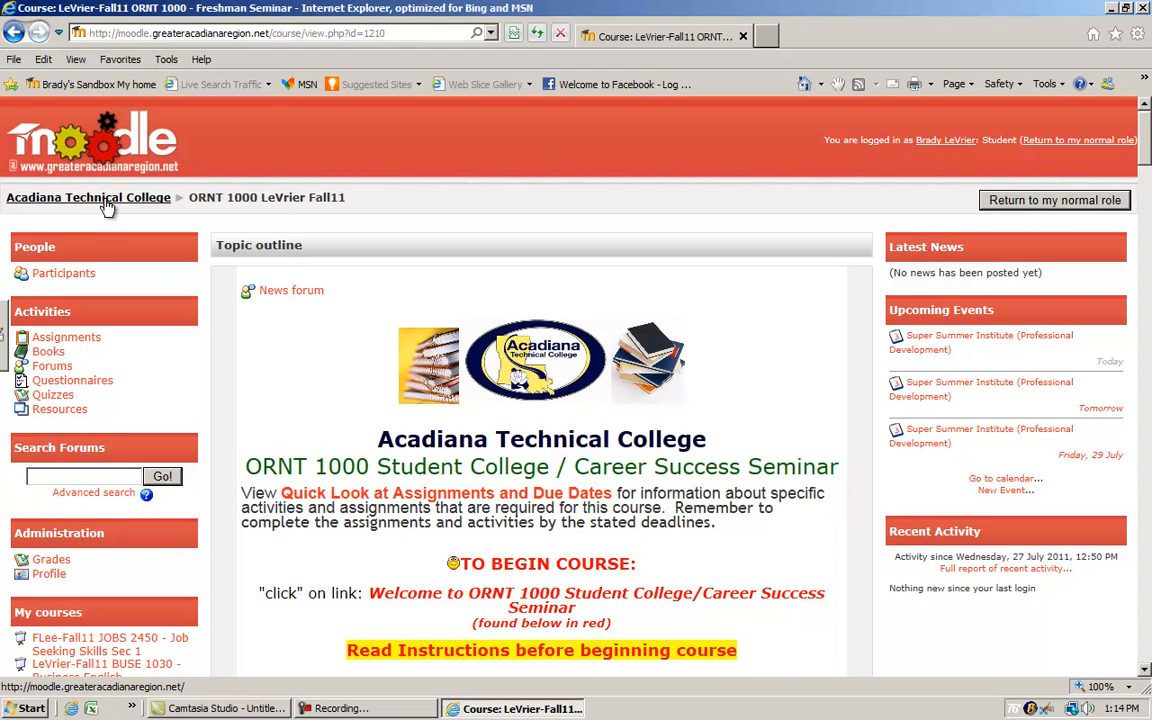
click(88, 198)
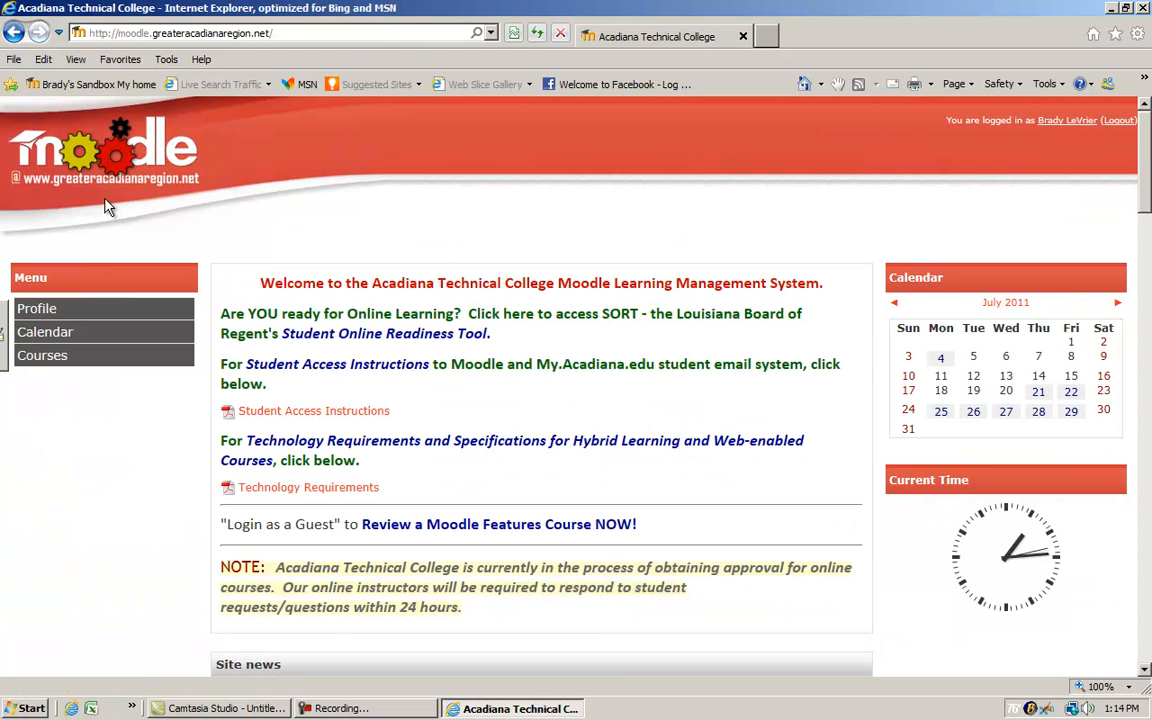
mouse_move(228, 284)
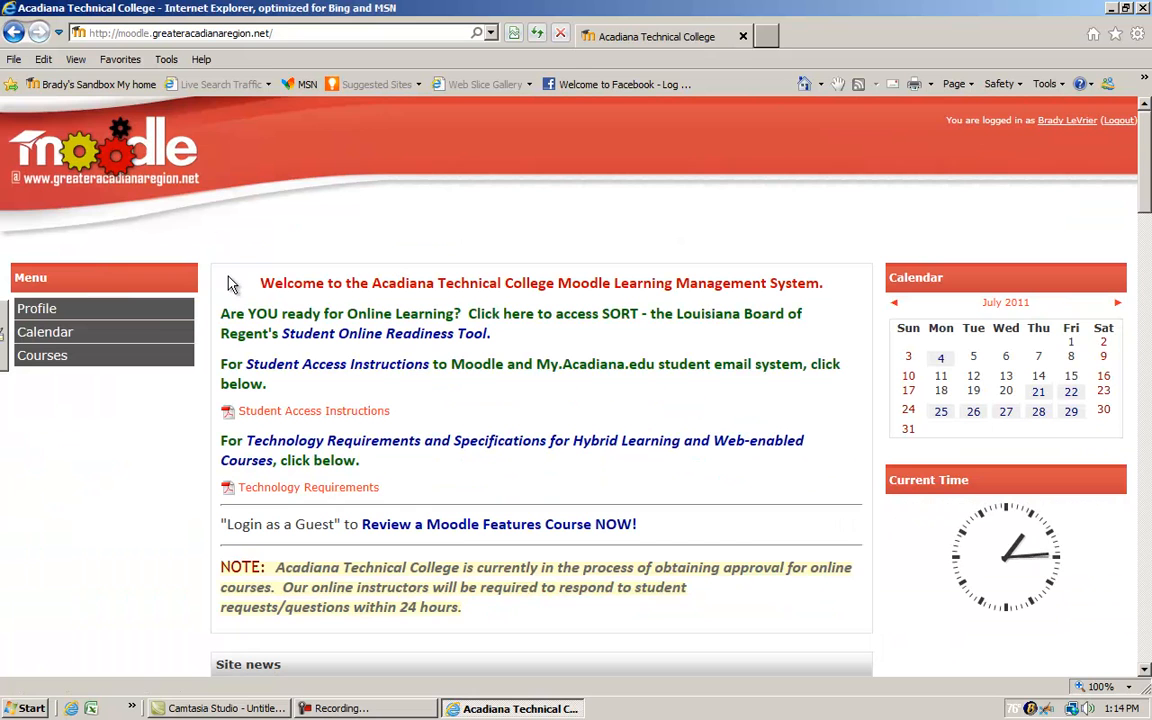
mouse_move(296, 340)
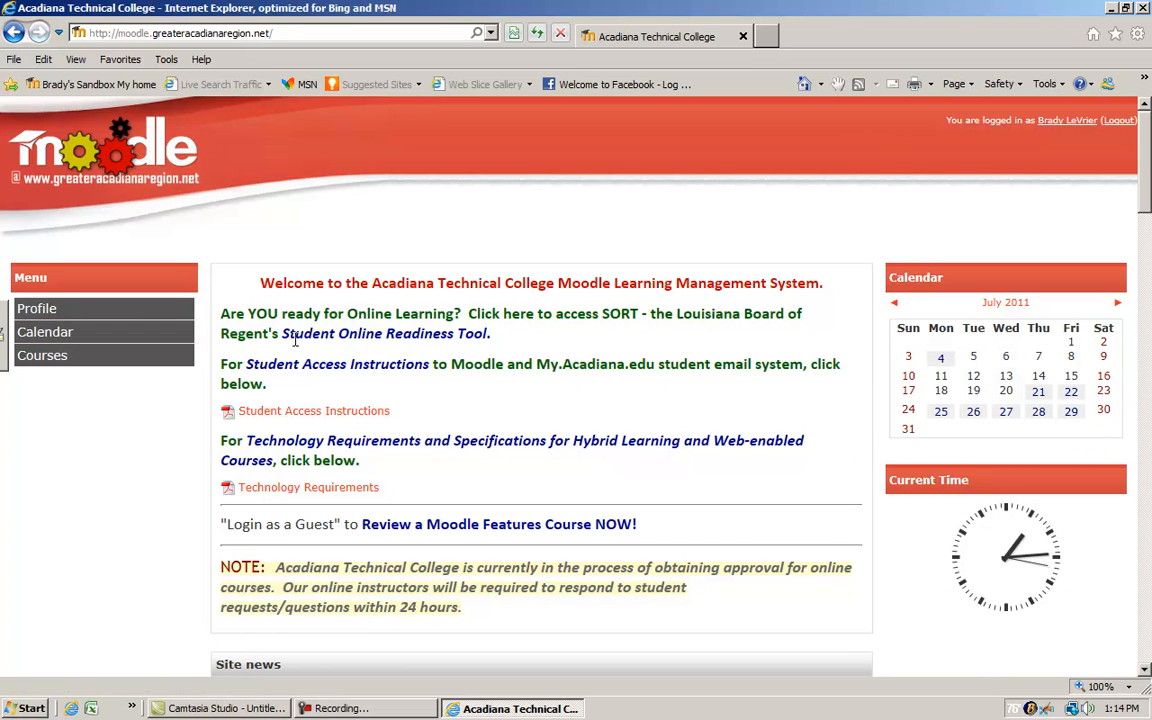
scroll(down, 3)
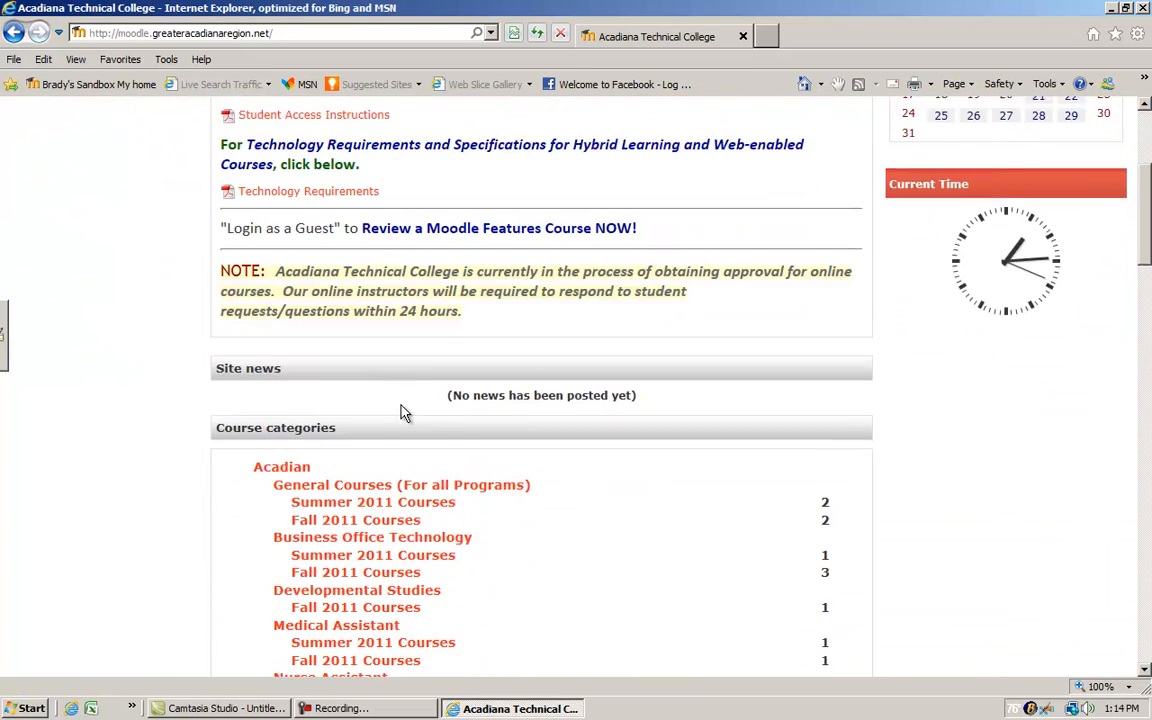
scroll(down, 3)
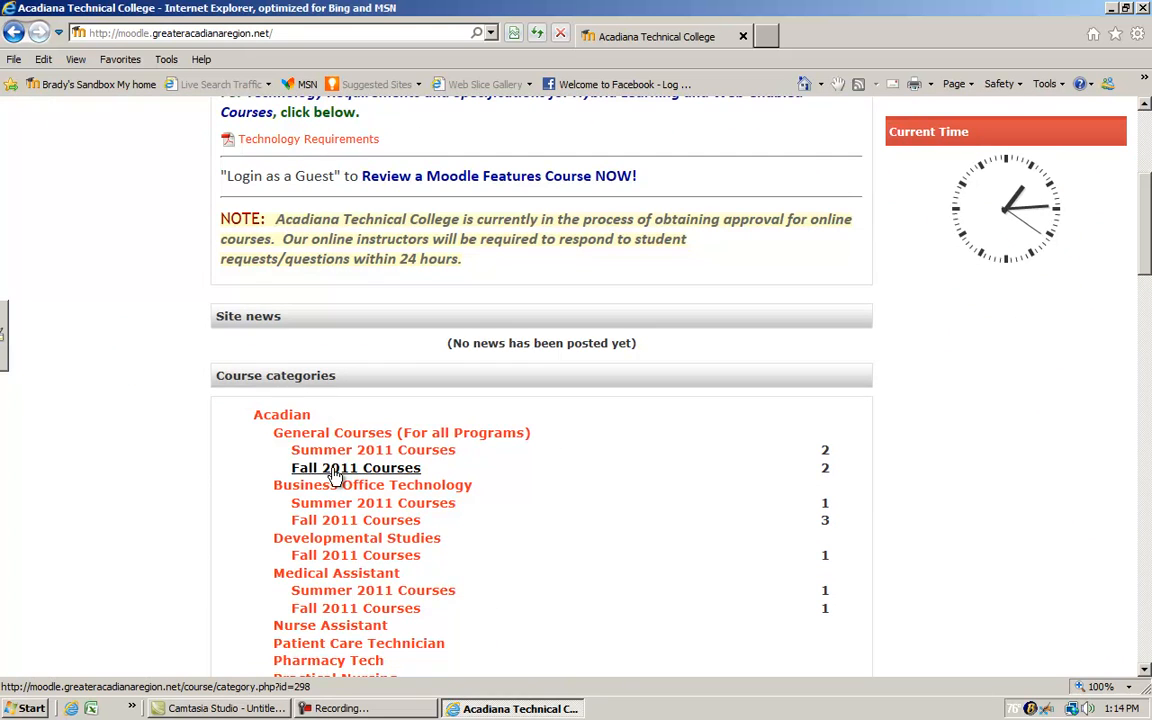
click(356, 468)
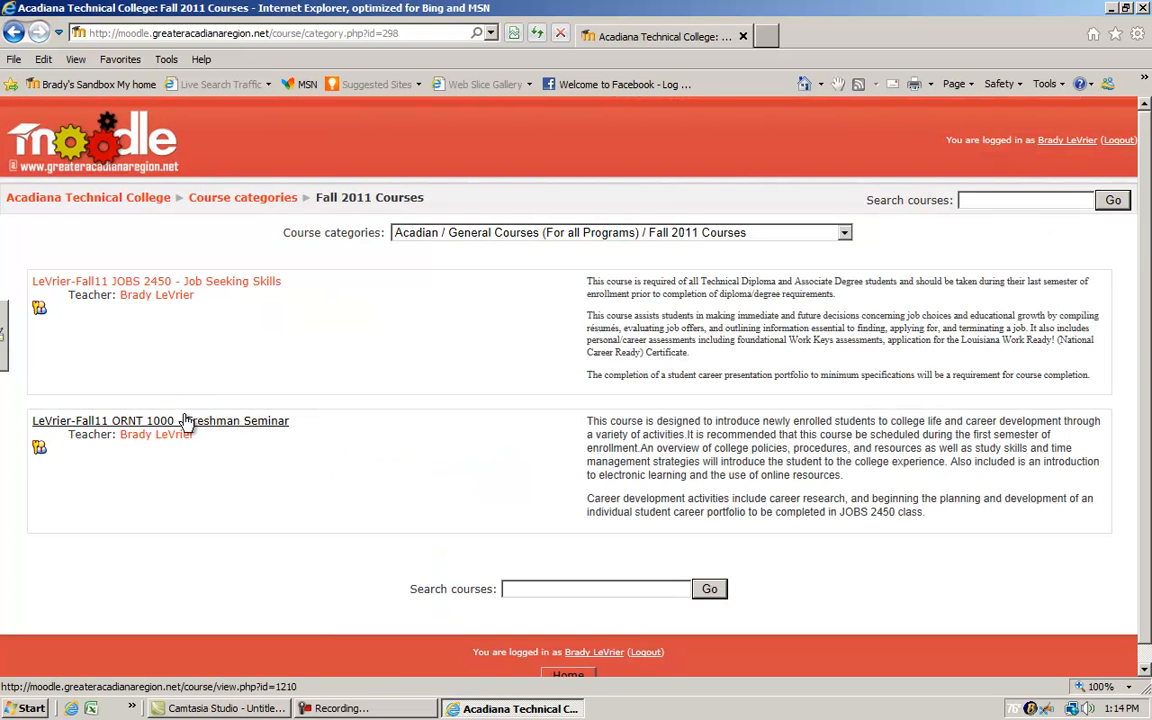
click(160, 420)
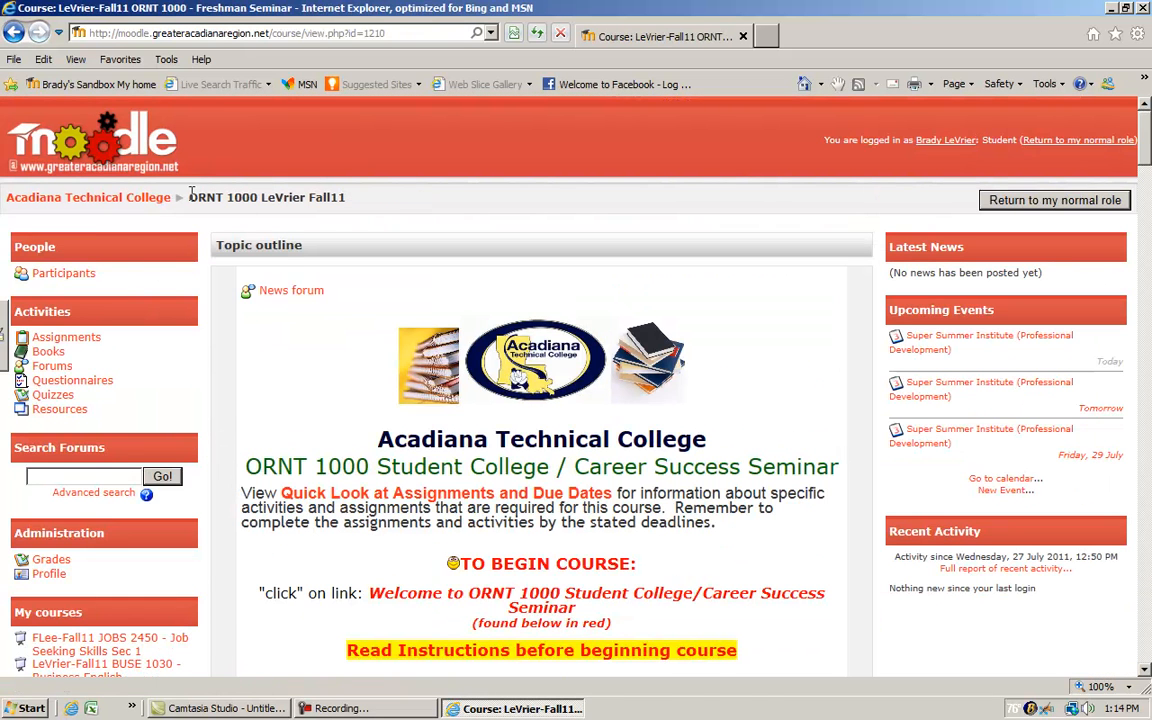
mouse_move(364, 206)
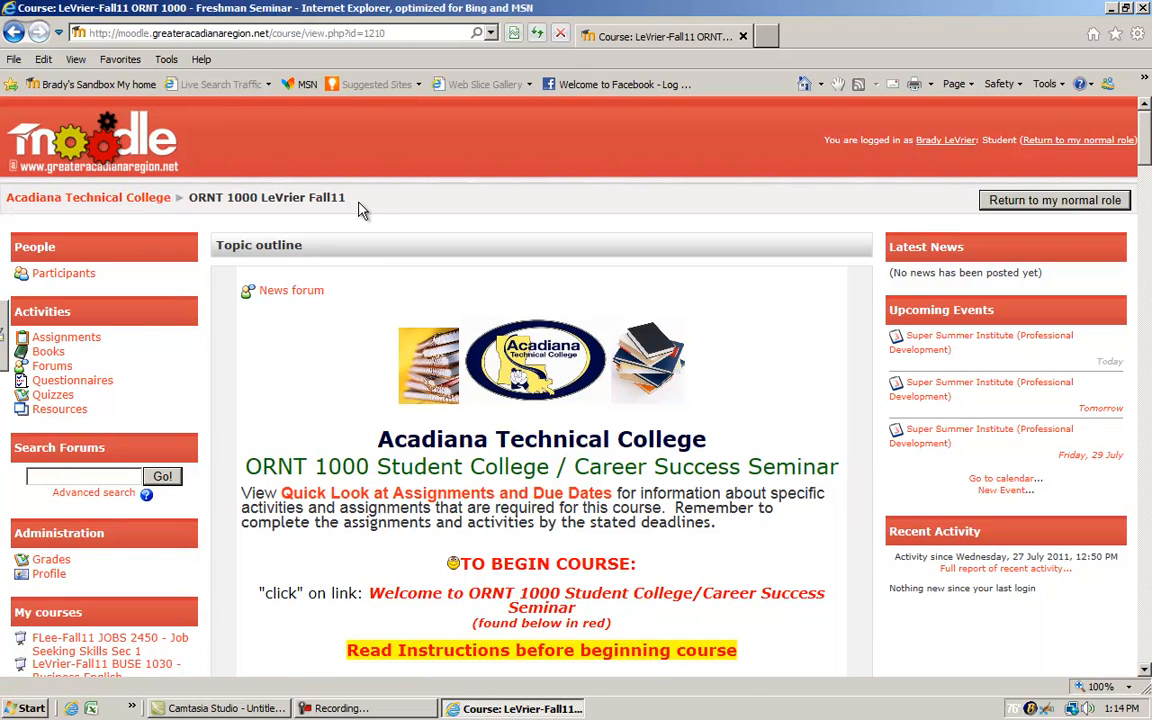
mouse_move(444, 210)
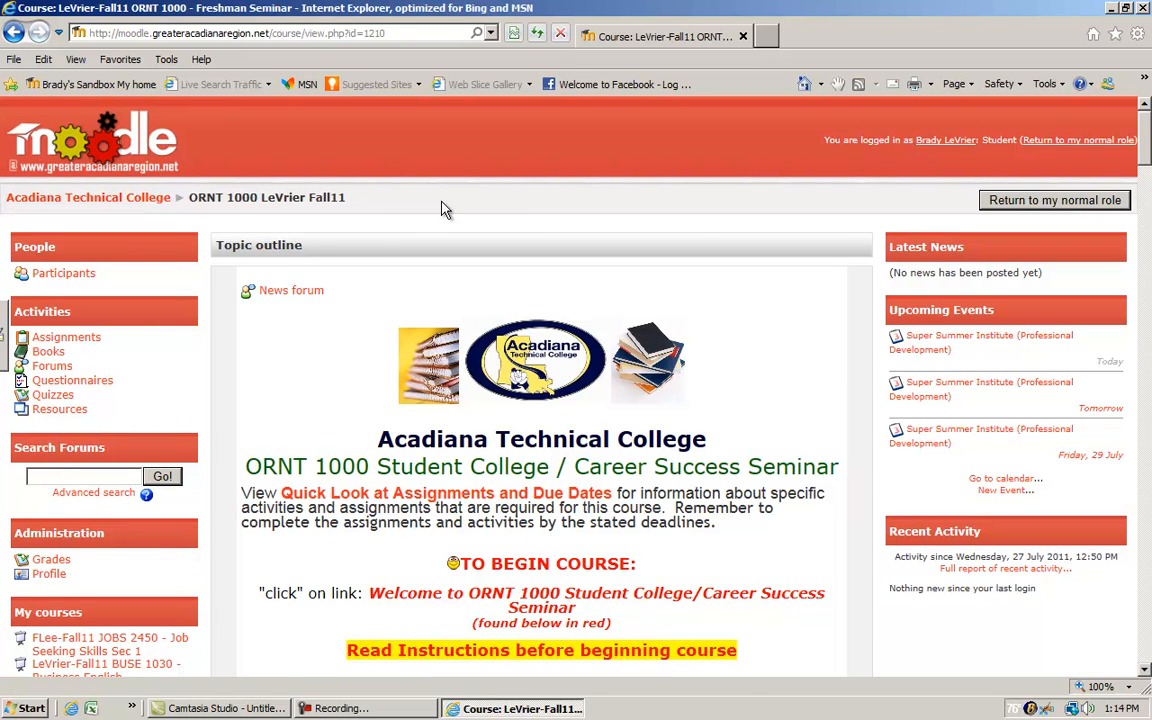
mouse_move(312, 192)
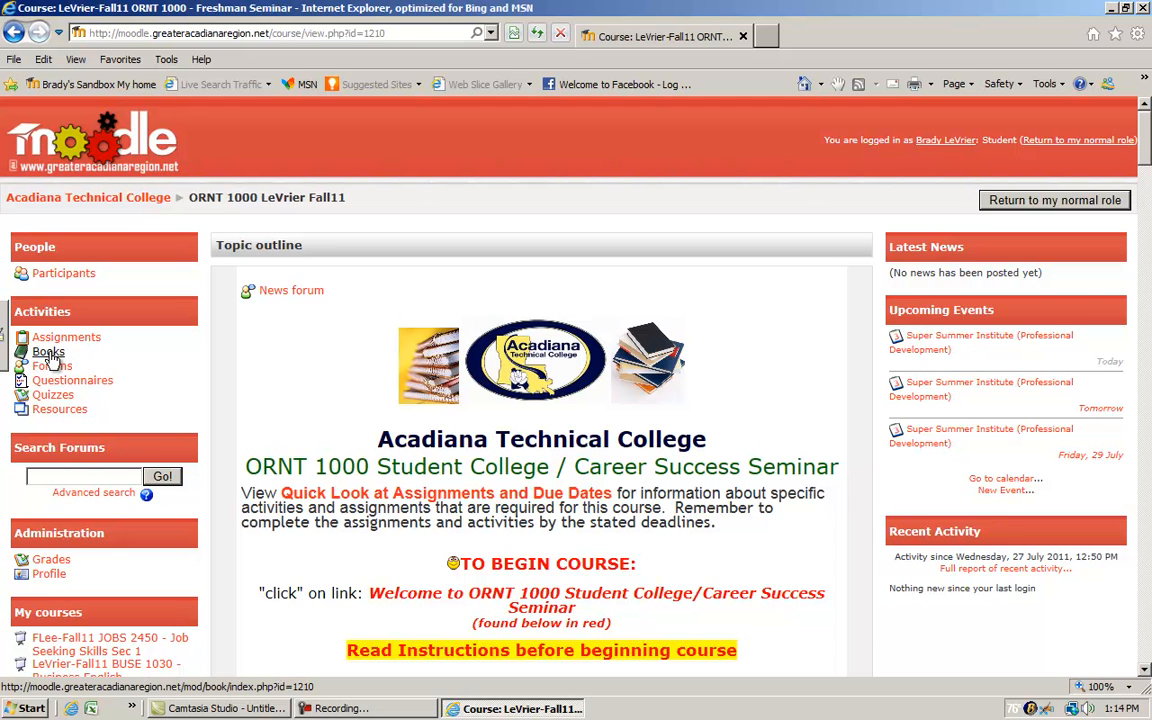
click(48, 352)
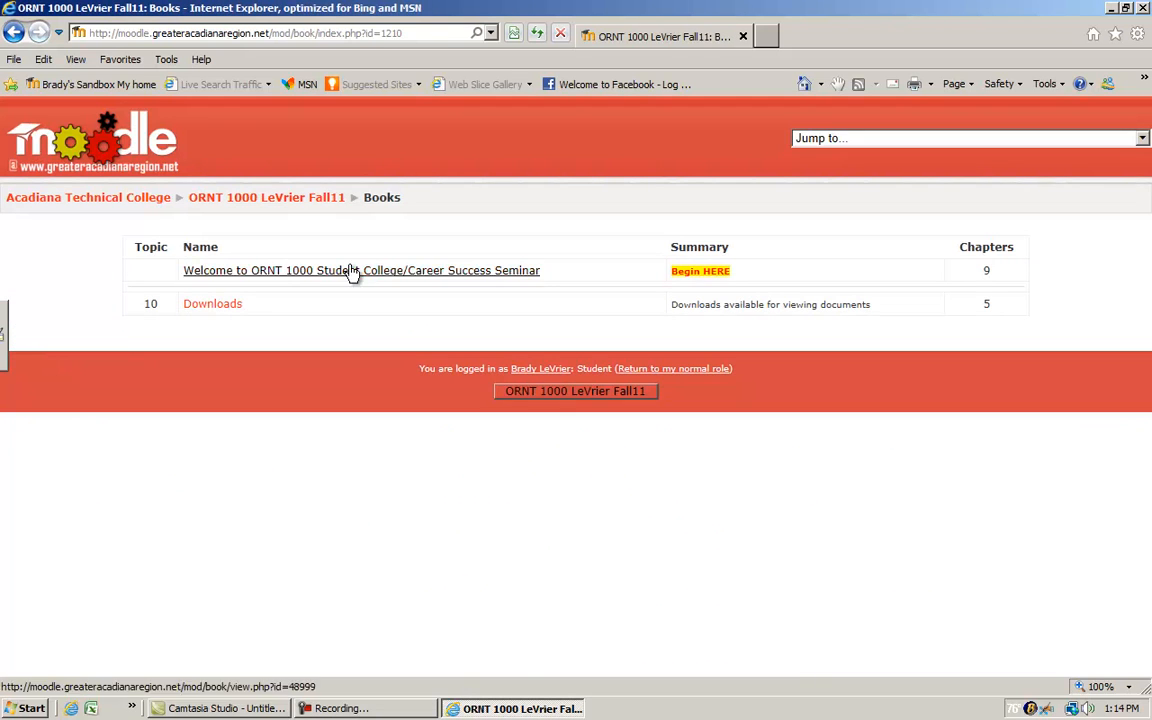
mouse_move(368, 276)
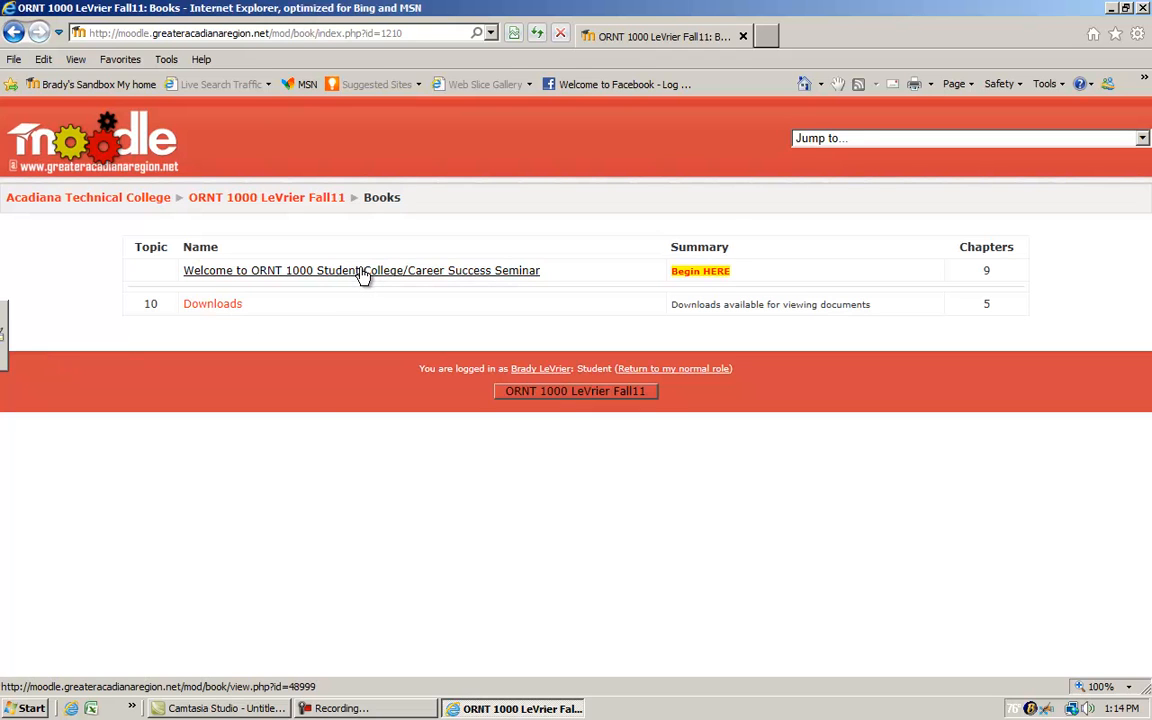
click(360, 270)
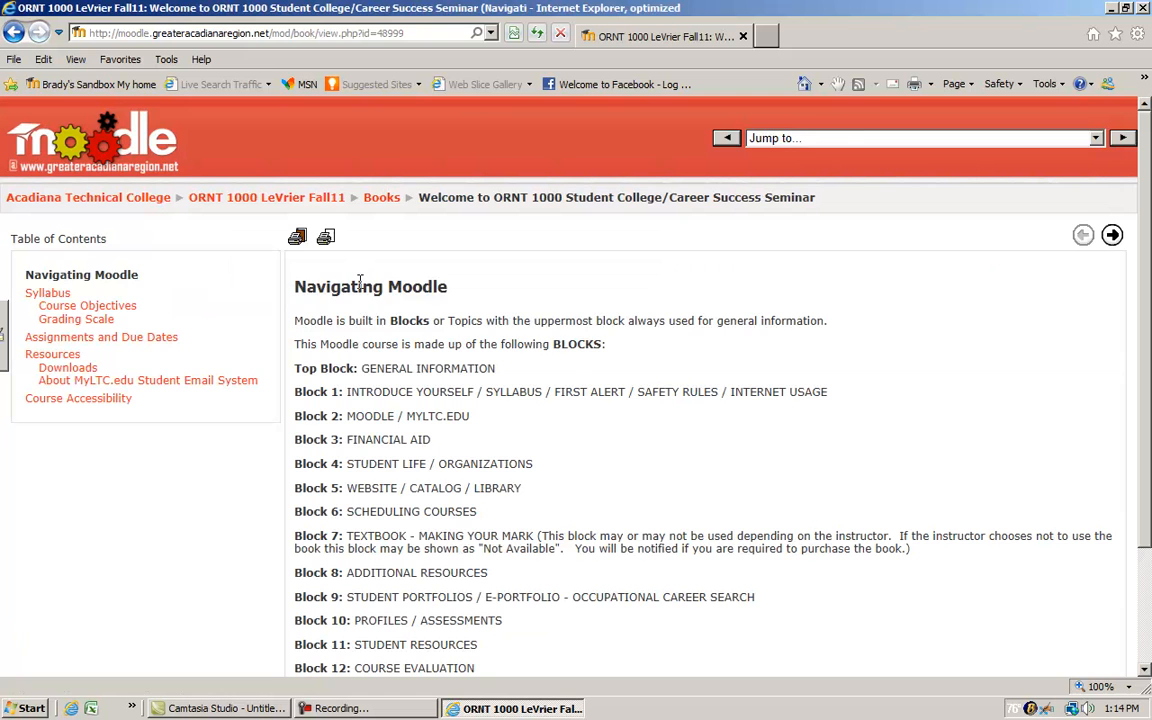
scroll(down, 3)
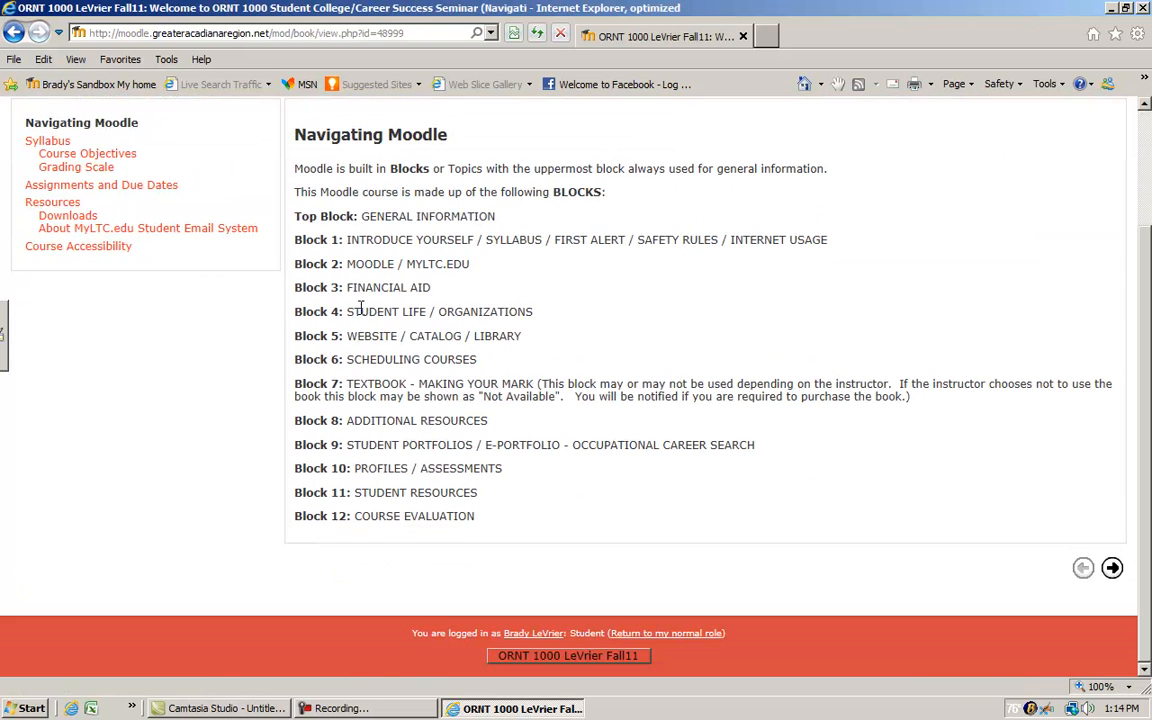
click(1112, 568)
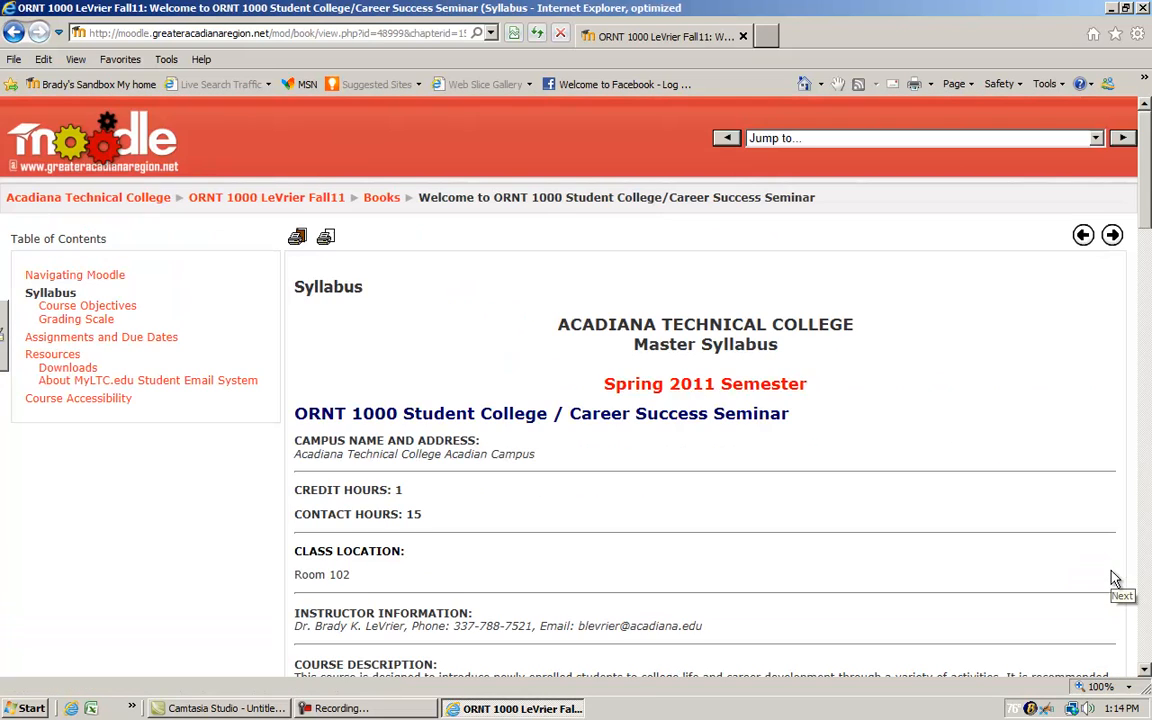
scroll(down, 3)
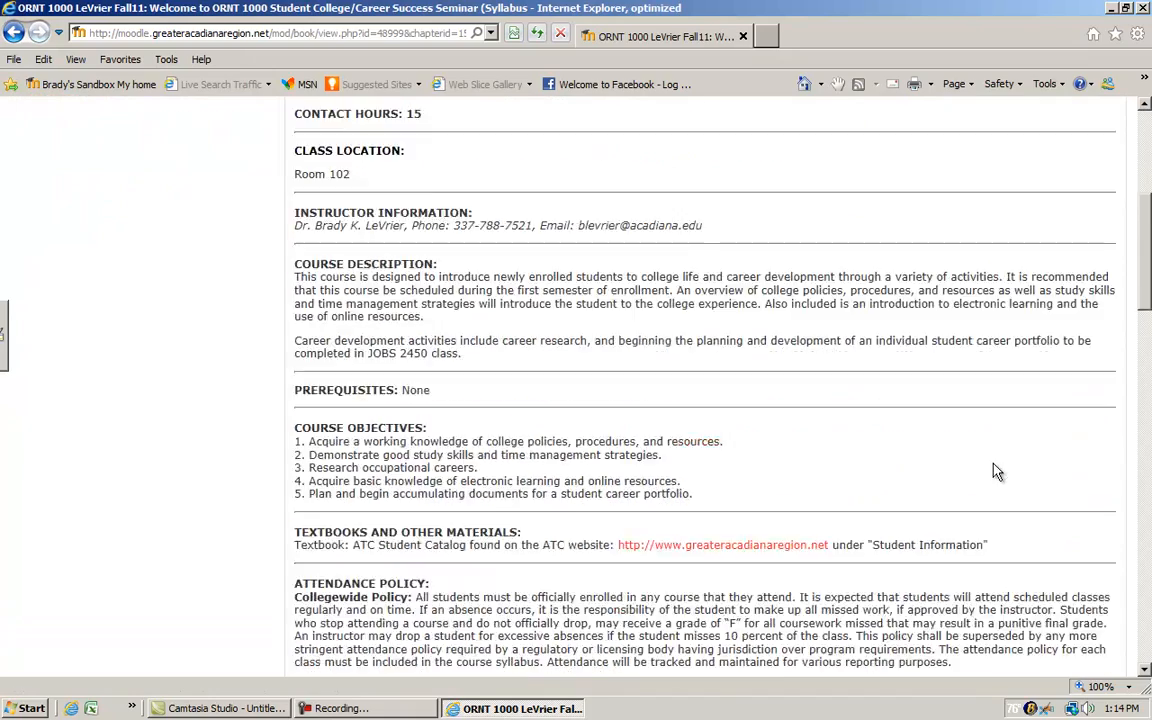
scroll(down, 3)
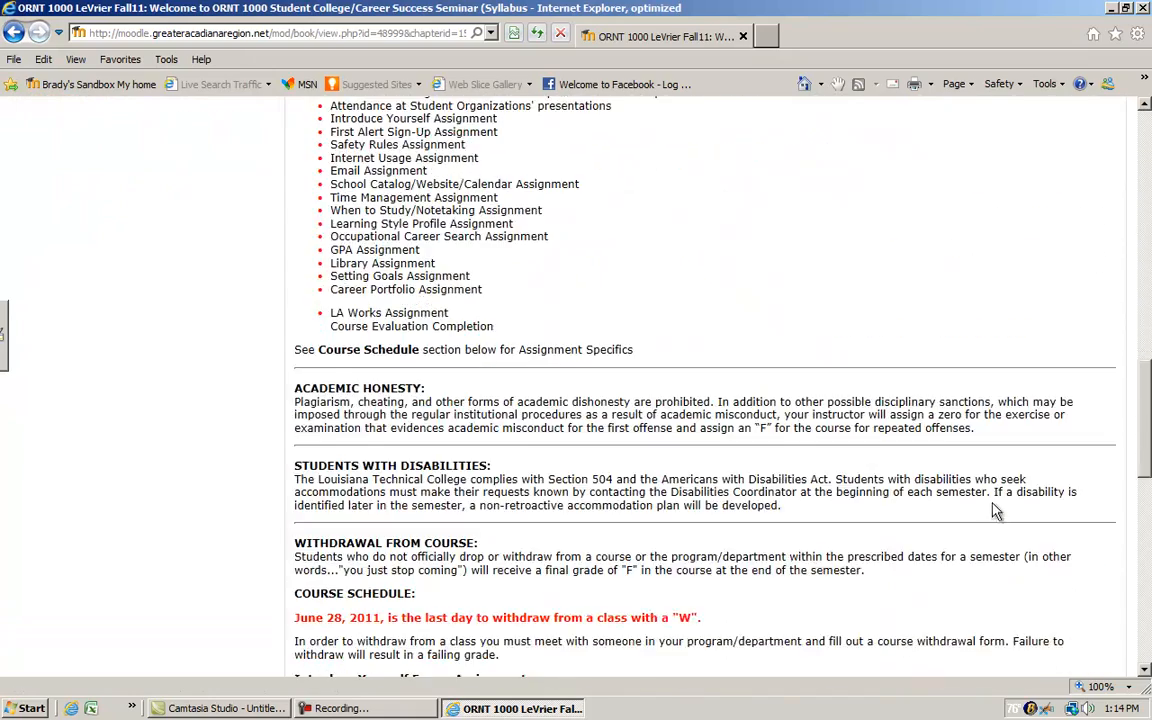
scroll(down, 3)
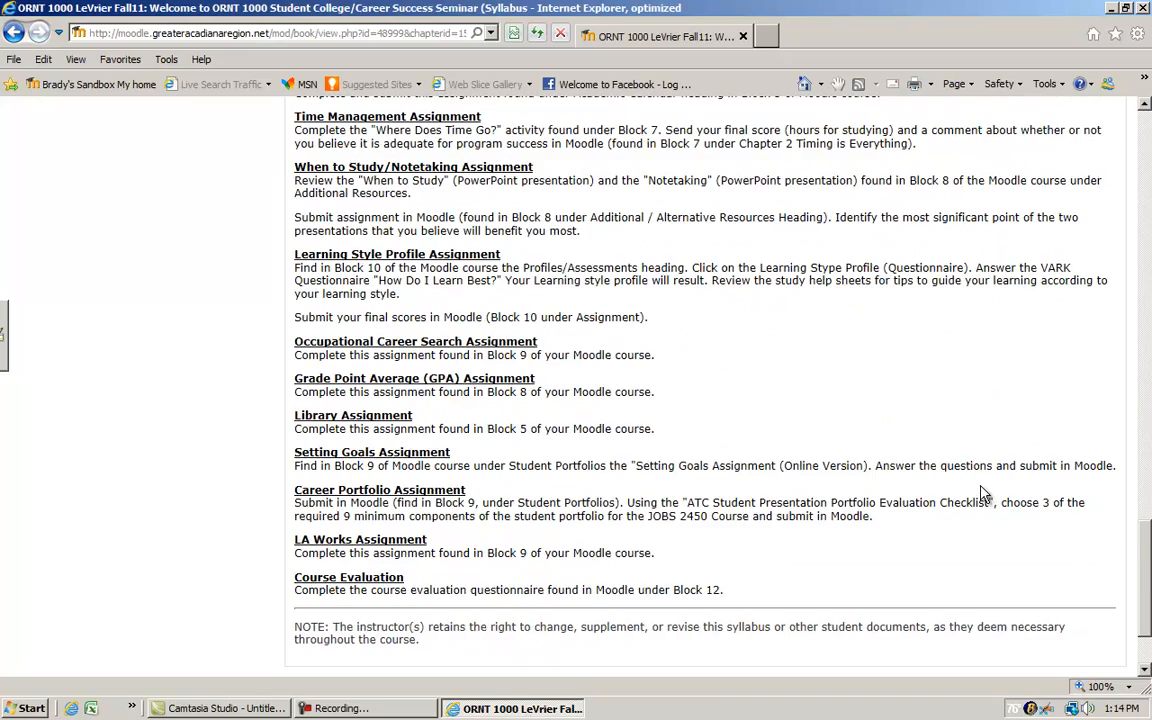
scroll(down, 3)
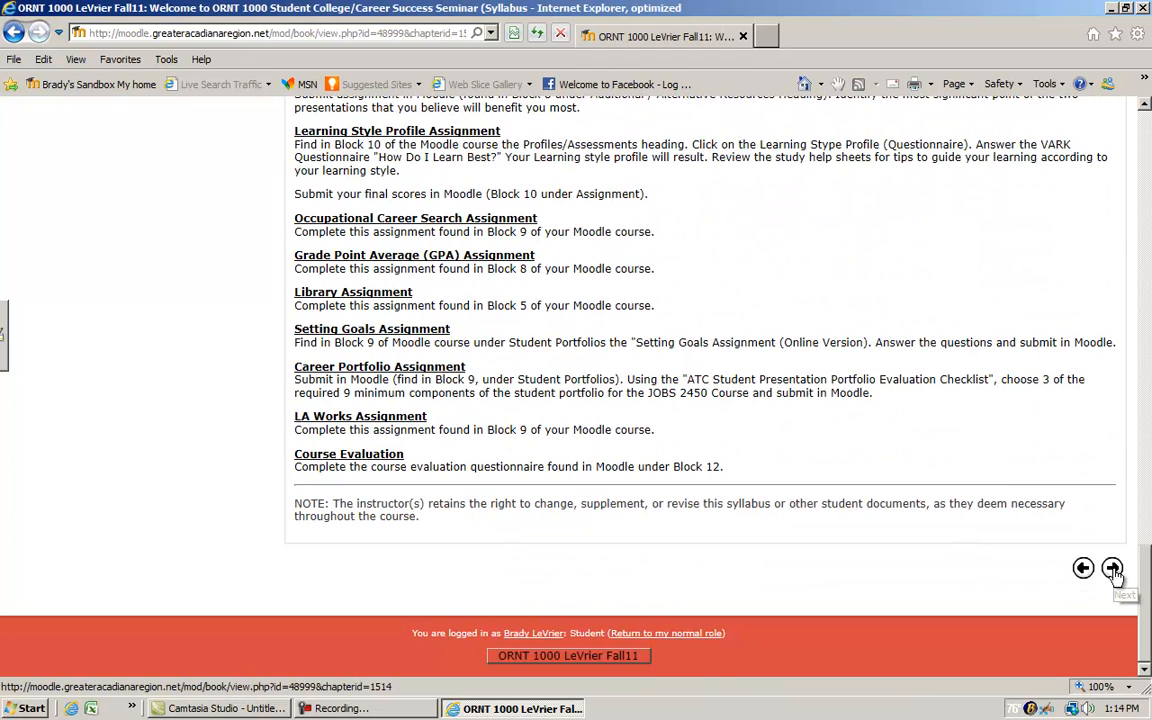
click(1112, 568)
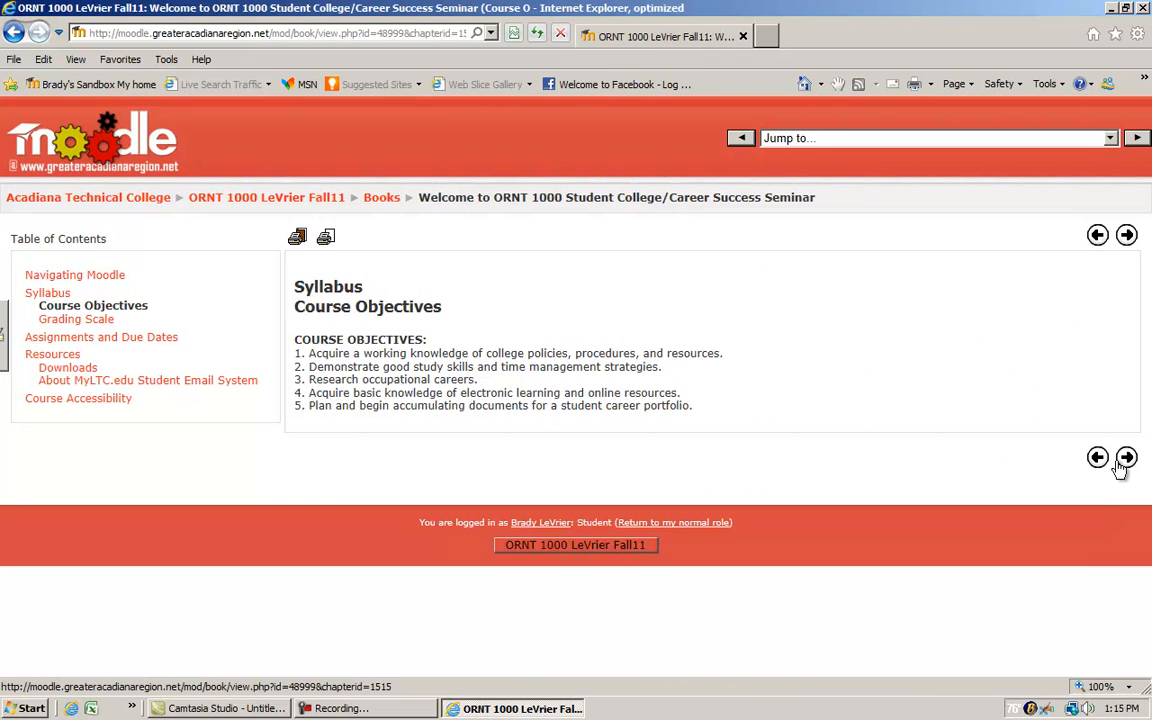
mouse_move(100, 336)
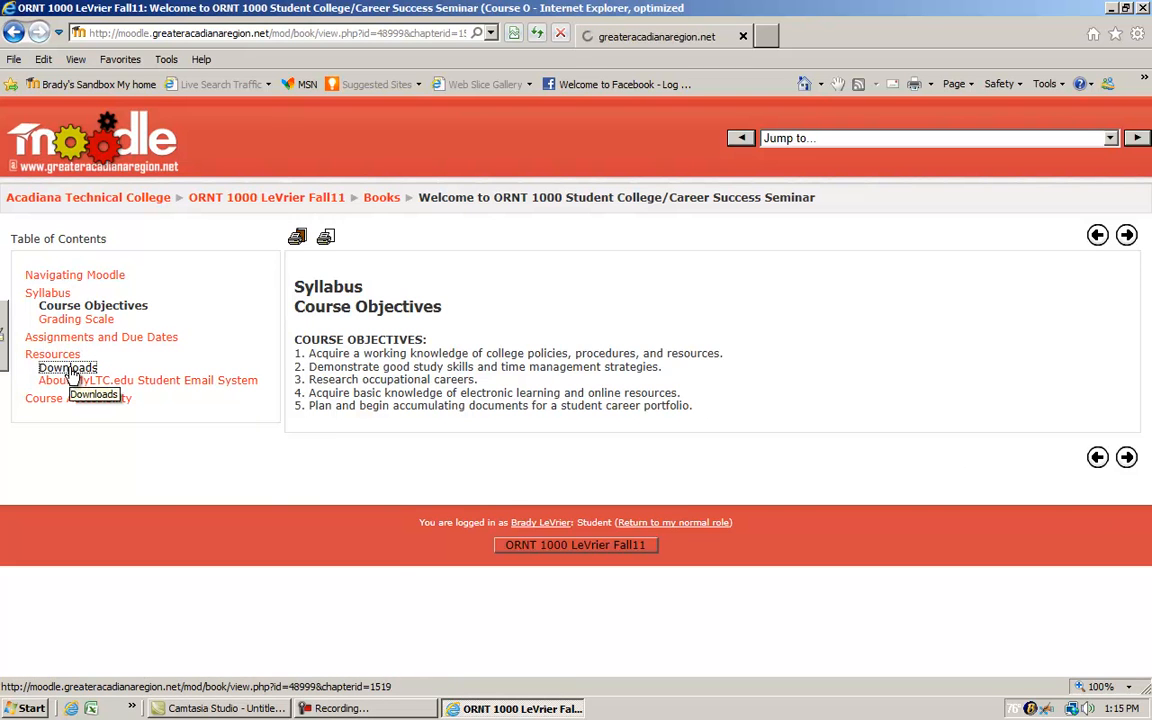
click(68, 368)
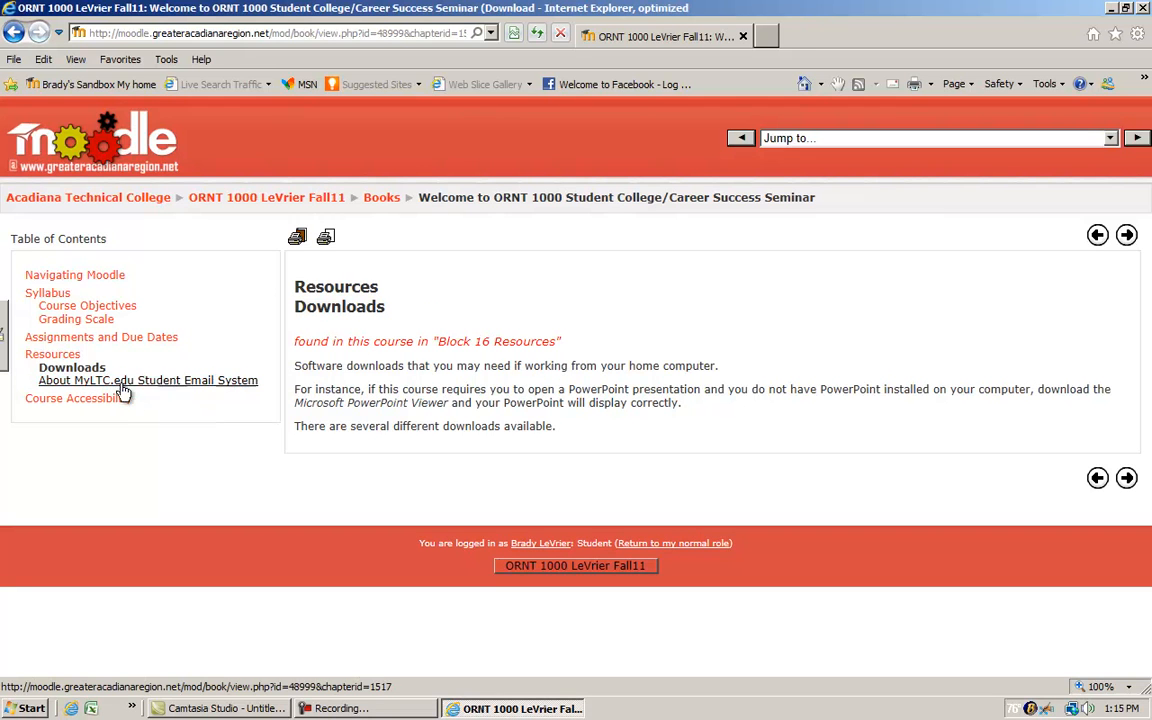
mouse_move(118, 384)
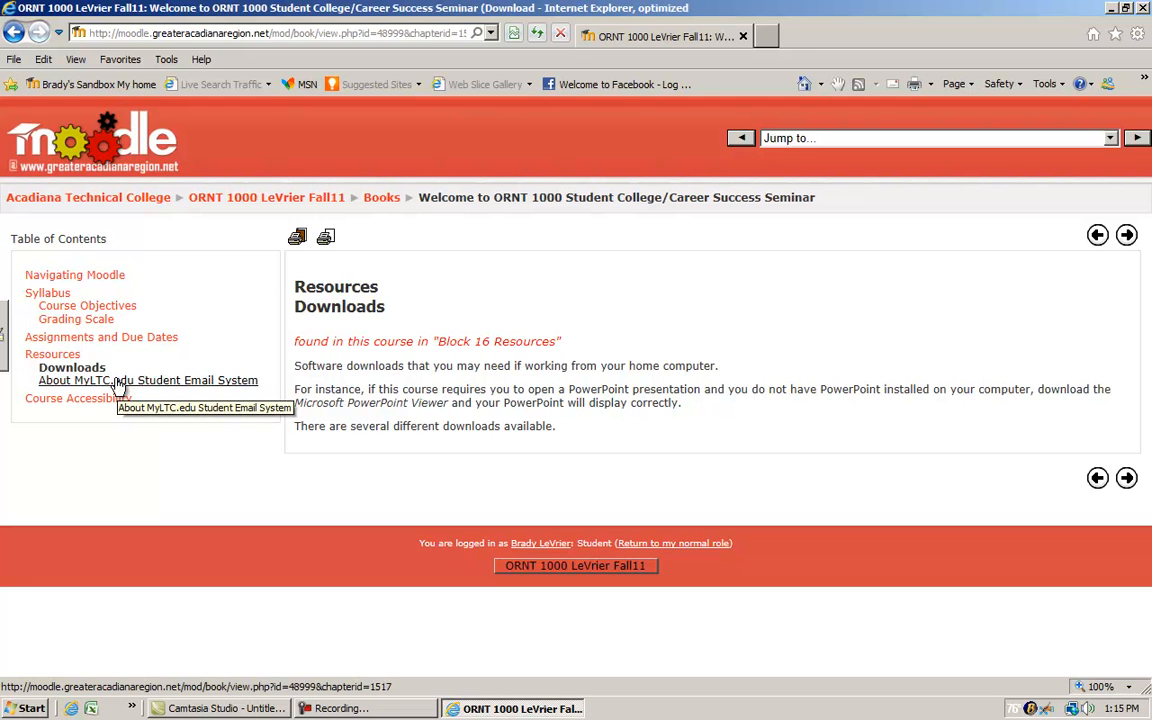
click(148, 380)
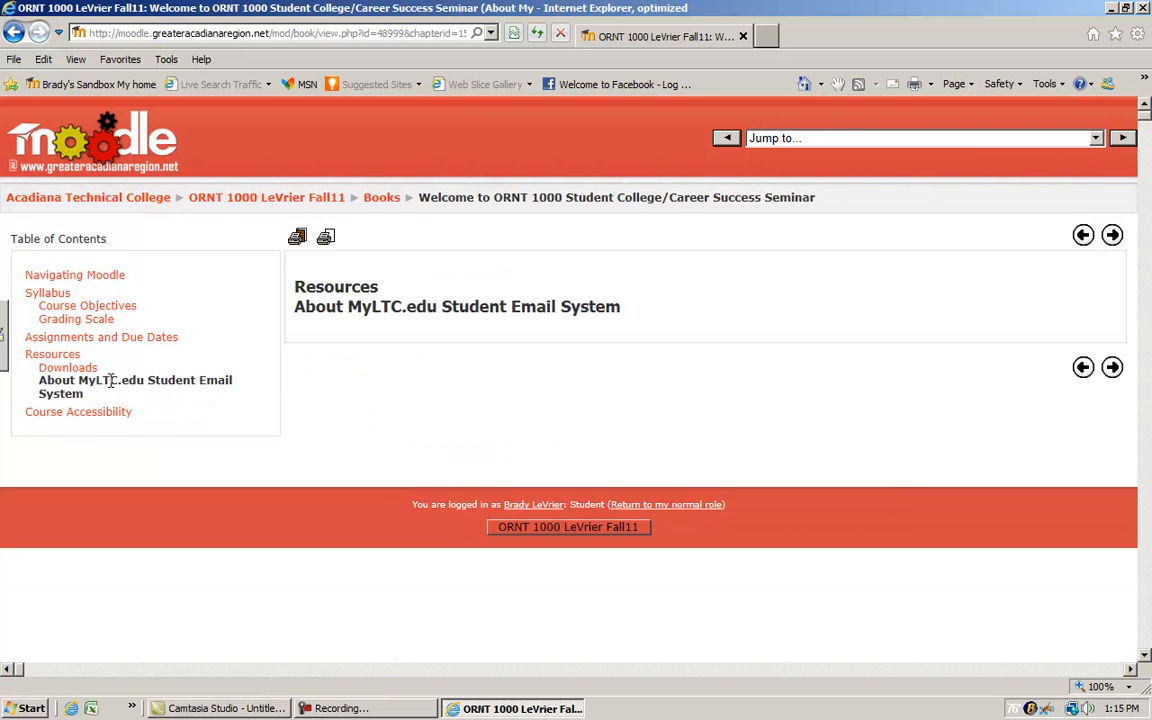
click(78, 412)
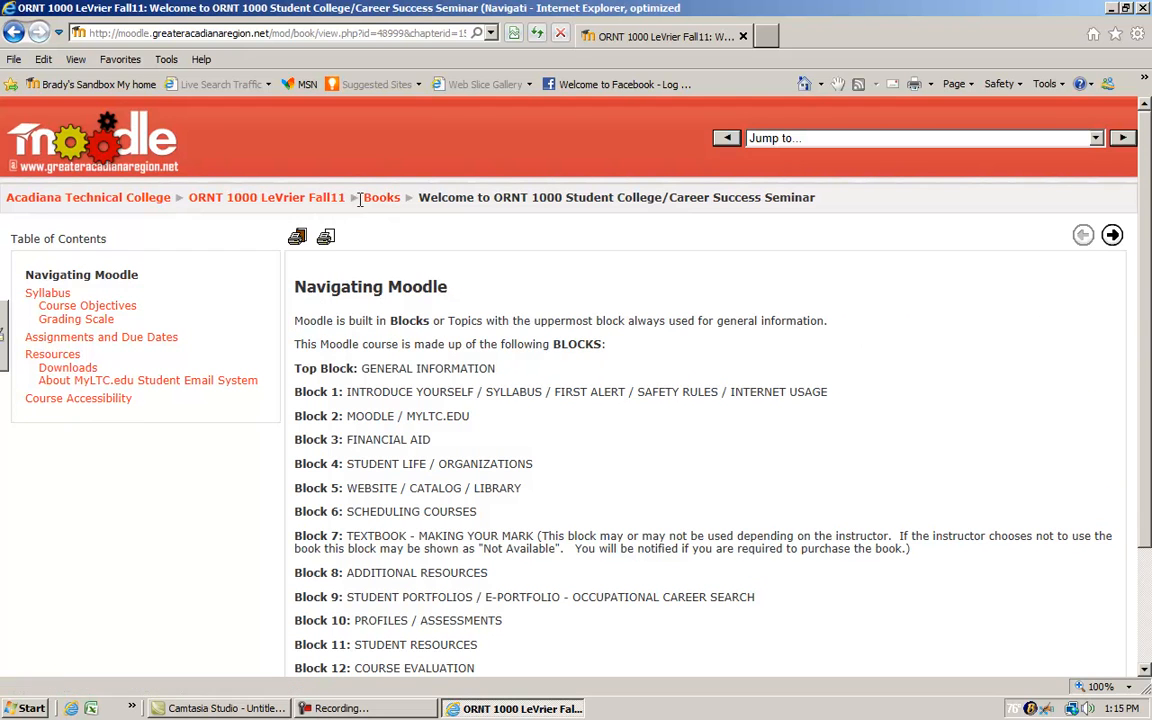
mouse_move(324, 214)
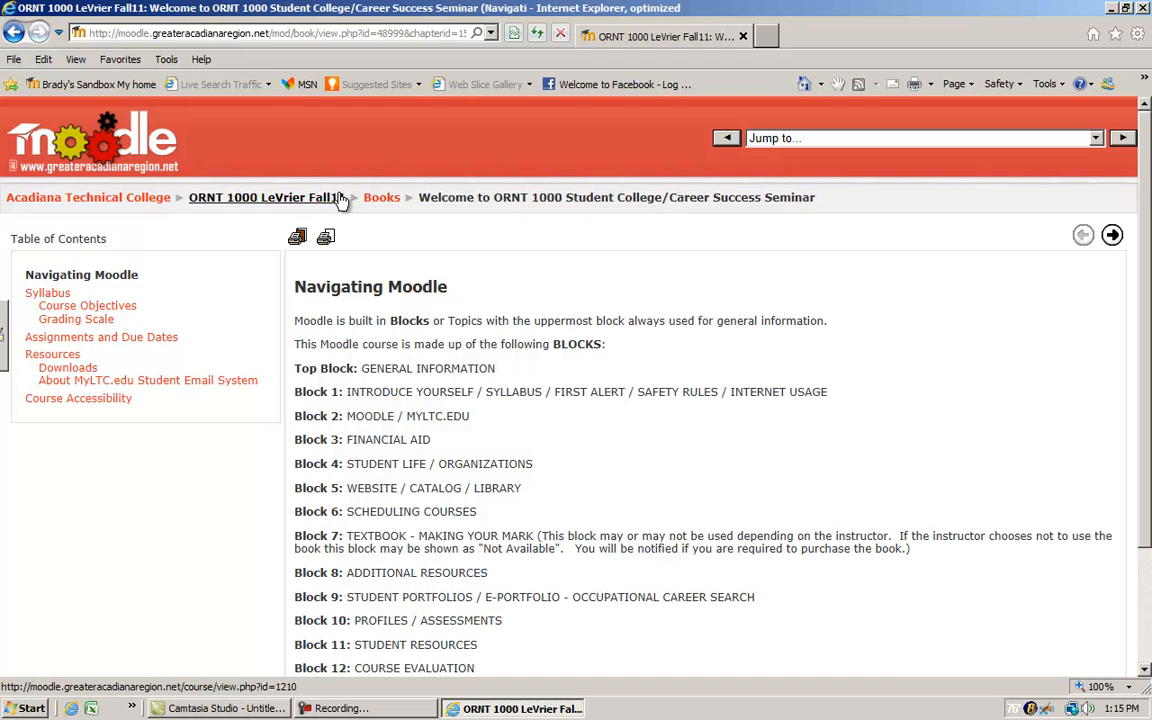
mouse_move(312, 204)
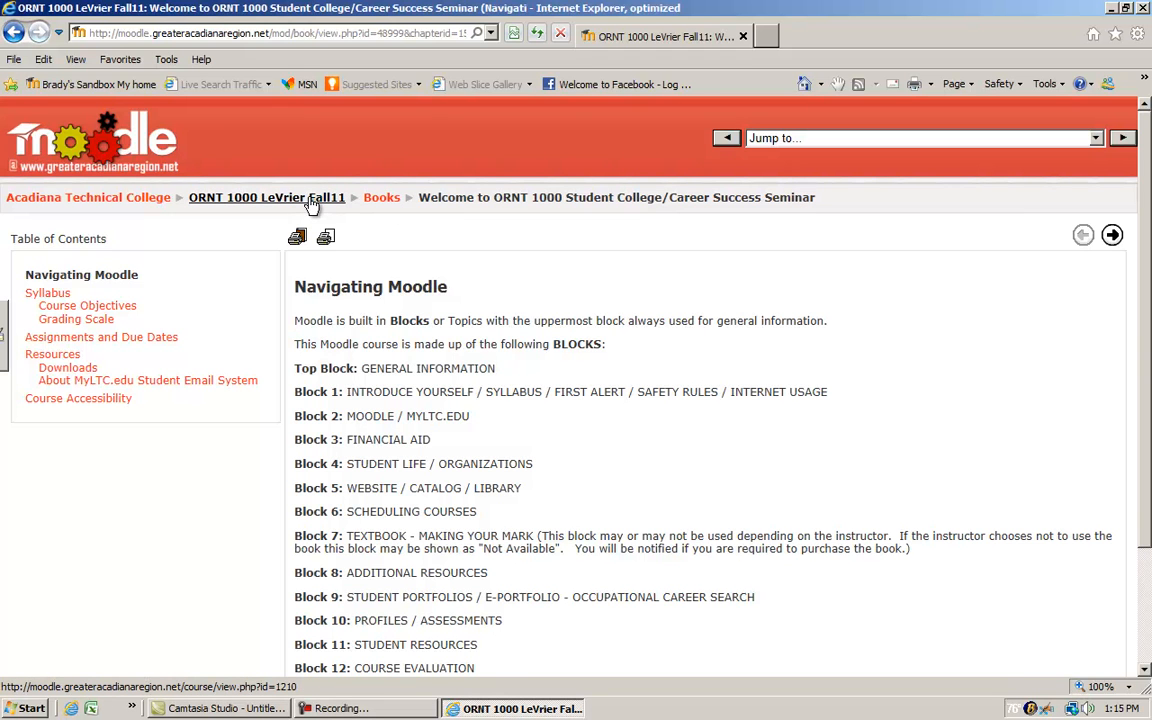
Return to the course home and view the ORNT 1000 Forums list.
click(266, 198)
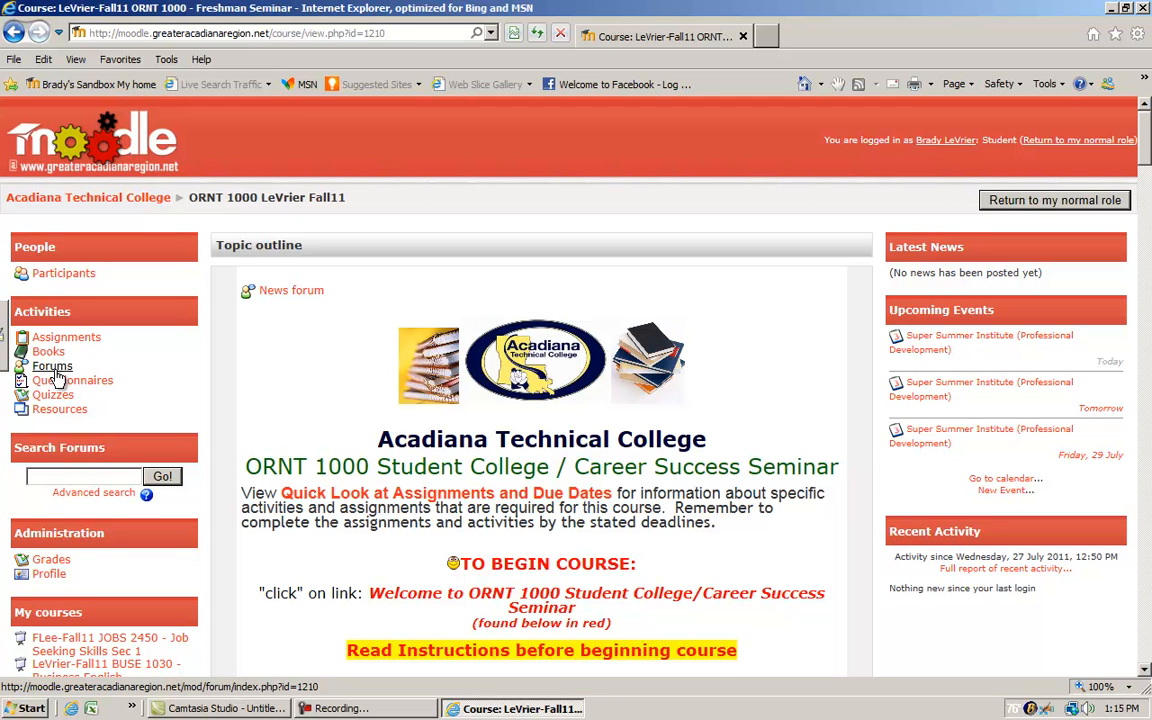
click(52, 364)
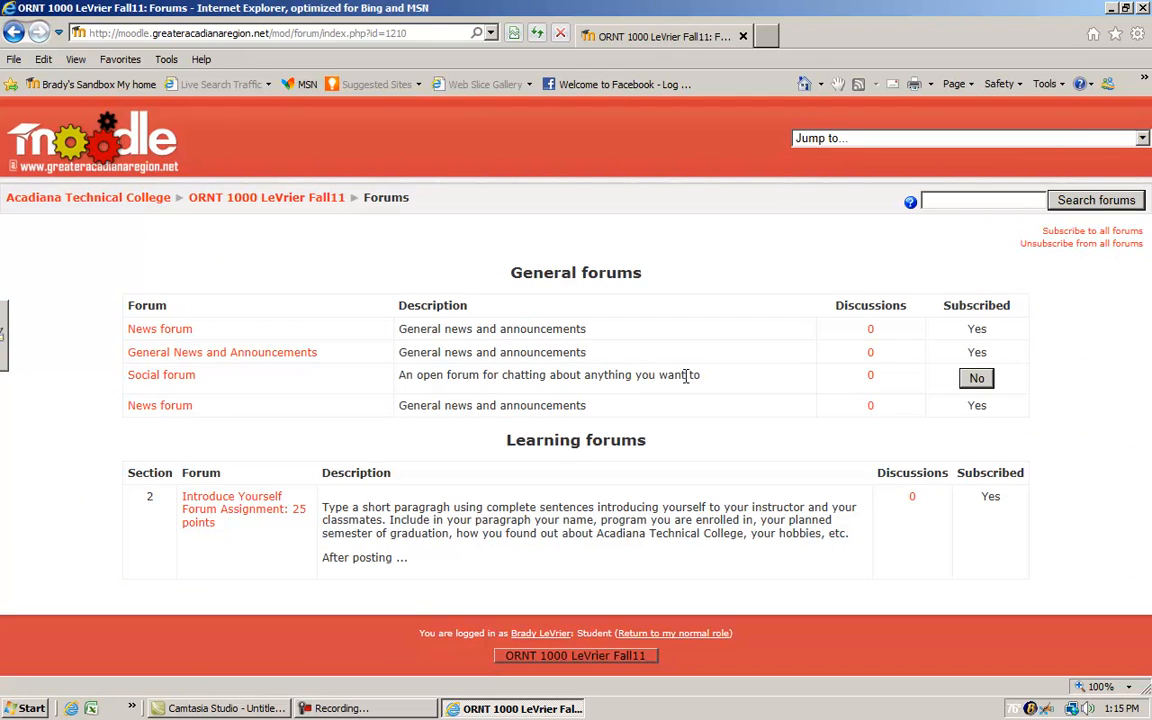
mouse_move(292, 374)
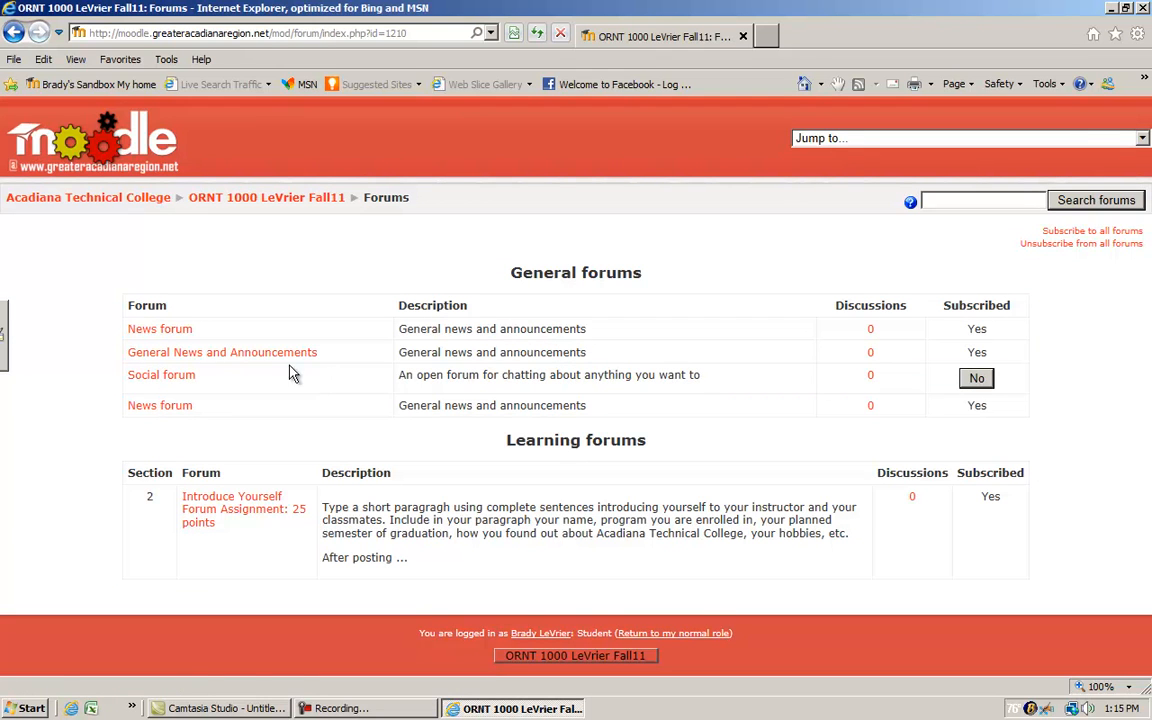
mouse_move(196, 336)
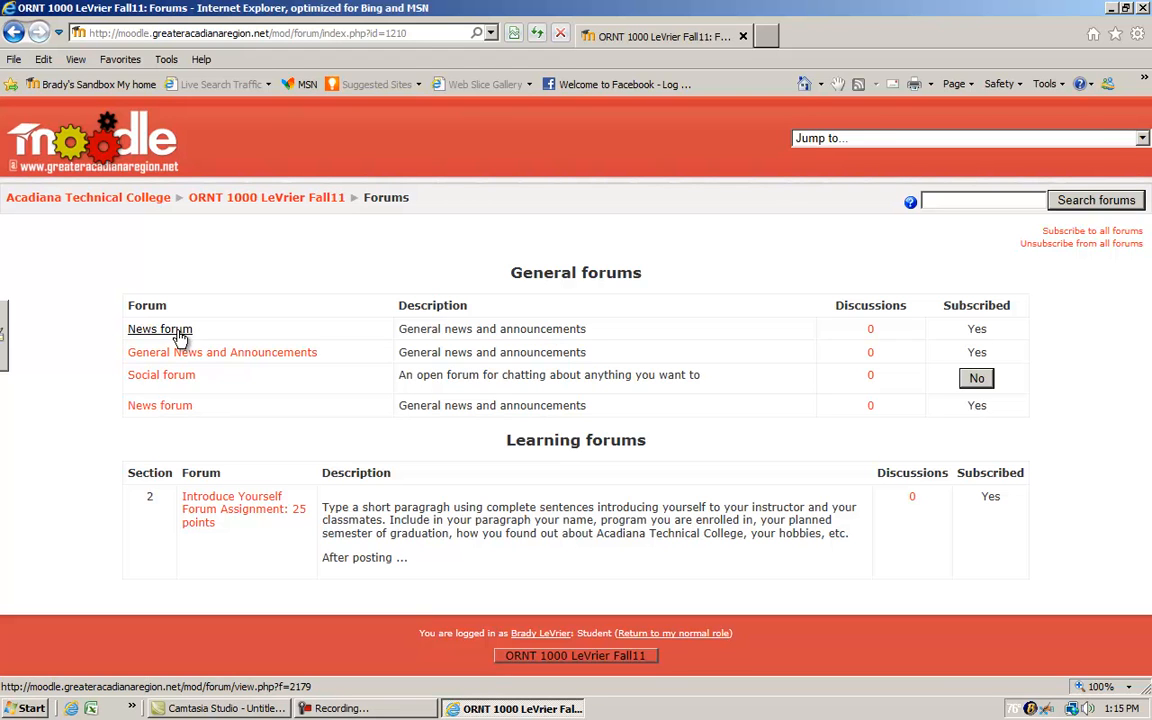
mouse_move(164, 344)
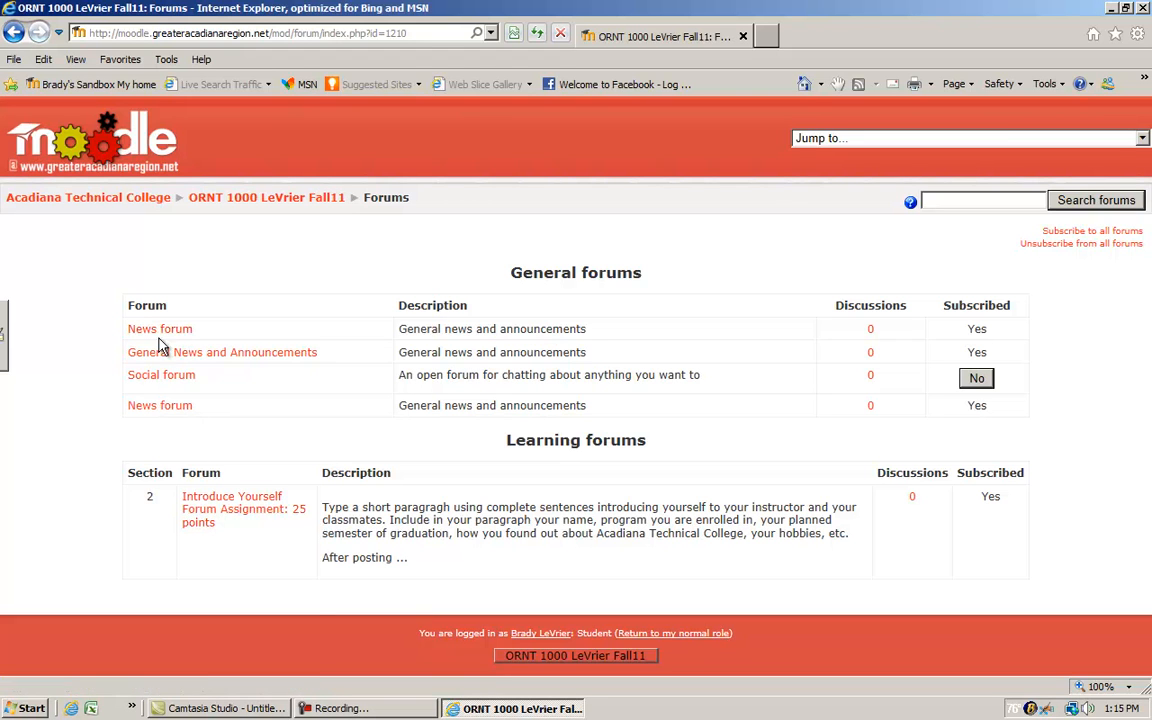
mouse_move(228, 404)
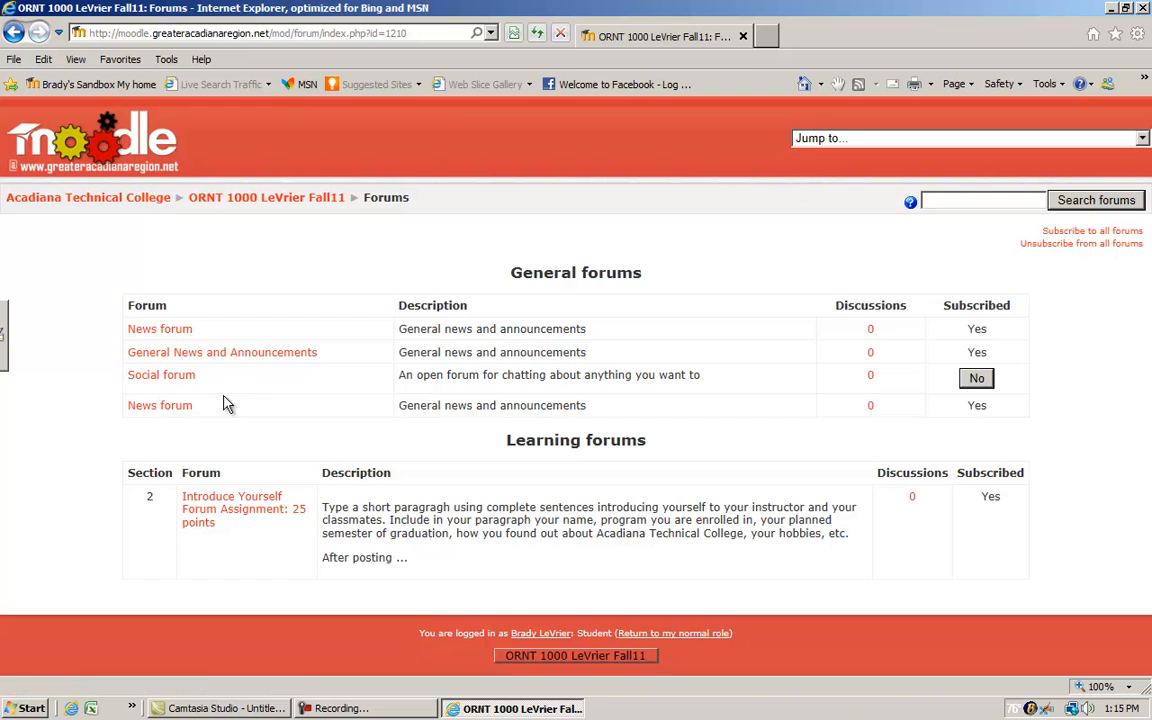
mouse_move(198, 472)
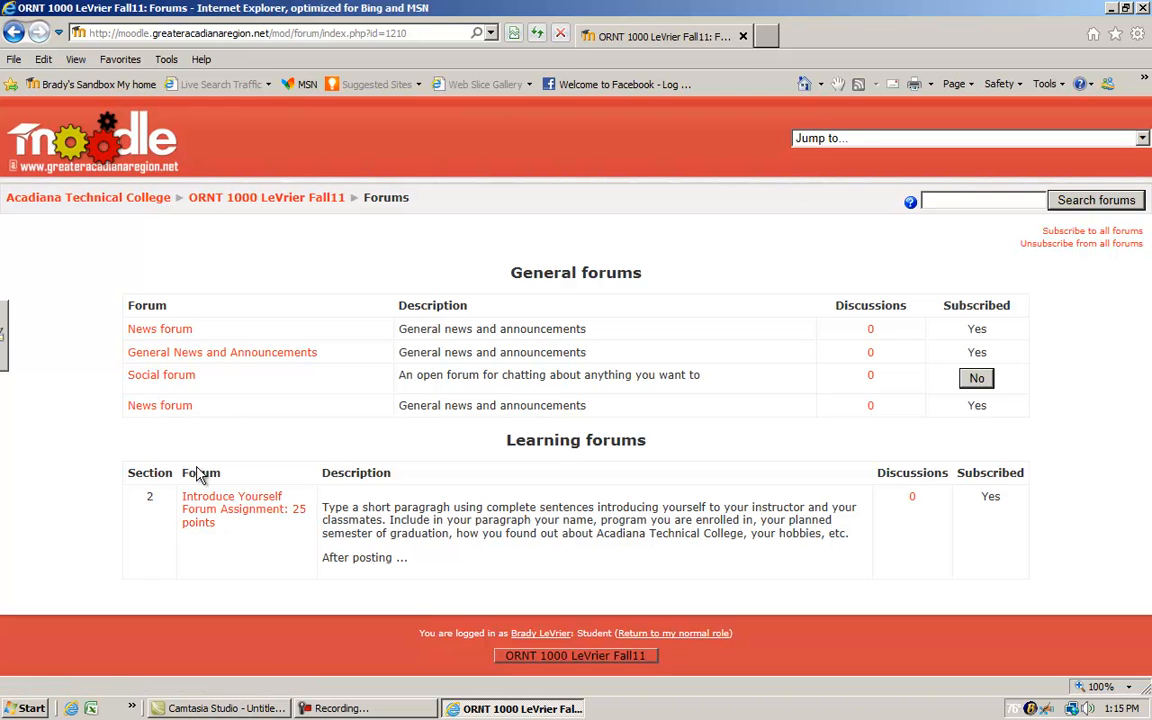
mouse_move(216, 496)
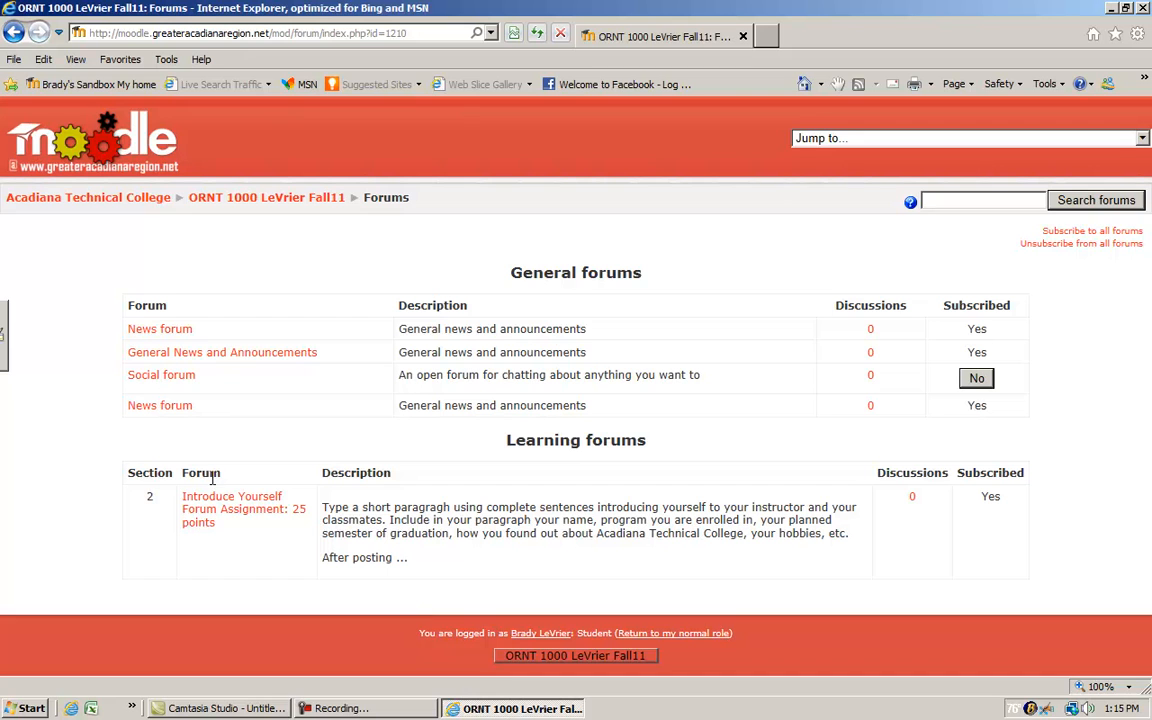
mouse_move(160, 404)
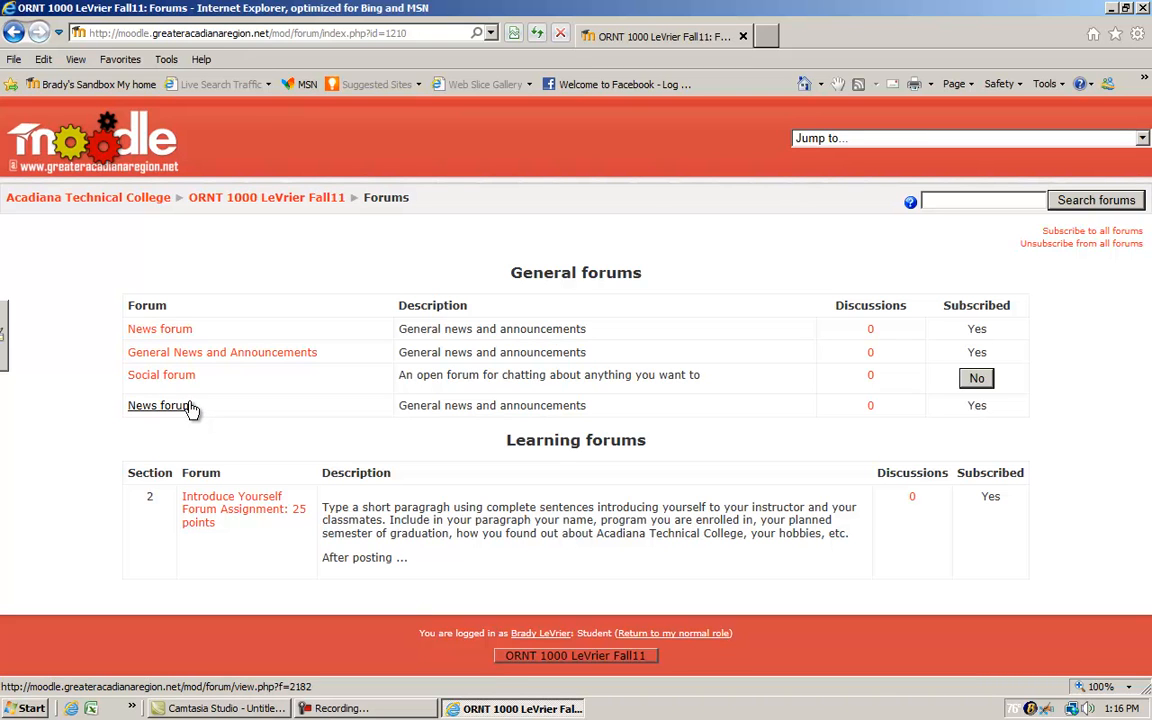
mouse_move(280, 264)
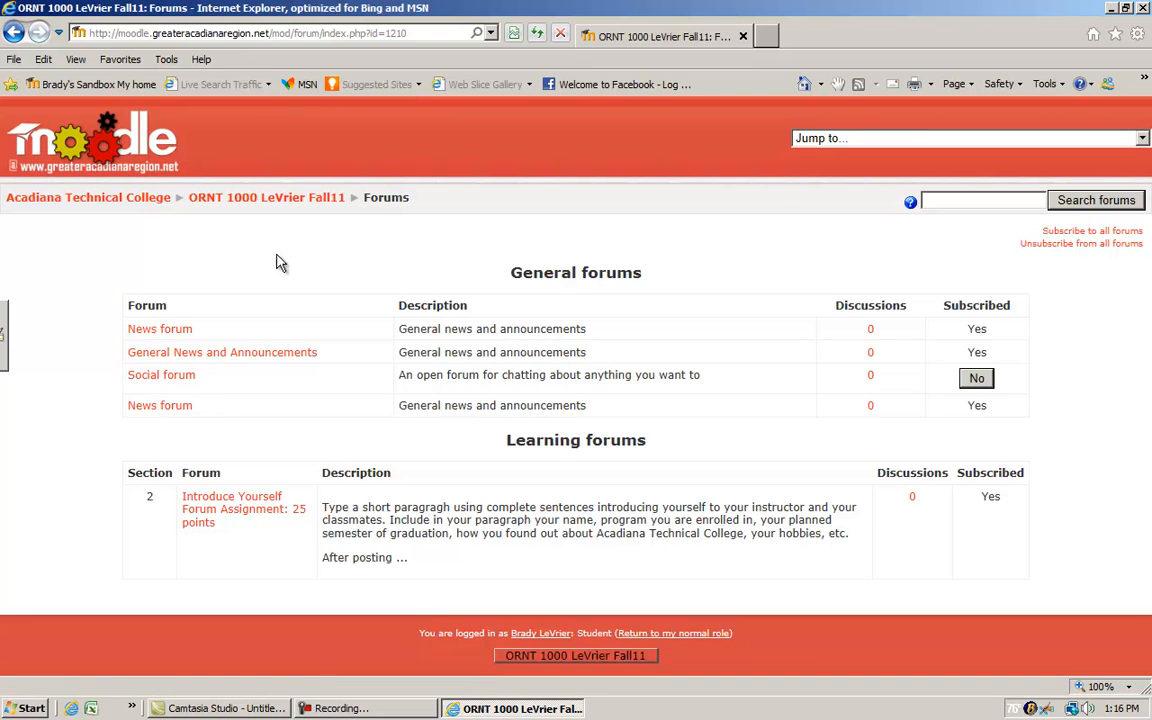
mouse_move(268, 198)
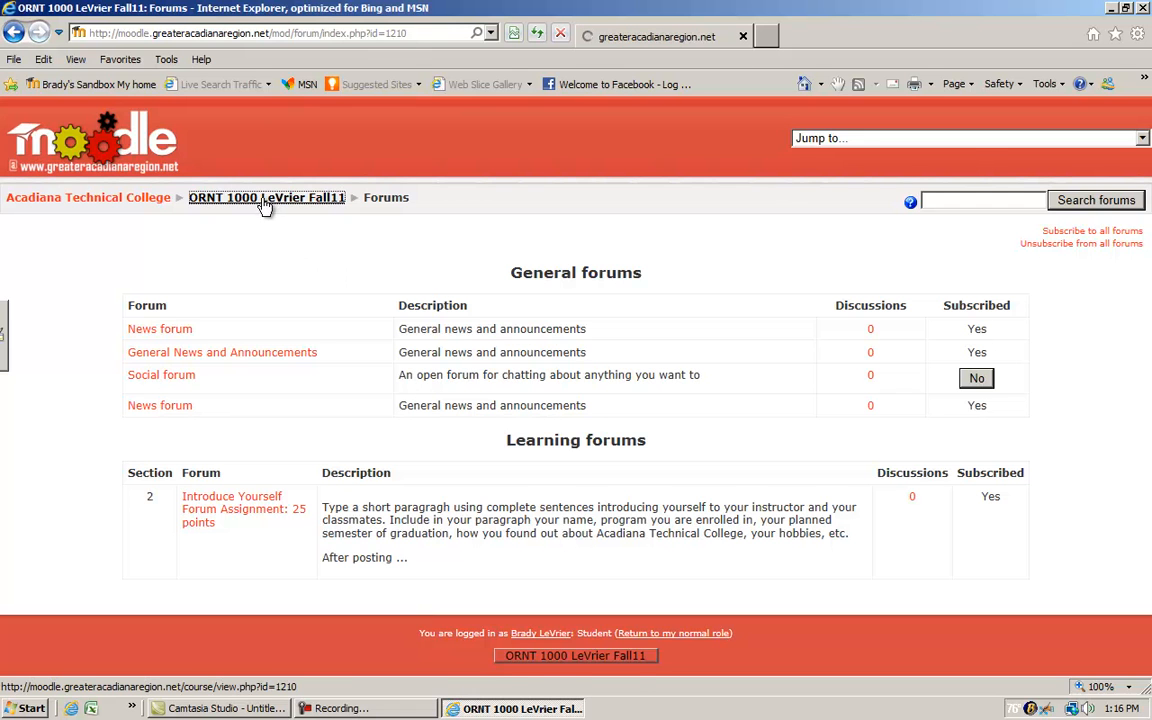
View the ORNT 1000 Quizzes list, then return to the course outline.
click(266, 198)
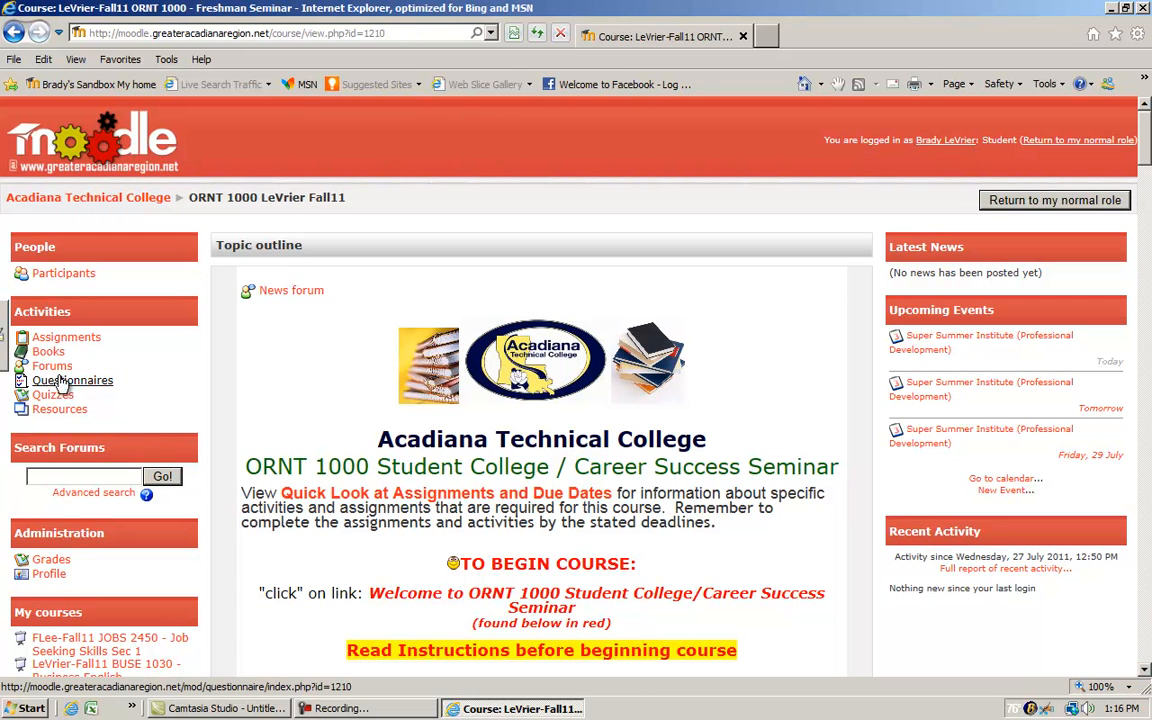
mouse_move(52, 396)
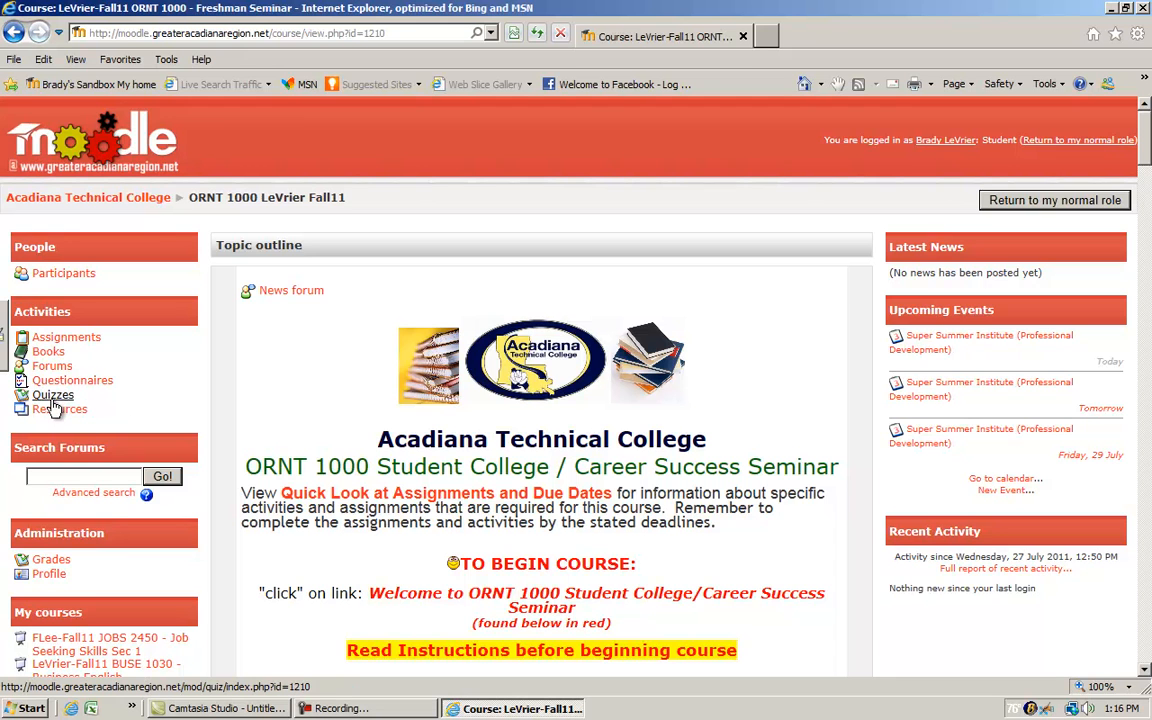
click(52, 396)
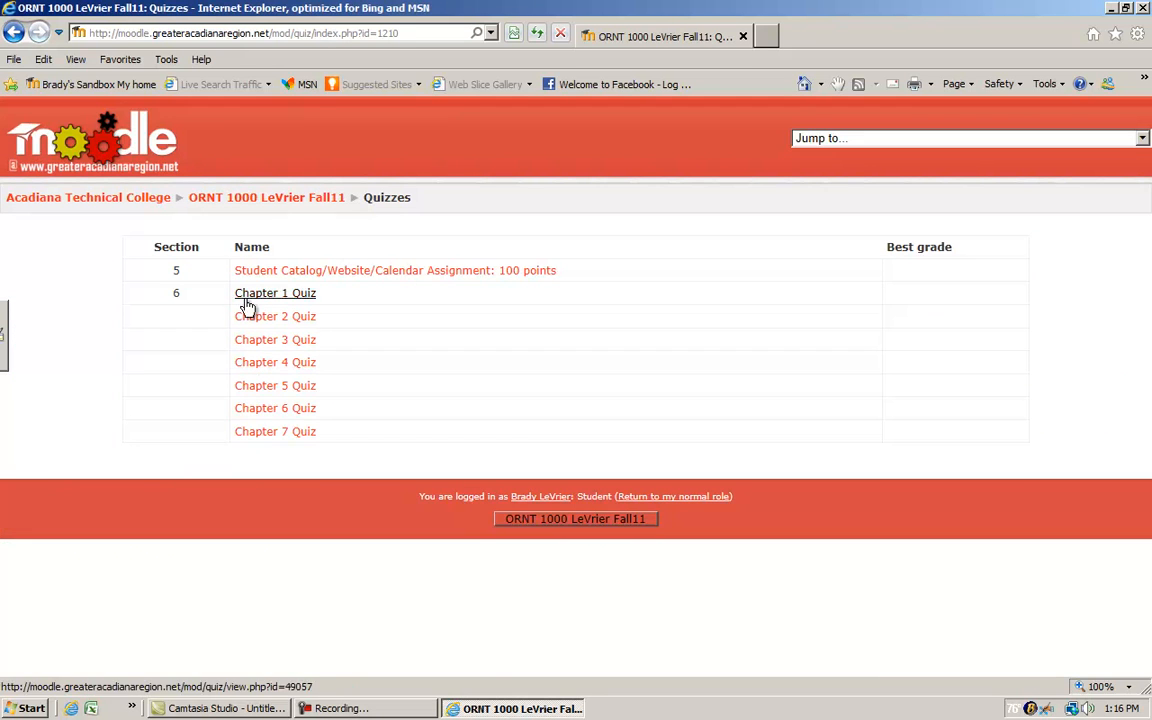
mouse_move(232, 442)
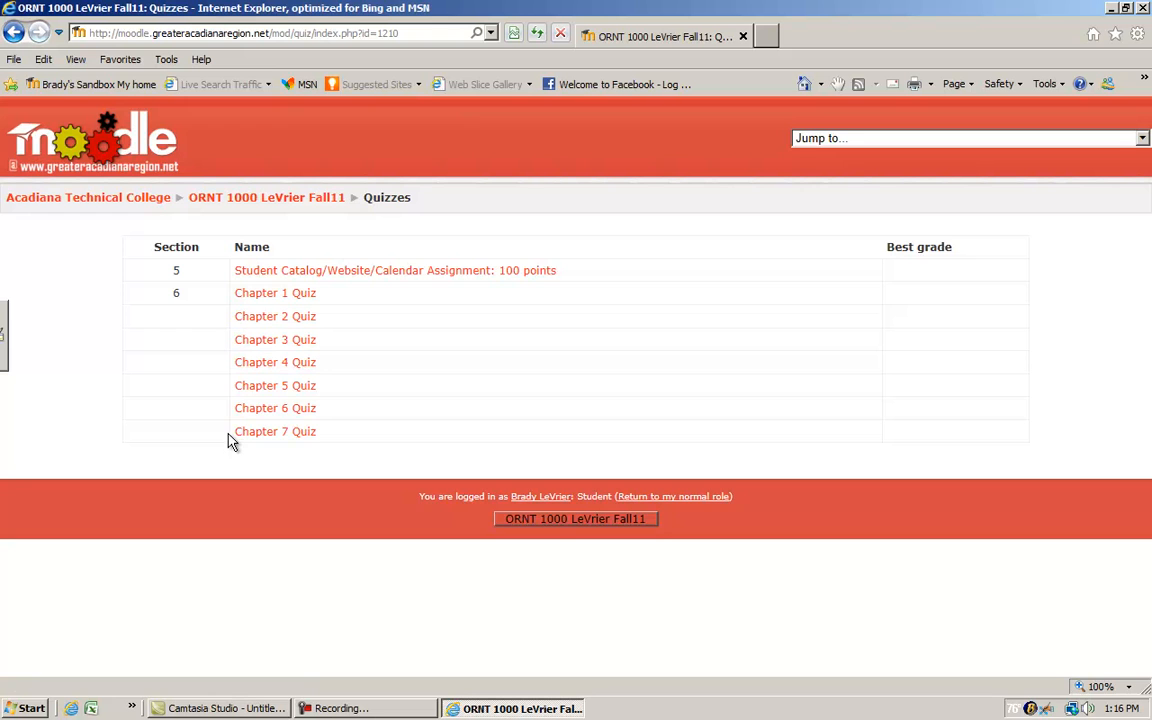
mouse_move(260, 198)
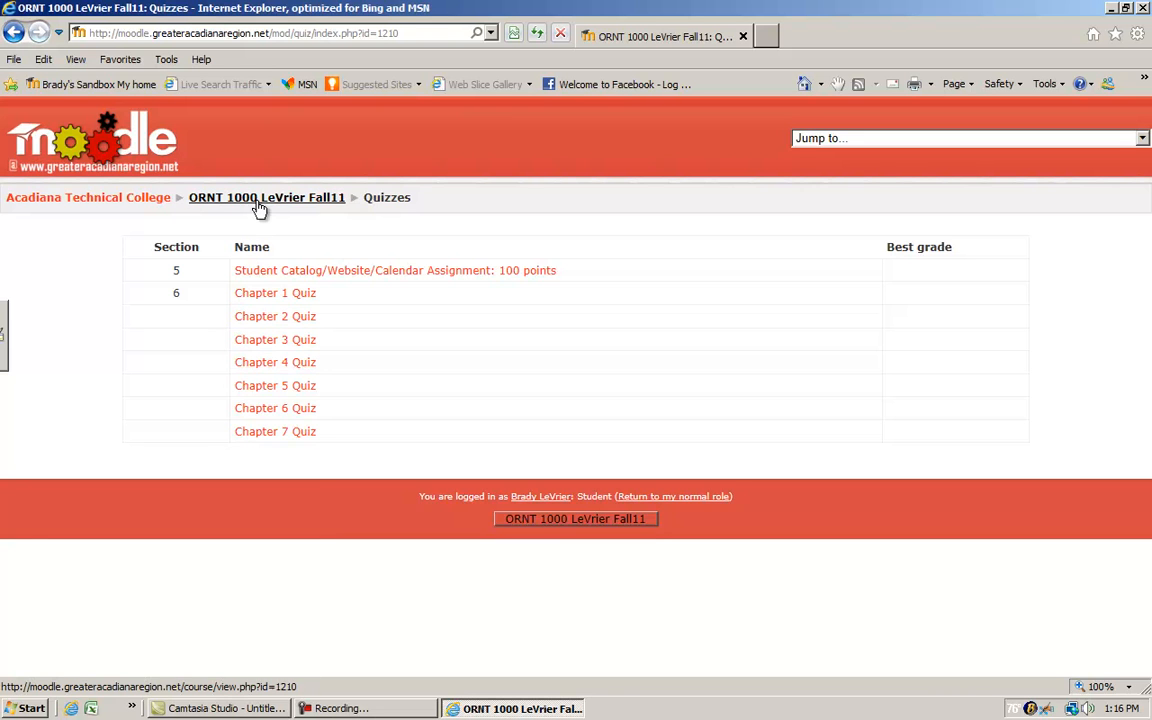
click(268, 198)
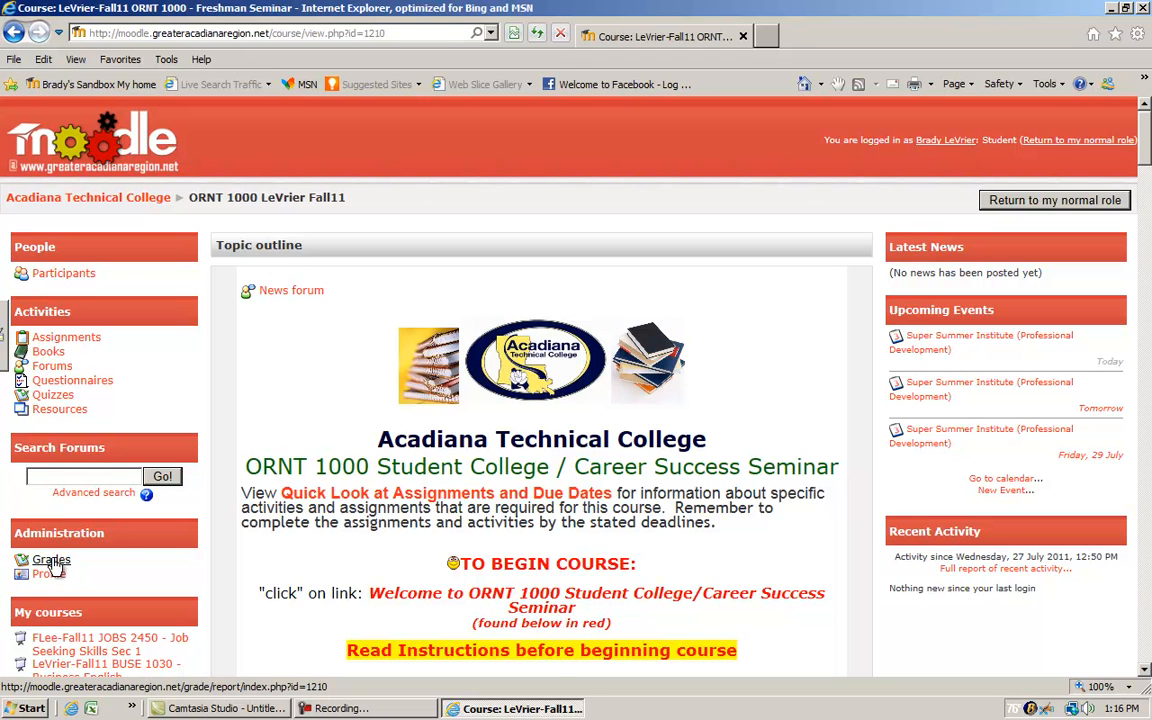
Review the student's User report grades, then return to the ORNT 1000 course outline.
click(52, 560)
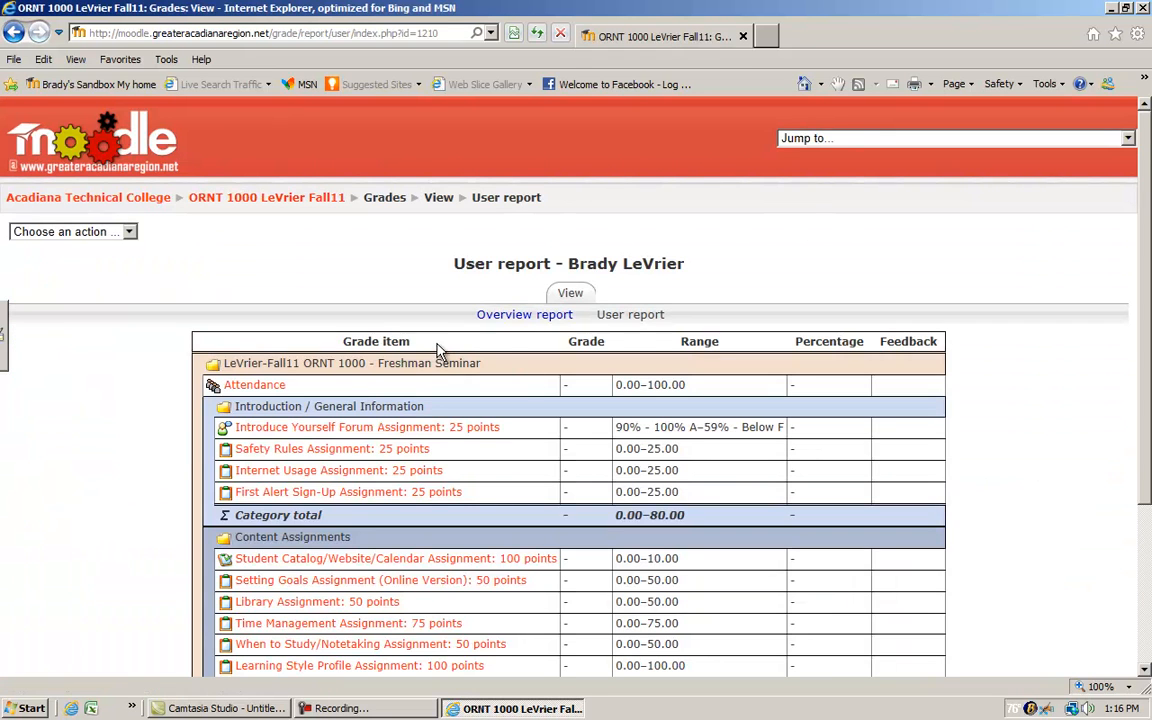
mouse_move(520, 376)
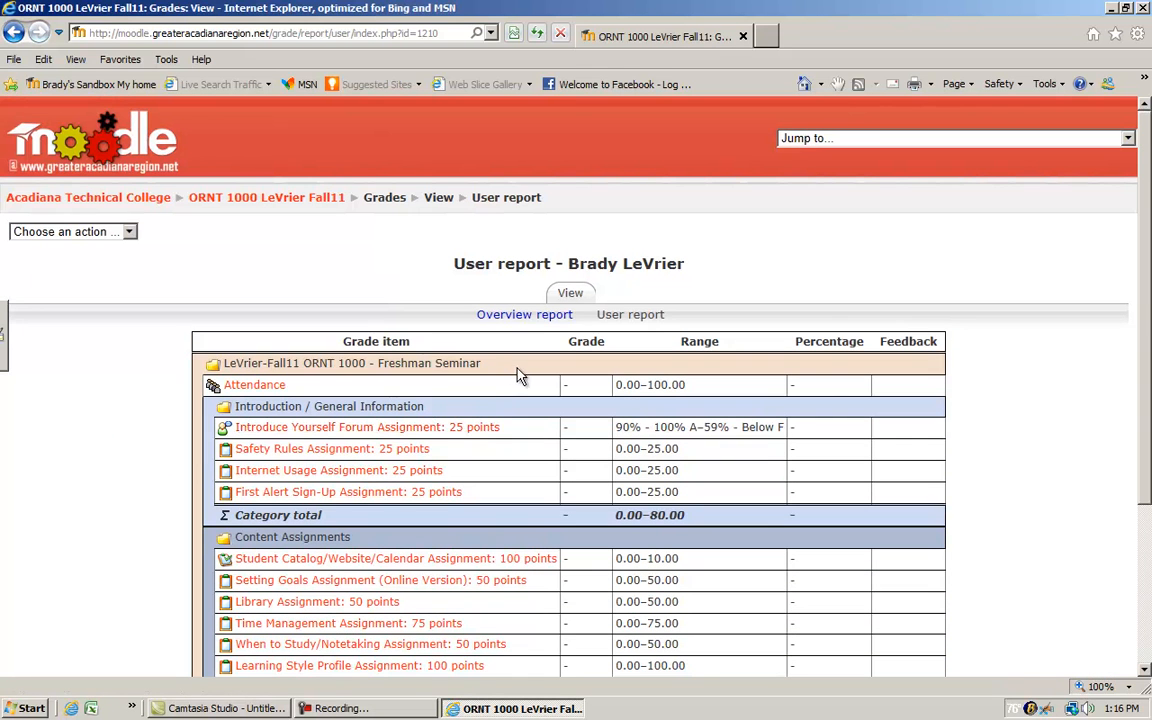
mouse_move(582, 418)
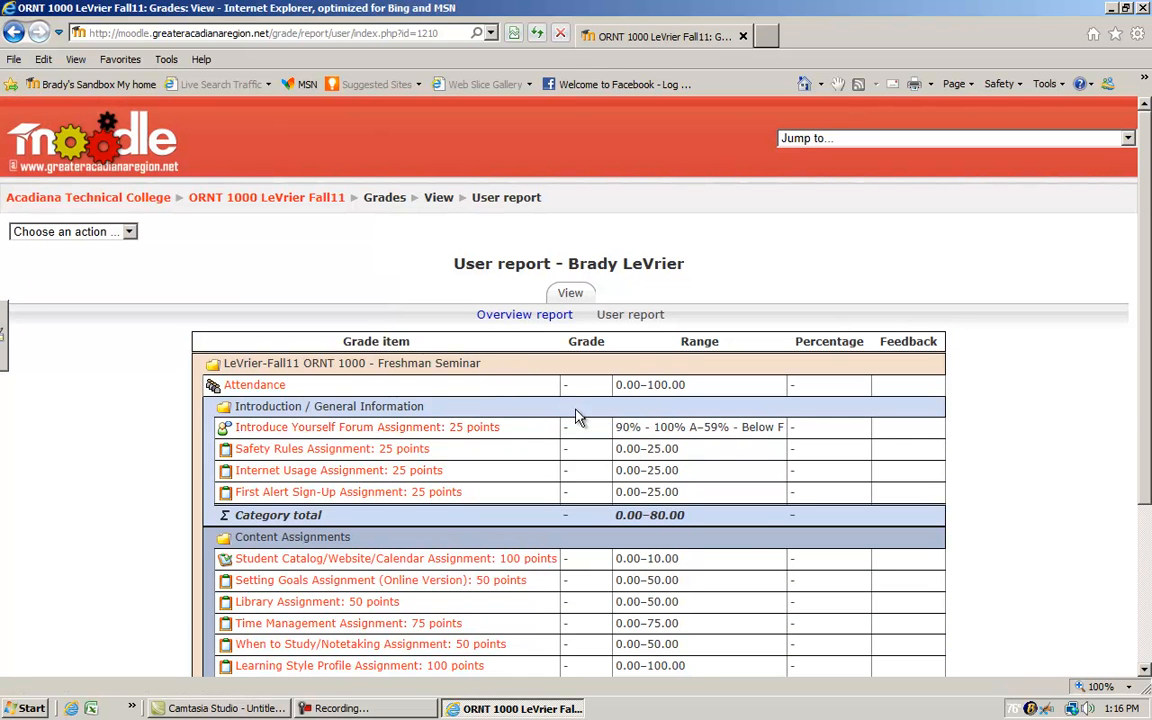
mouse_move(582, 458)
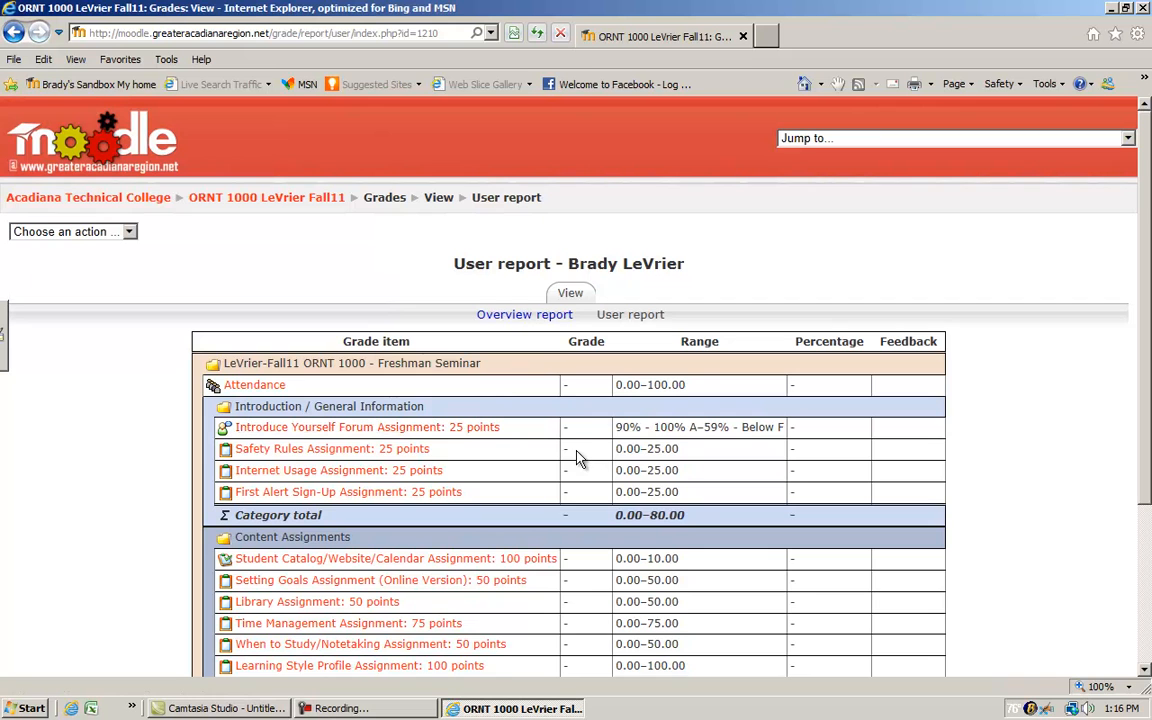
mouse_move(600, 470)
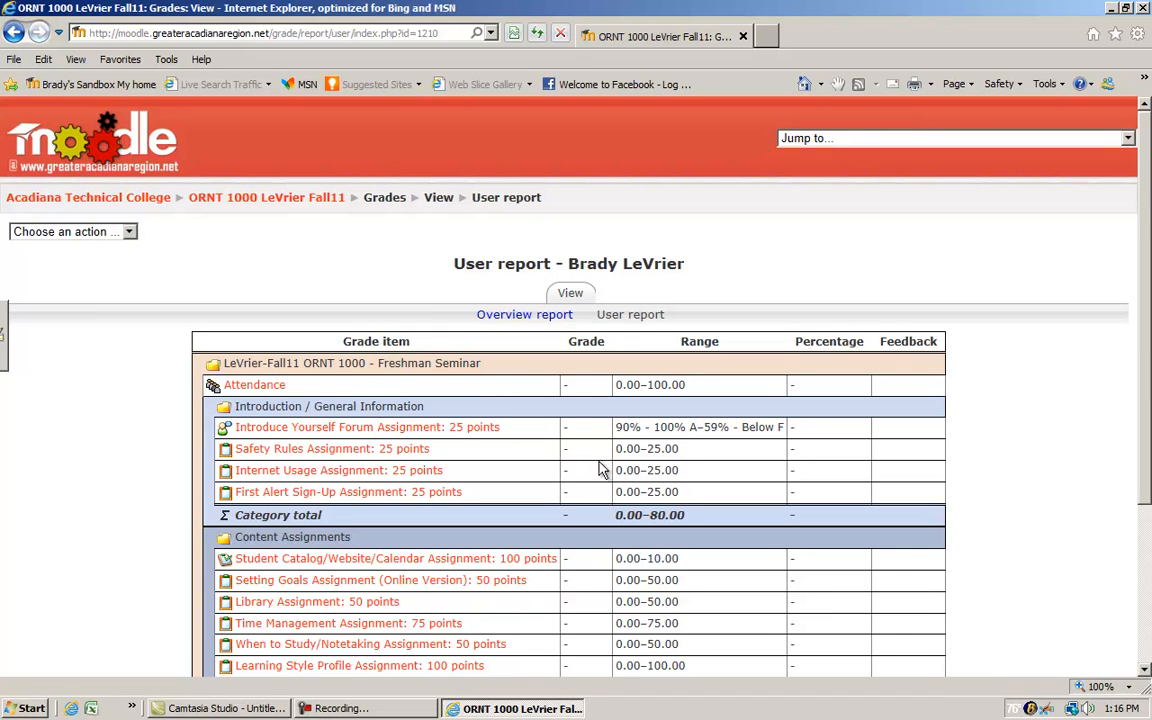
scroll(down, 3)
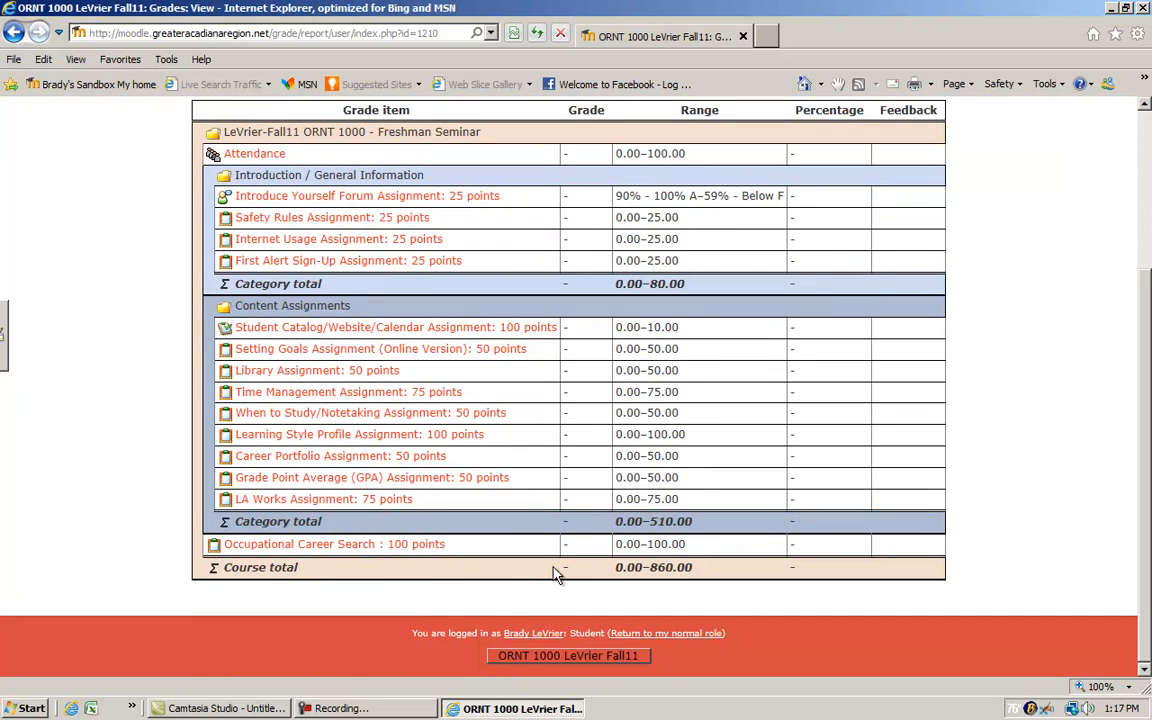
scroll(up, 3)
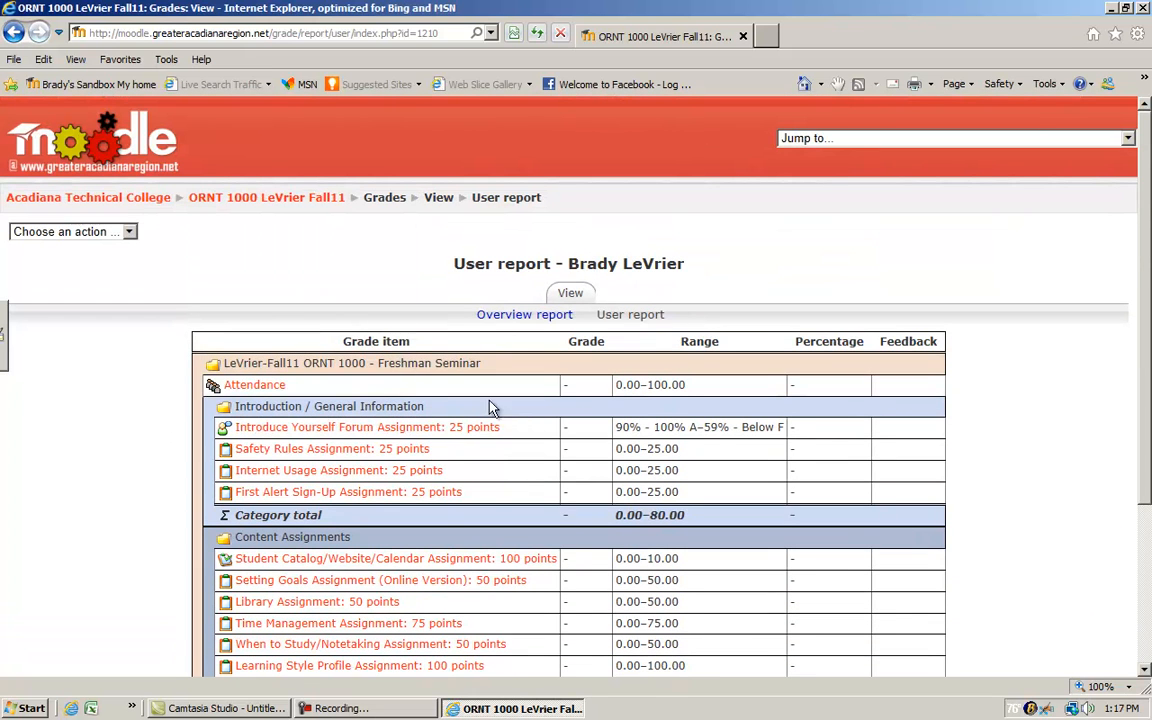
mouse_move(538, 336)
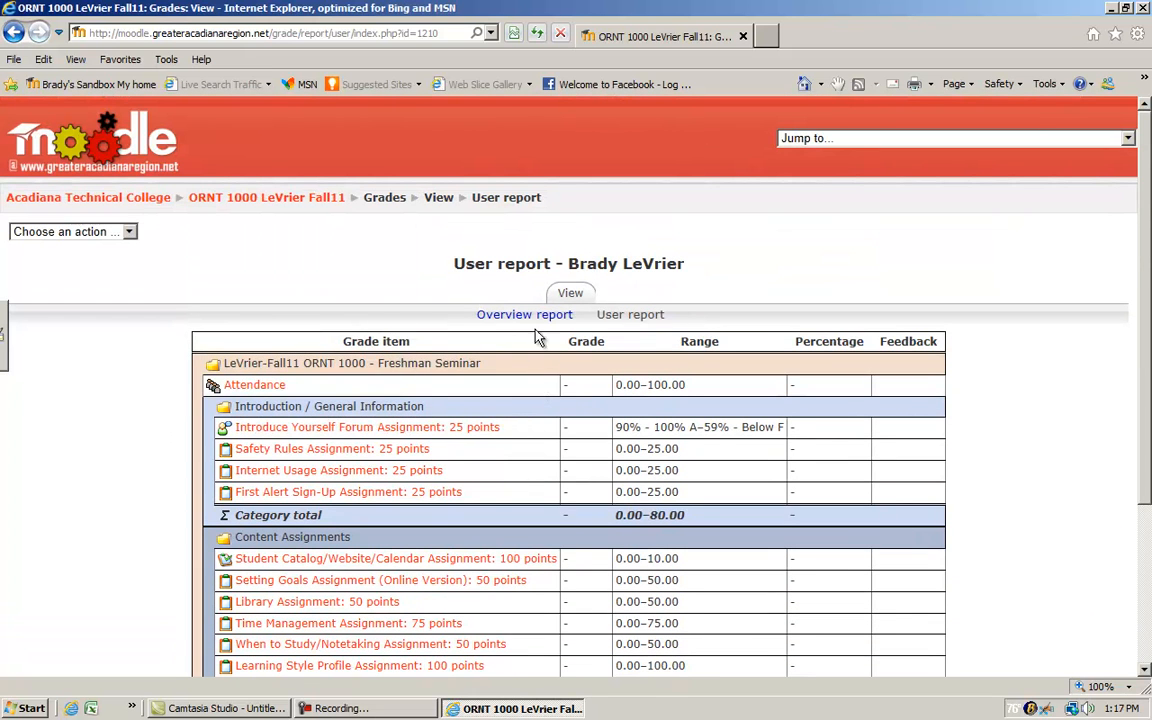
mouse_move(380, 280)
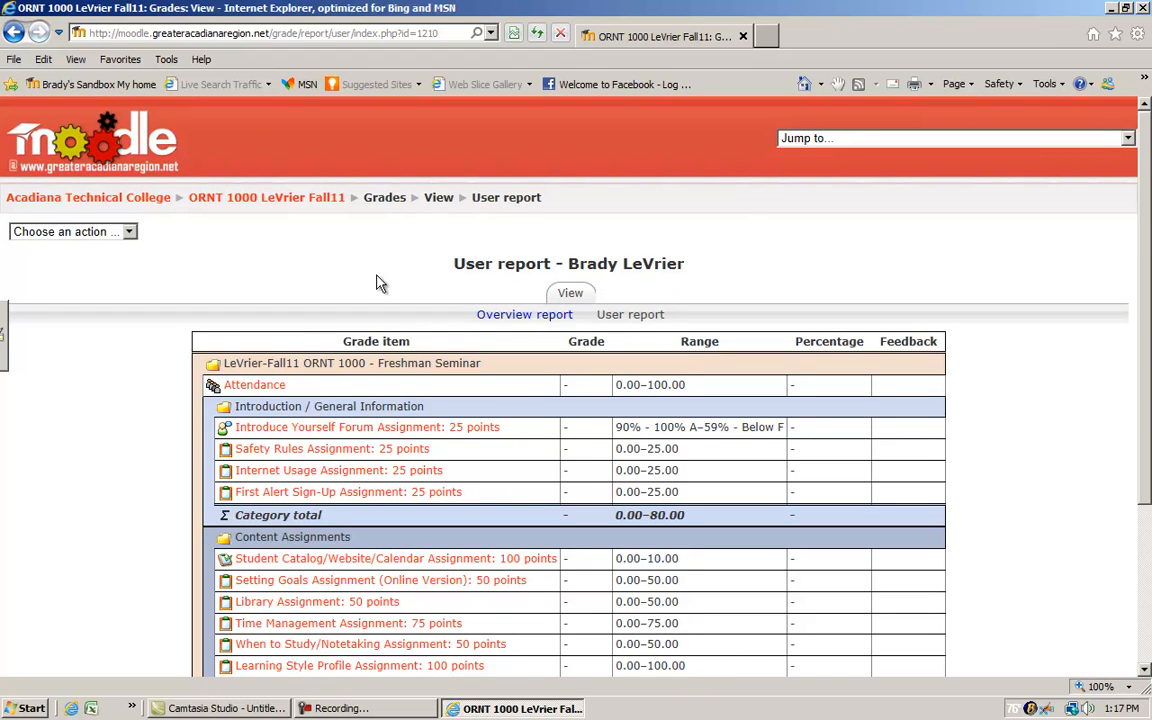
mouse_move(292, 220)
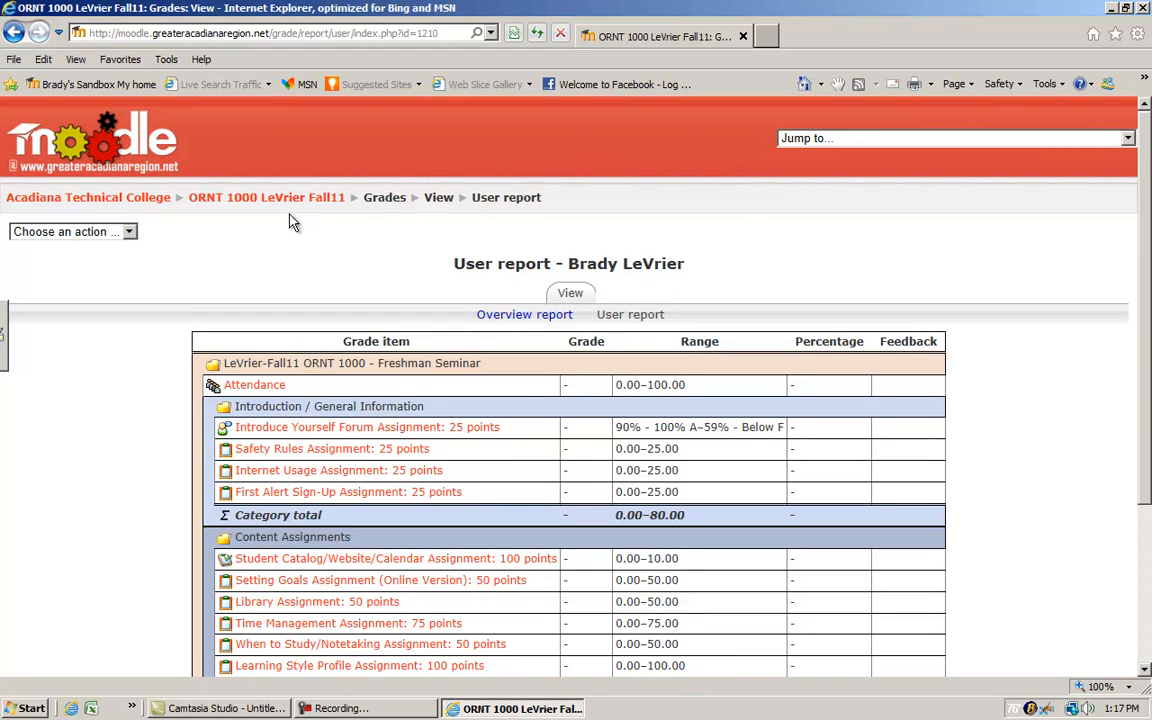
mouse_move(266, 198)
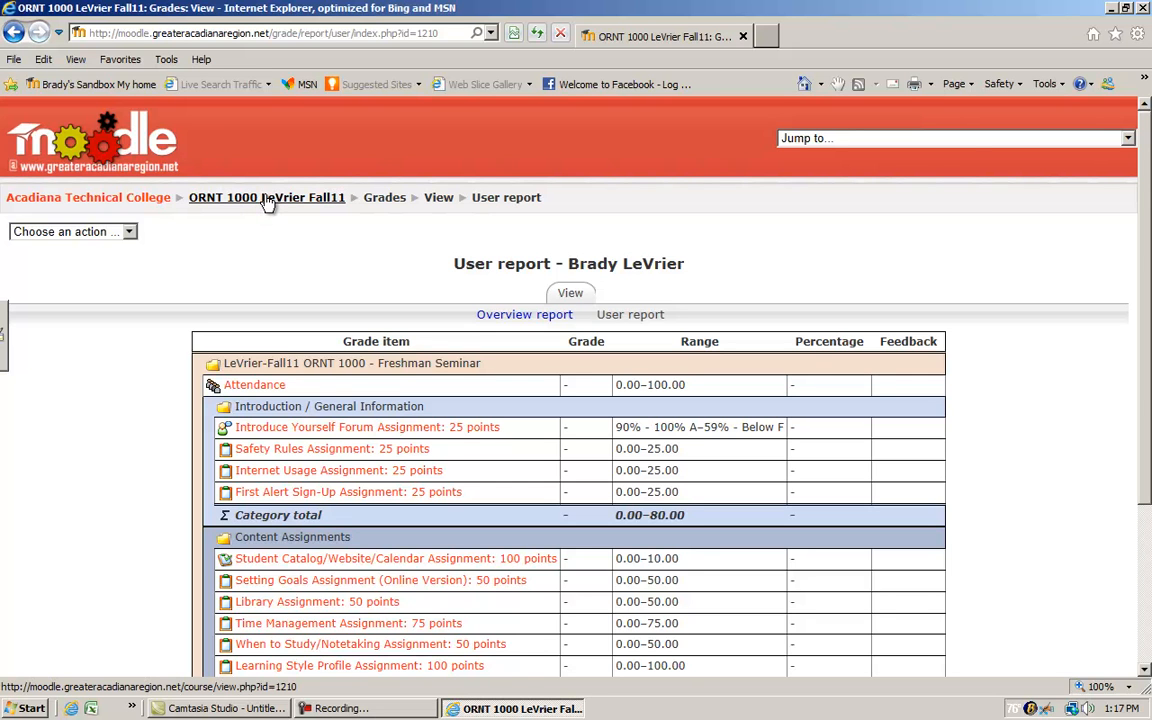
click(266, 198)
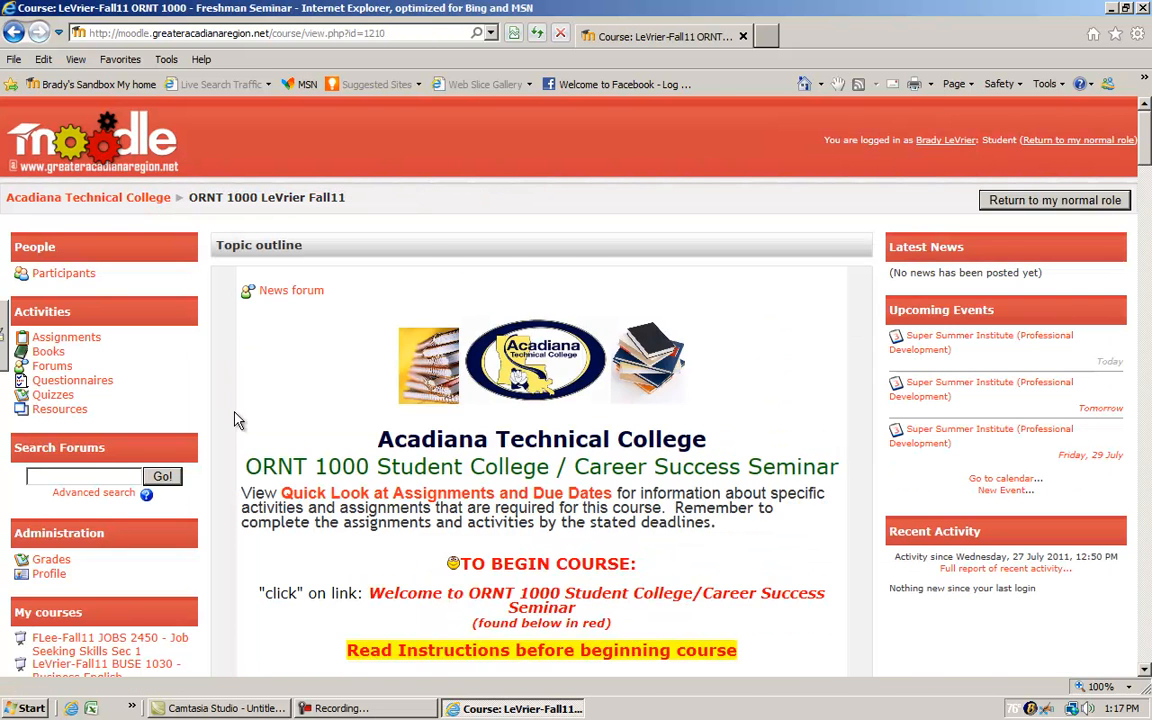
scroll(down, 3)
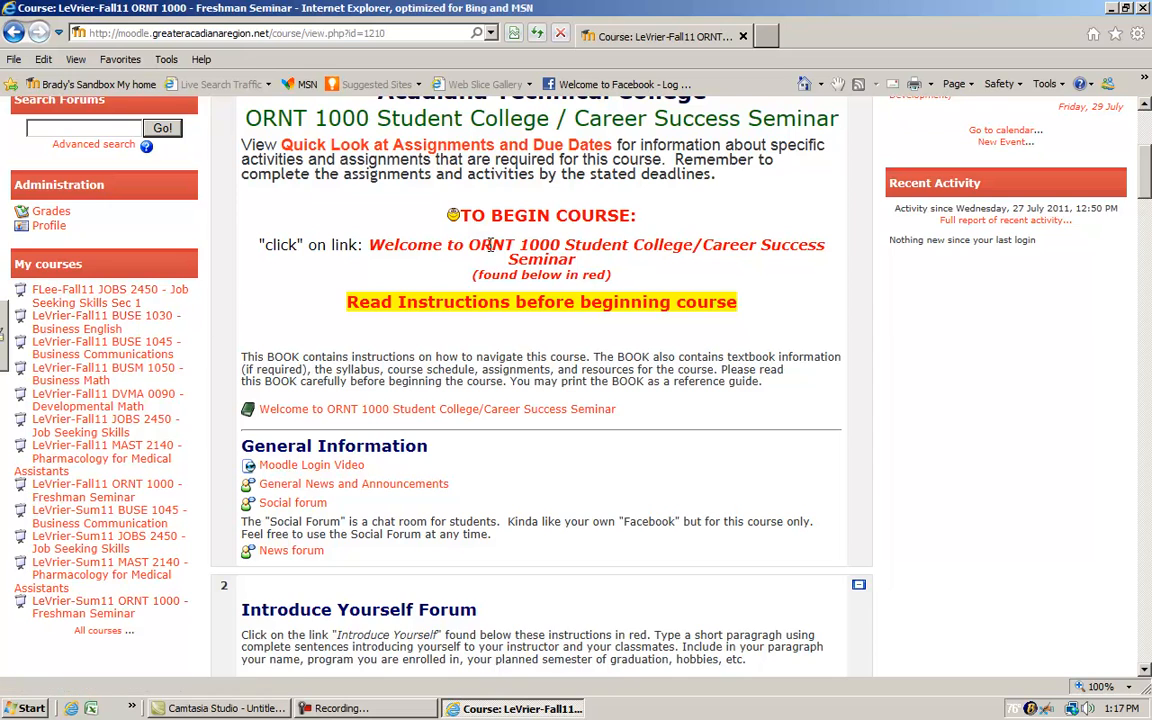
scroll(up, 3)
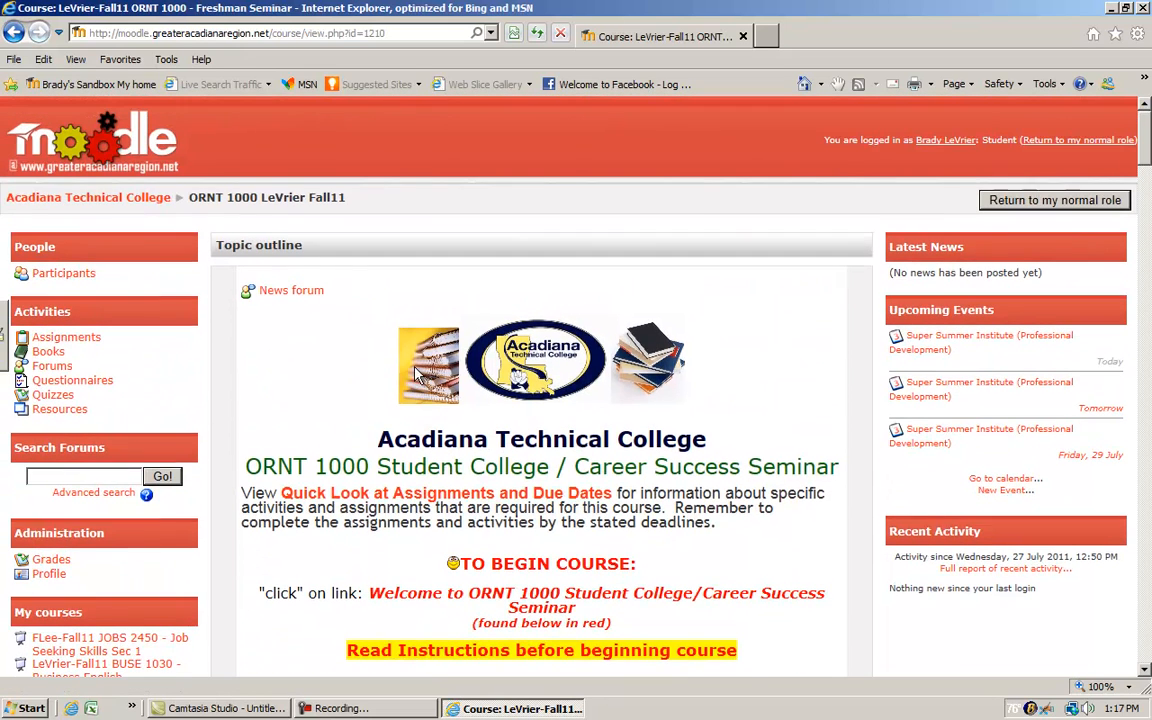
mouse_move(1012, 298)
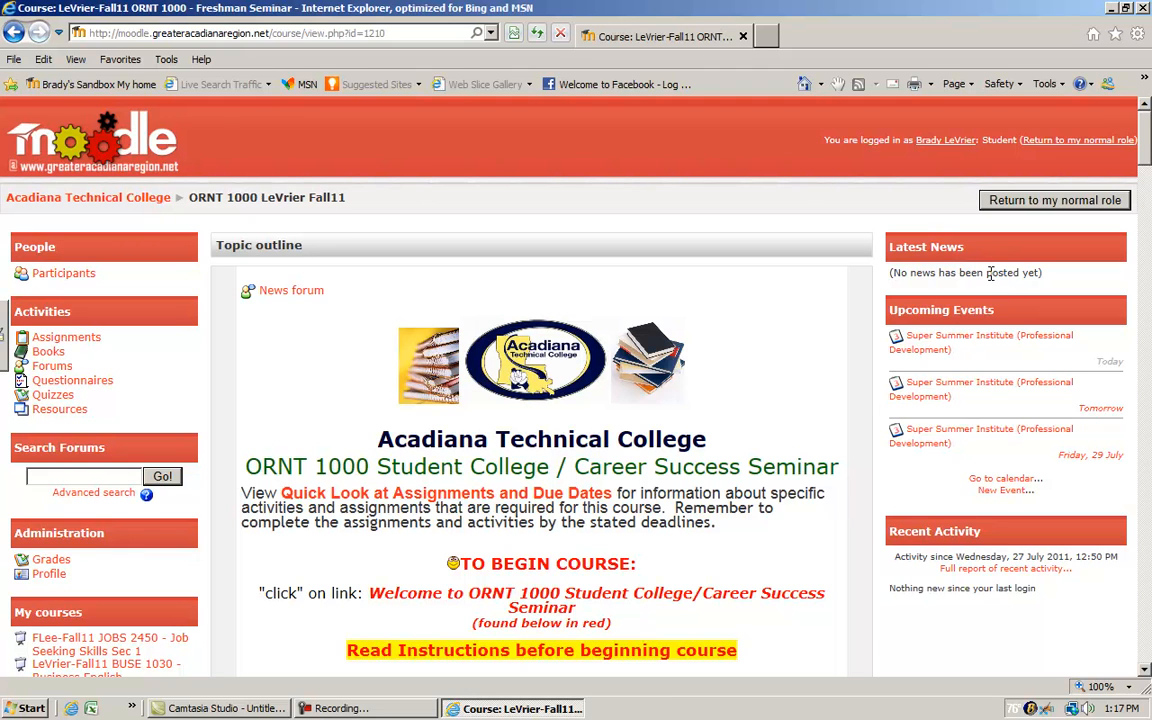
mouse_move(904, 288)
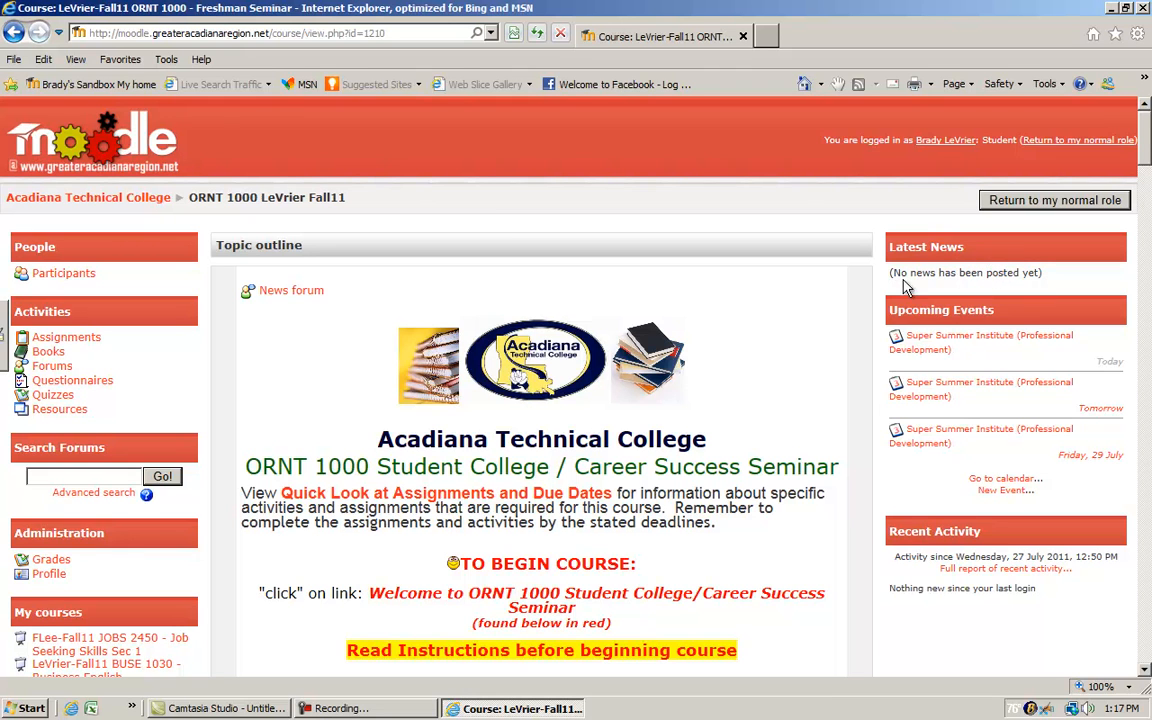
mouse_move(958, 448)
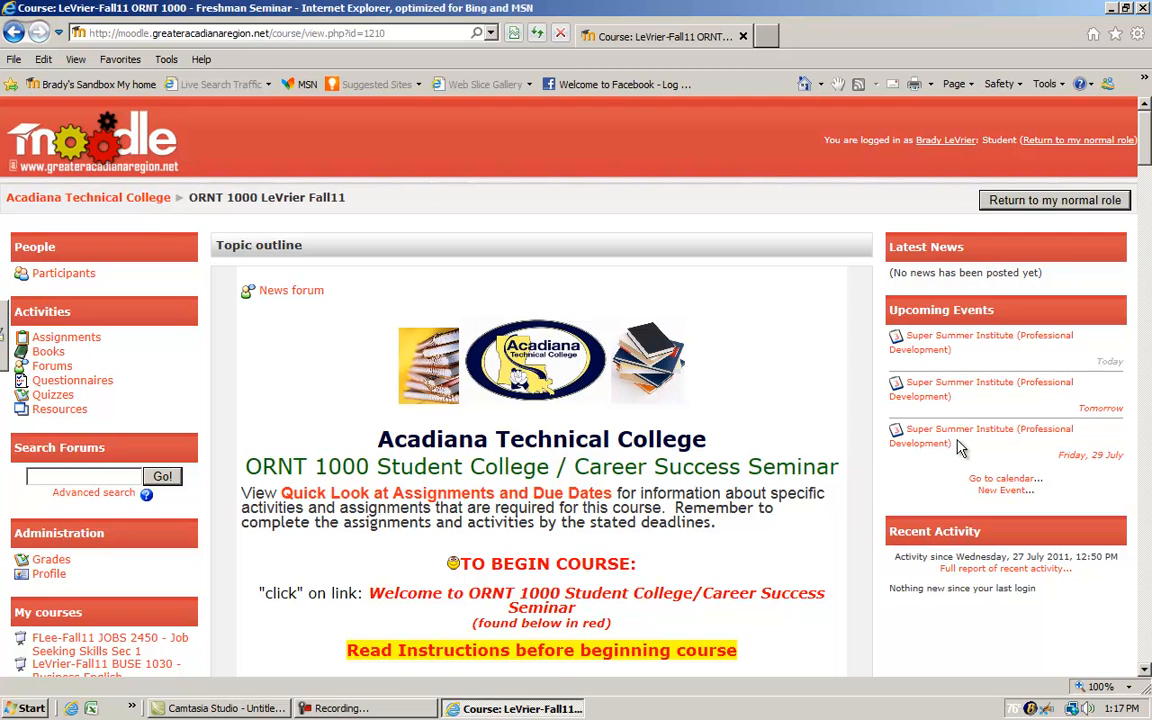
mouse_move(978, 436)
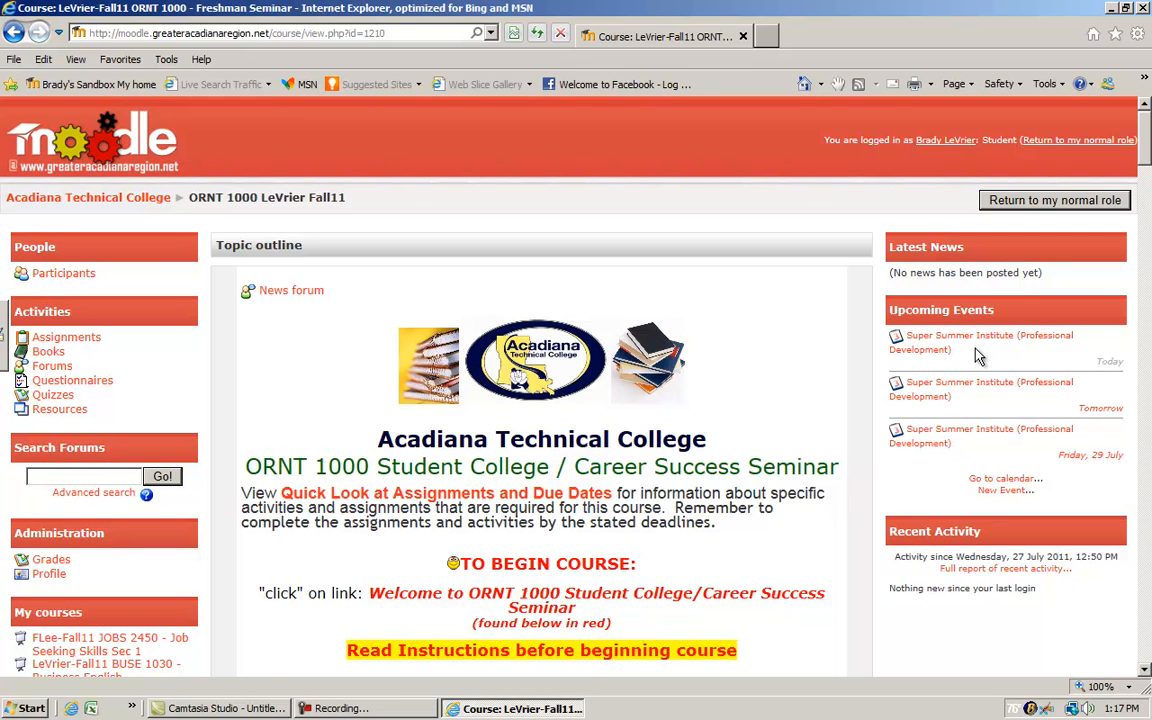
mouse_move(976, 340)
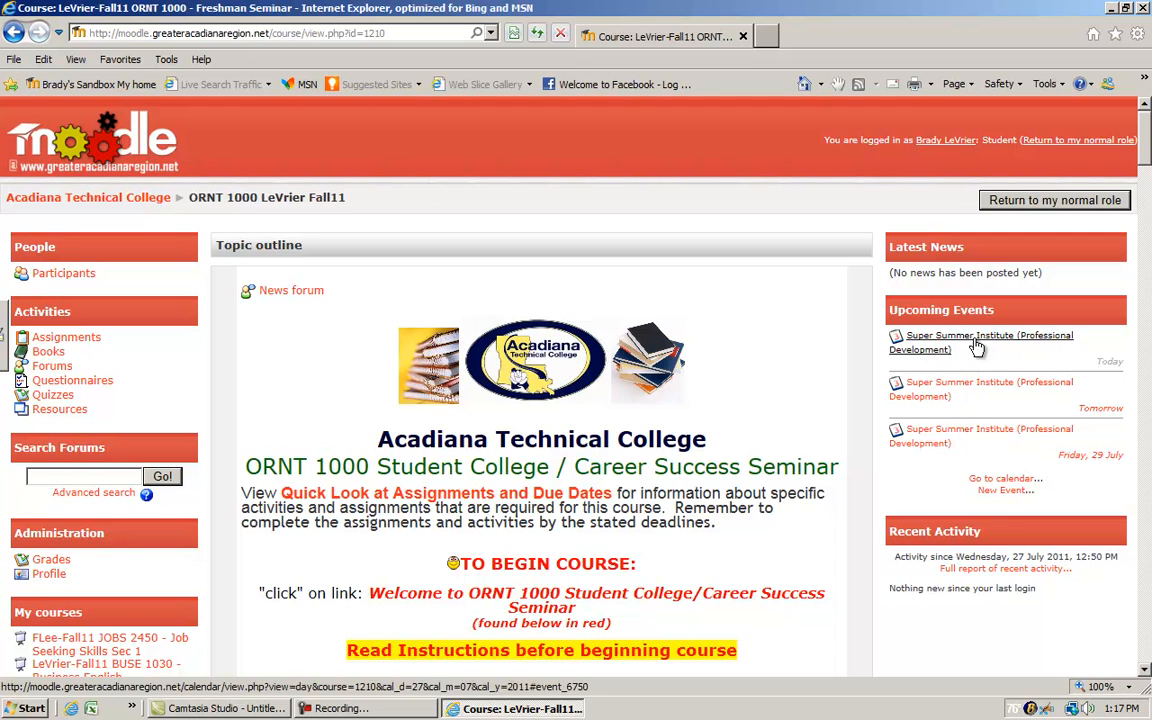
mouse_move(980, 436)
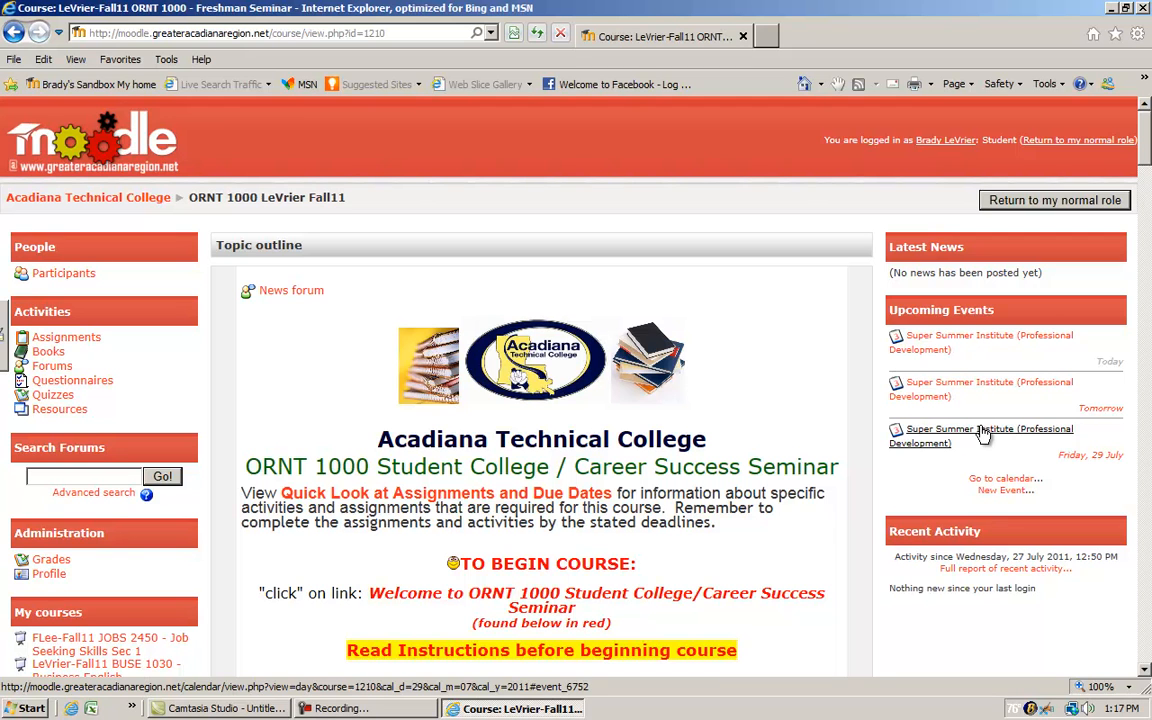
mouse_move(984, 436)
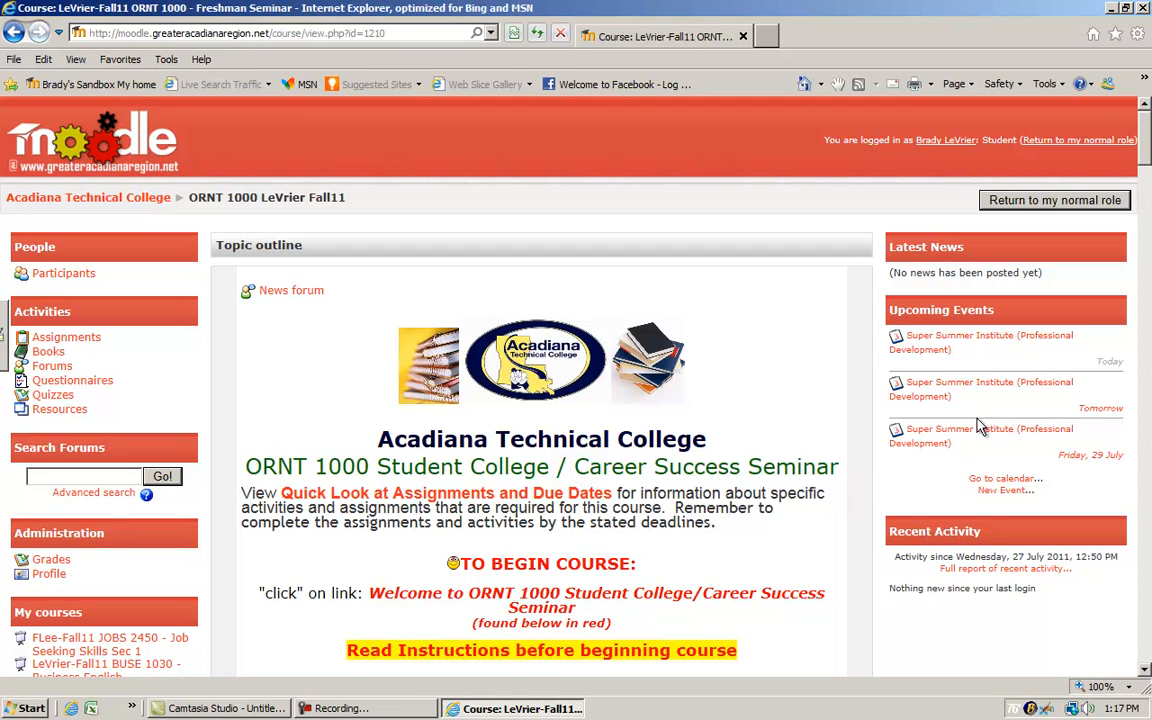
mouse_move(980, 458)
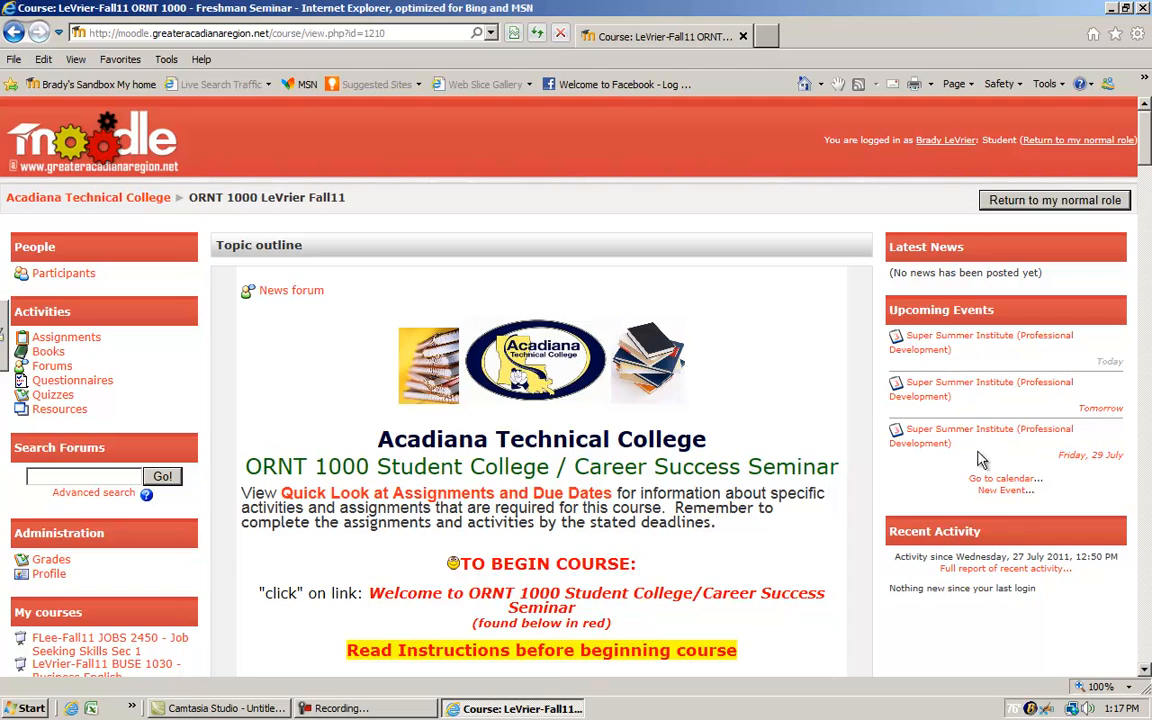
scroll(down, 3)
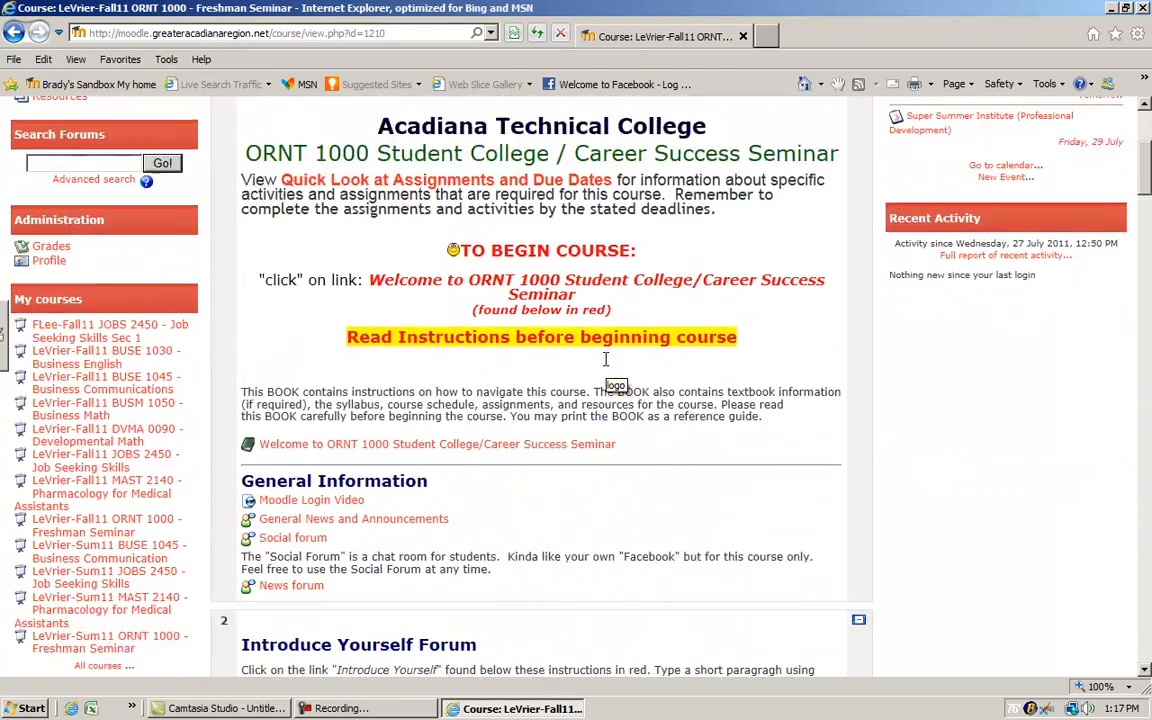
Scroll the ORNT 1000 course page down to the First Alert Sign-Up section and its assignment link.
scroll(up, 3)
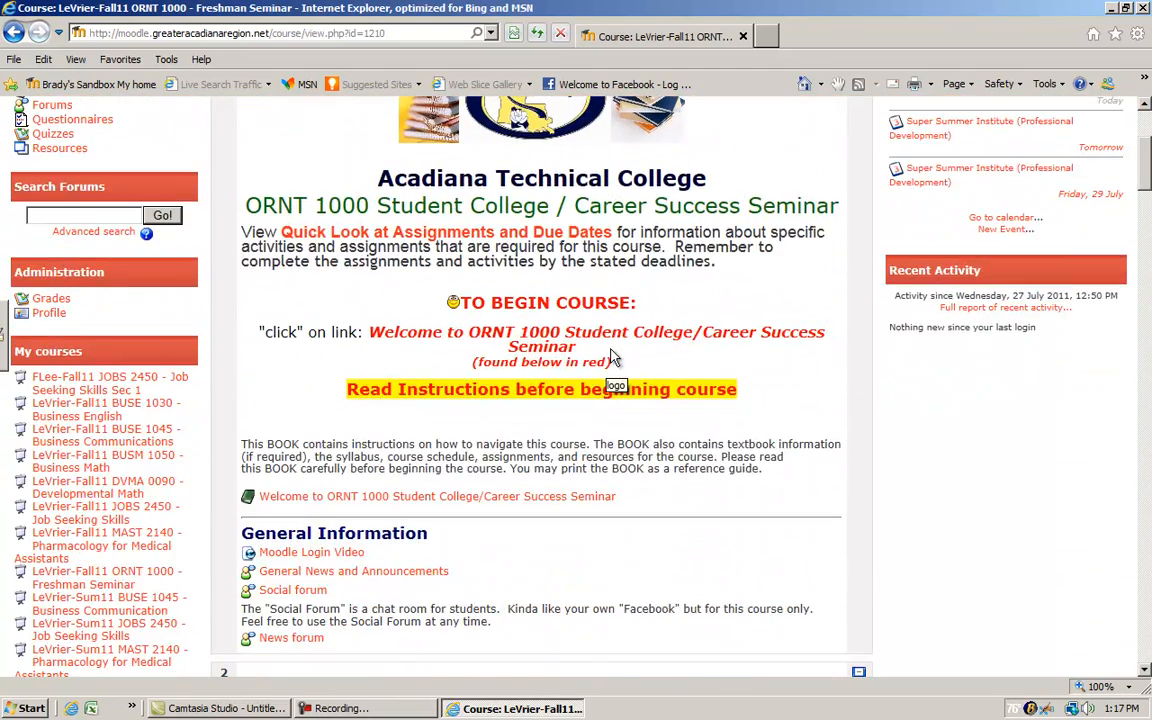
scroll(up, 3)
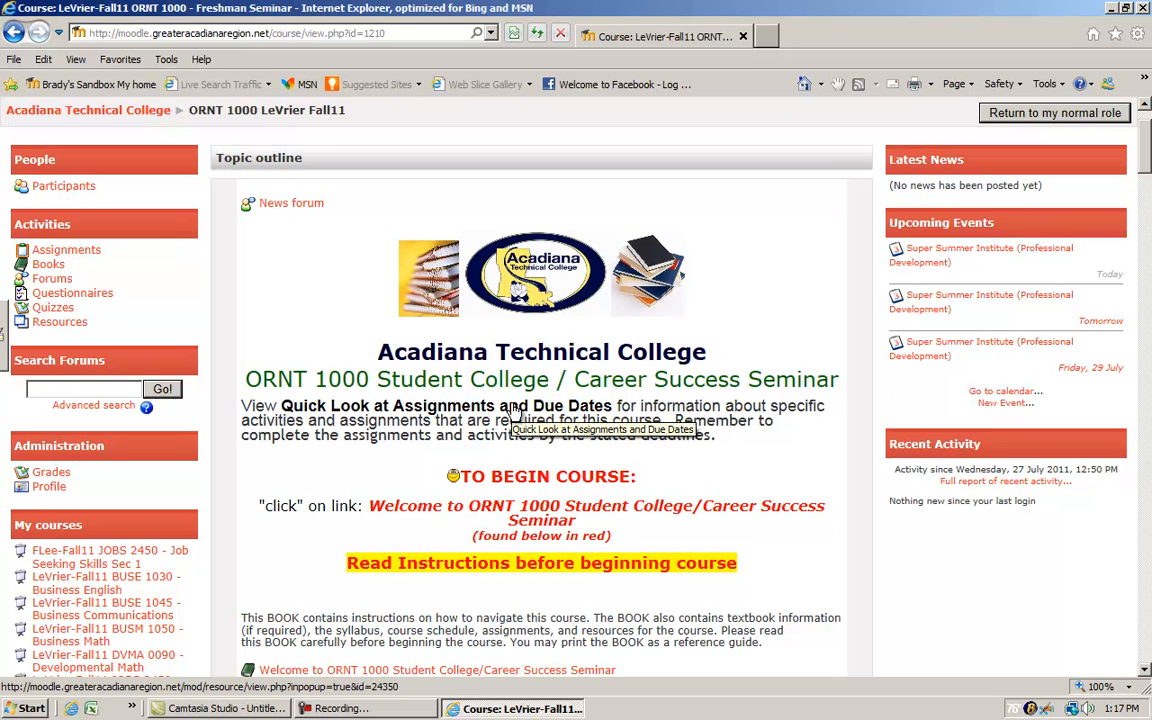
mouse_move(460, 410)
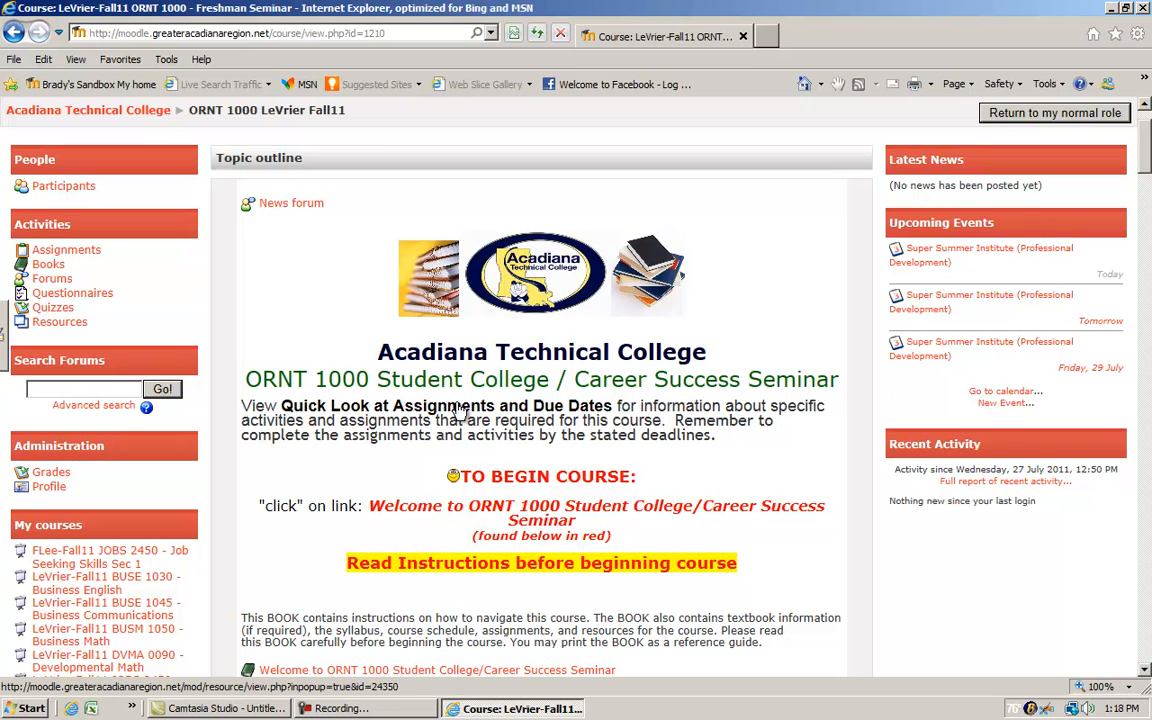
mouse_move(470, 410)
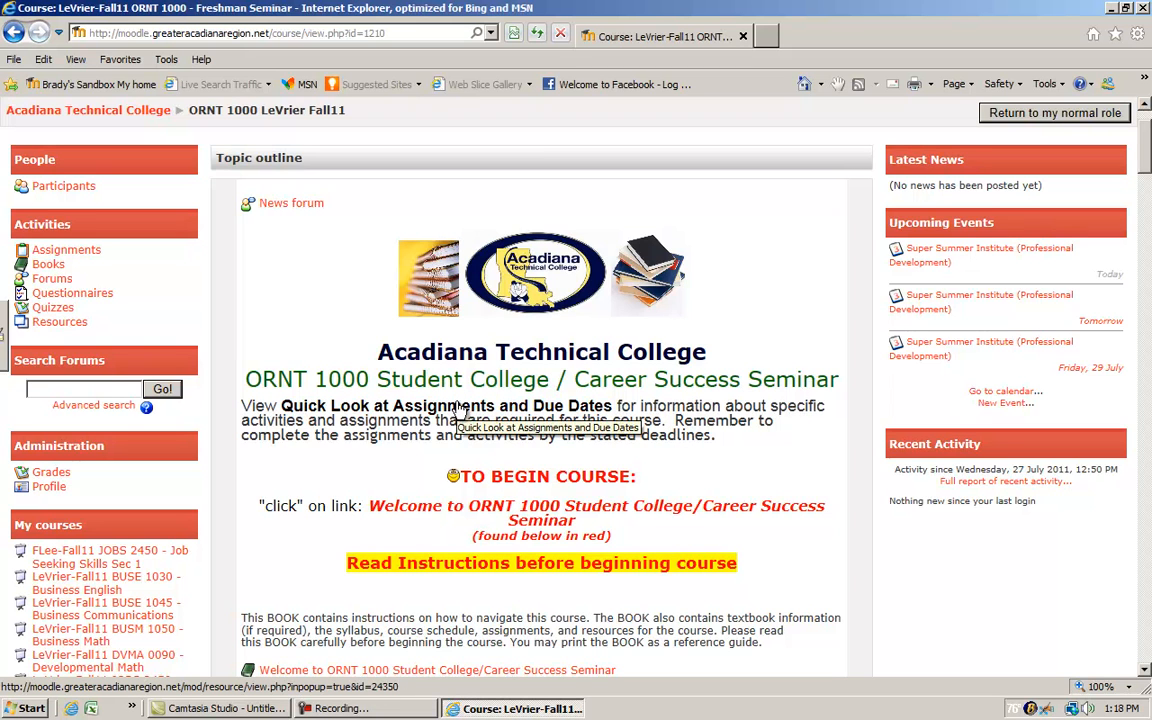
mouse_move(548, 328)
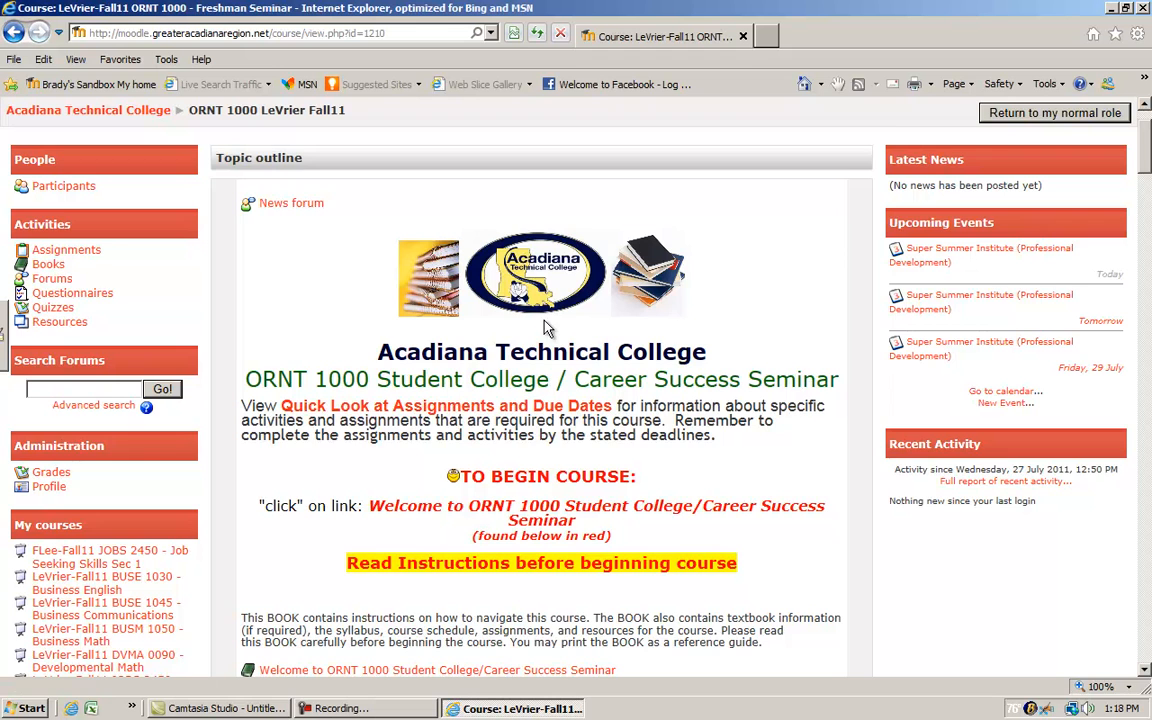
scroll(down, 3)
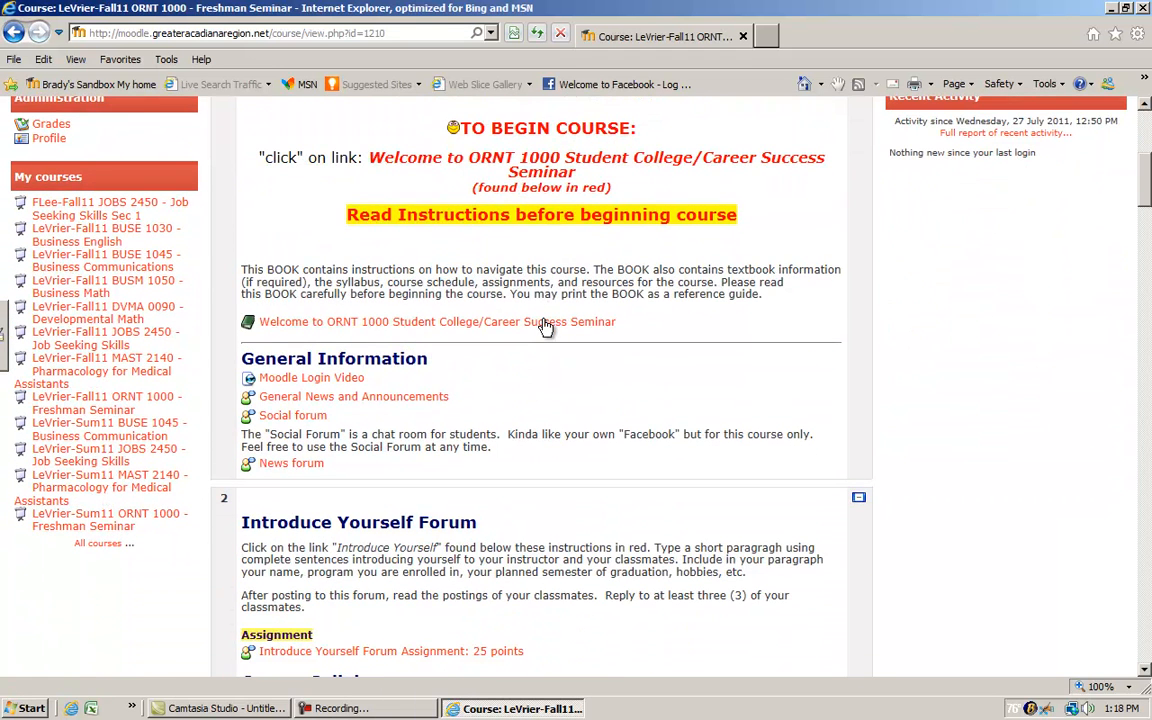
mouse_move(540, 320)
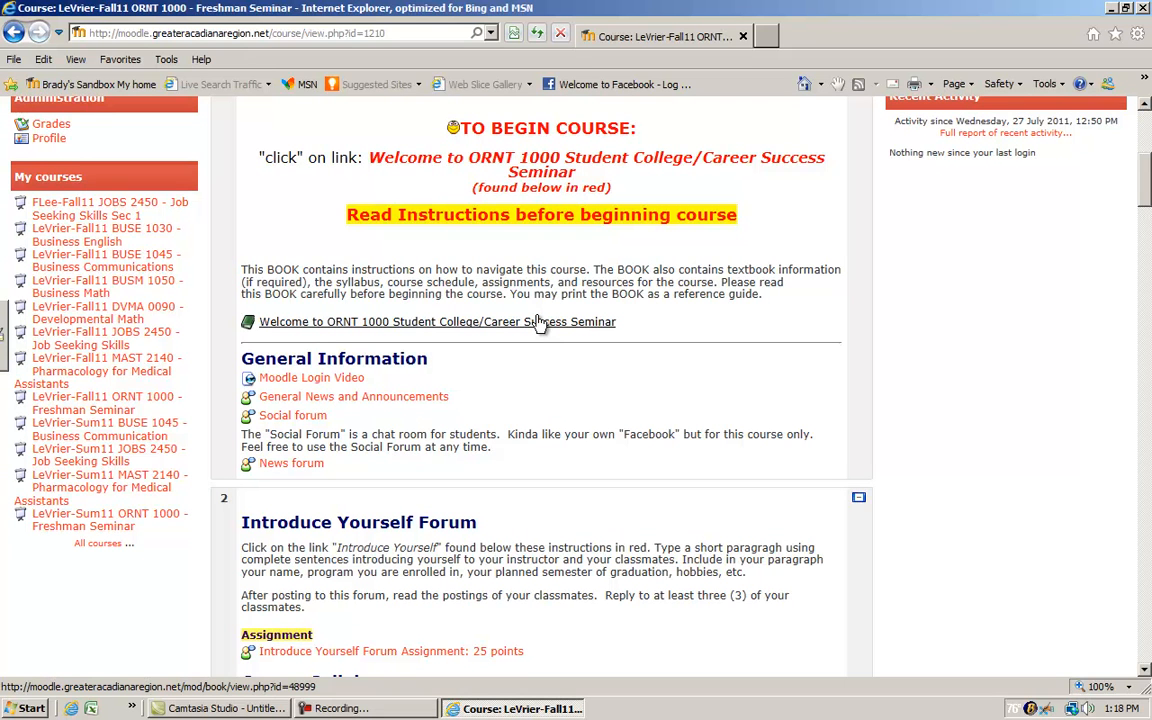
mouse_move(540, 322)
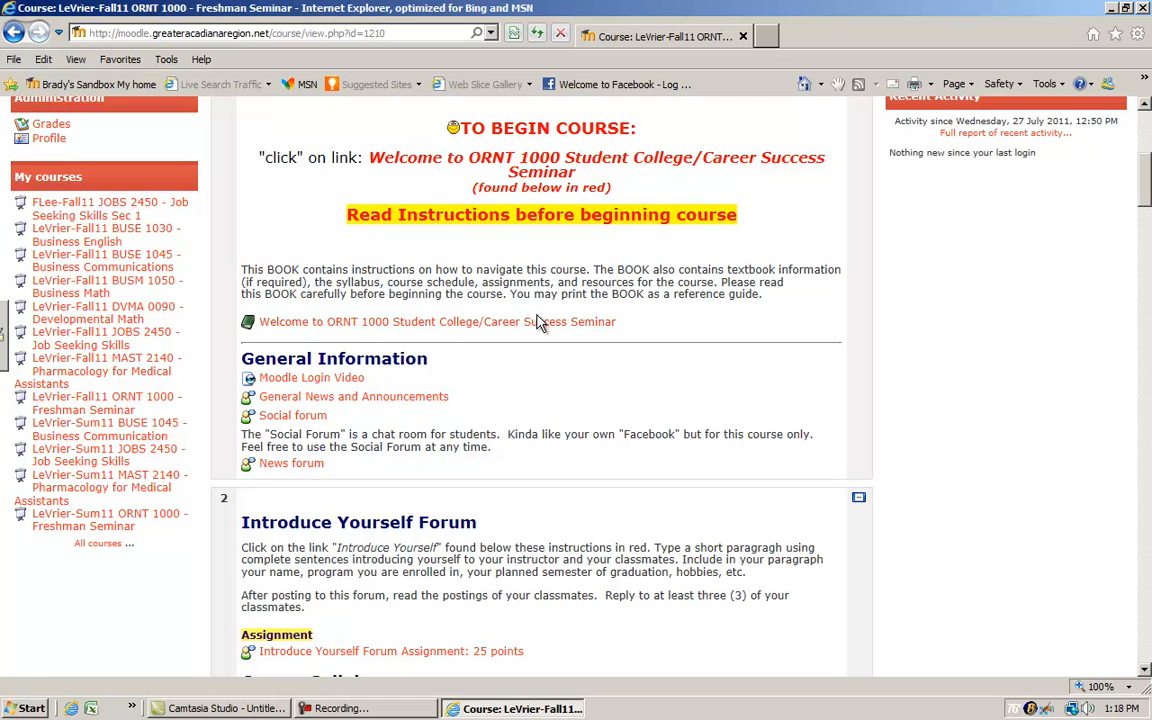
scroll(down, 3)
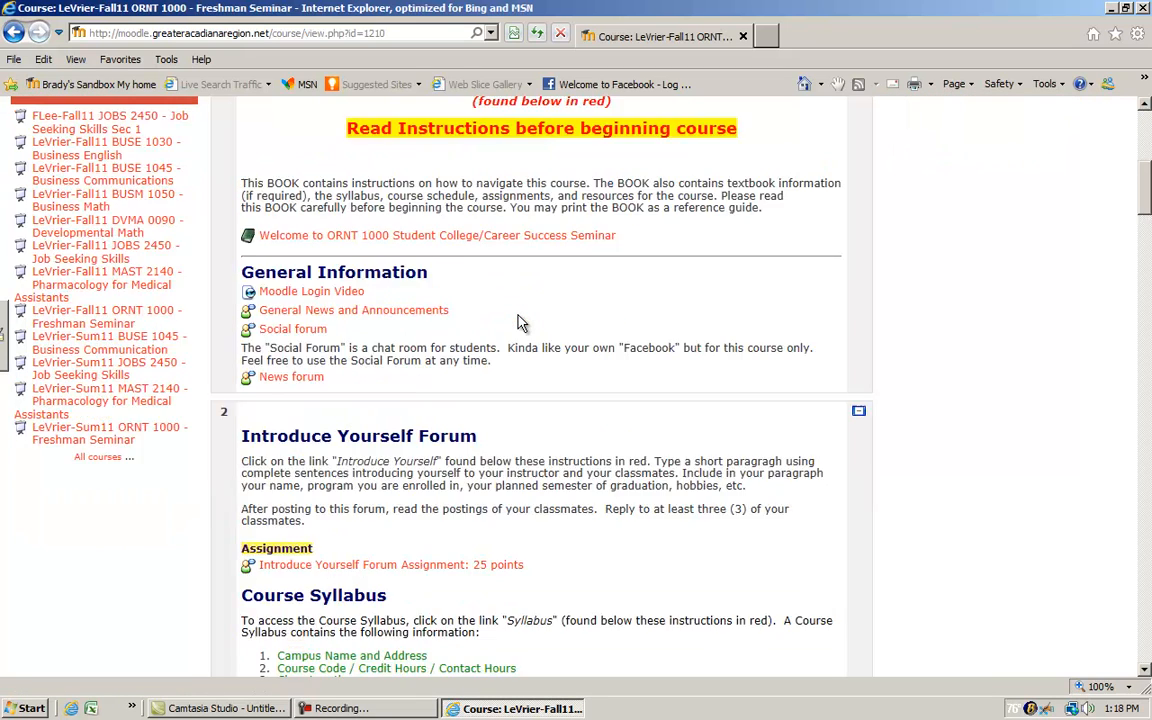
scroll(down, 3)
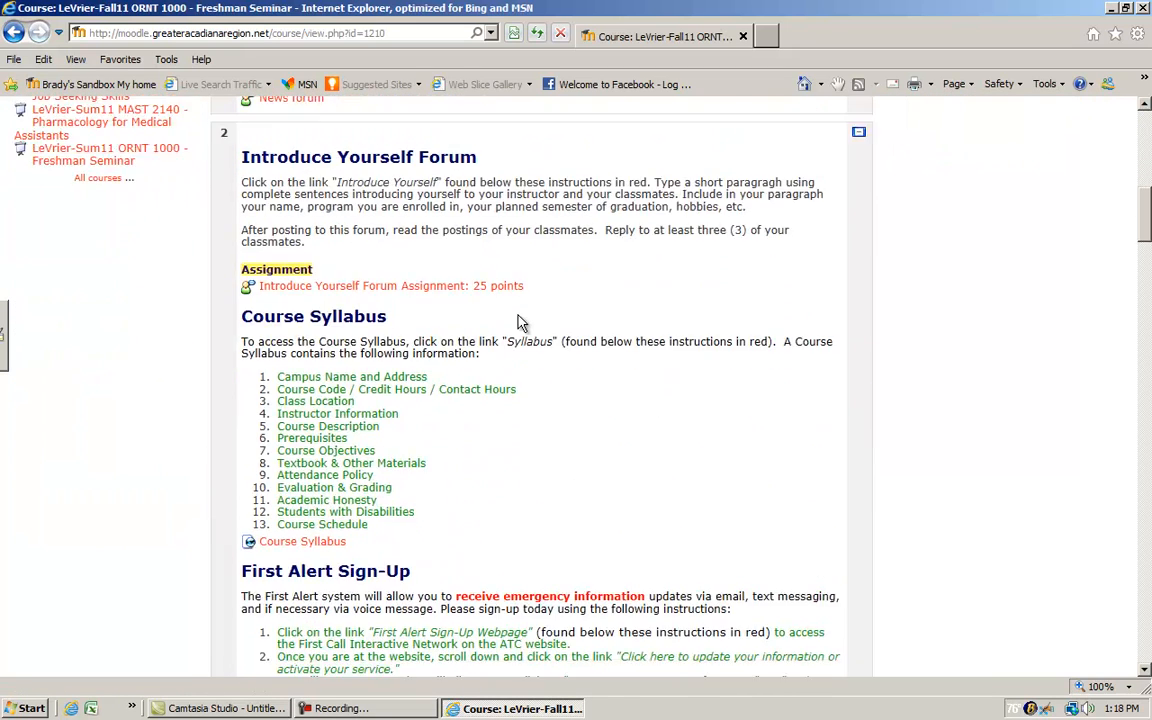
scroll(down, 3)
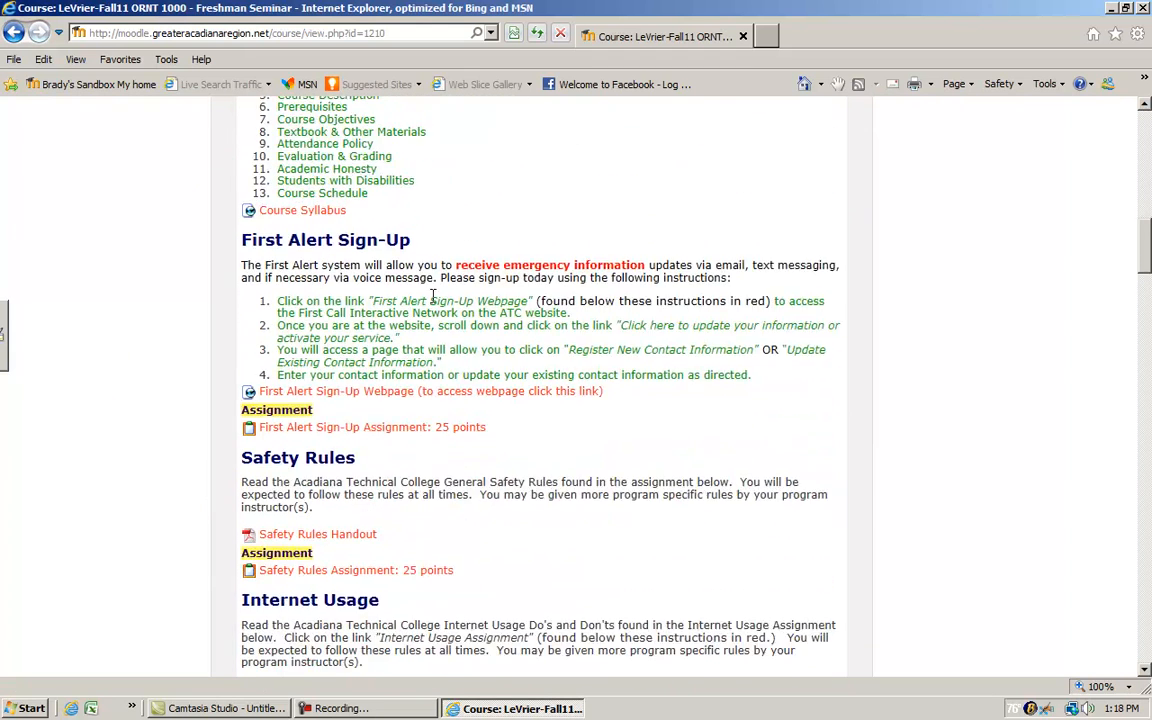
scroll(down, 3)
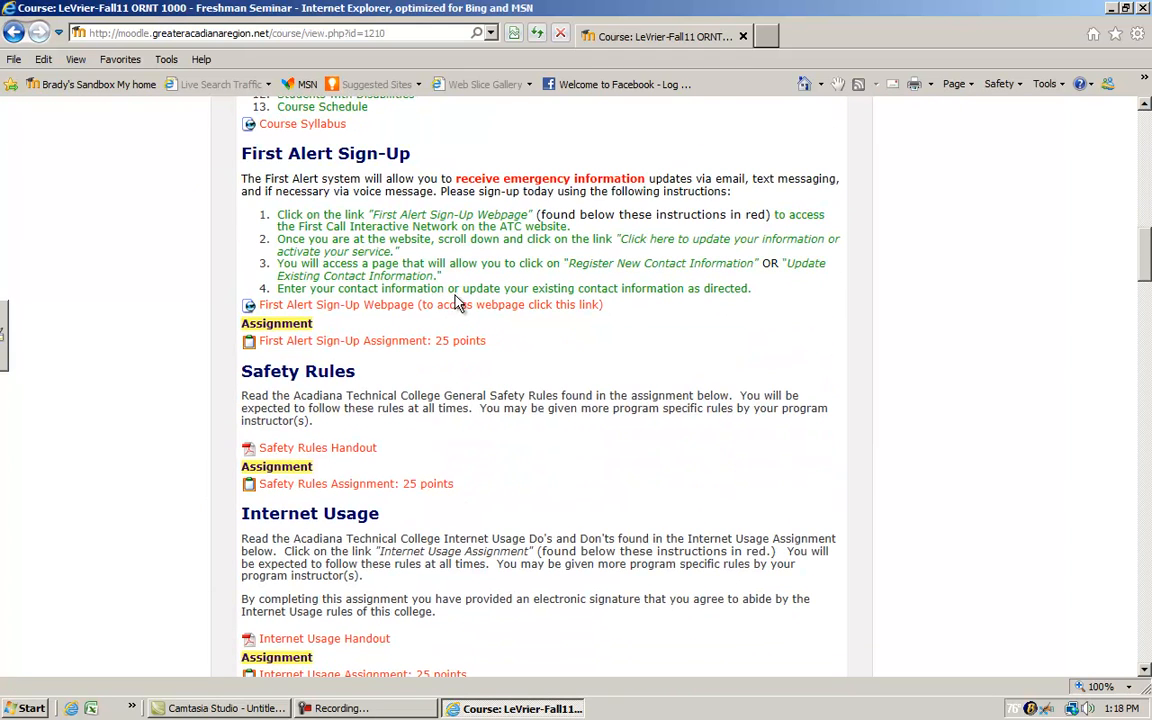
mouse_move(350, 336)
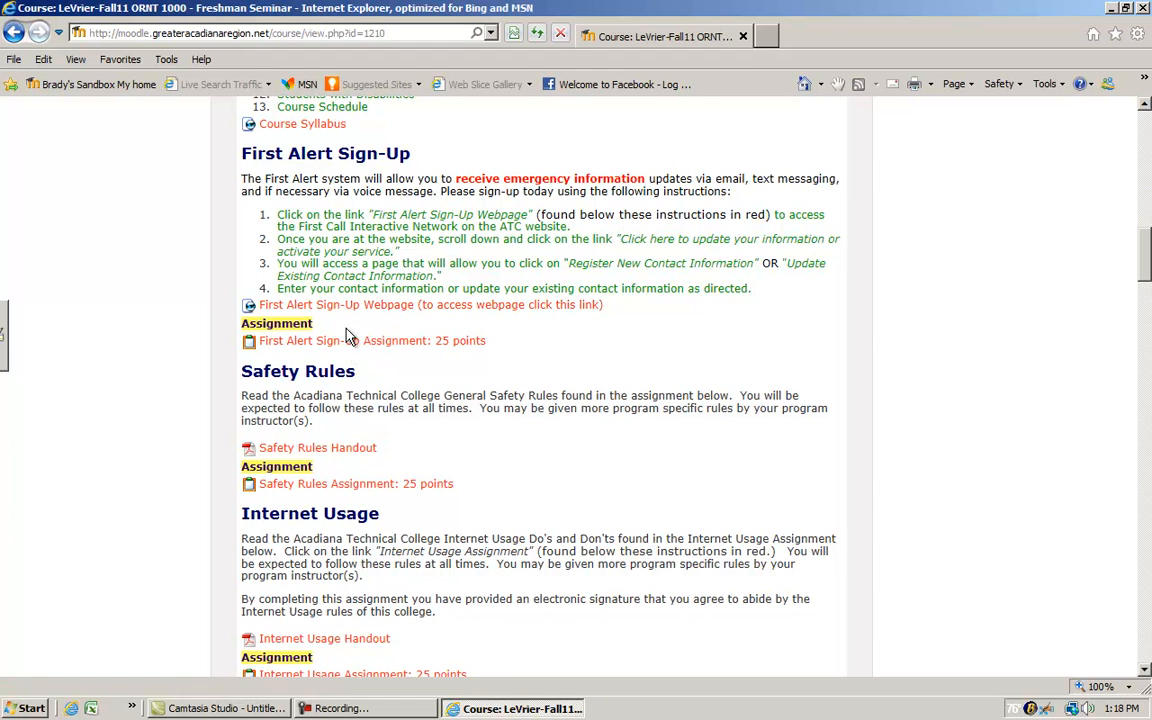
mouse_move(388, 358)
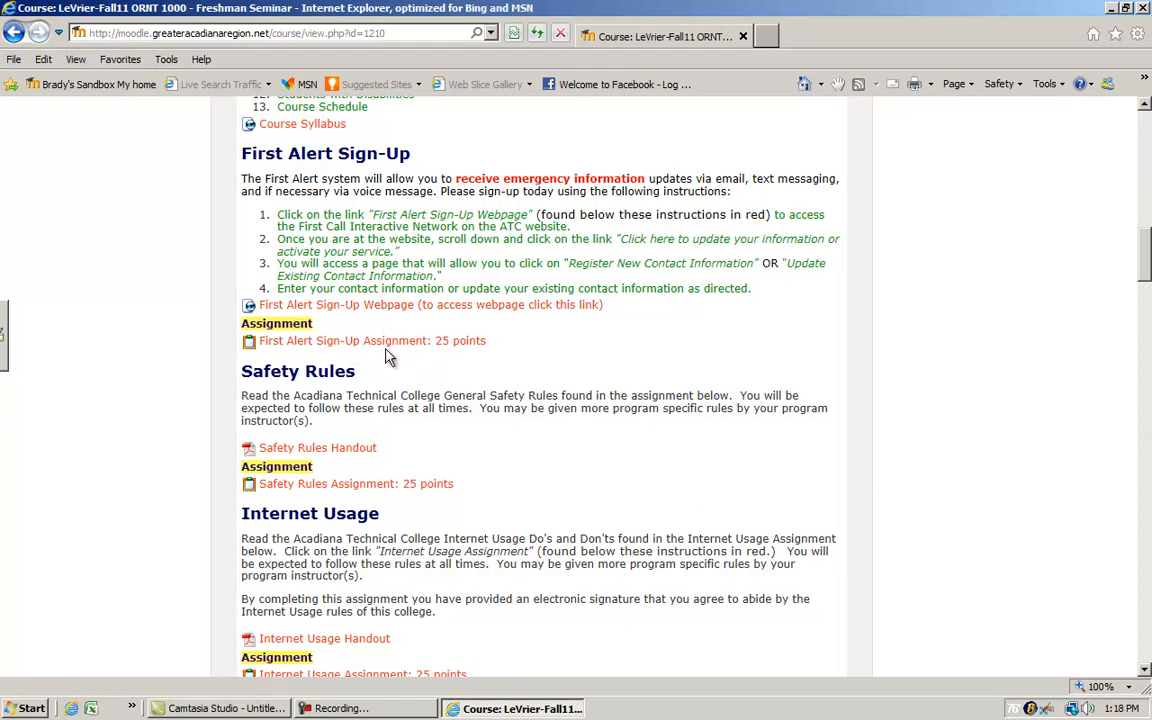
mouse_move(458, 356)
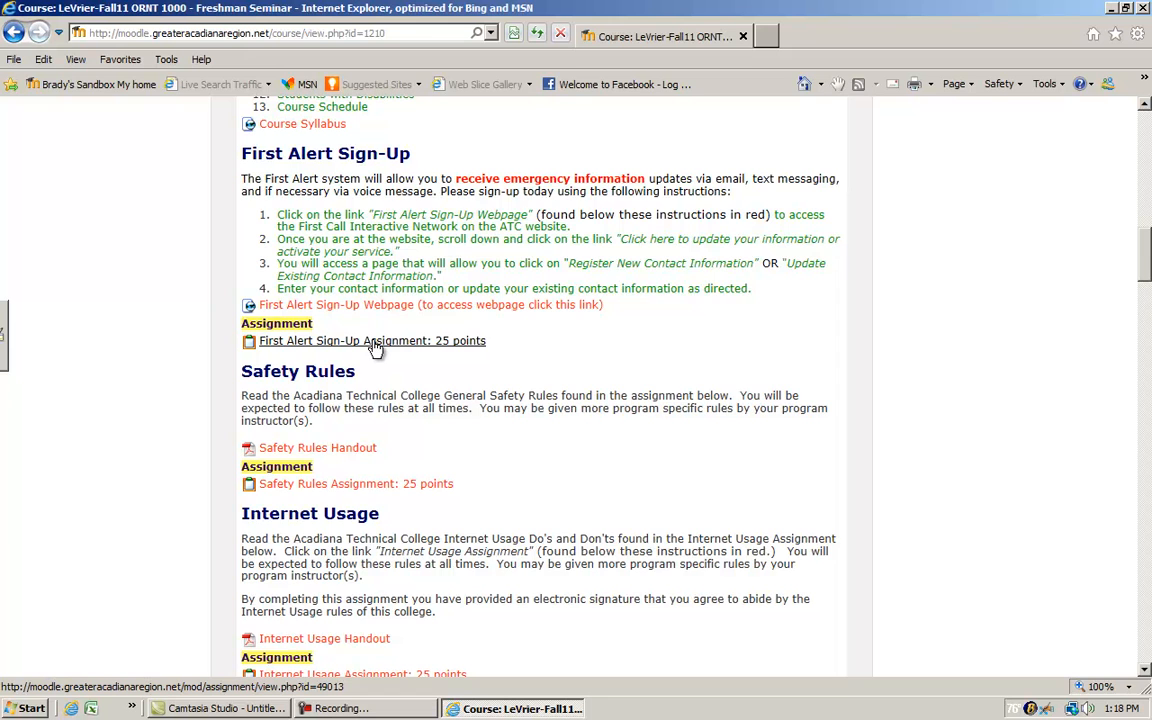
View the First Alert Sign-Up Assignment, edit its submission and save it with the editor left empty.
click(372, 340)
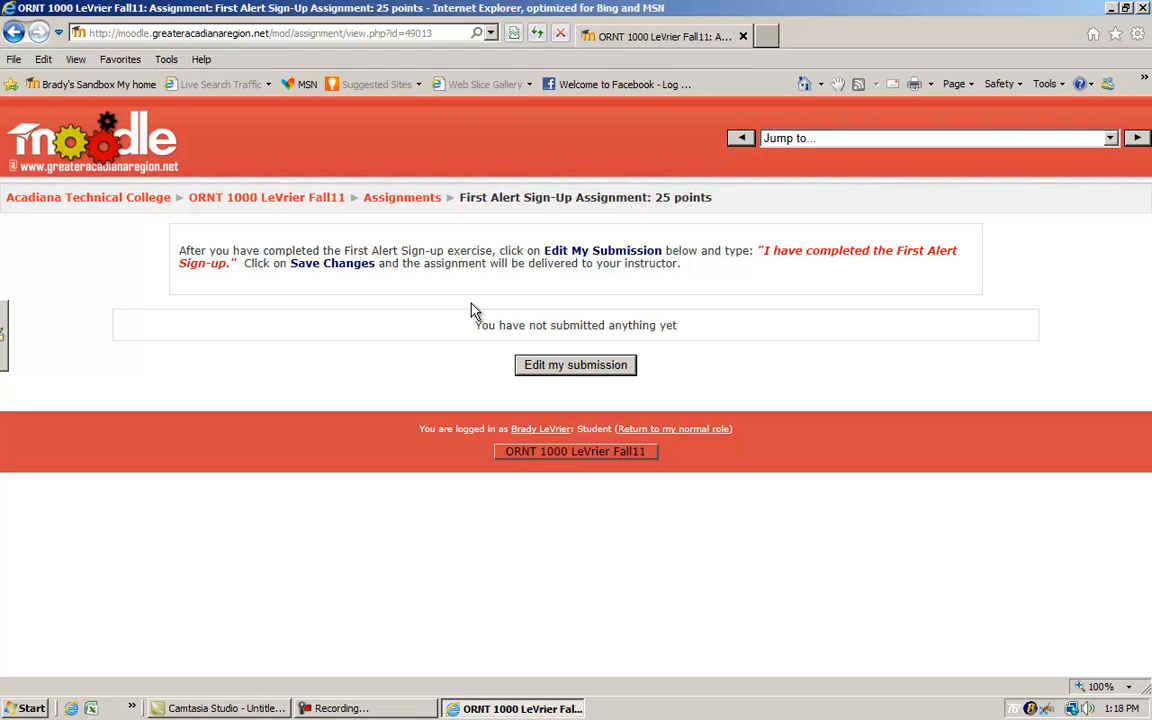
mouse_move(600, 396)
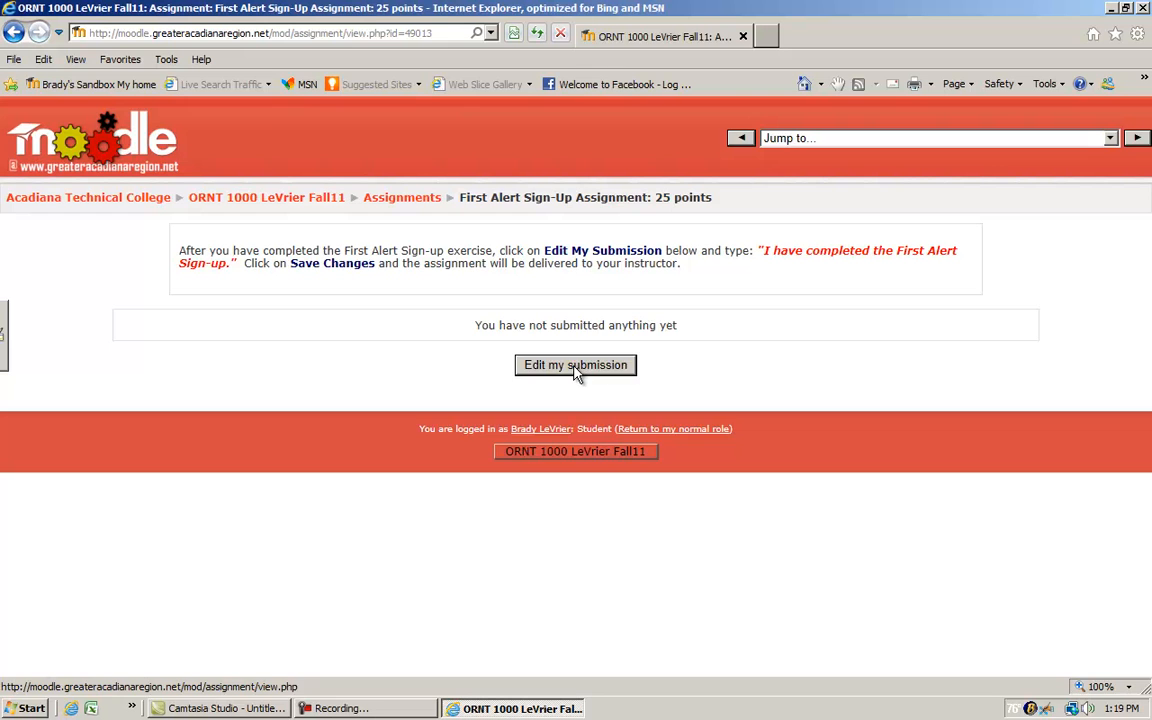
click(576, 364)
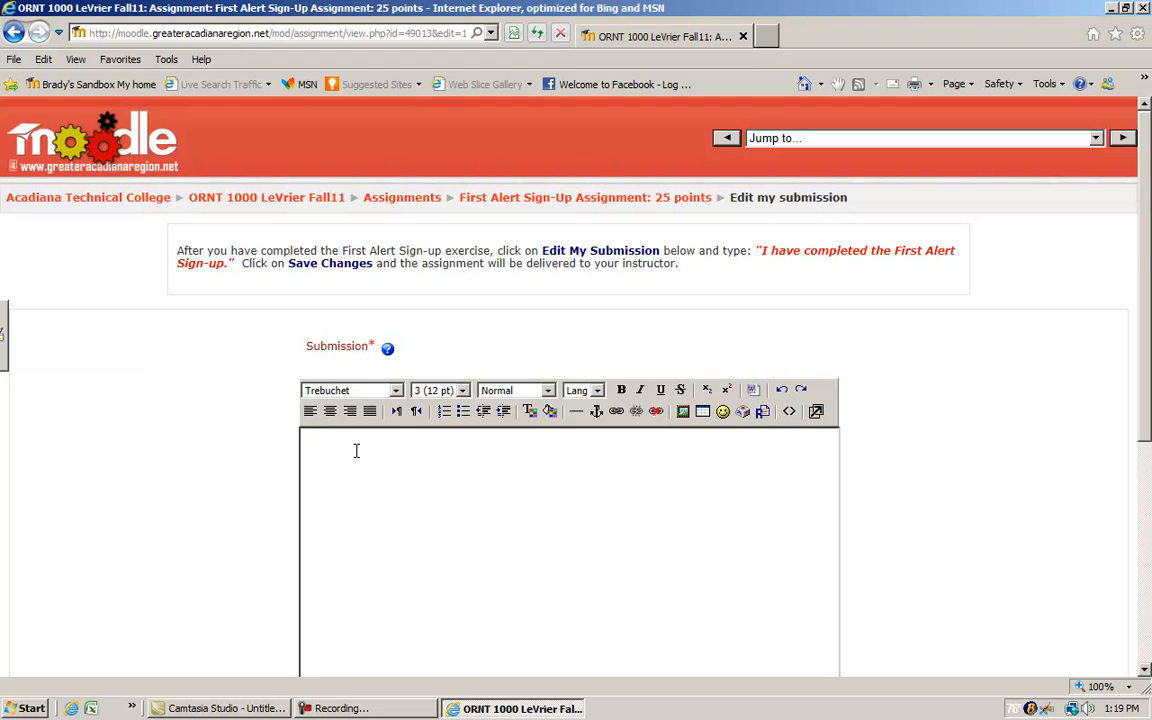
mouse_move(476, 352)
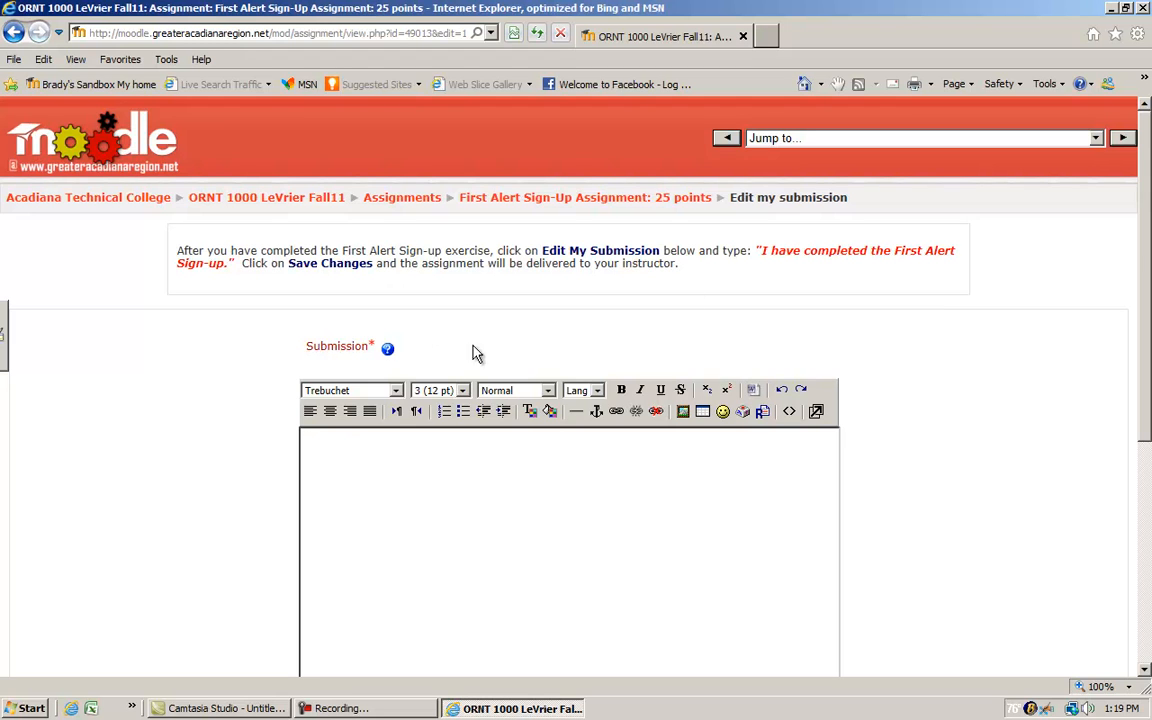
mouse_move(816, 282)
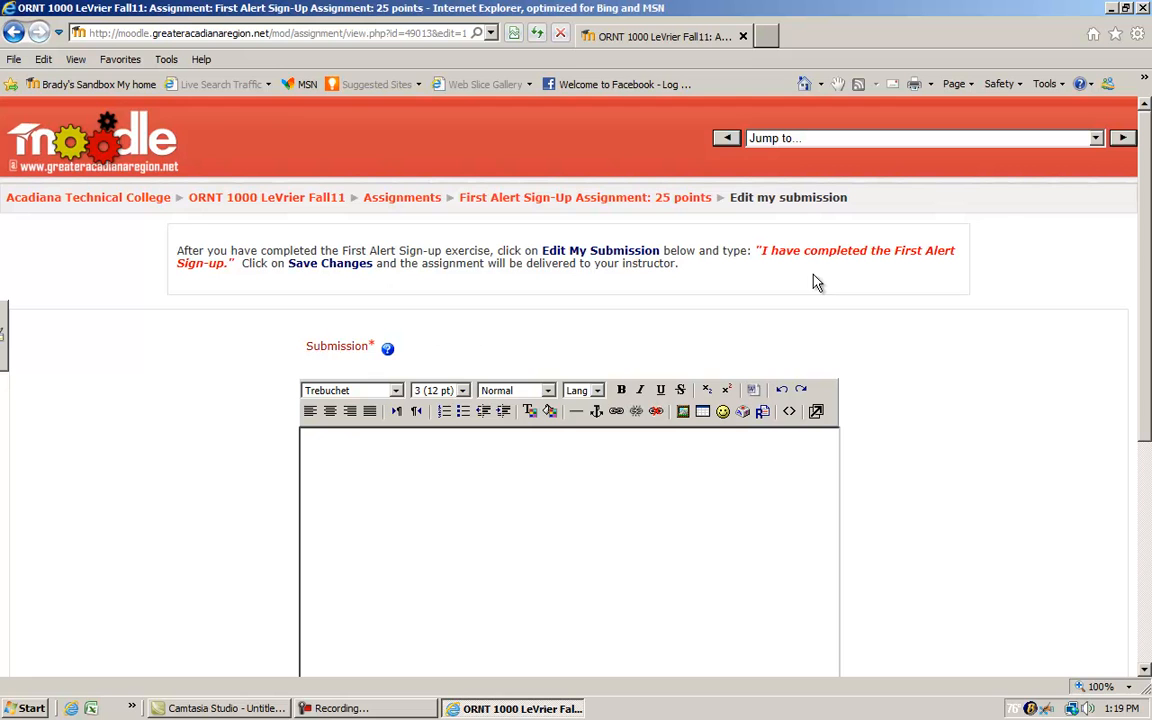
mouse_move(636, 368)
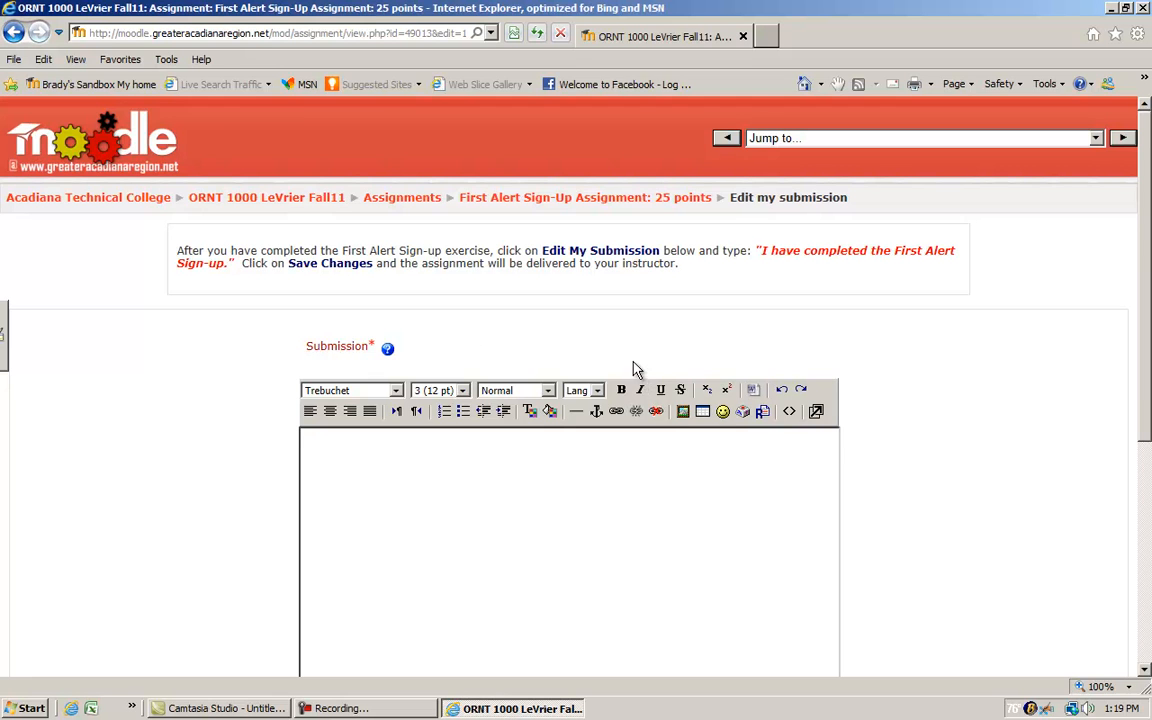
scroll(down, 3)
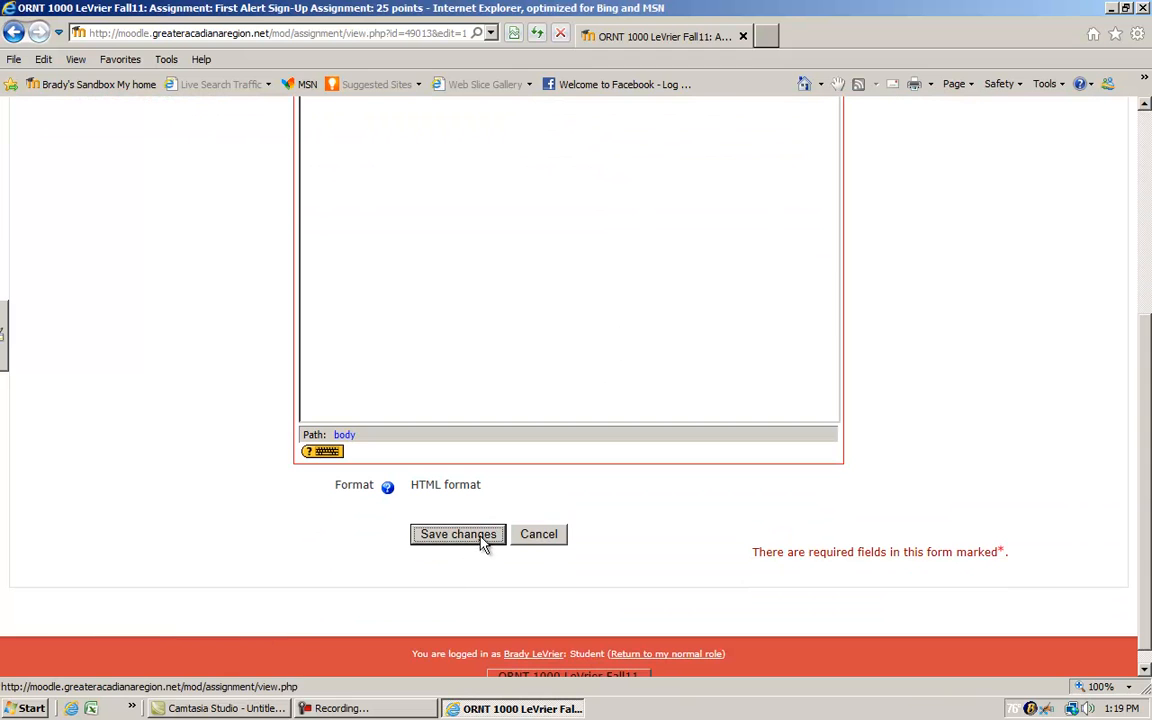
click(458, 532)
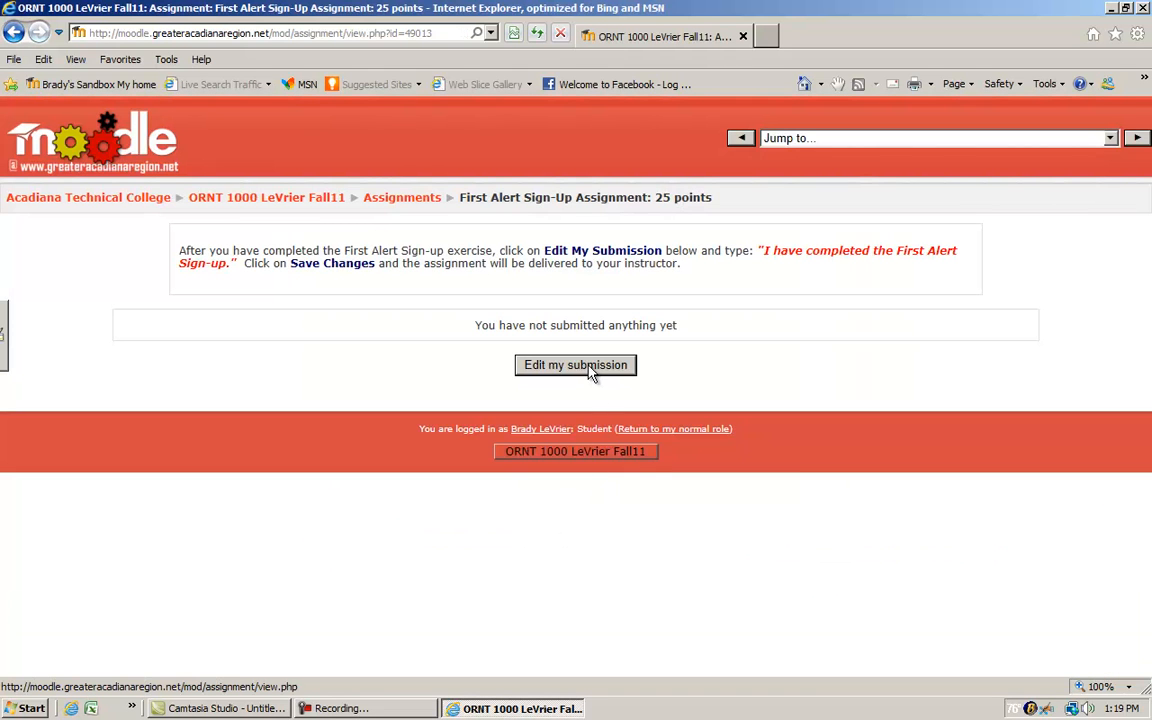
mouse_move(610, 378)
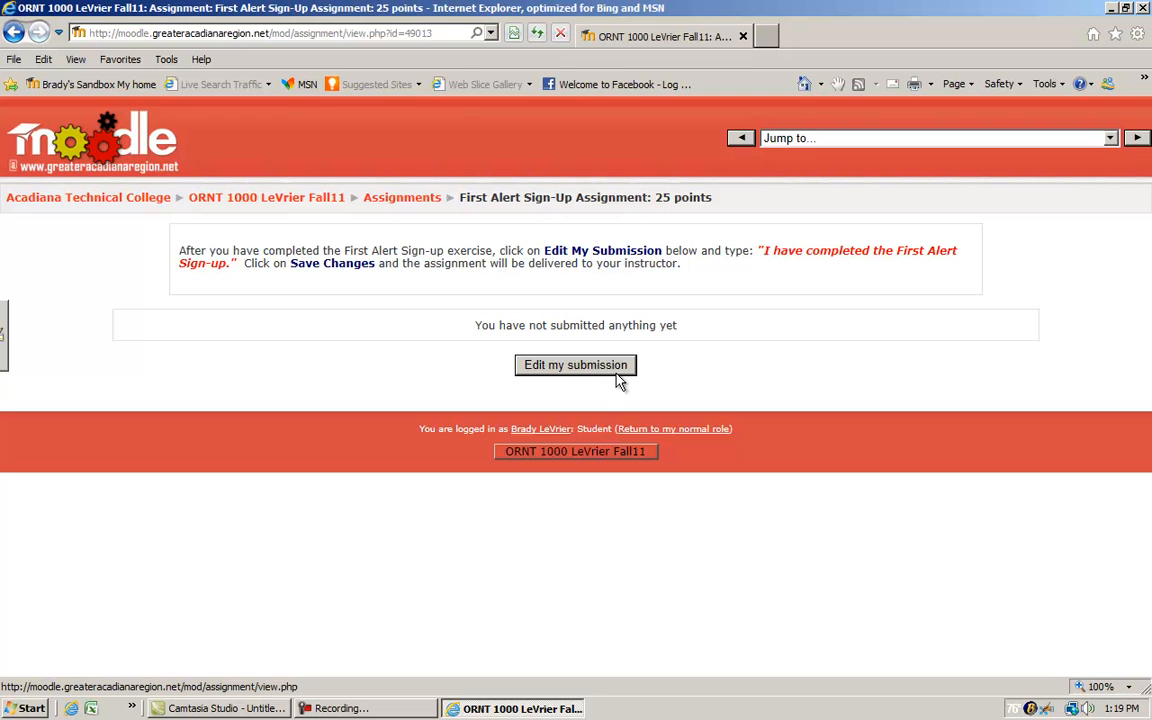
mouse_move(610, 378)
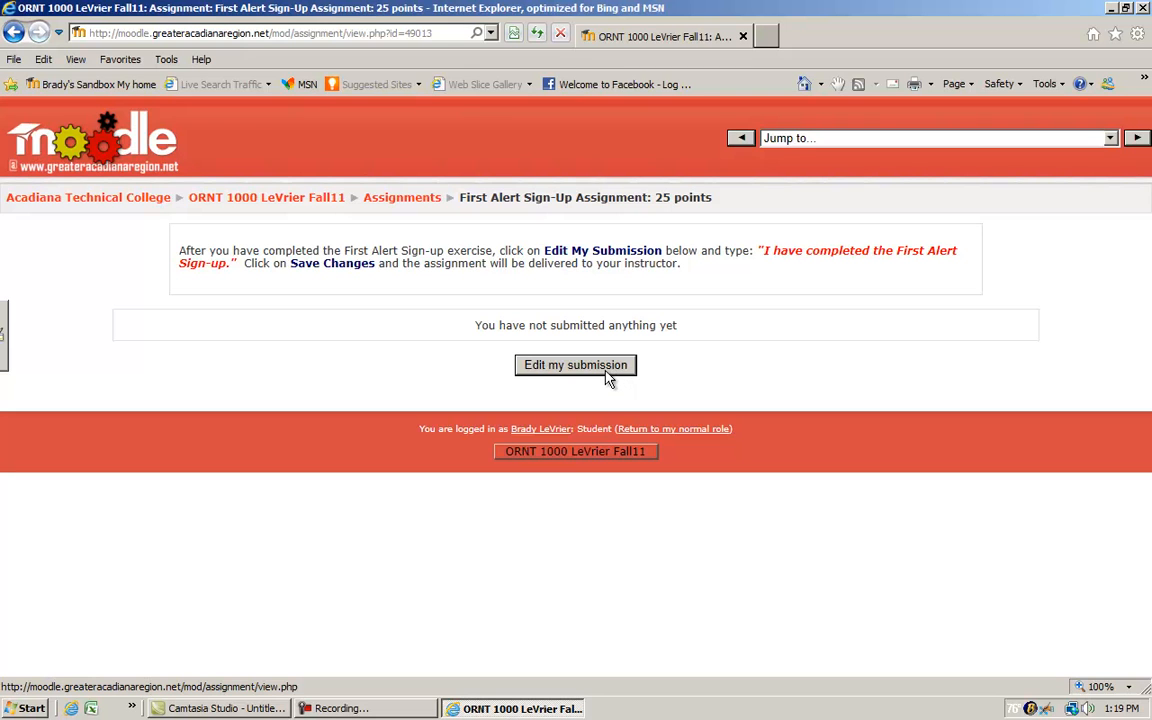
mouse_move(390, 330)
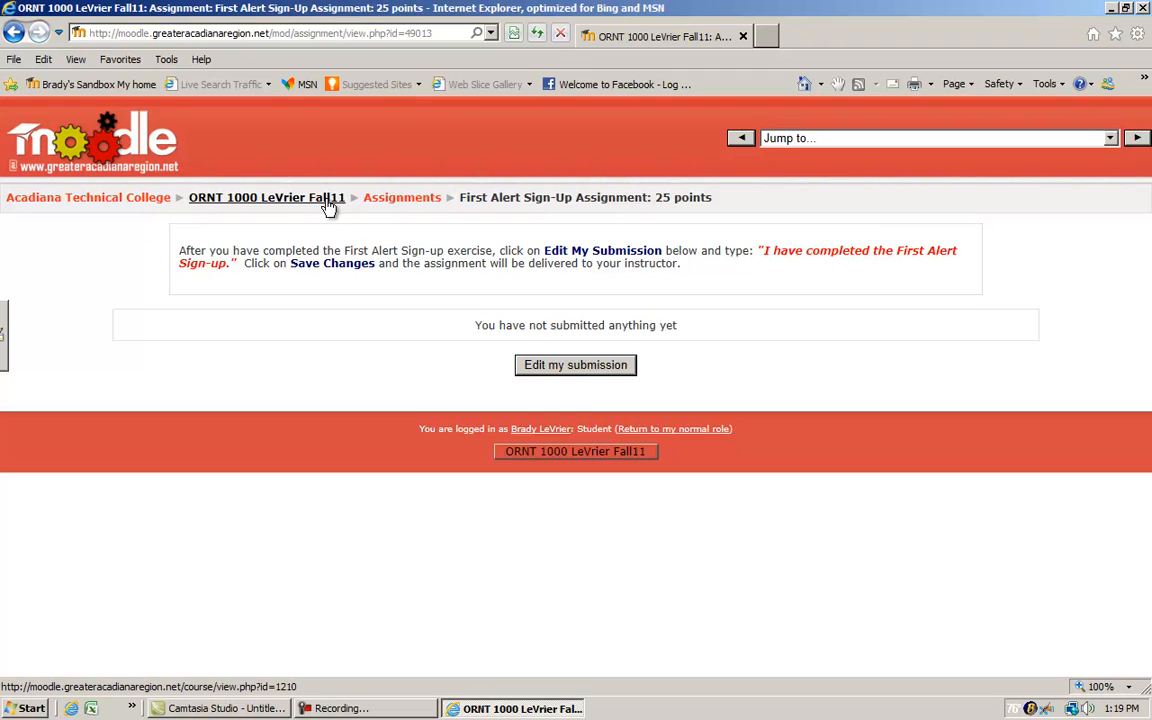
Return to the ORNT 1000 LeVrier Fall11 course page via the breadcrumb.
click(266, 198)
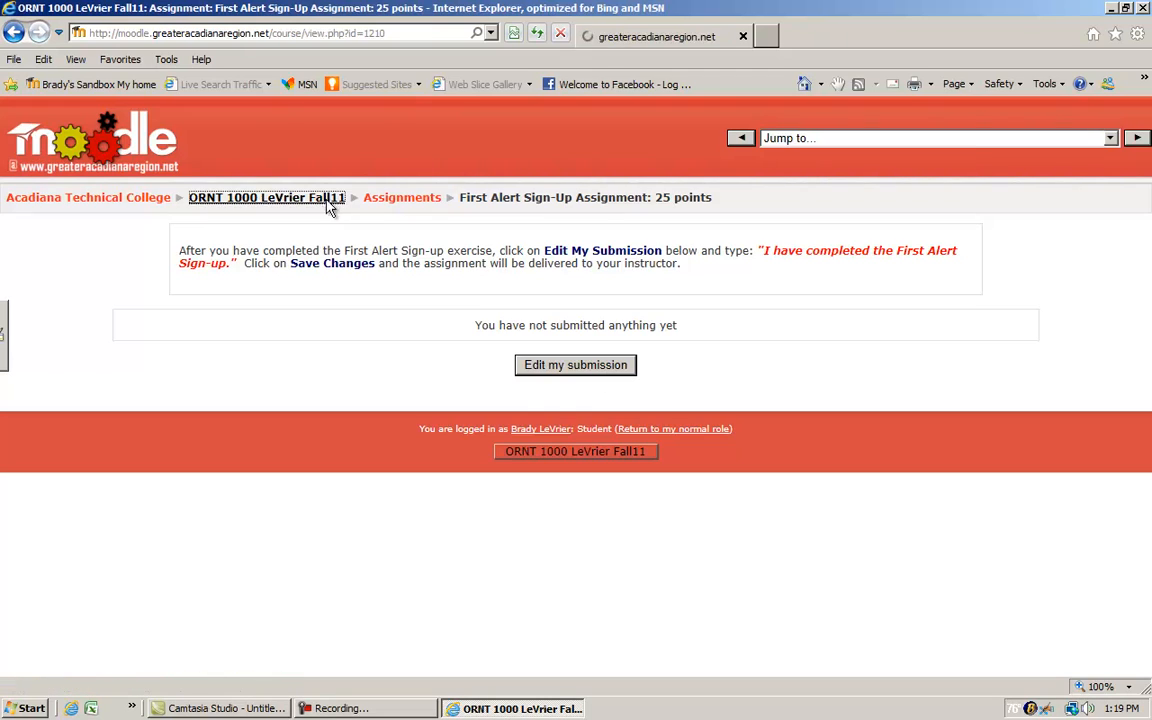
Go to Chapter 3 Notetaking on the course page and view the Chapter 3 Quiz page.
click(266, 198)
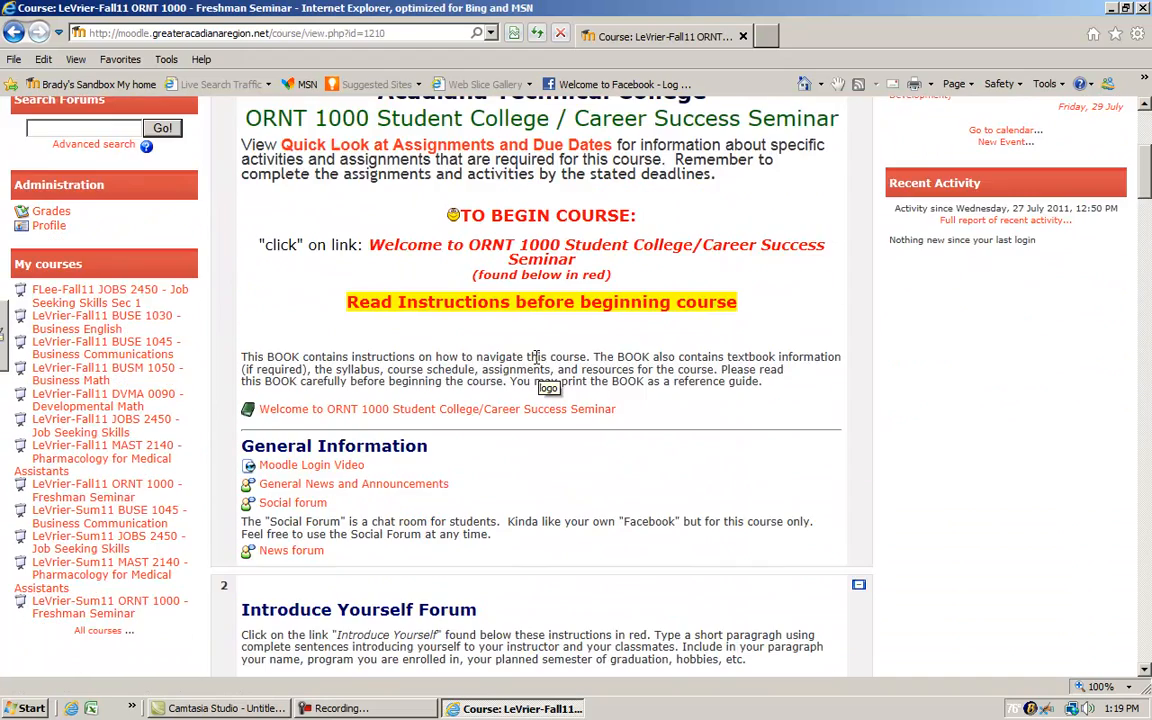
scroll(down, 3)
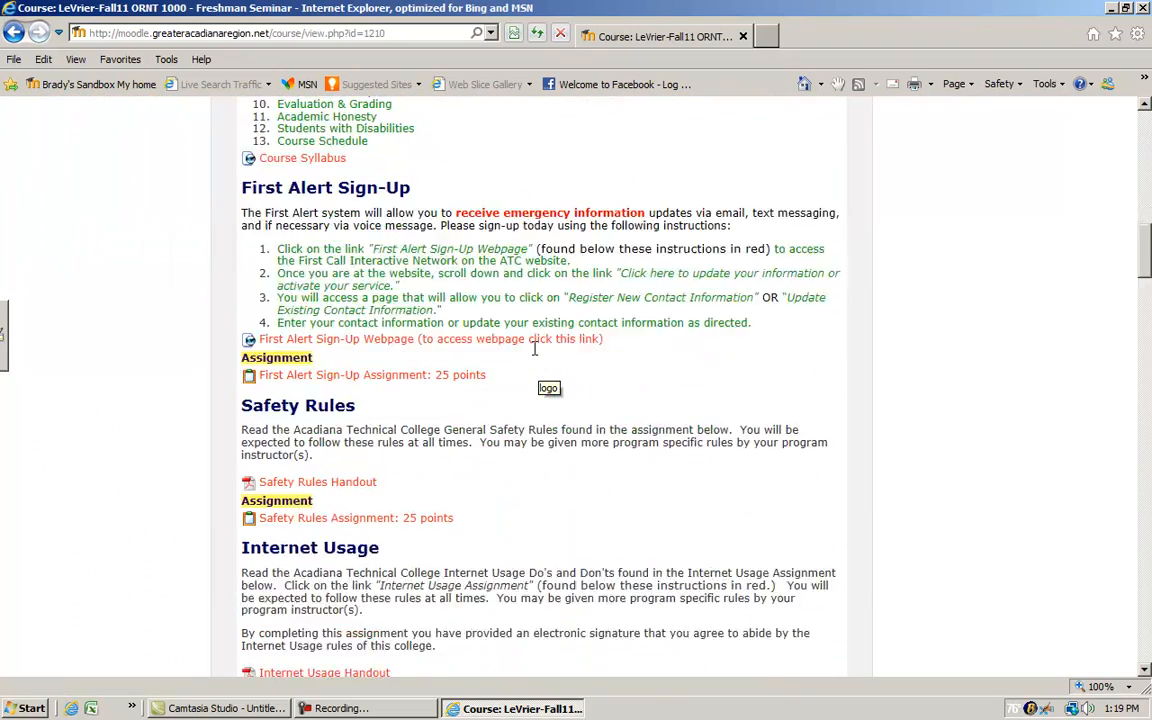
scroll(down, 3)
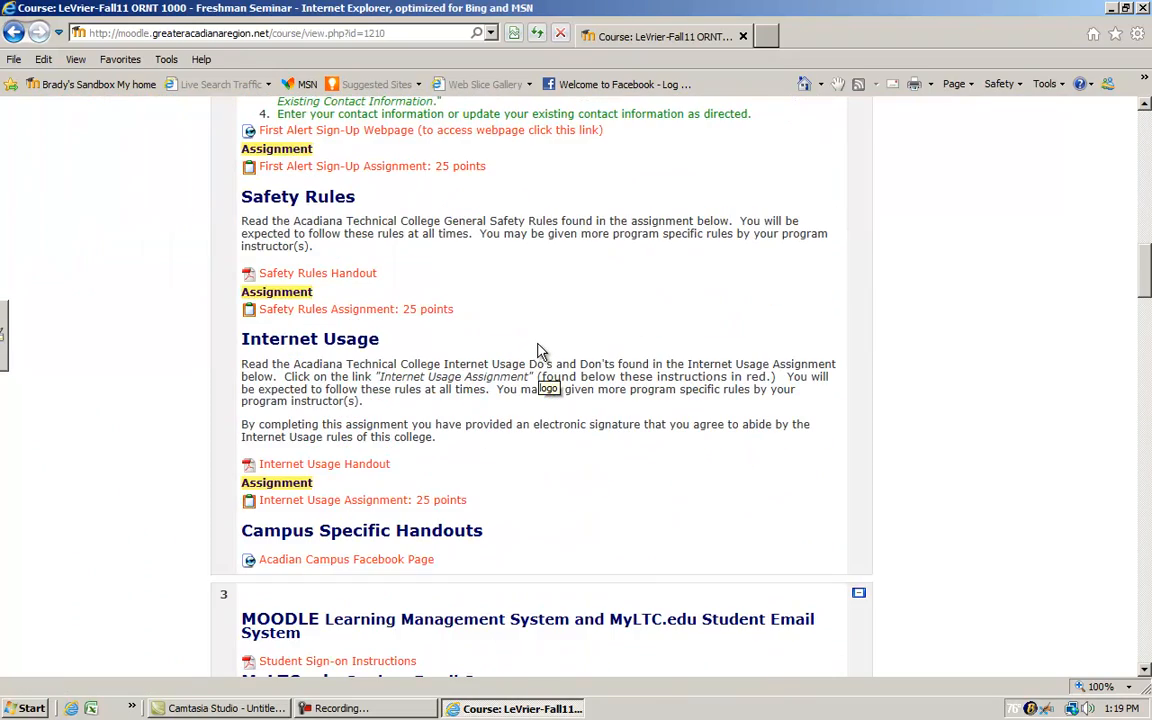
scroll(down, 3)
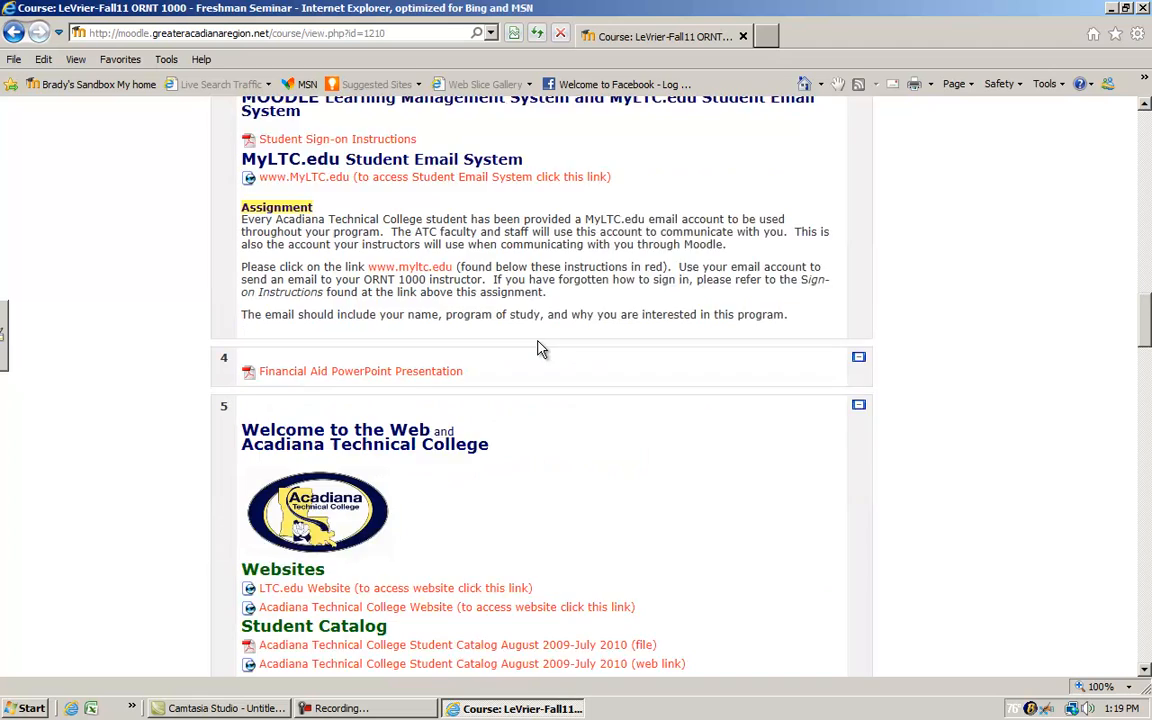
scroll(down, 3)
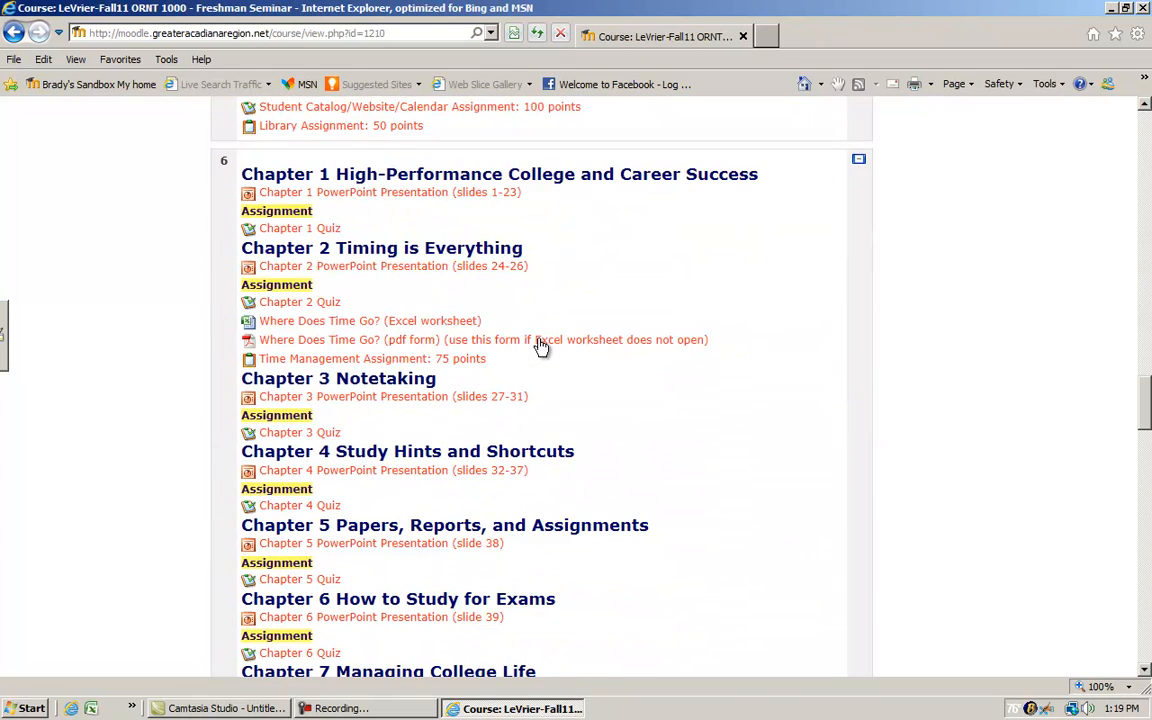
scroll(down, 3)
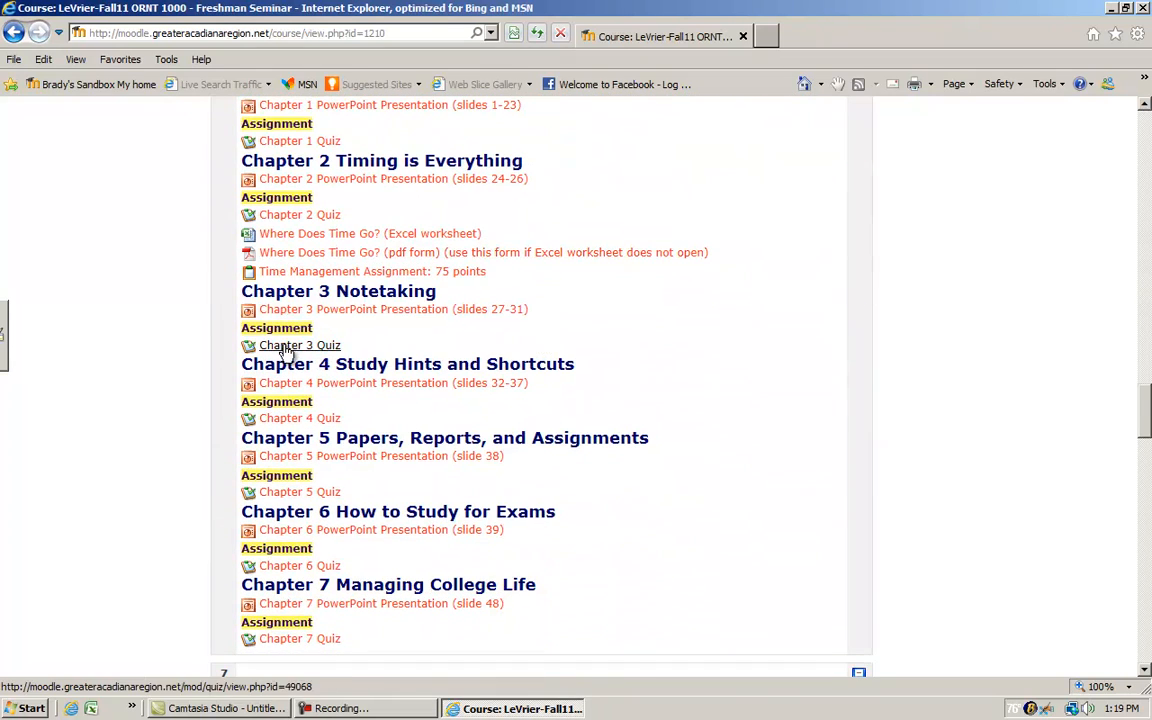
click(300, 344)
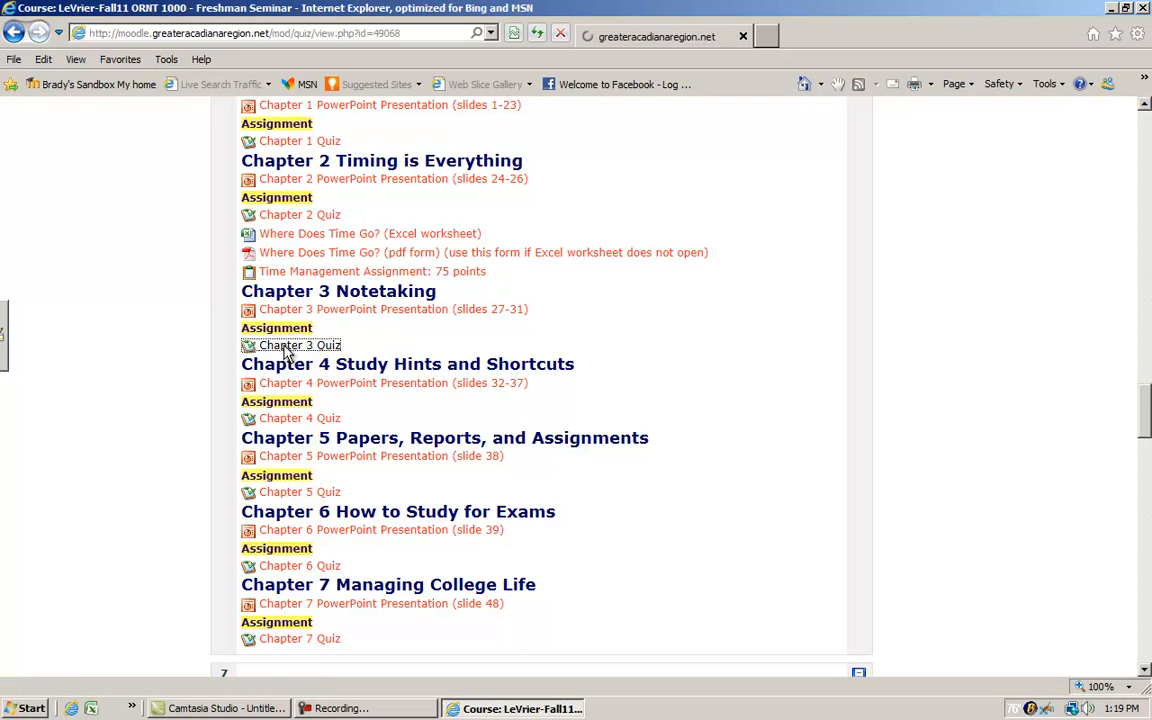
click(300, 344)
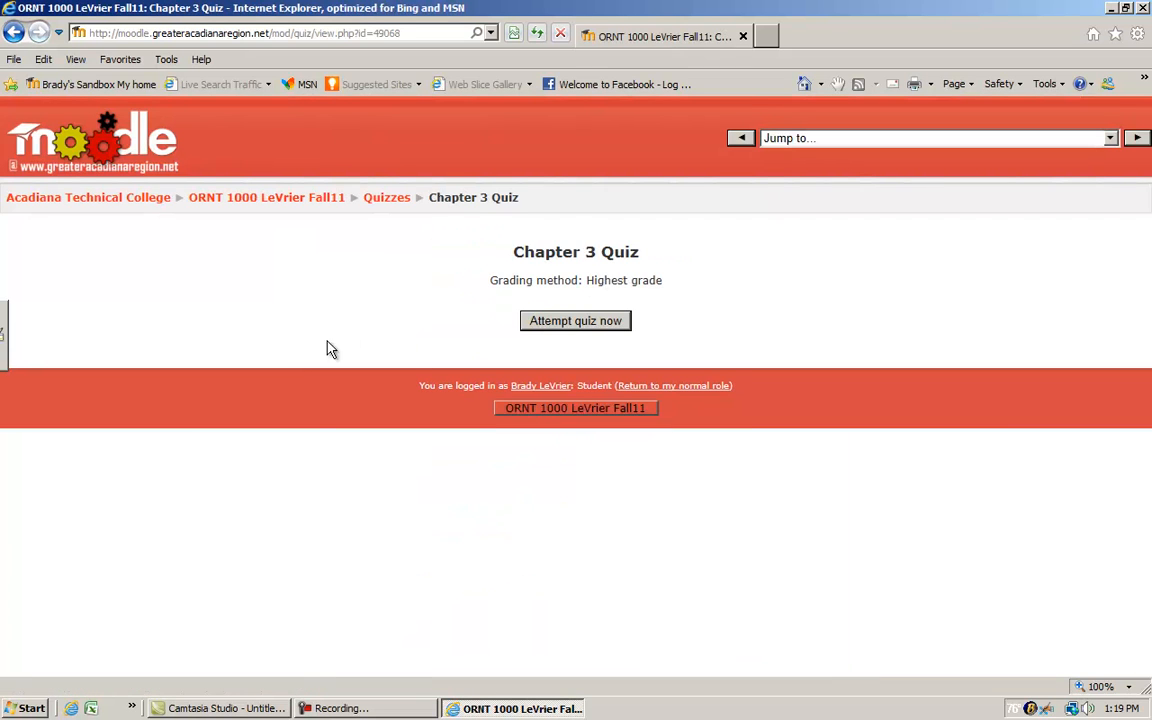
mouse_move(576, 320)
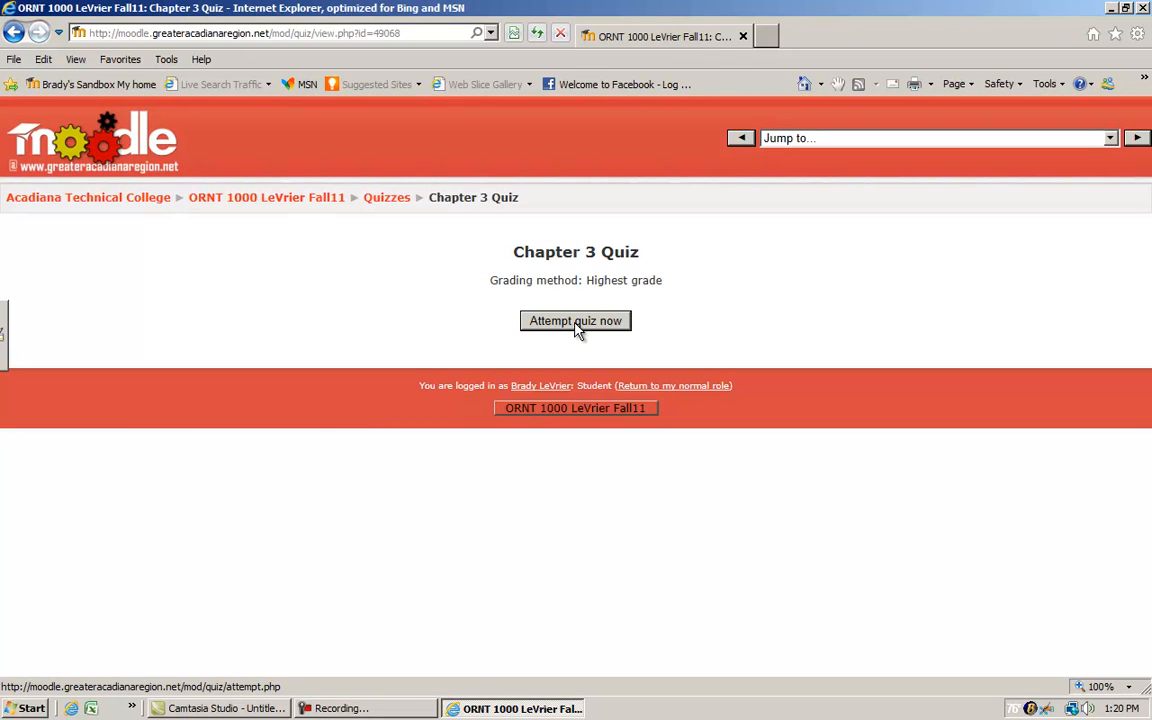
Start Attempt 1 of the Chapter 3 Quiz, showing its first multiple-choice questions.
click(576, 320)
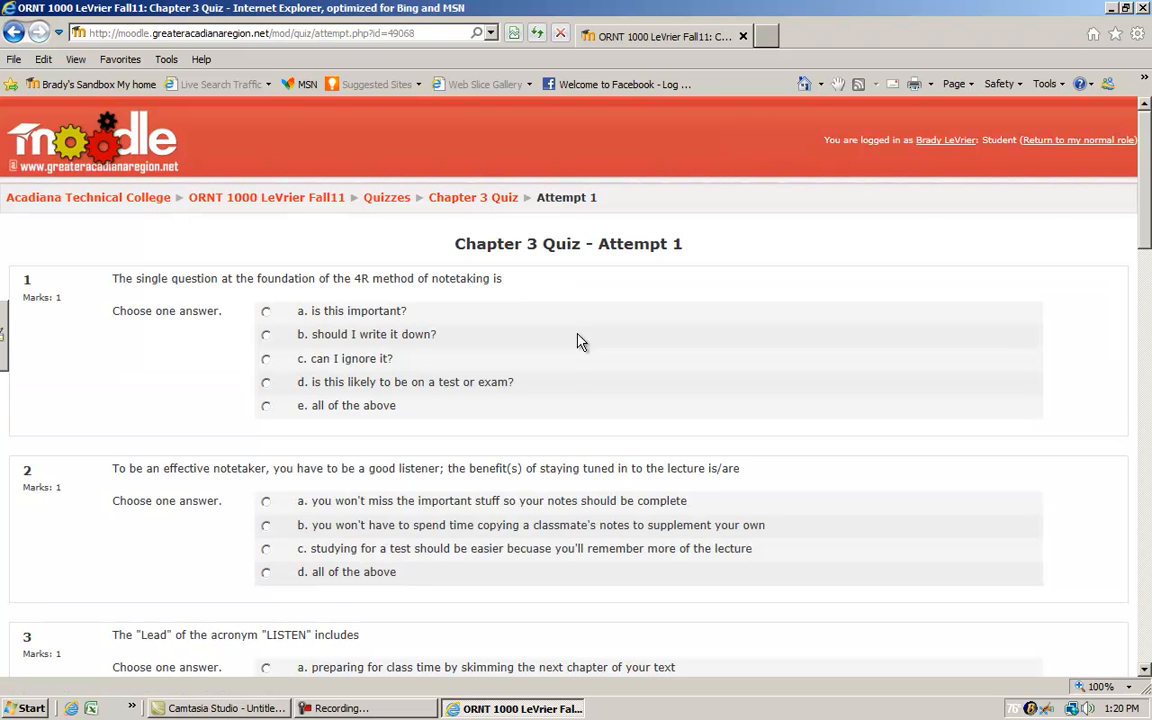
mouse_move(304, 332)
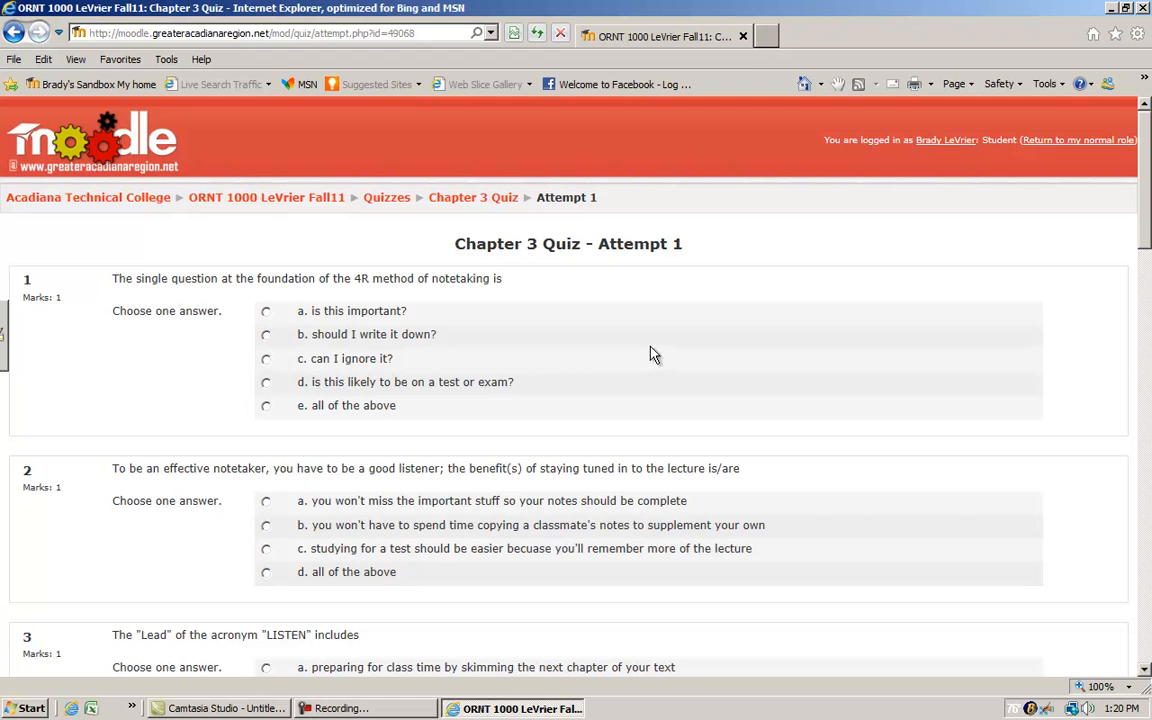
mouse_move(648, 370)
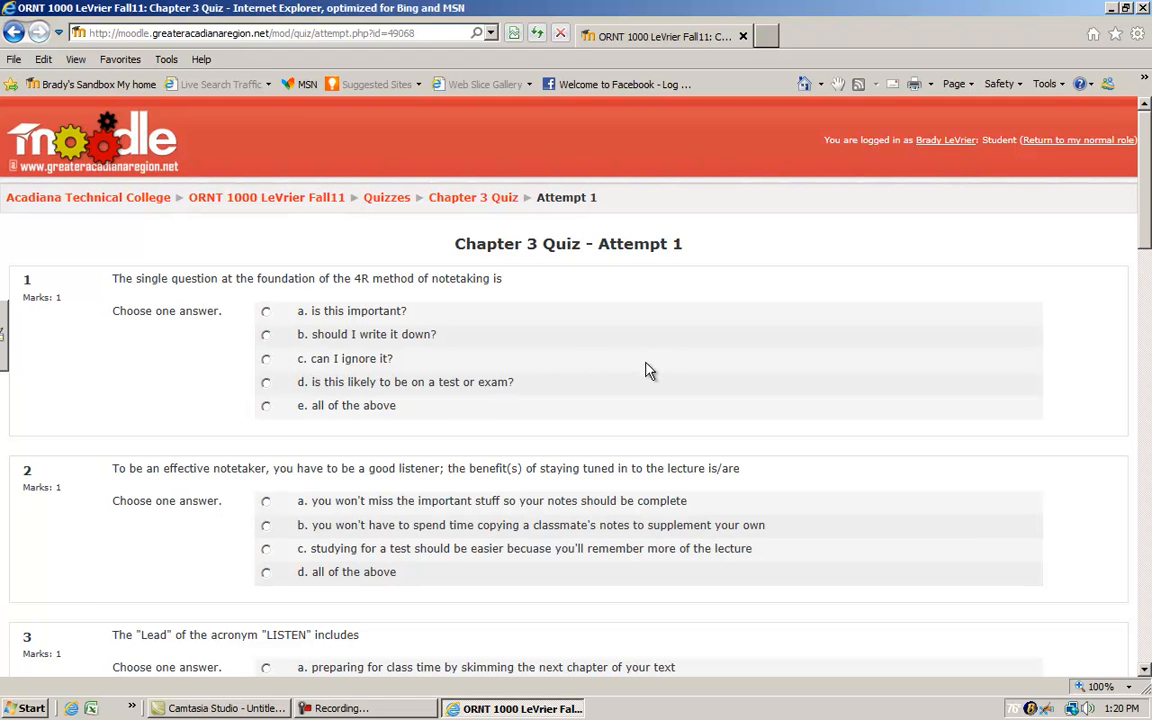
mouse_move(660, 364)
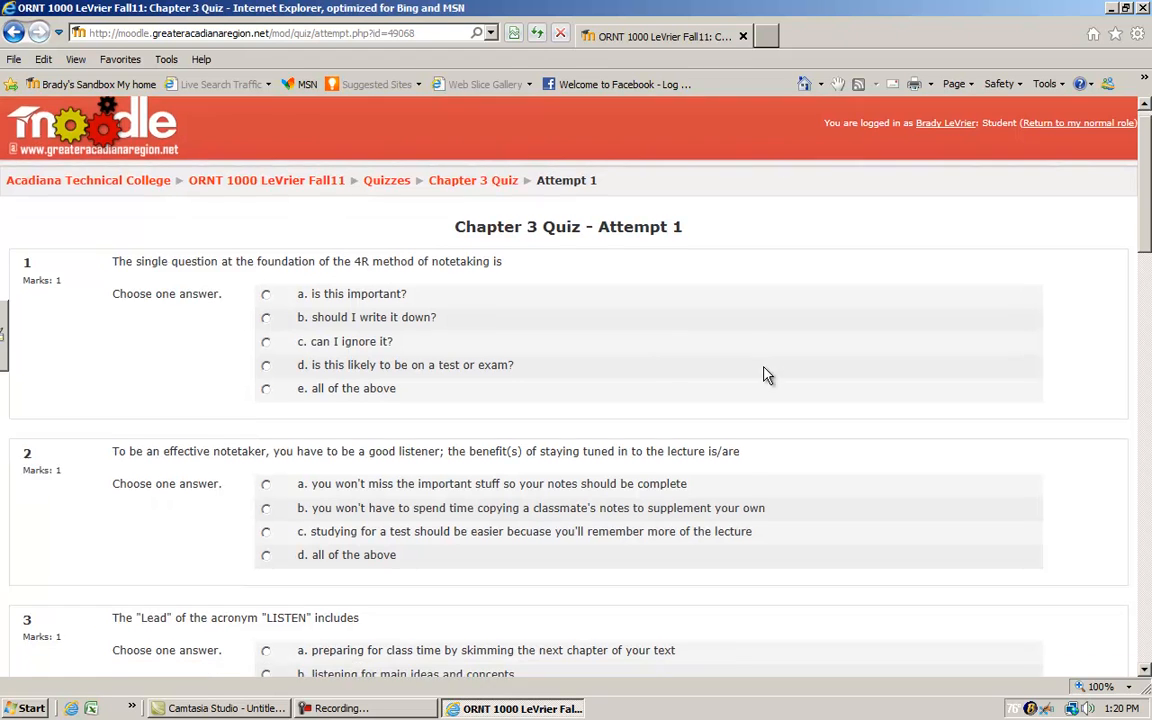
scroll(down, 3)
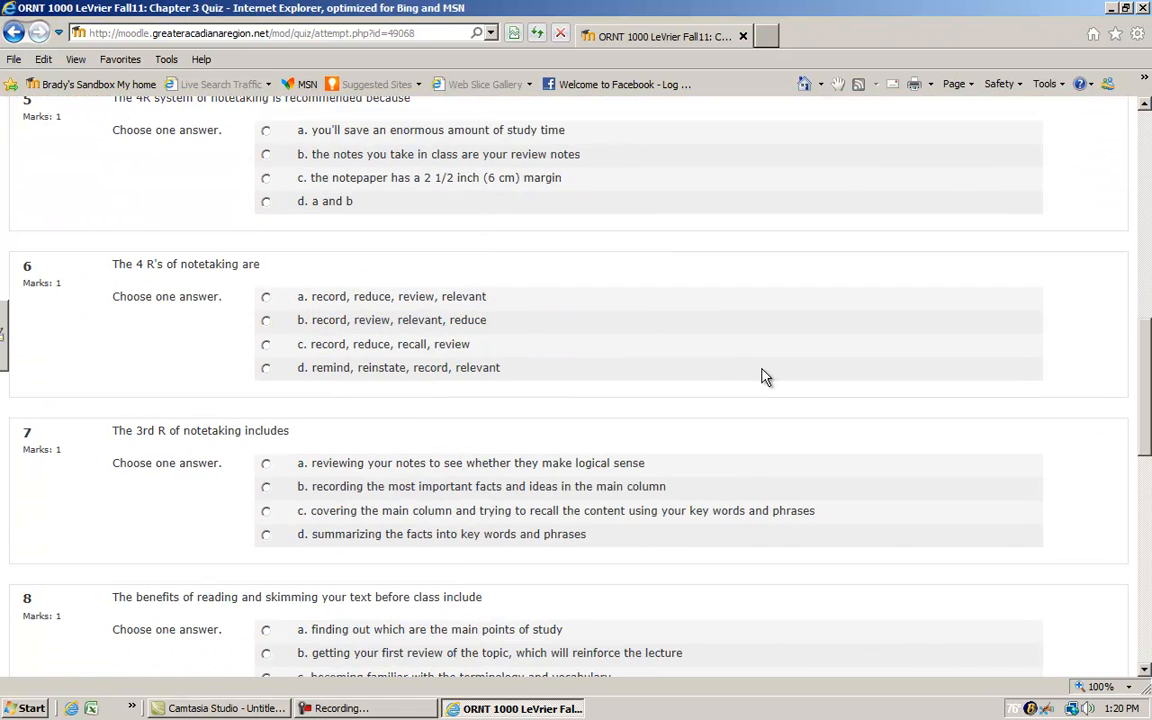
scroll(down, 3)
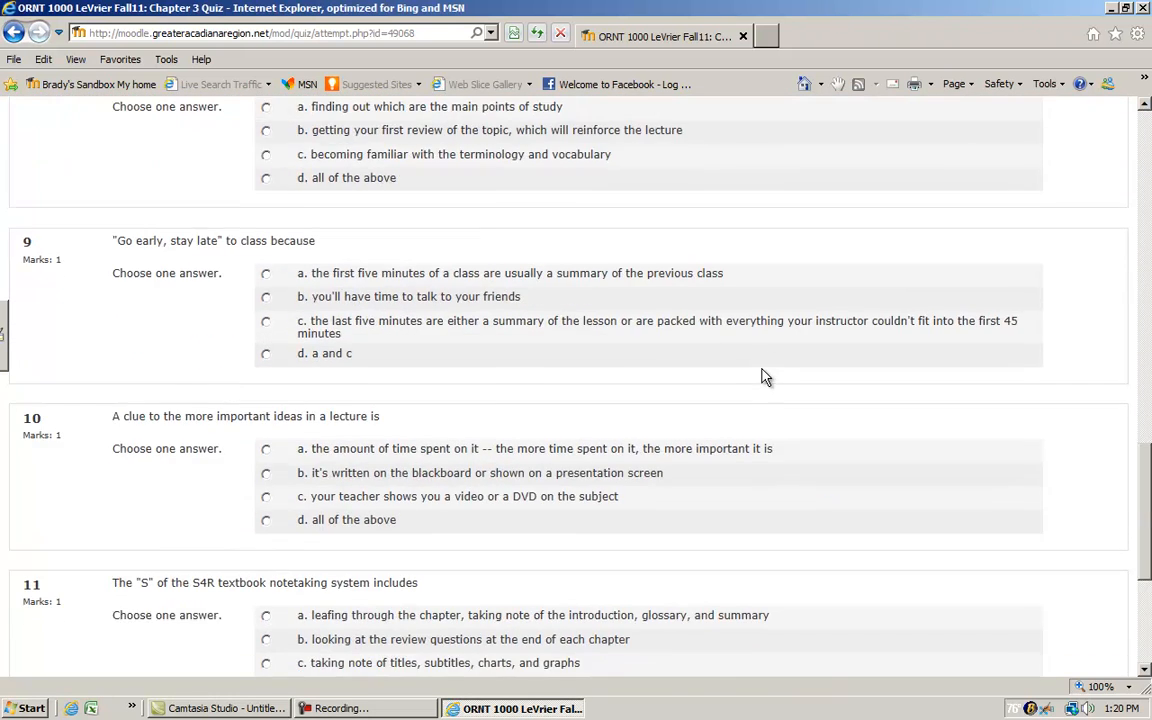
scroll(down, 3)
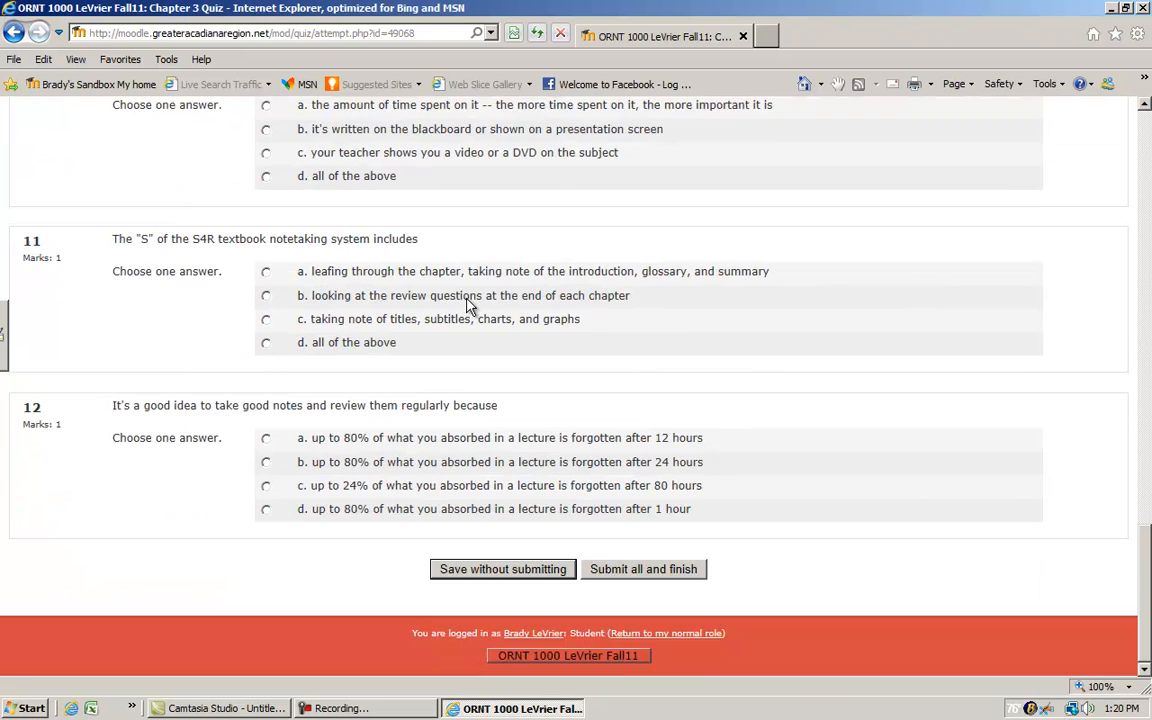
scroll(up, 3)
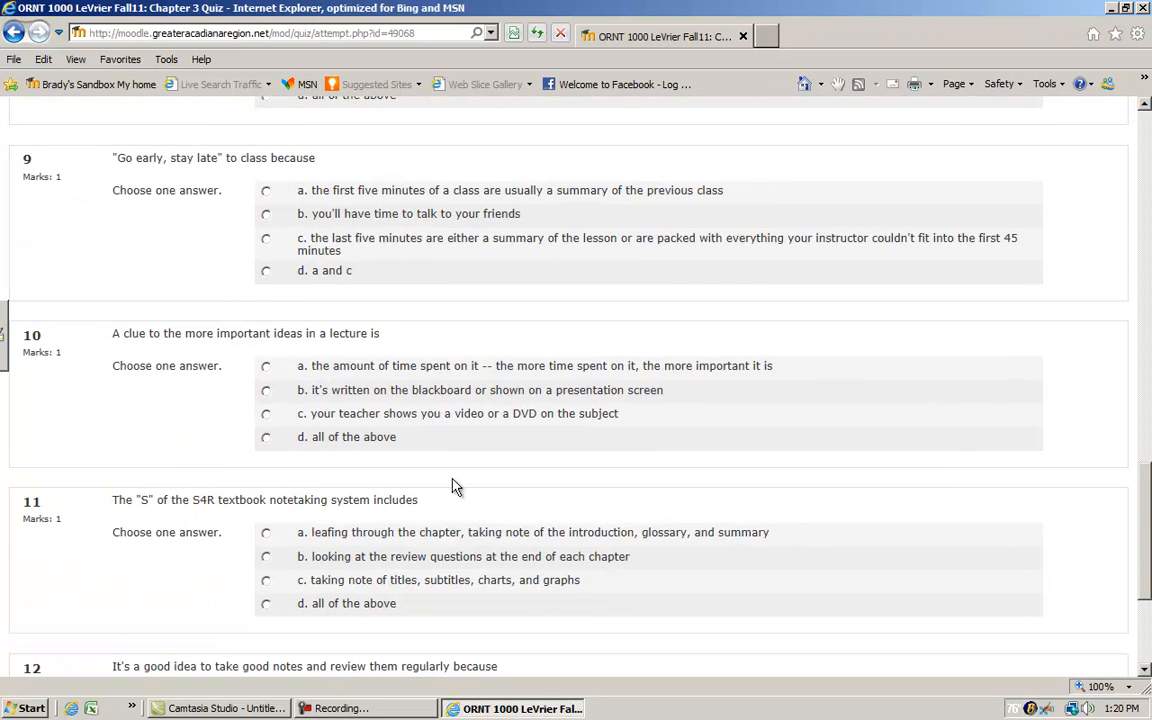
scroll(down, 3)
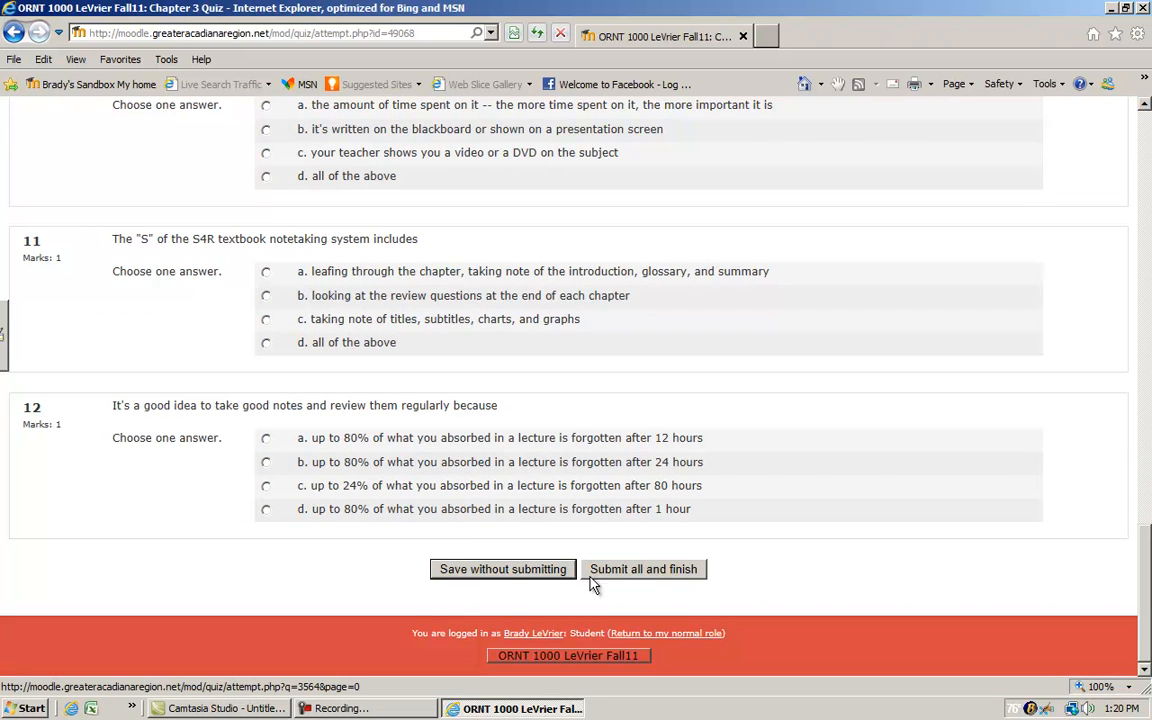
mouse_move(544, 578)
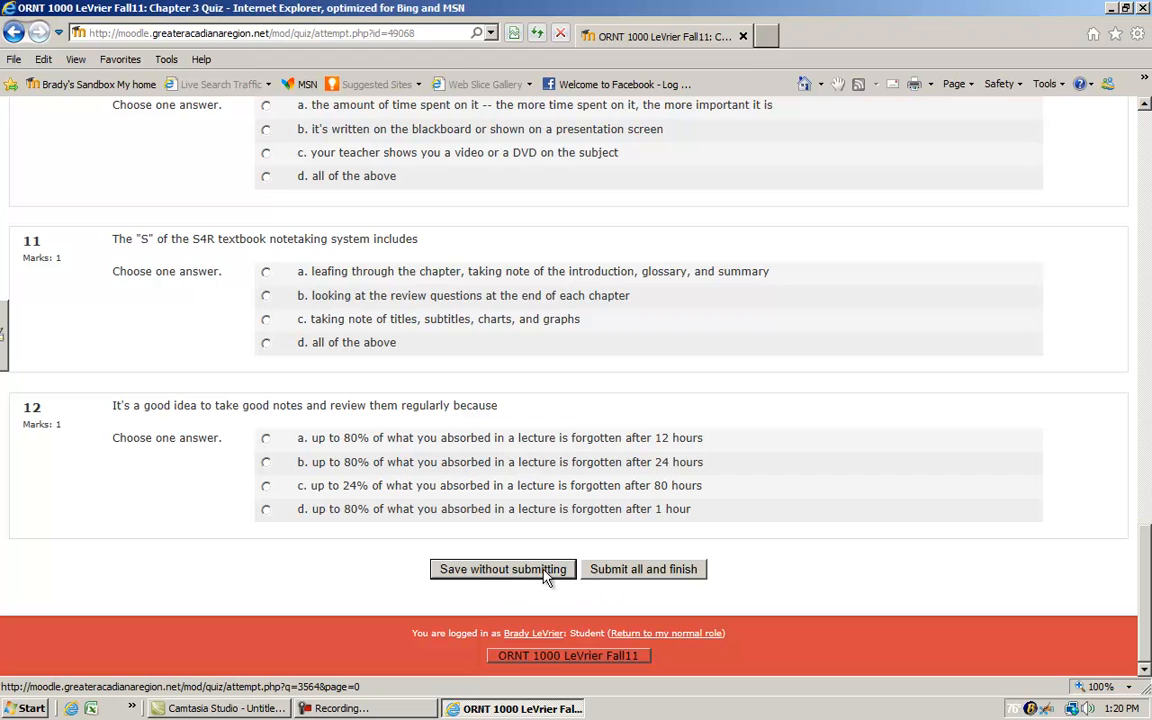
mouse_move(568, 578)
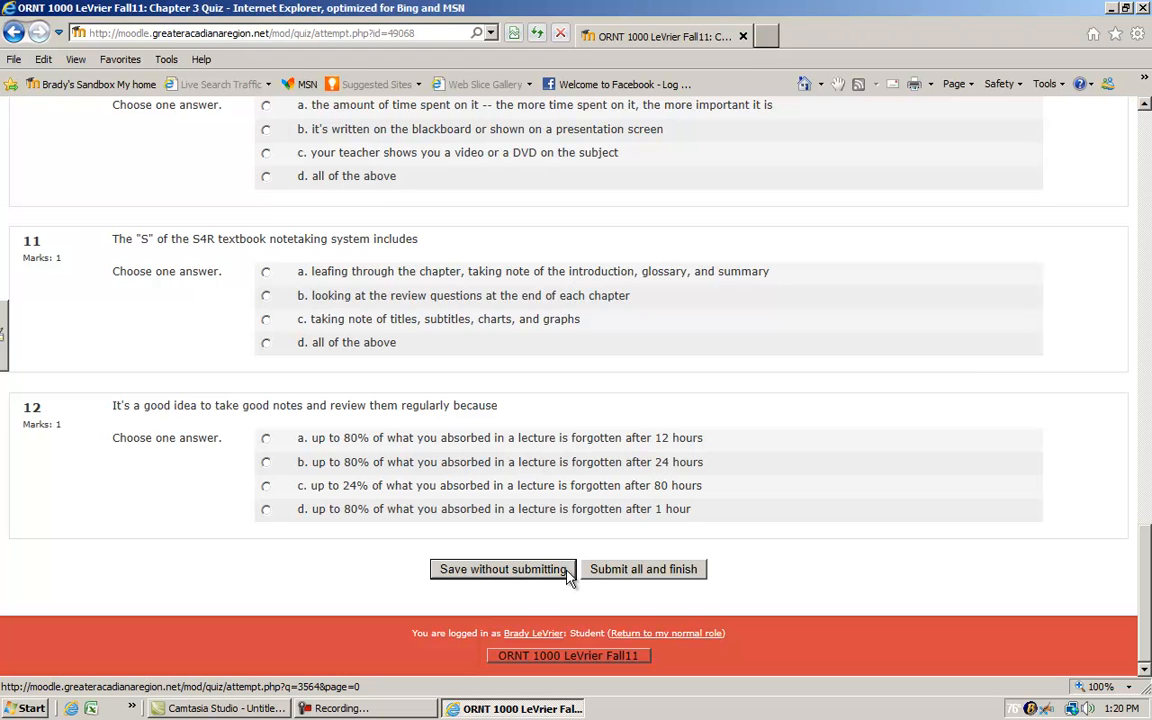
mouse_move(618, 578)
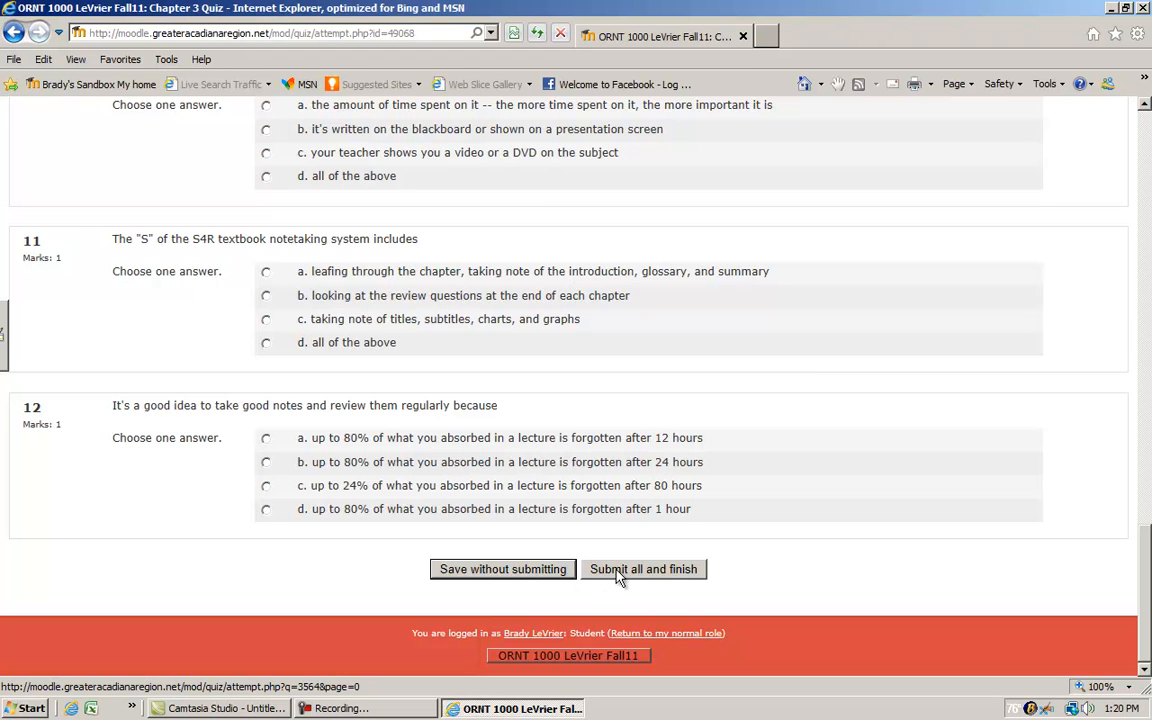
mouse_move(488, 578)
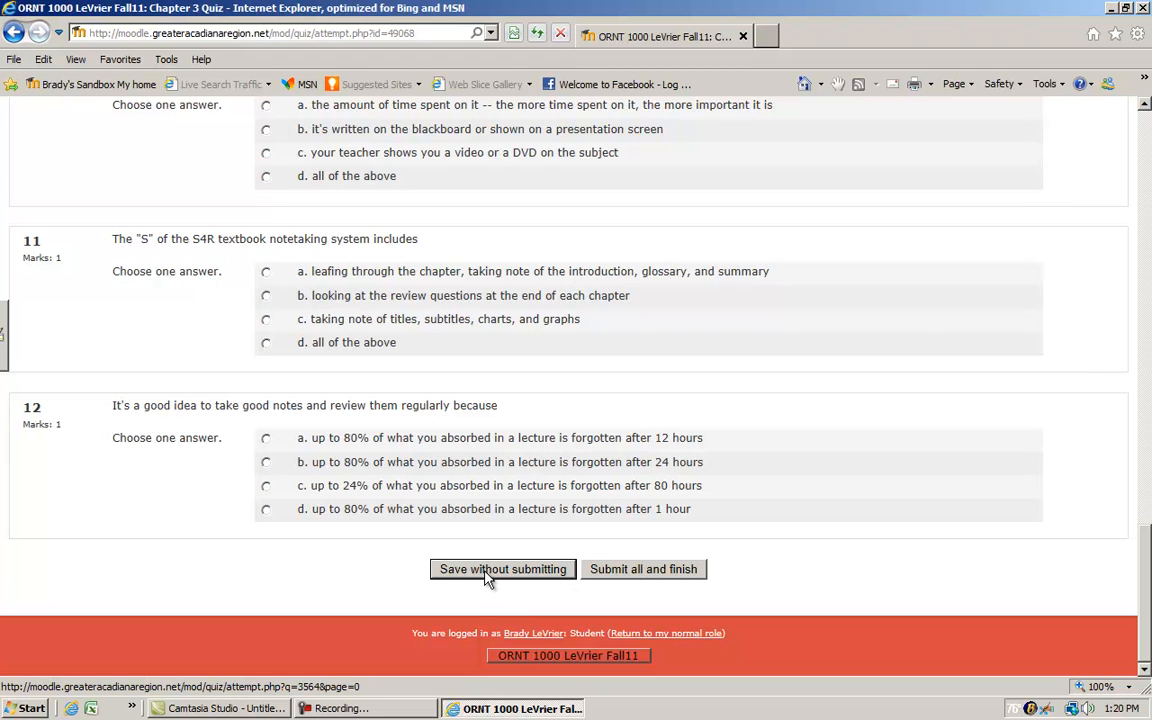
mouse_move(496, 572)
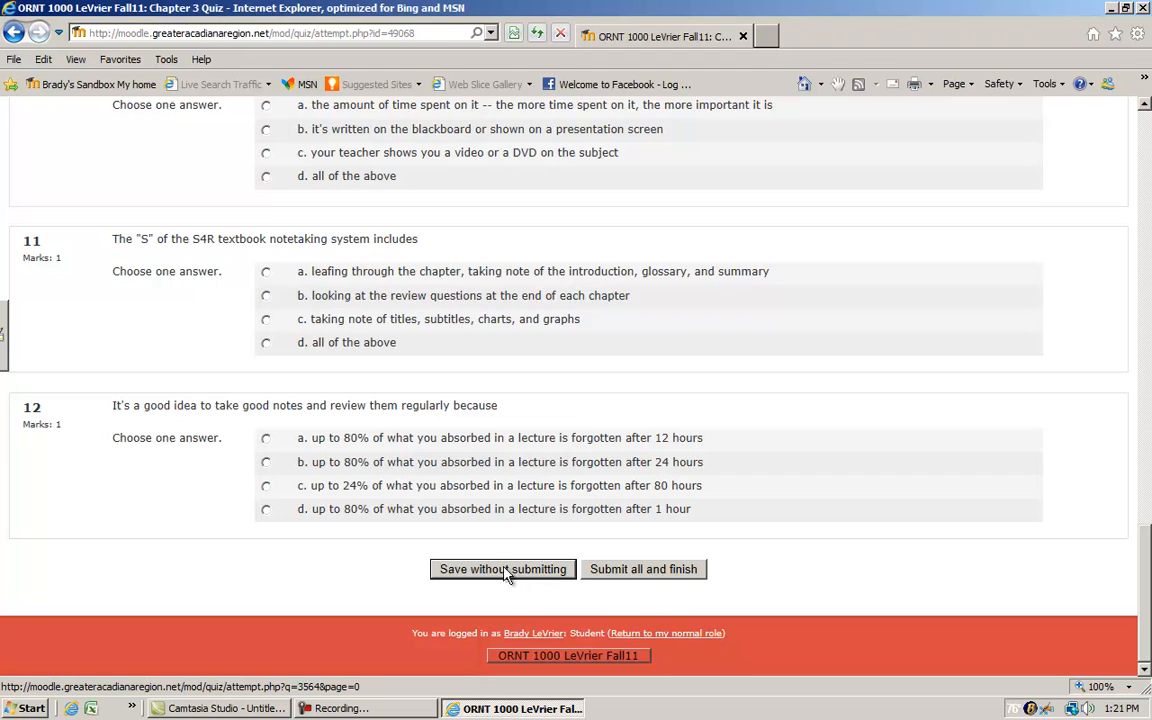
mouse_move(500, 578)
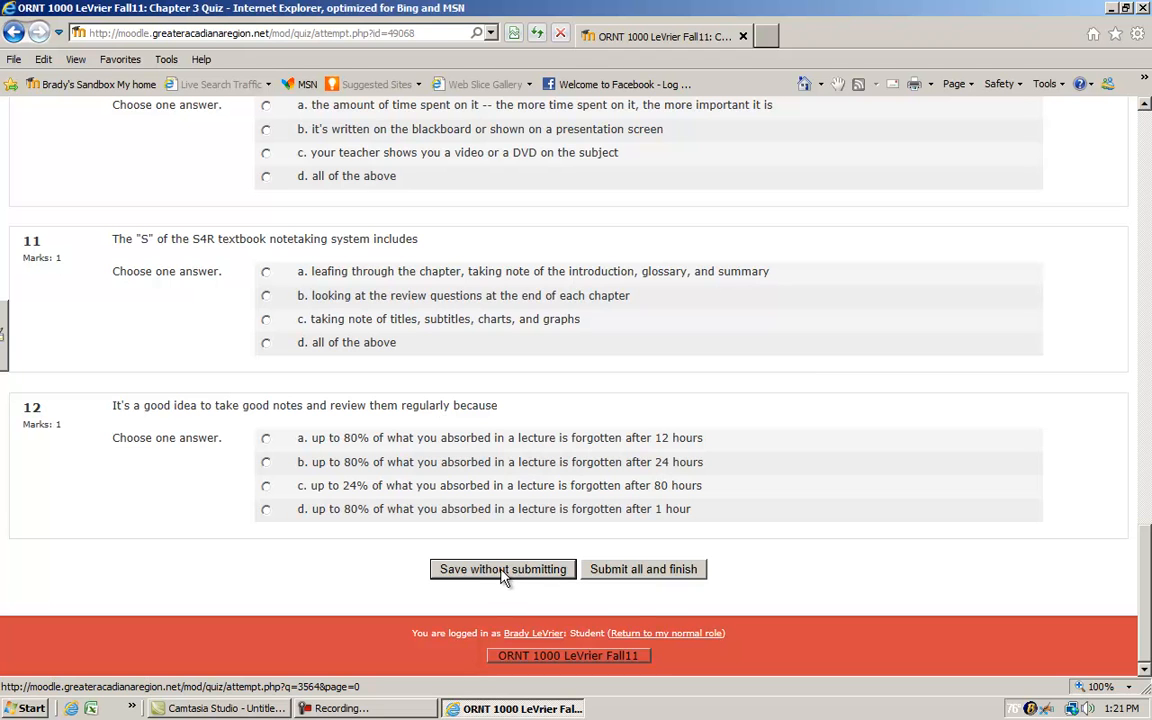
mouse_move(656, 574)
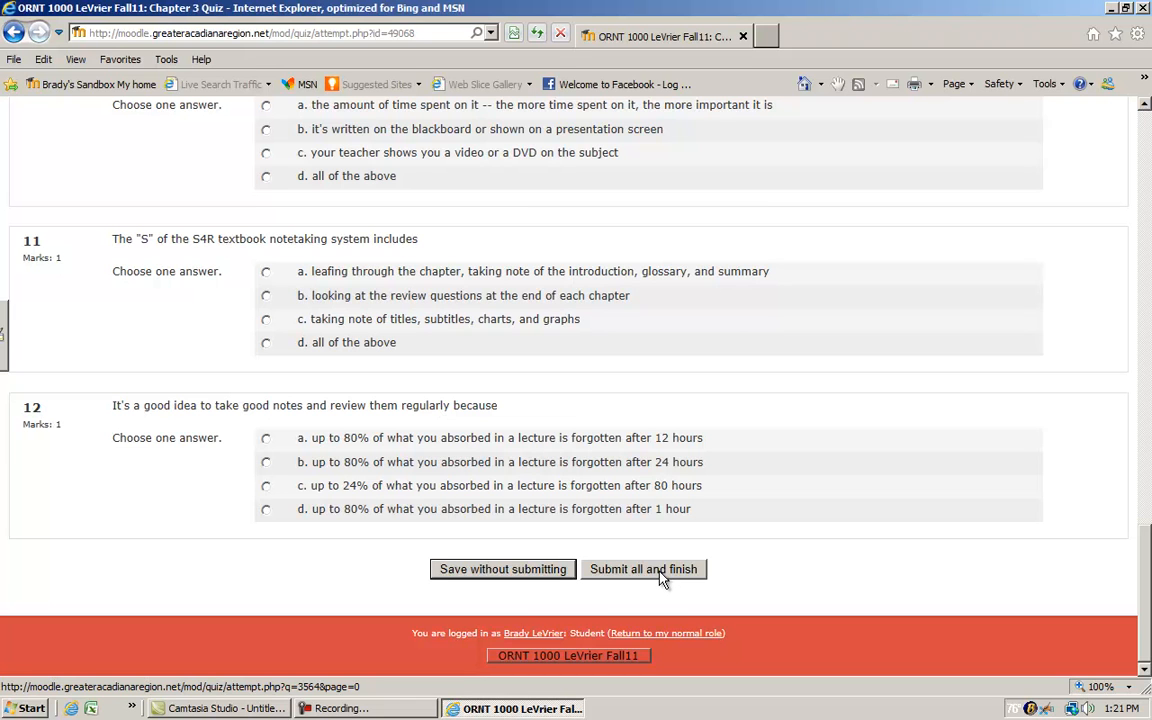
mouse_move(544, 576)
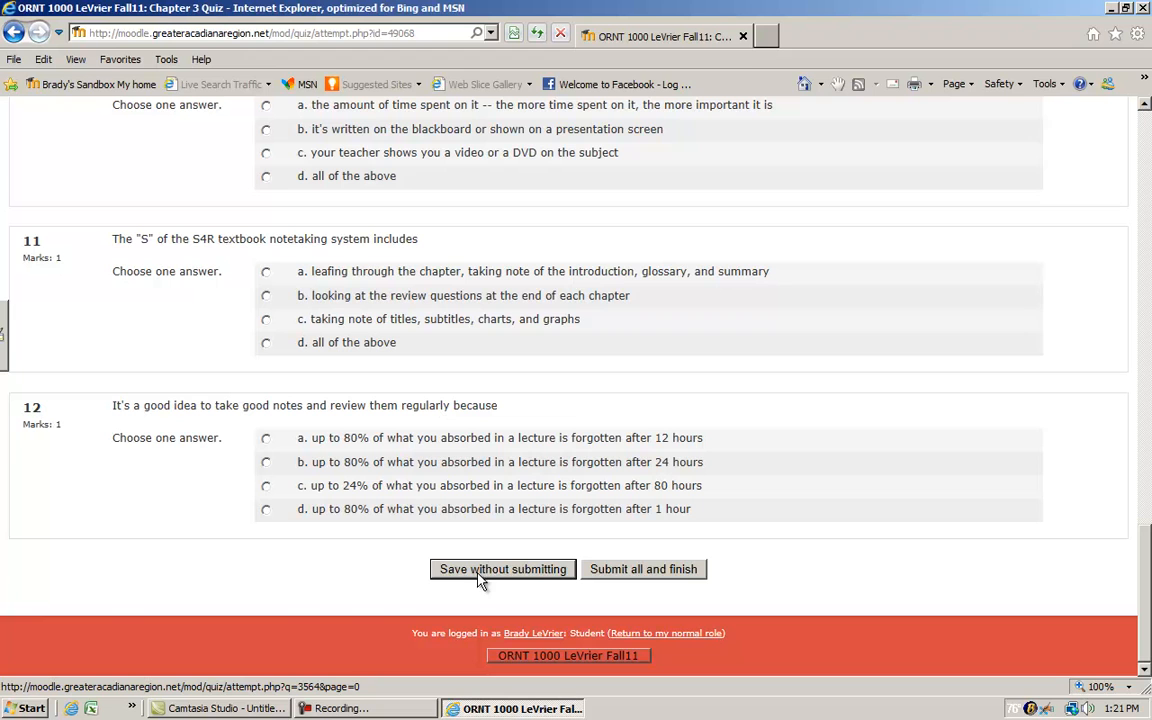
mouse_move(512, 576)
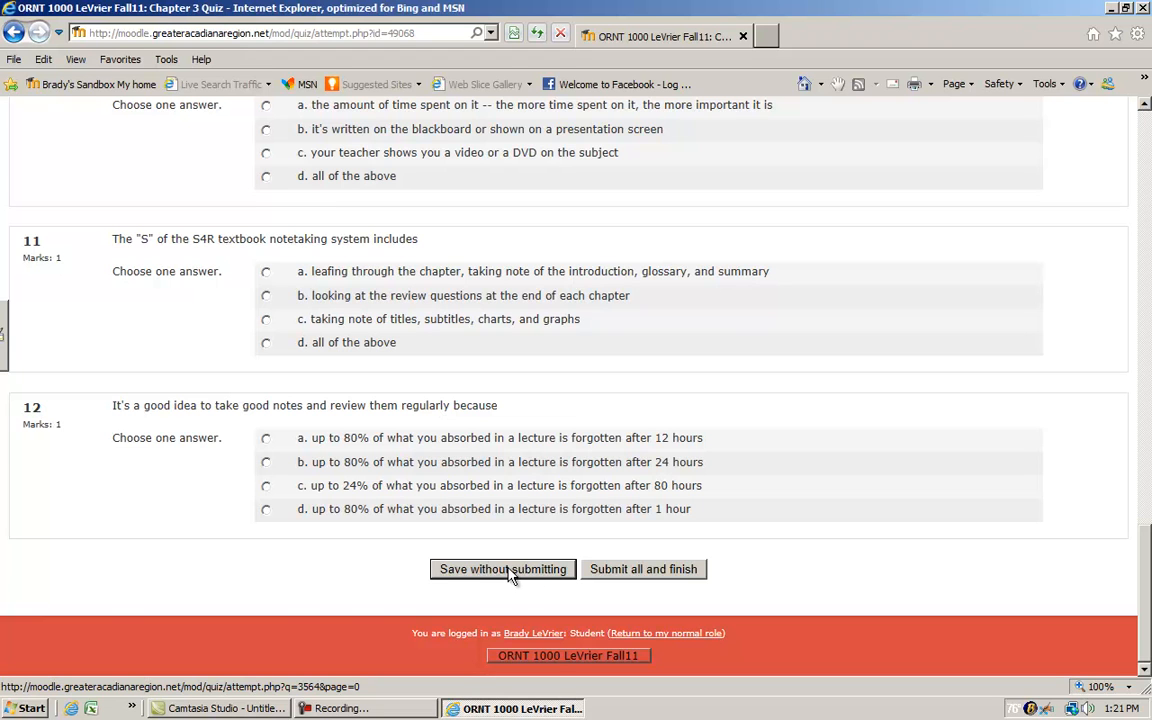
mouse_move(664, 576)
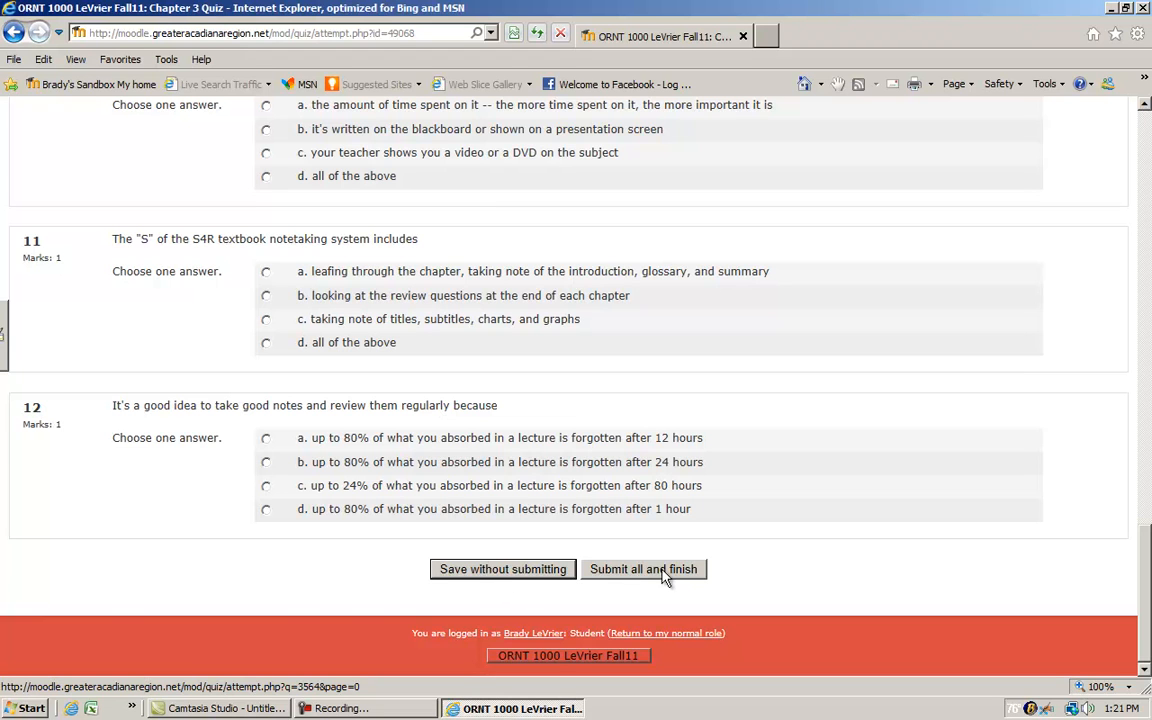
mouse_move(650, 572)
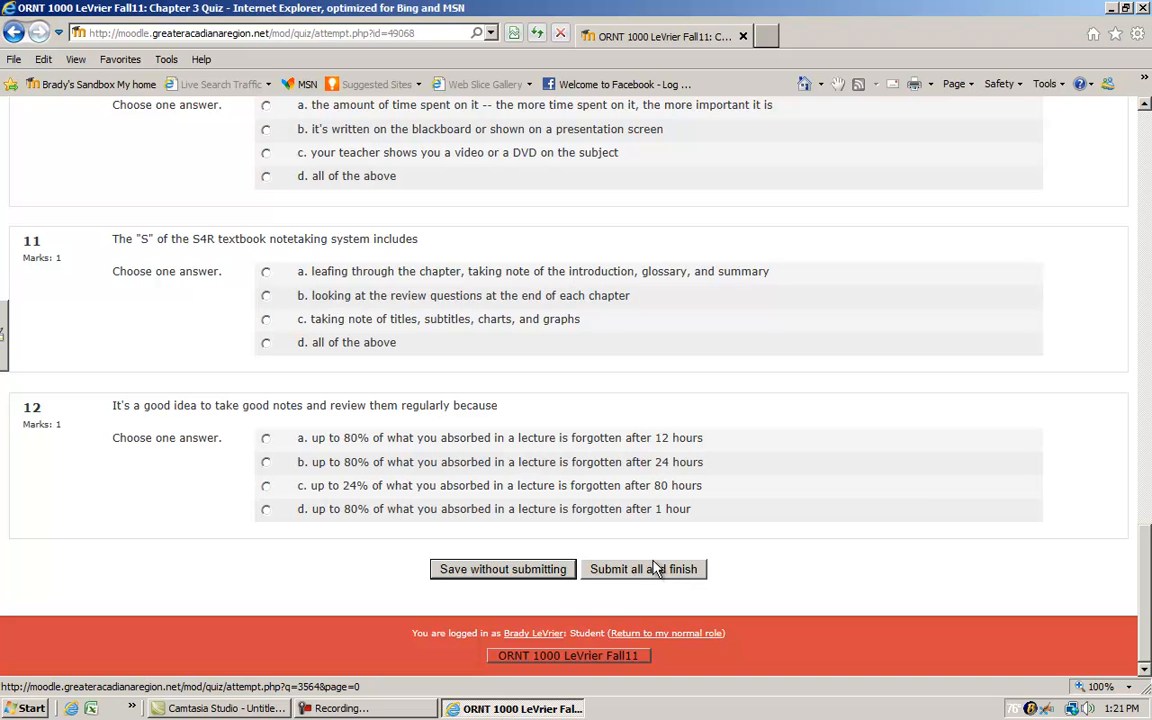
mouse_move(684, 580)
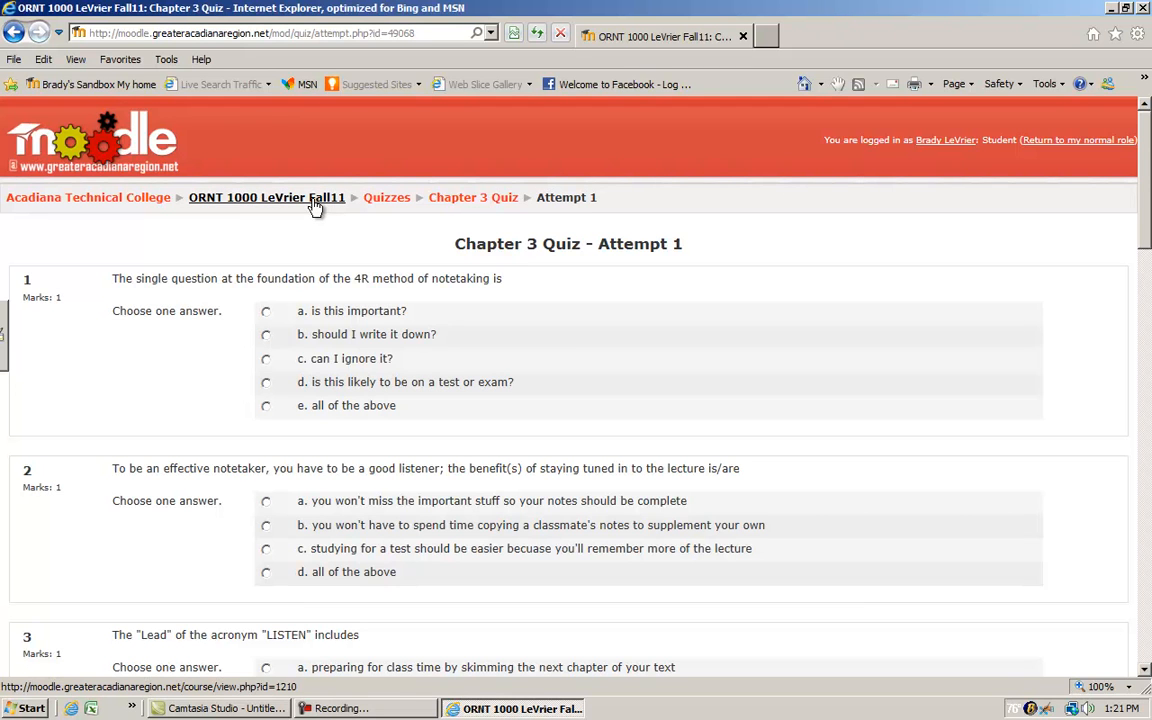
Return to the course page and request the Chapter 1 PowerPoint Presentation (slides 1-23), MYM.pps.
click(266, 198)
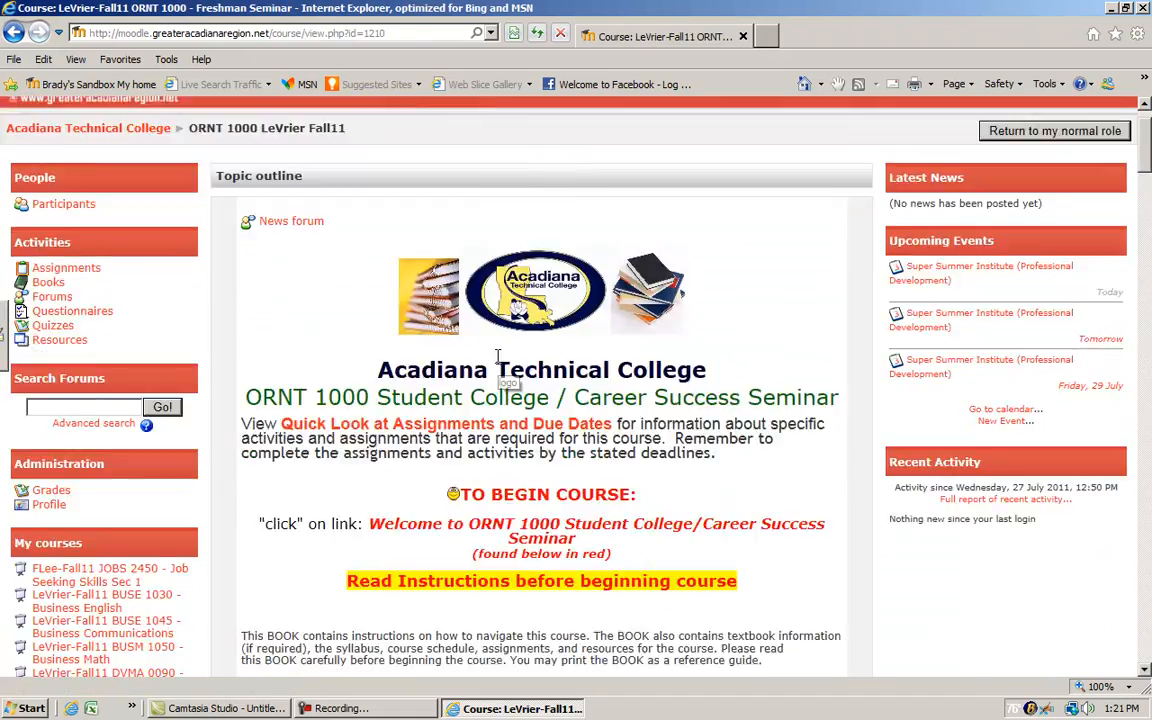
scroll(down, 3)
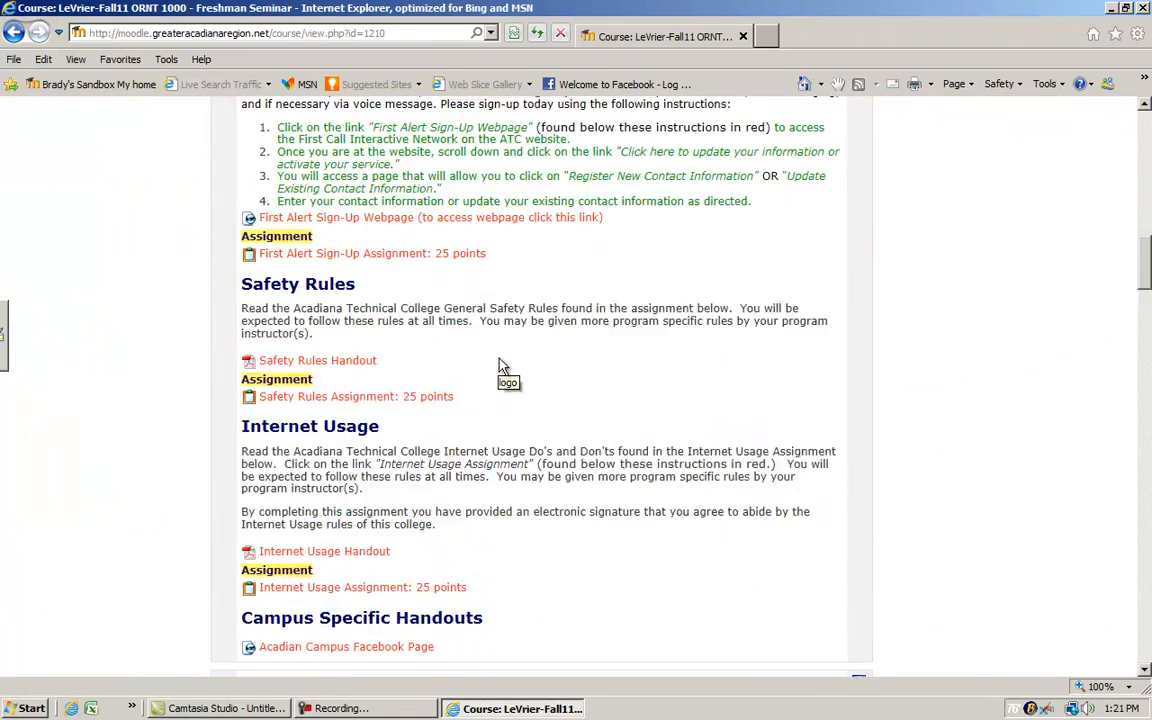
scroll(up, 3)
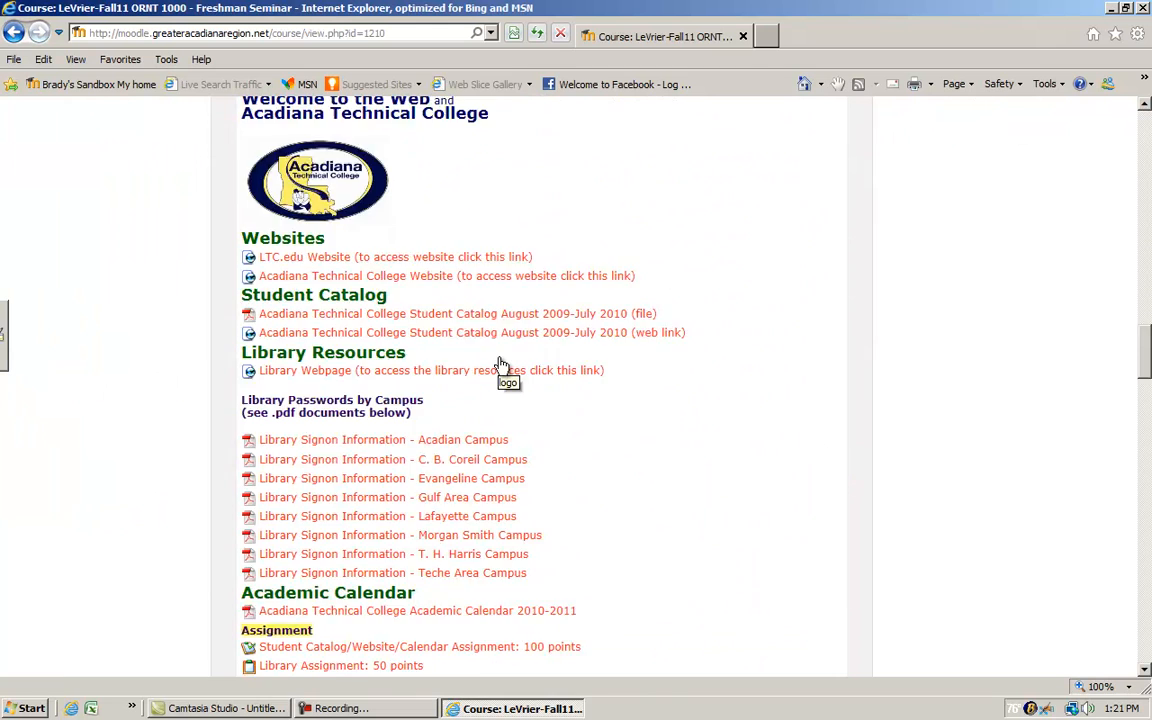
scroll(down, 3)
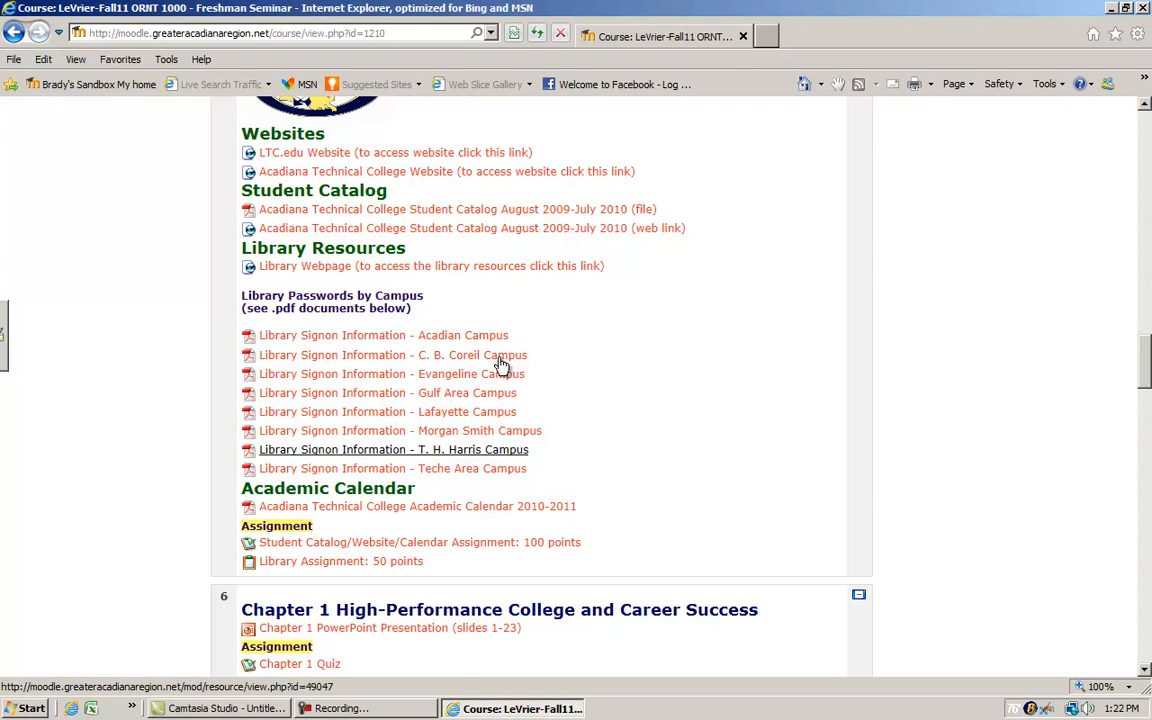
scroll(down, 3)
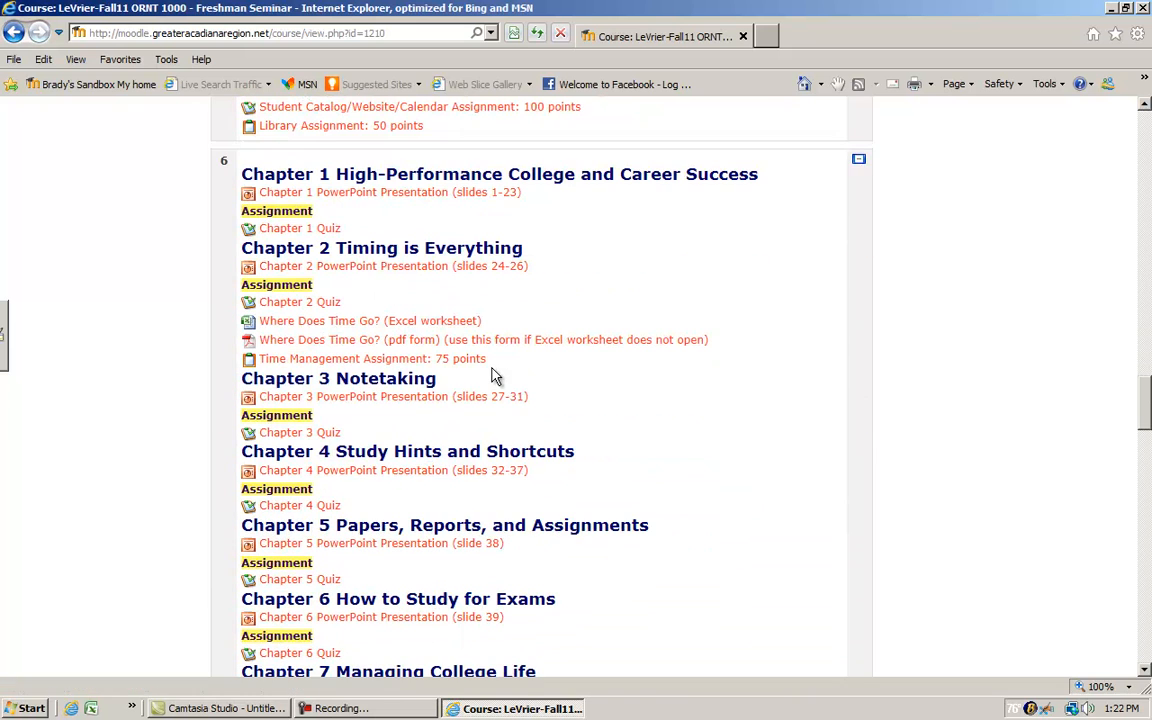
mouse_move(364, 216)
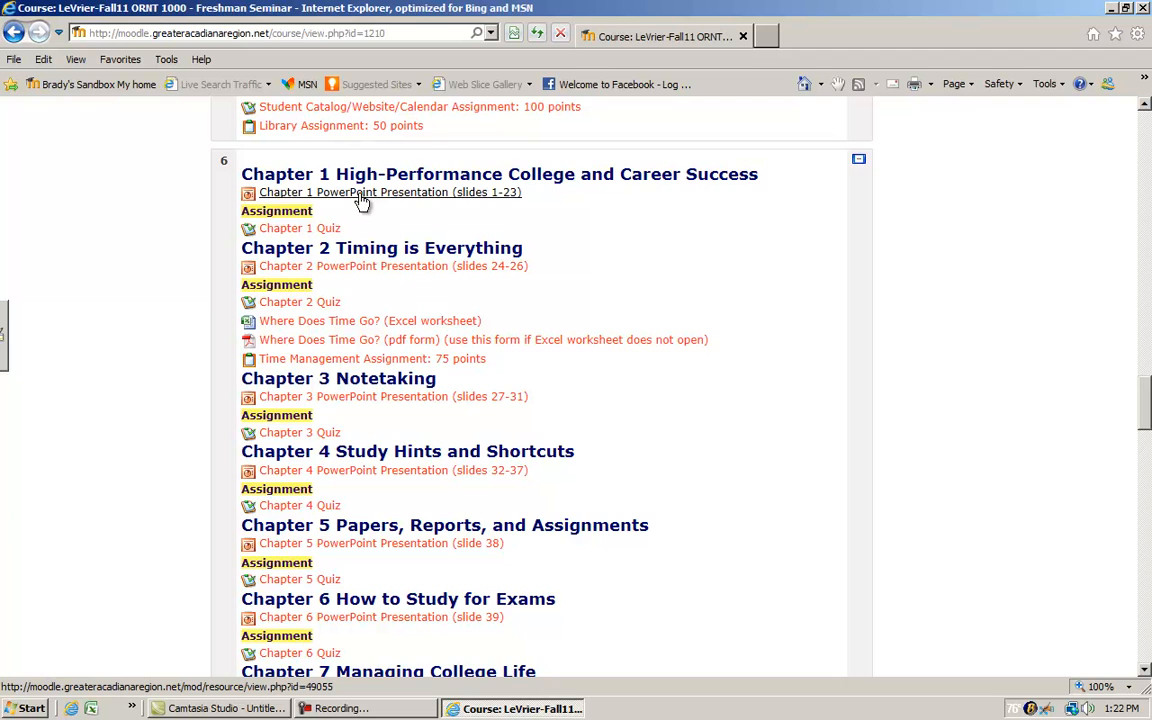
click(390, 192)
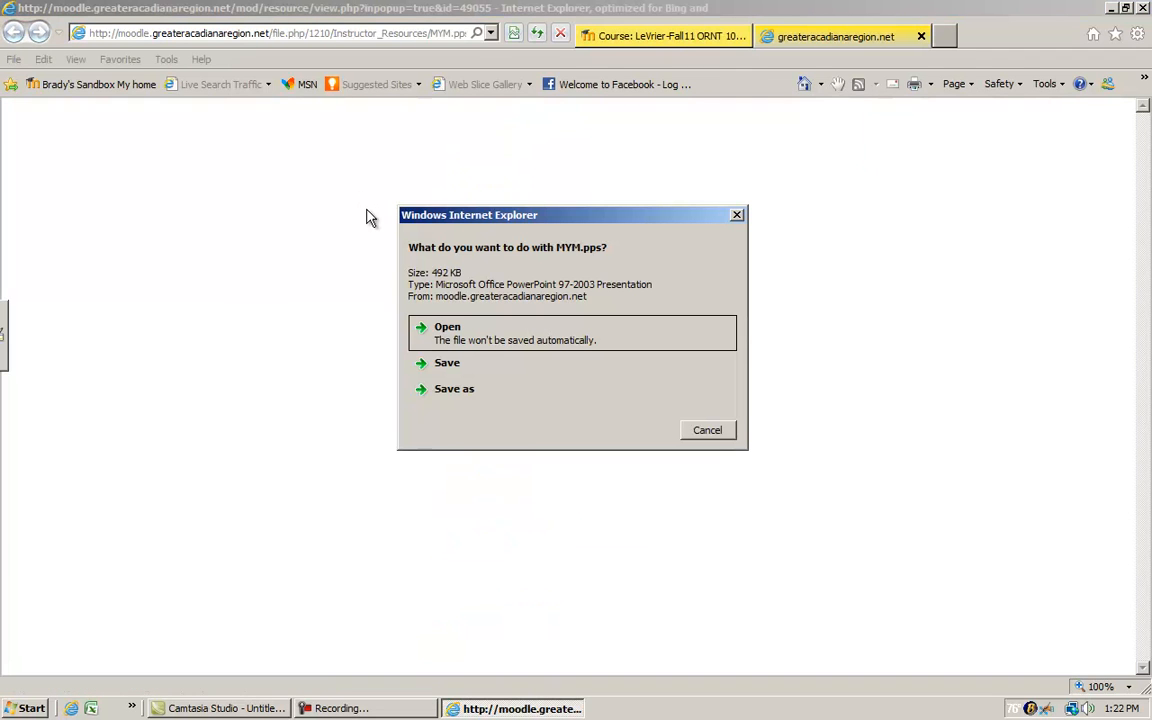
mouse_move(456, 344)
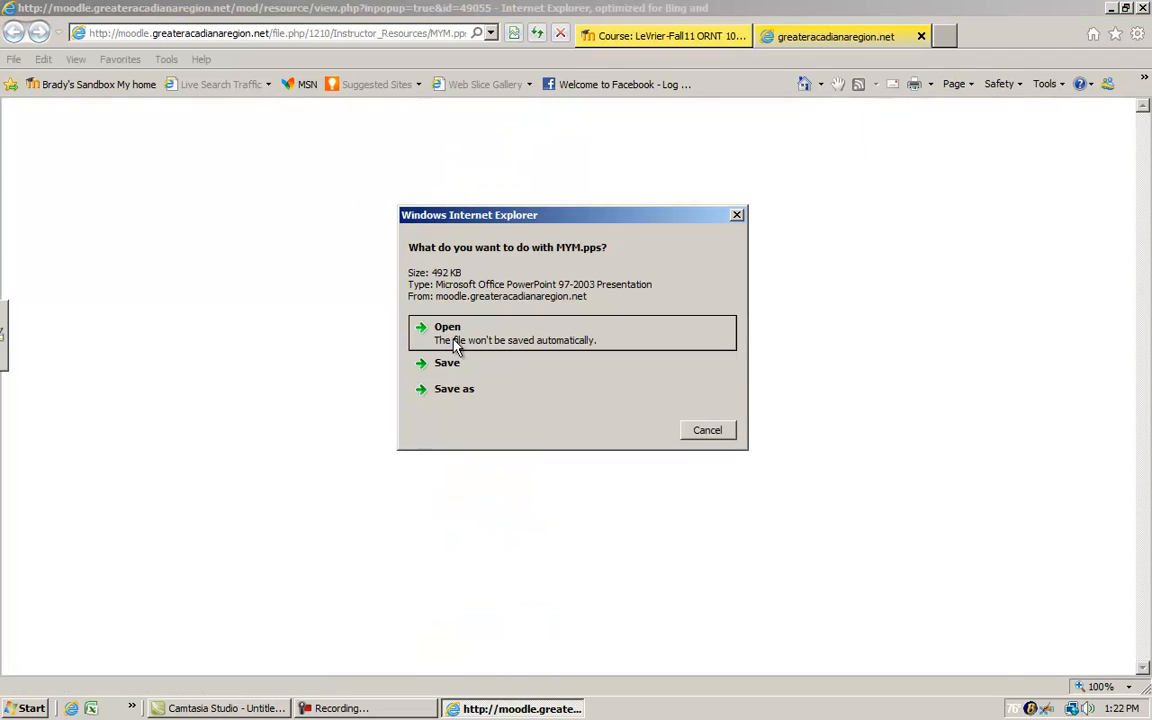
Choose Open in the download prompt so MYM.pps opens directly rather than being saved.
click(448, 326)
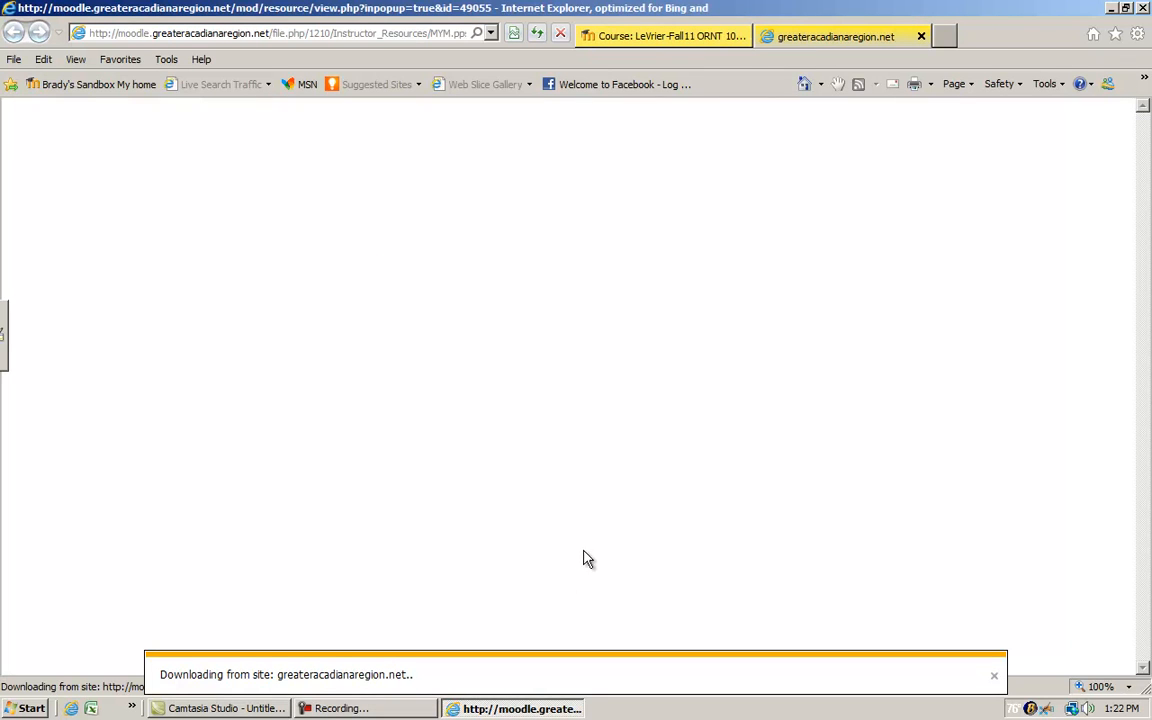
mouse_move(592, 568)
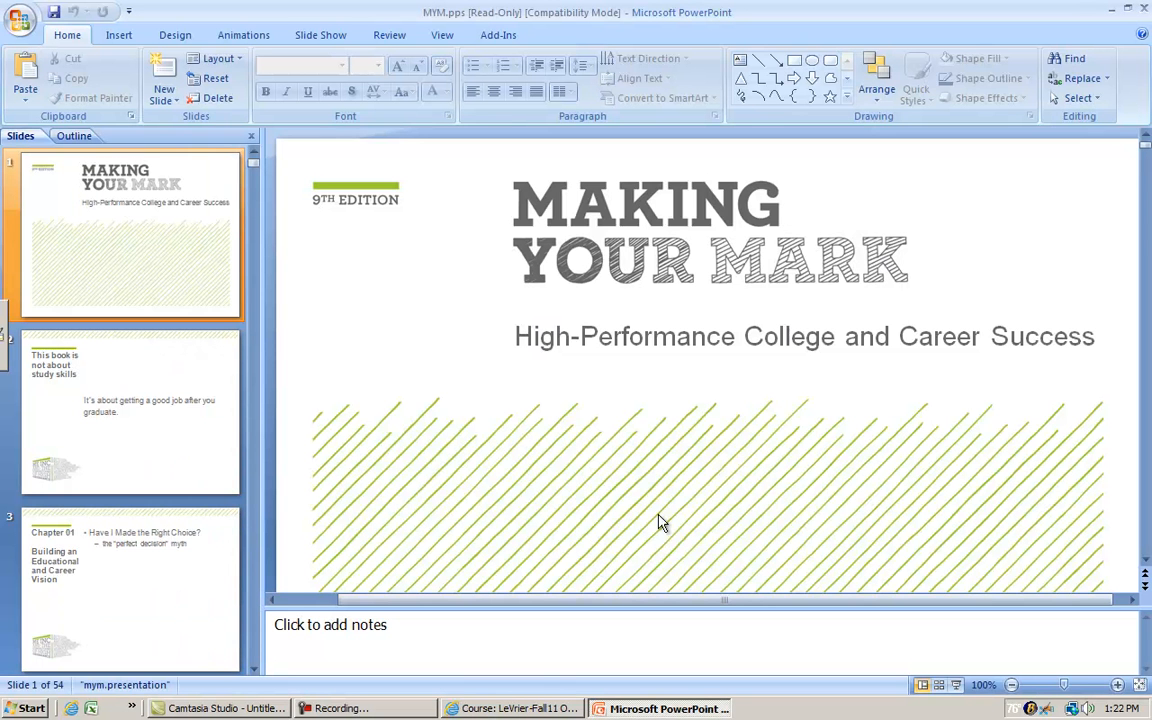
mouse_move(668, 508)
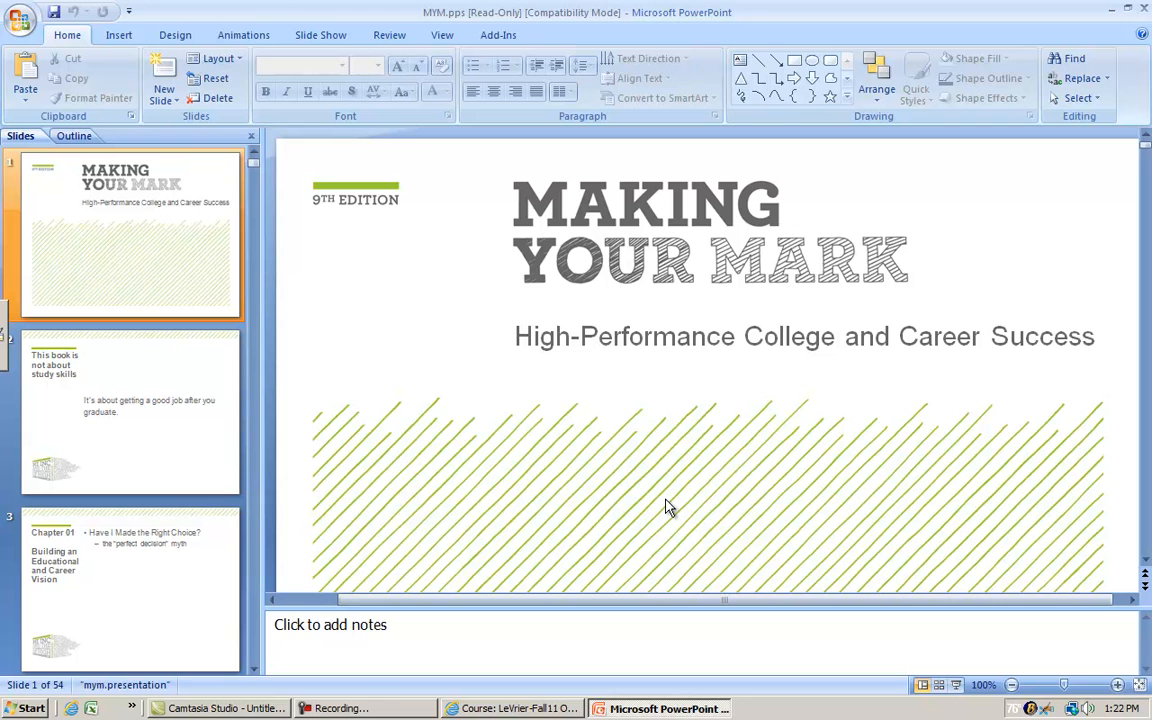
mouse_move(728, 480)
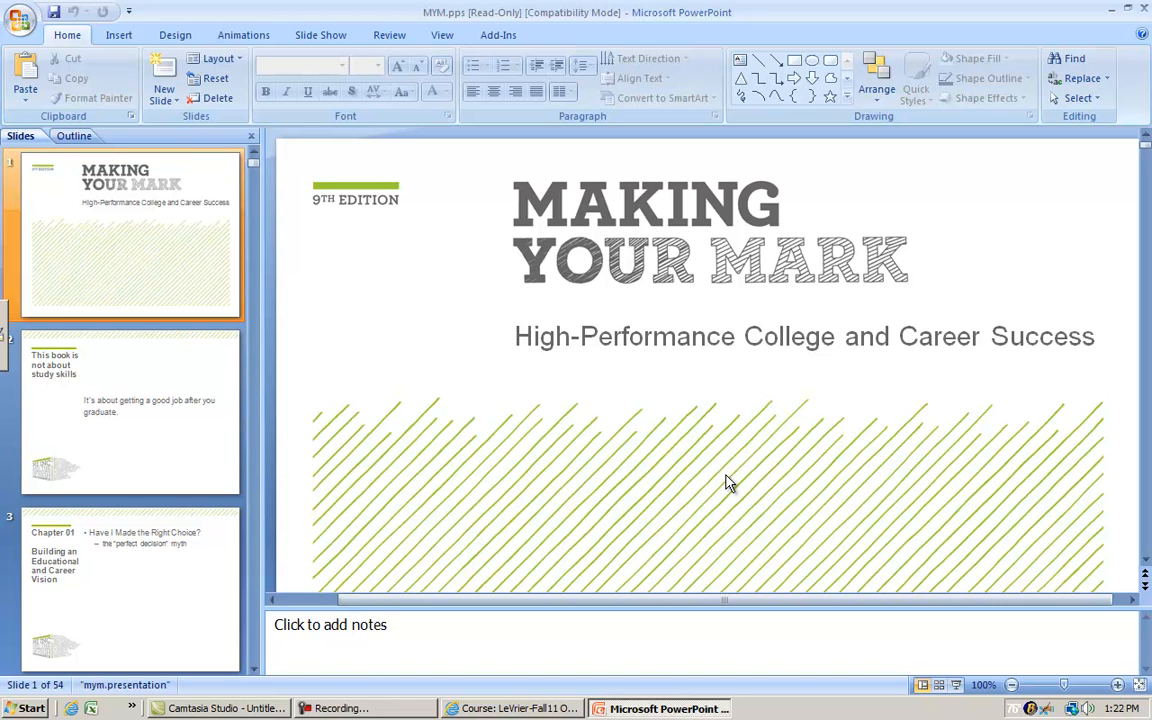
mouse_move(790, 316)
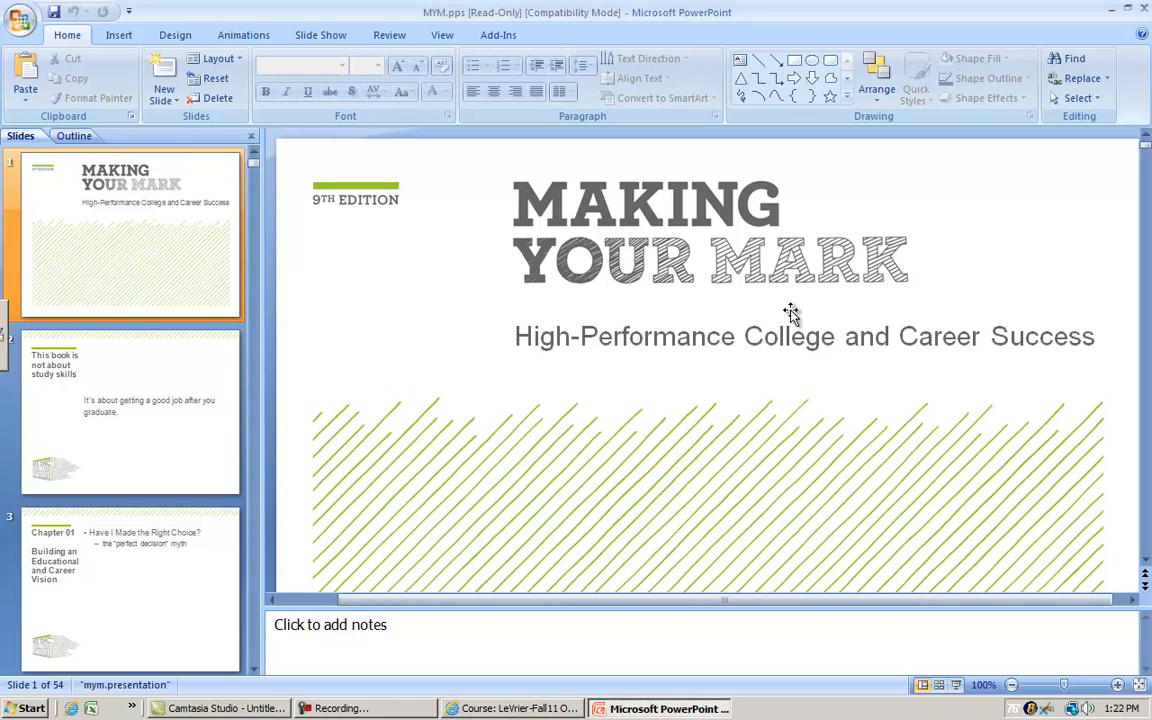
mouse_move(788, 376)
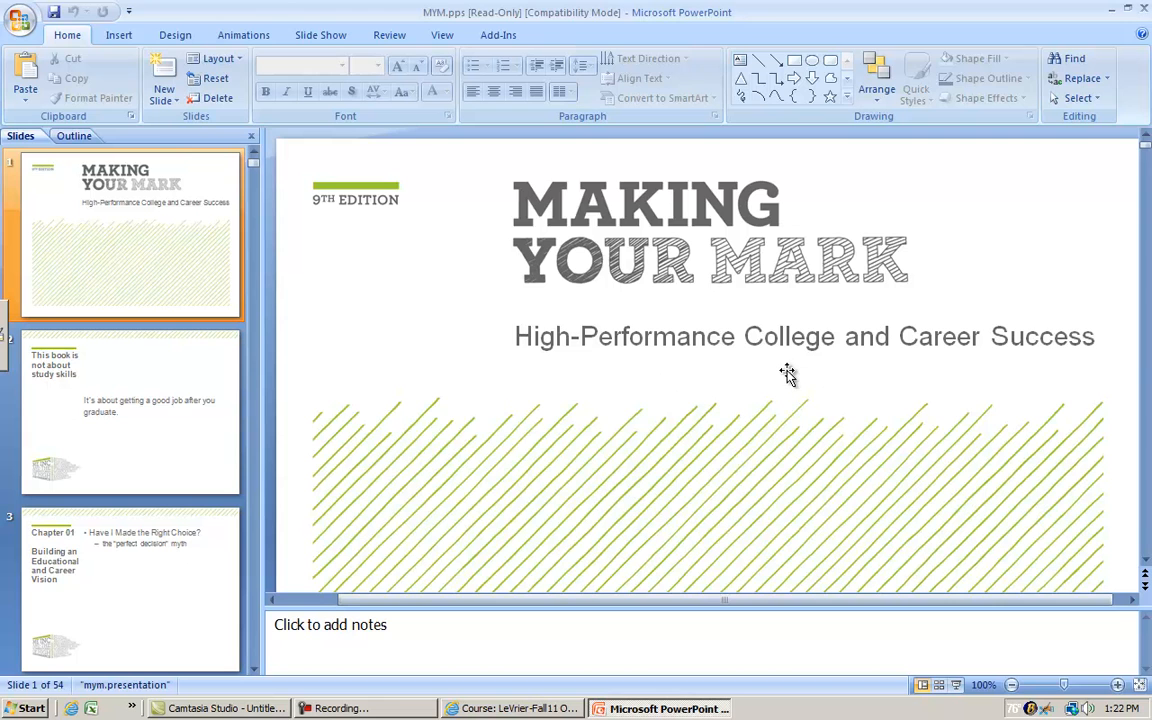
mouse_move(644, 398)
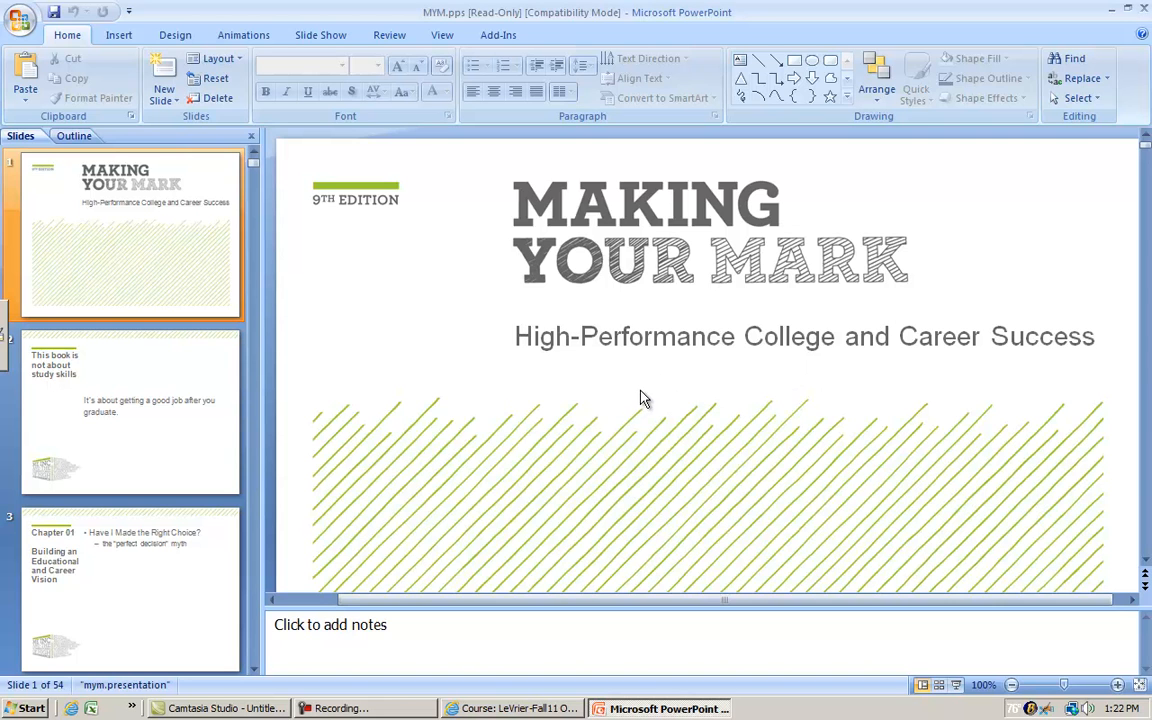
mouse_move(648, 396)
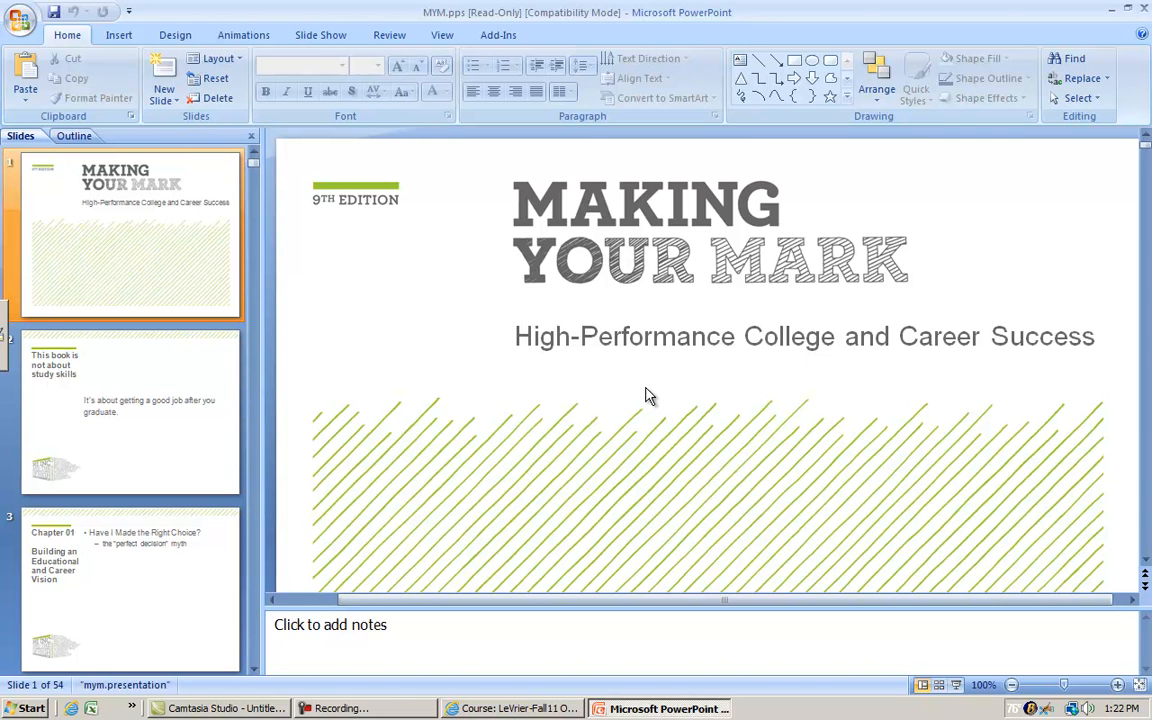
mouse_move(780, 304)
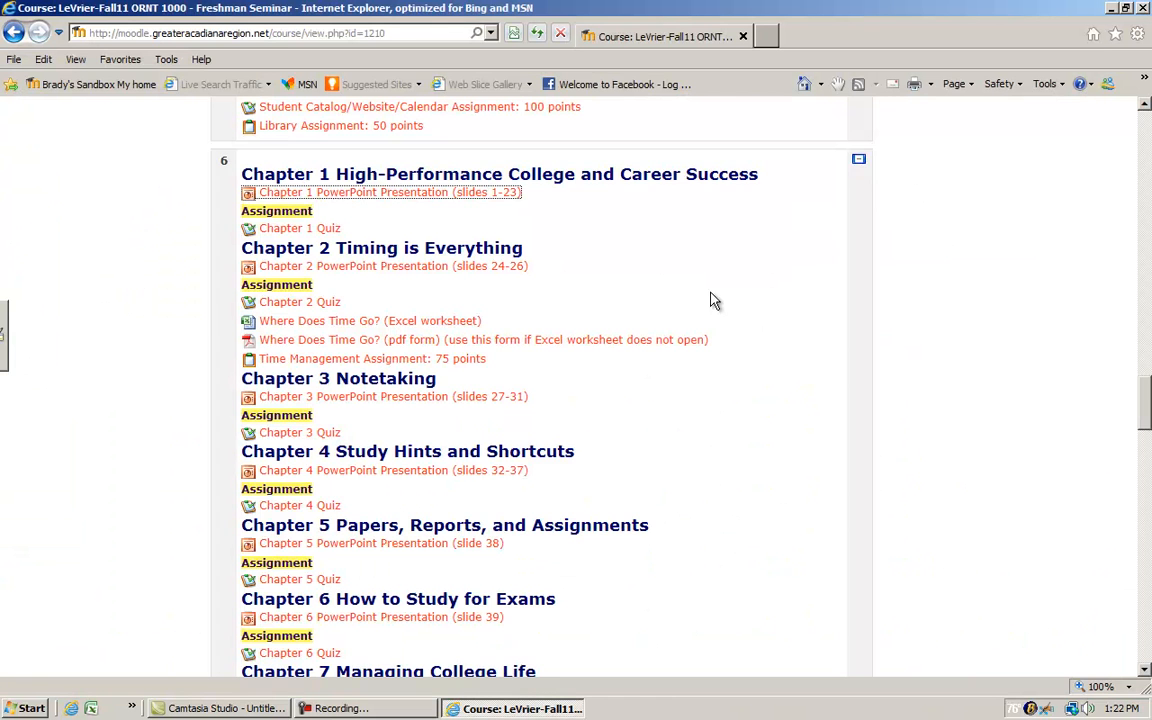
scroll(up, 3)
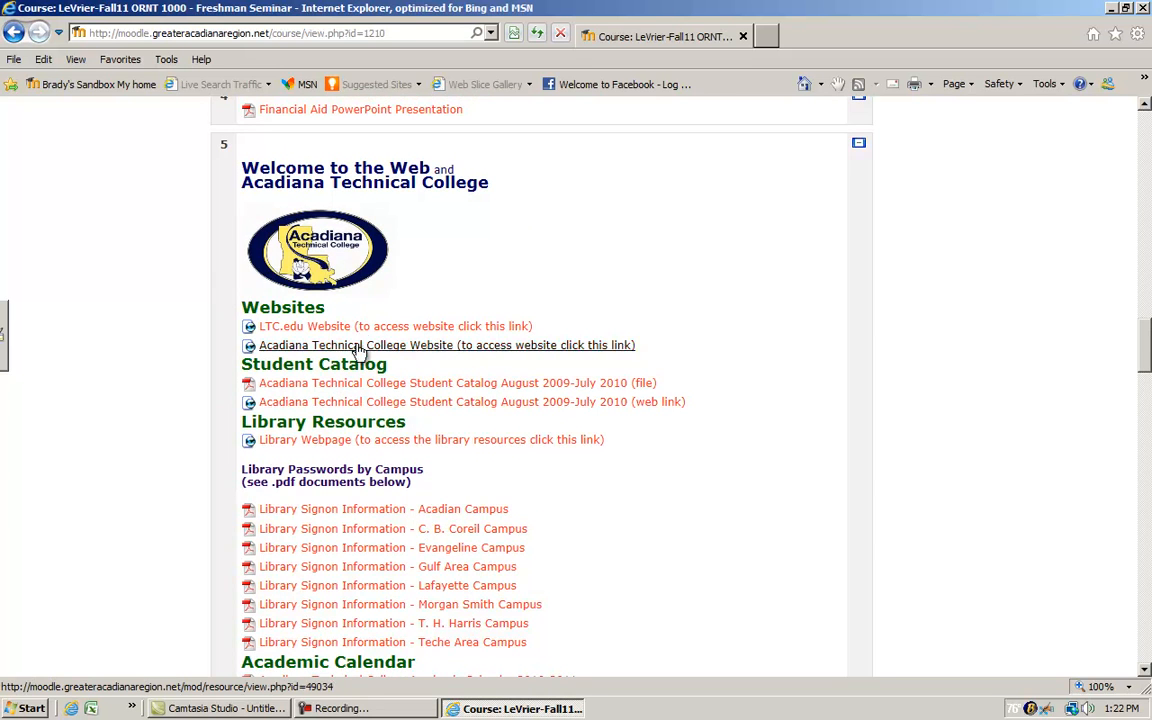
scroll(down, 3)
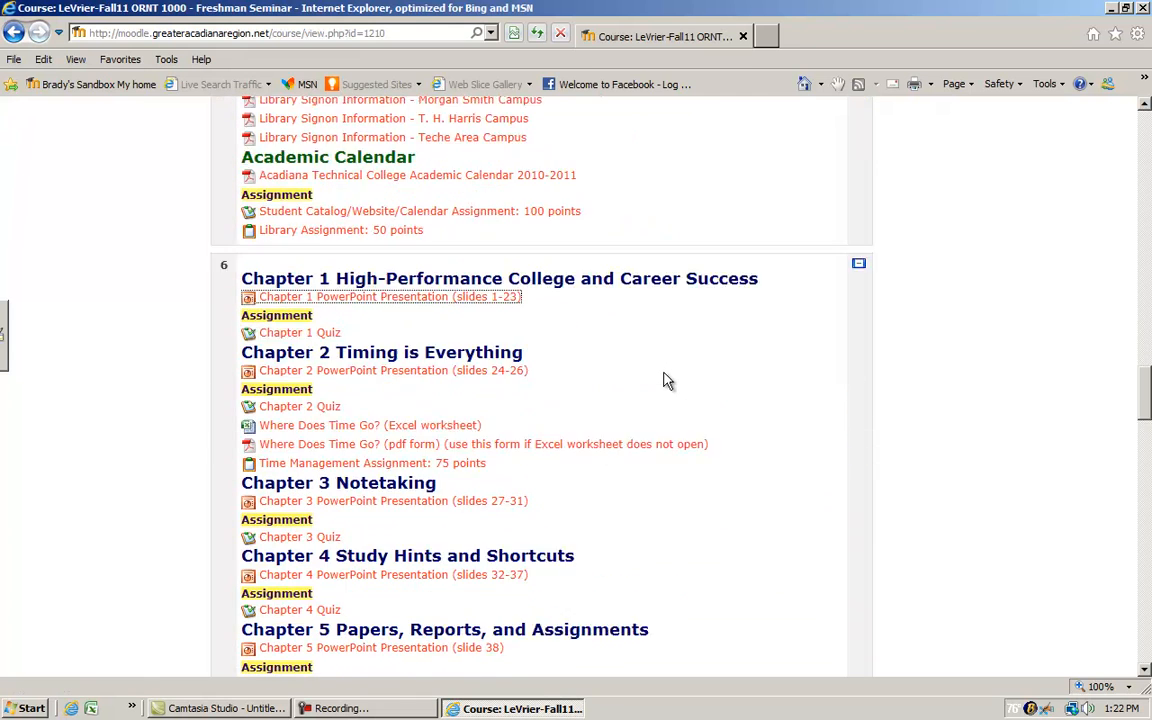
scroll(down, 3)
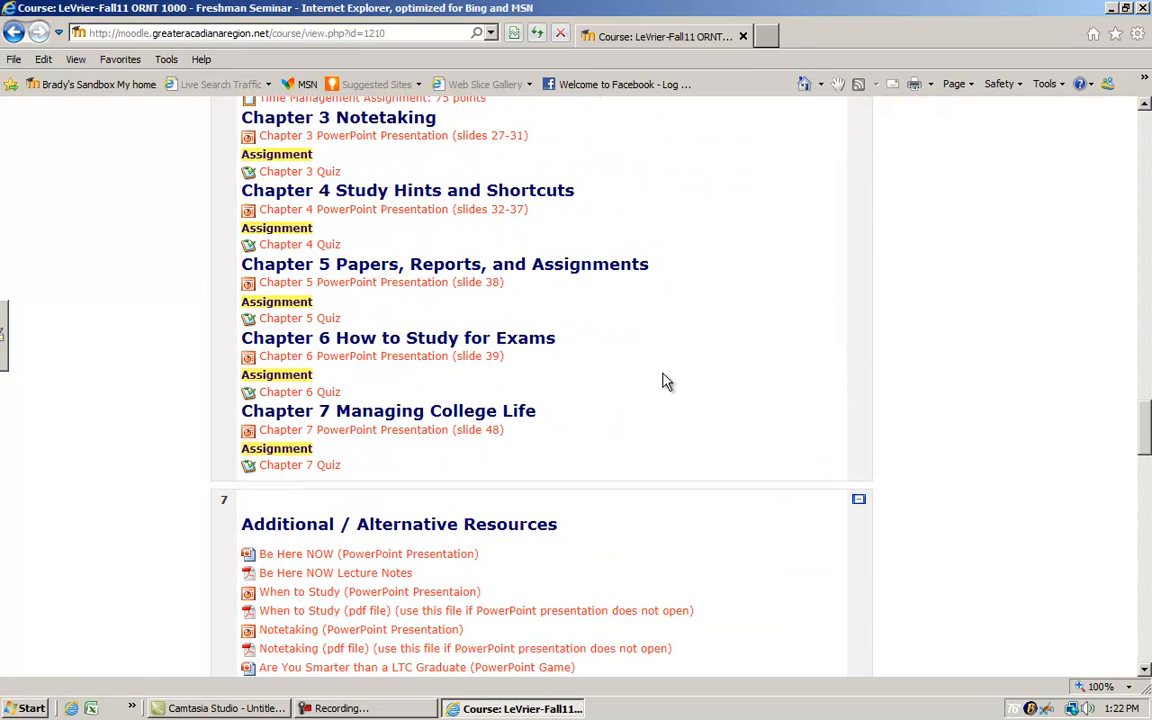
scroll(down, 3)
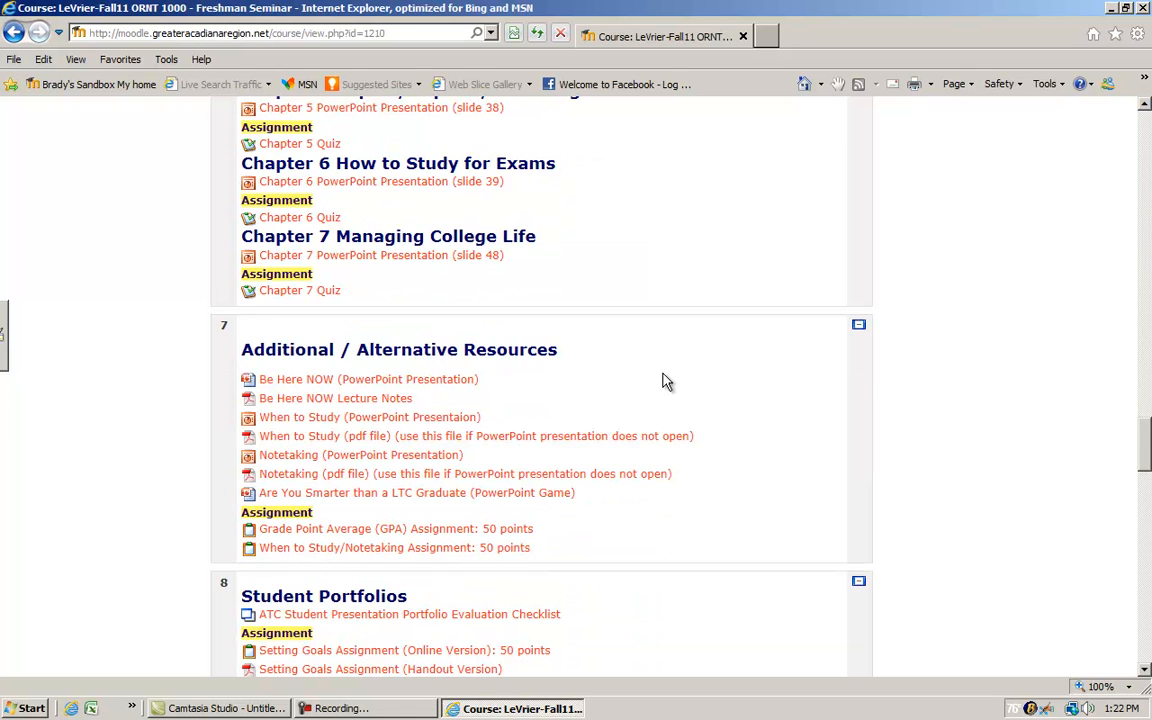
scroll(down, 3)
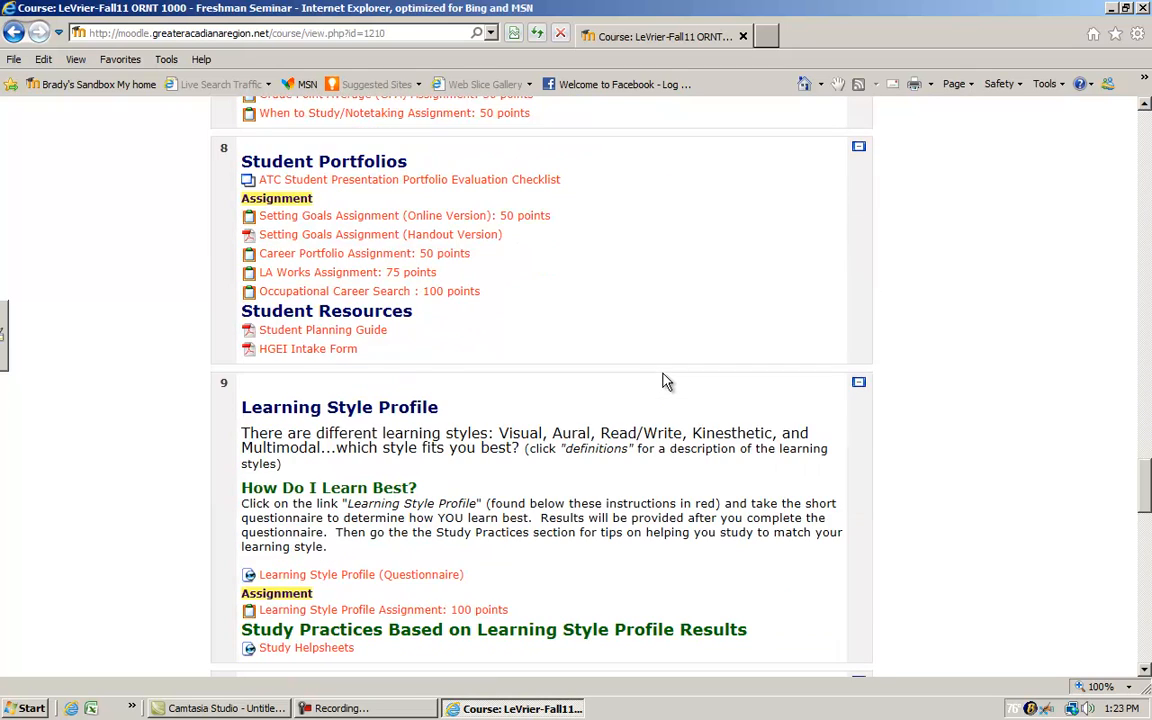
scroll(down, 3)
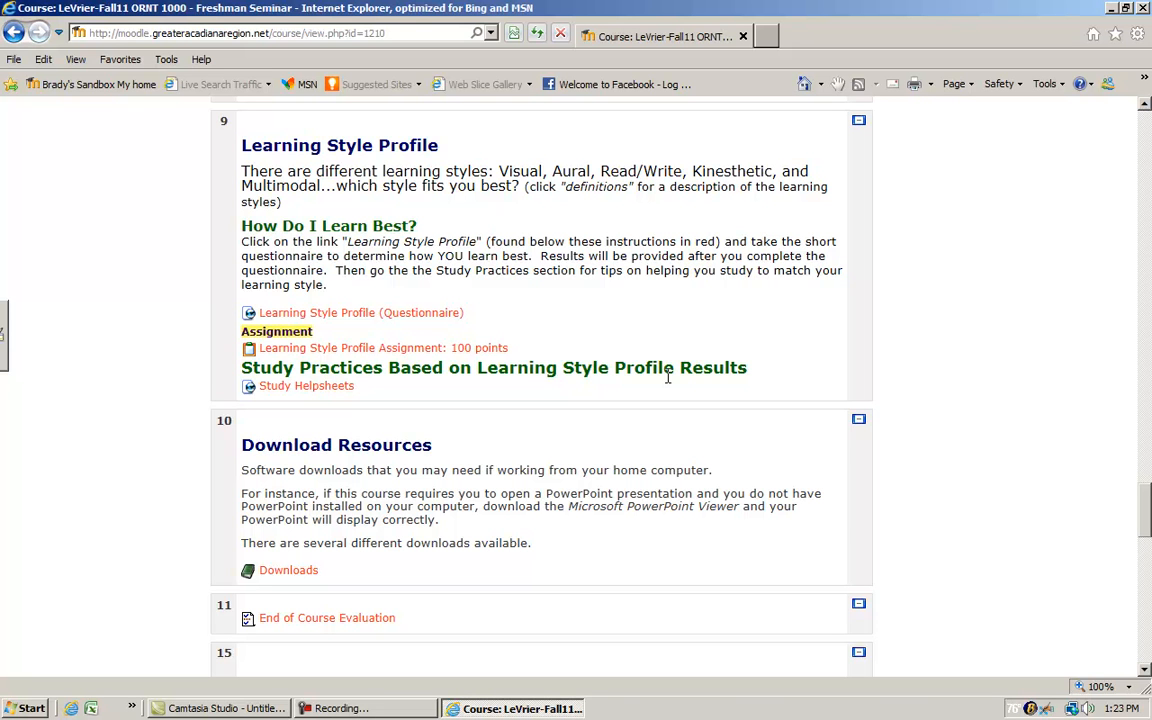
scroll(up, 3)
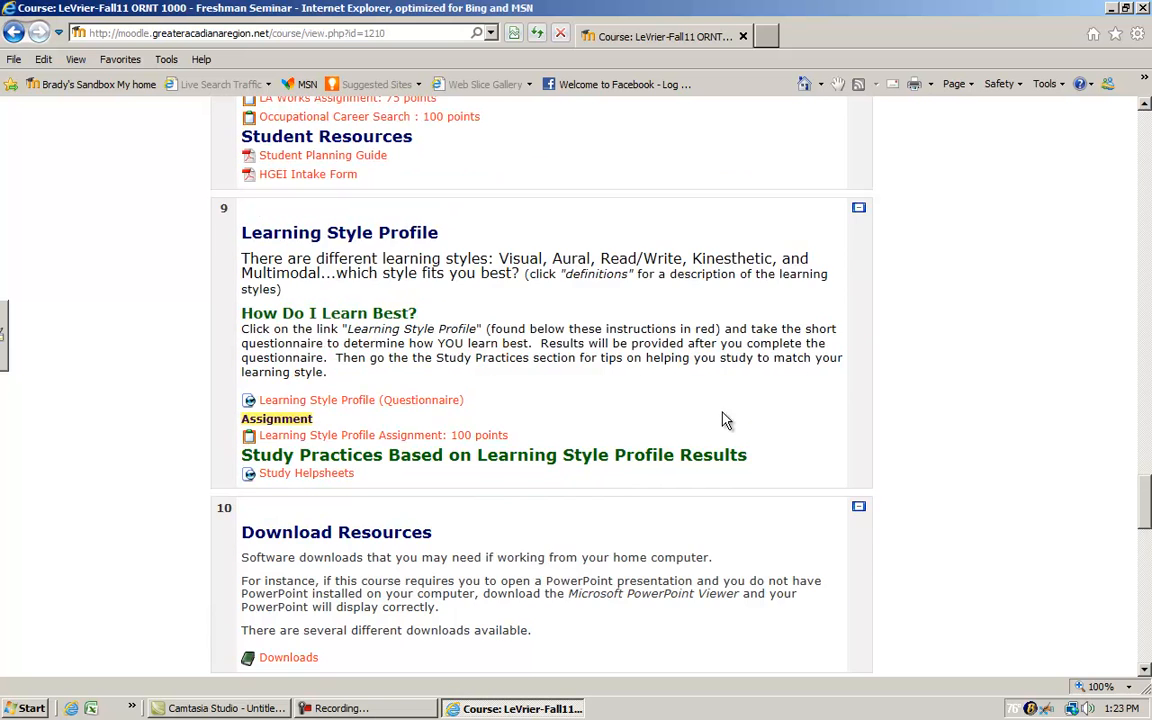
scroll(up, 3)
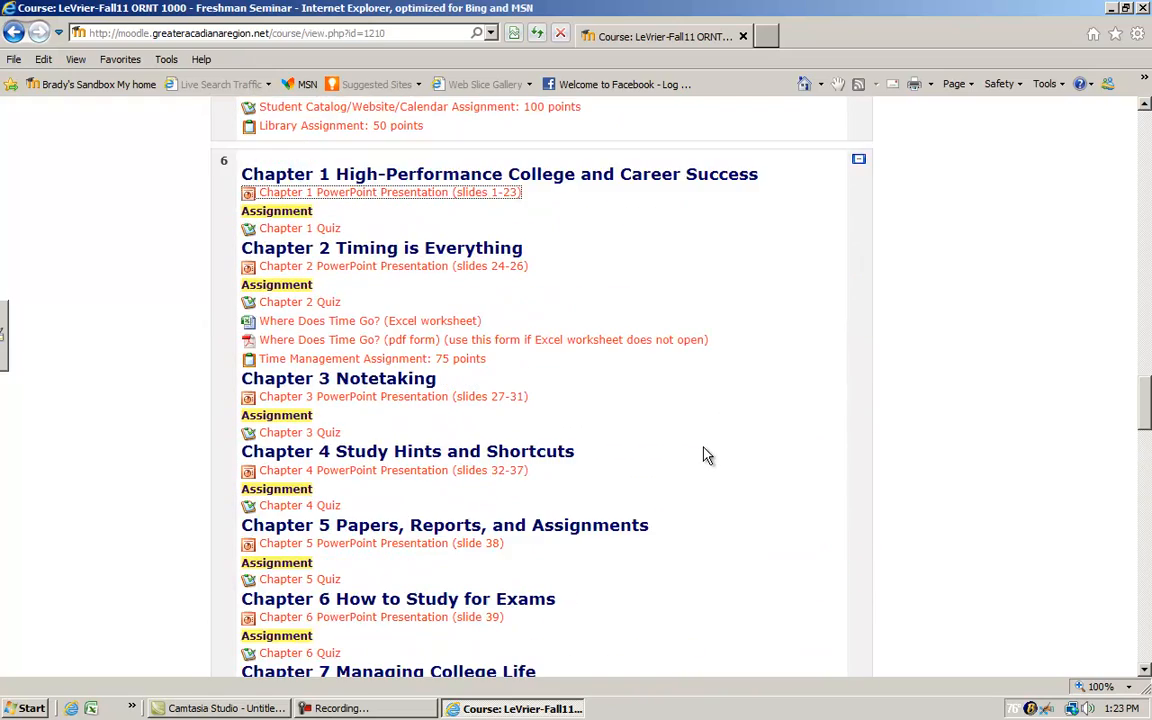
scroll(up, 3)
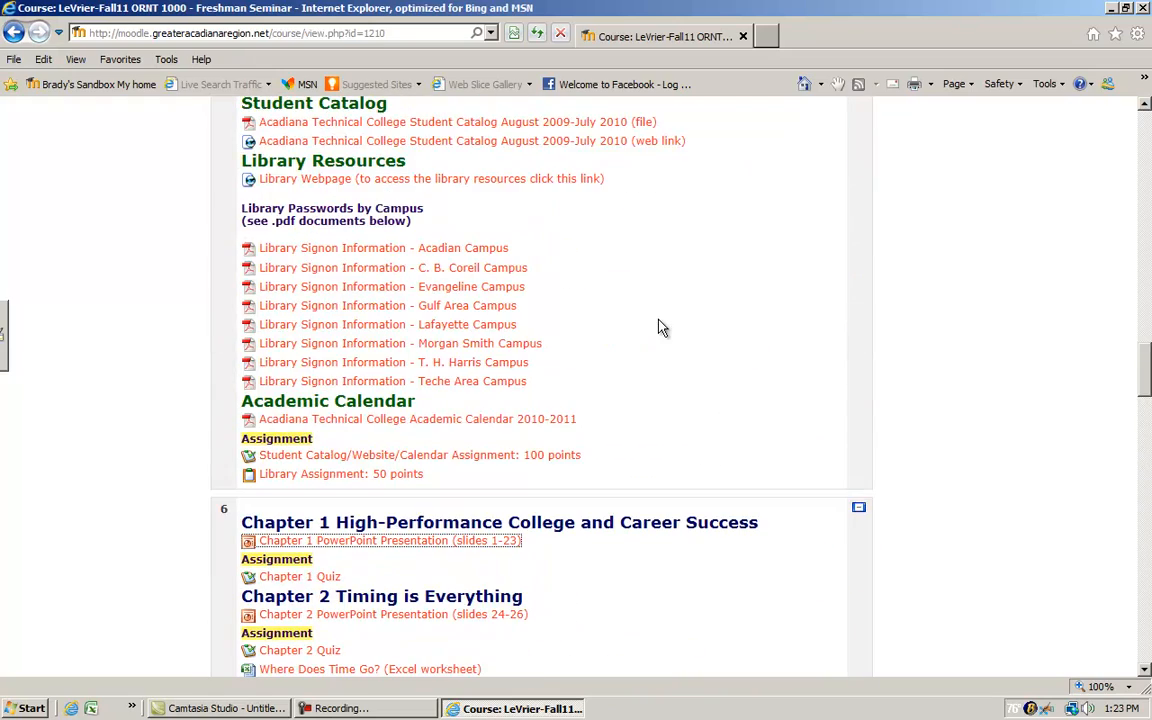
scroll(up, 3)
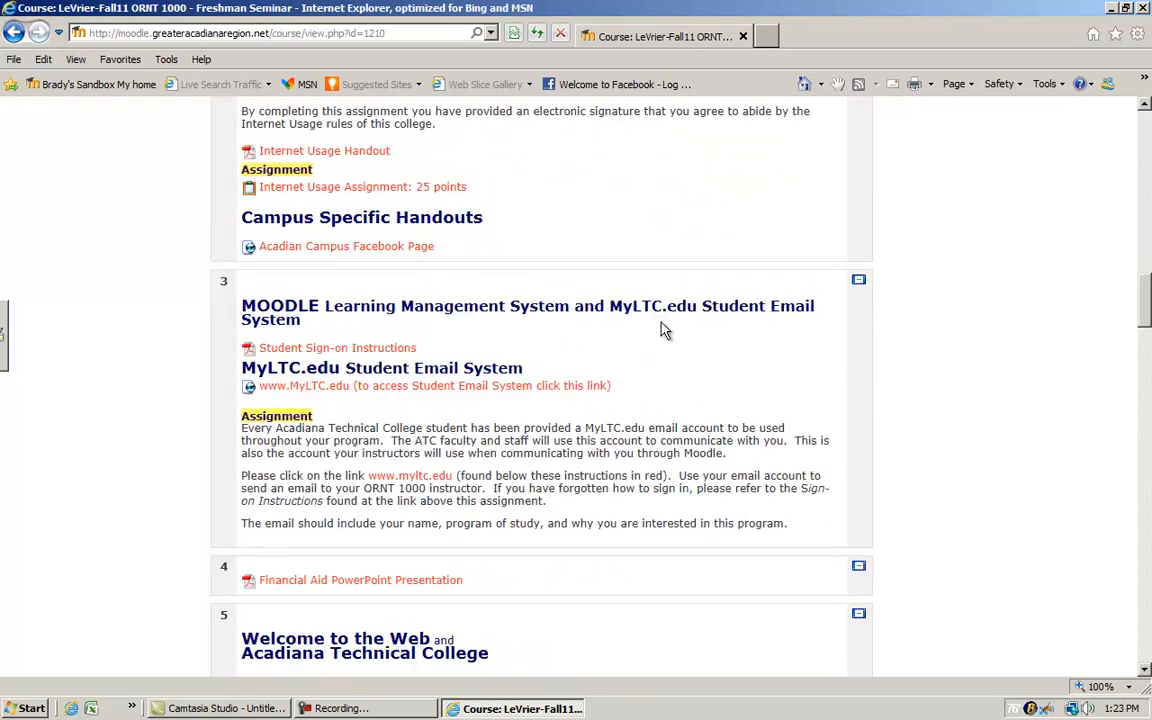
scroll(up, 3)
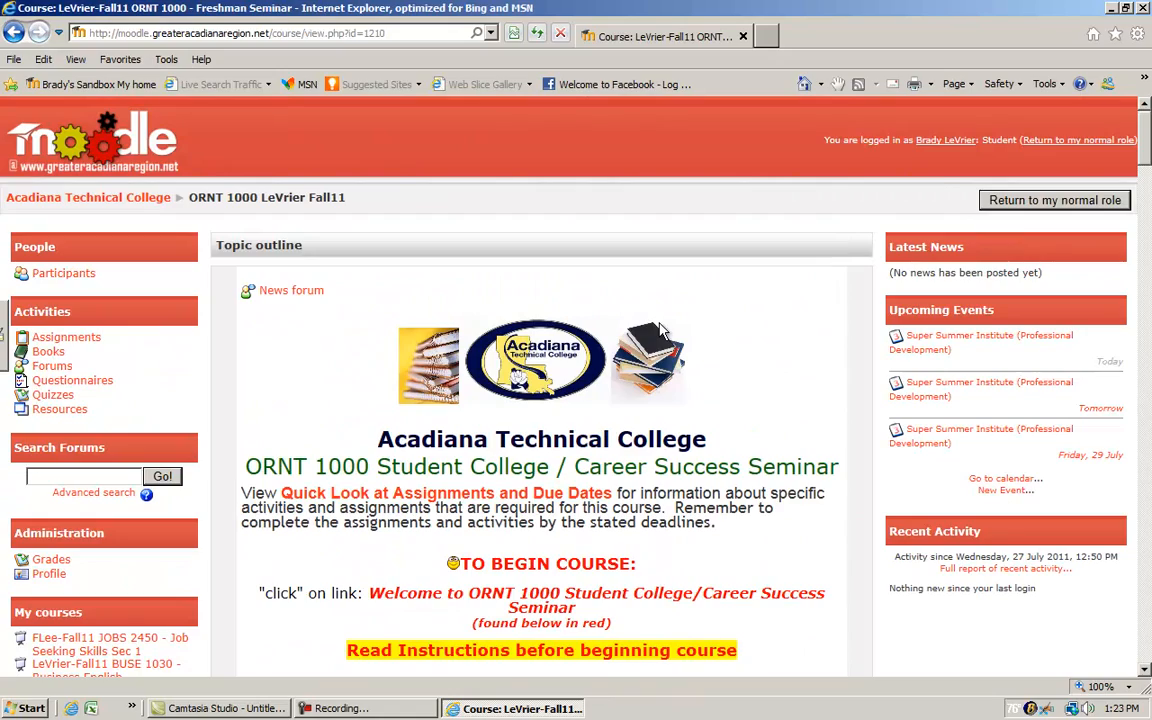
mouse_move(668, 330)
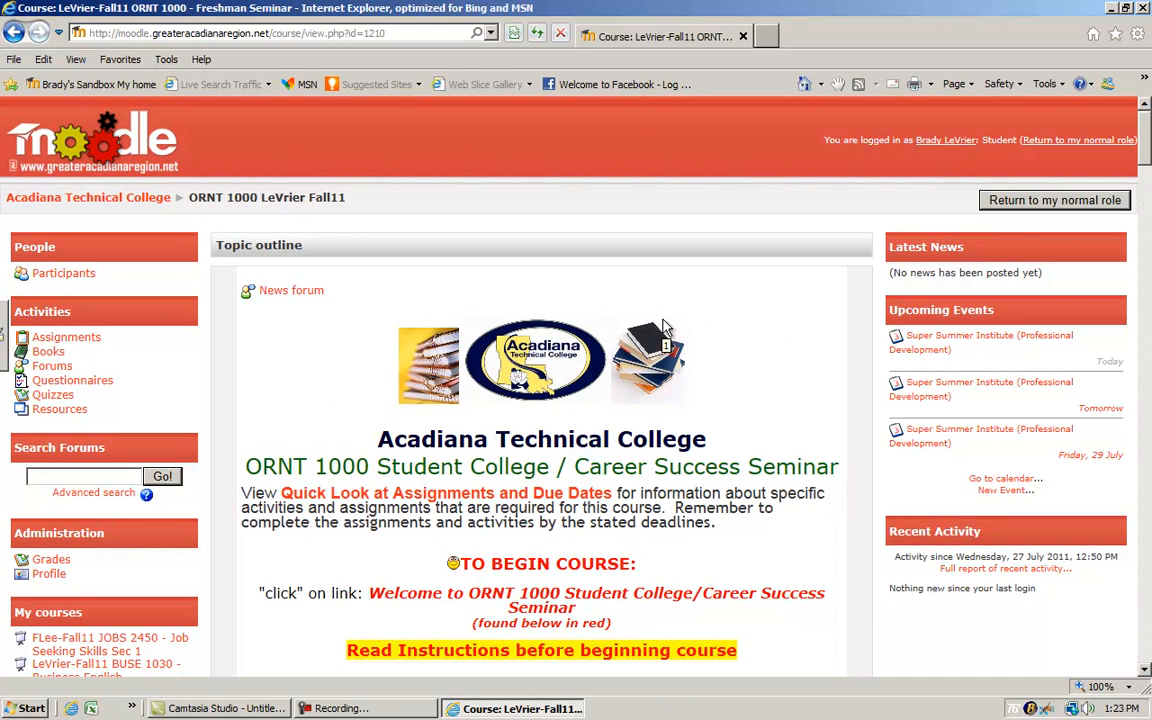
mouse_move(704, 280)
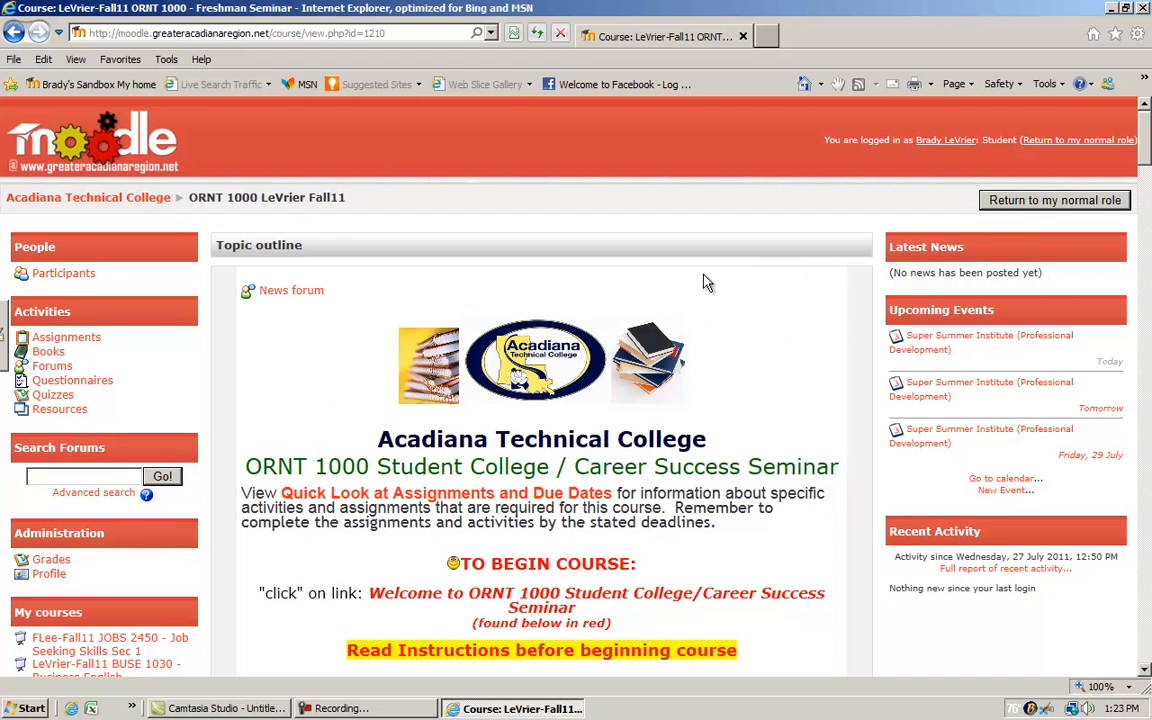
mouse_move(658, 286)
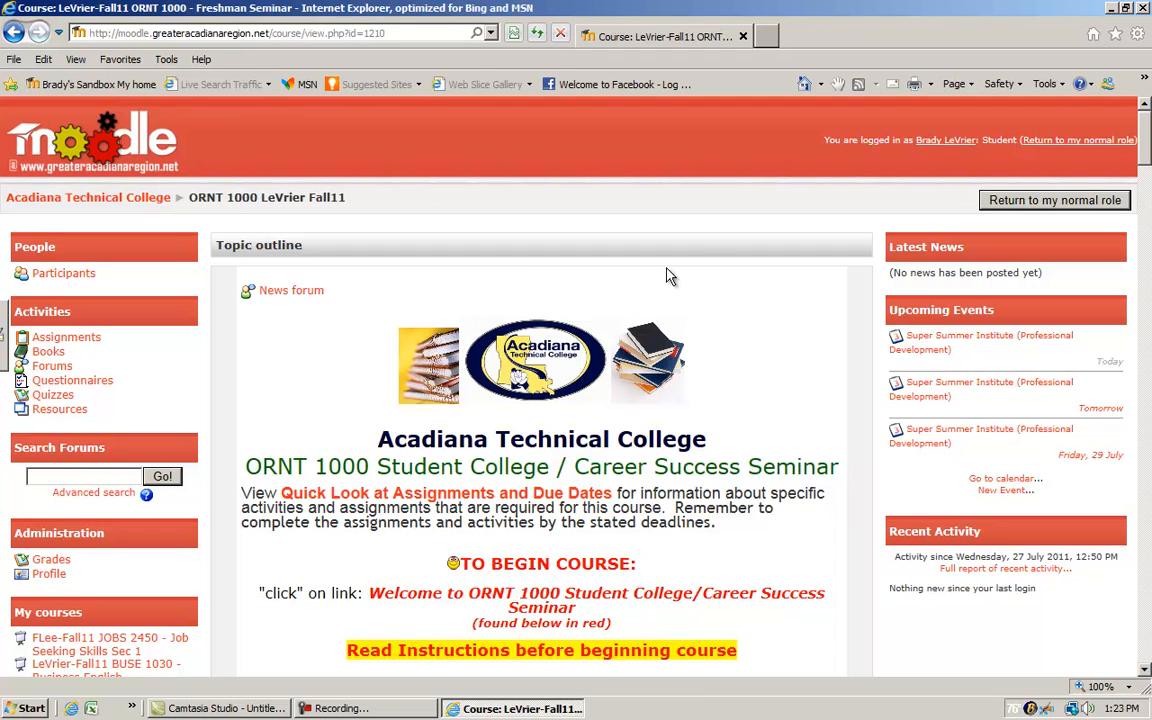
mouse_move(698, 248)
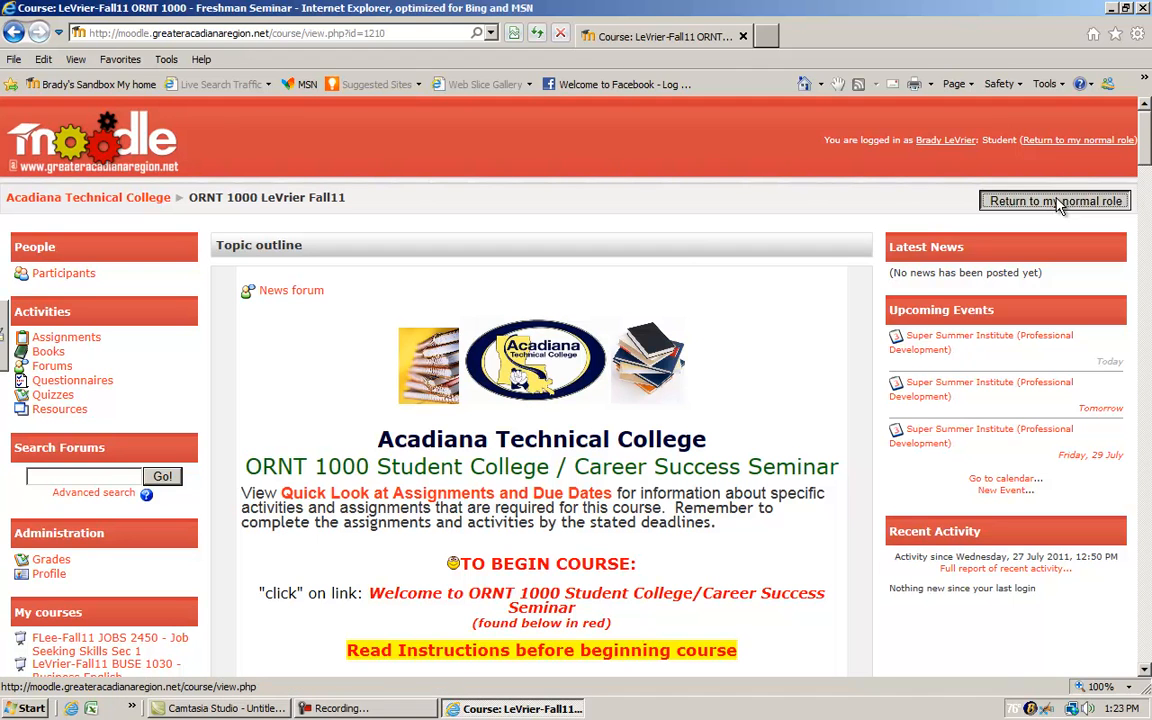
Return to the normal role and log out to the Acadiana Technical College login page.
click(1054, 200)
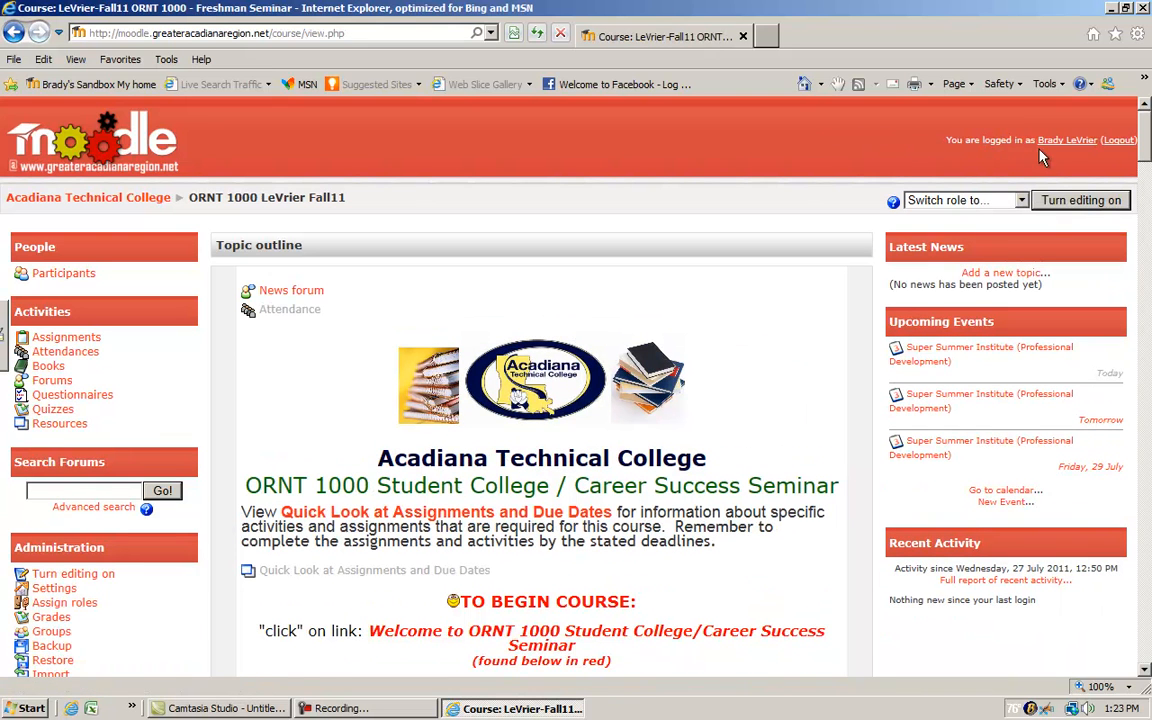
mouse_move(970, 142)
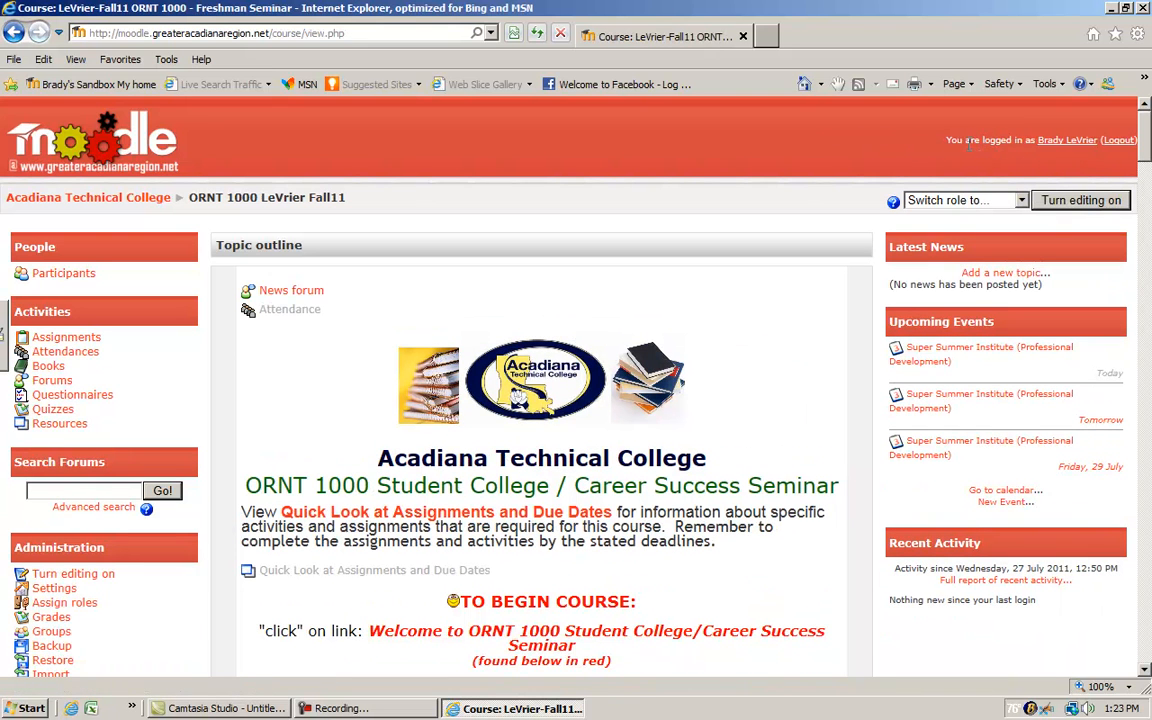
mouse_move(1068, 140)
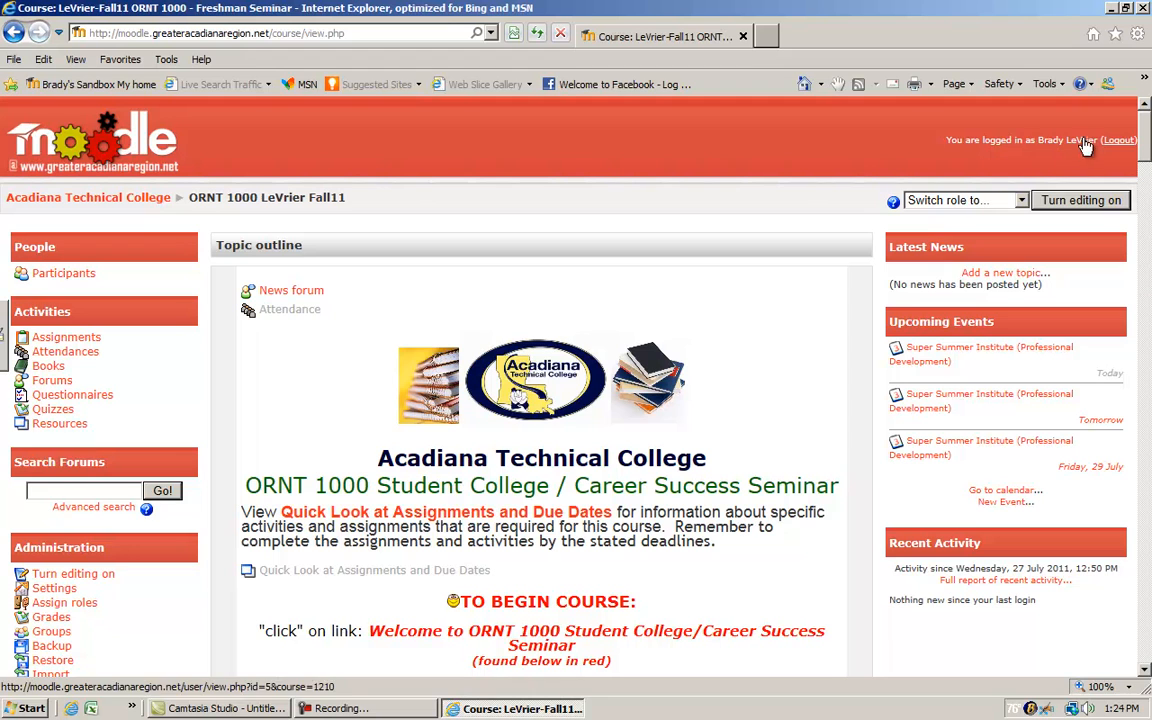
mouse_move(1128, 152)
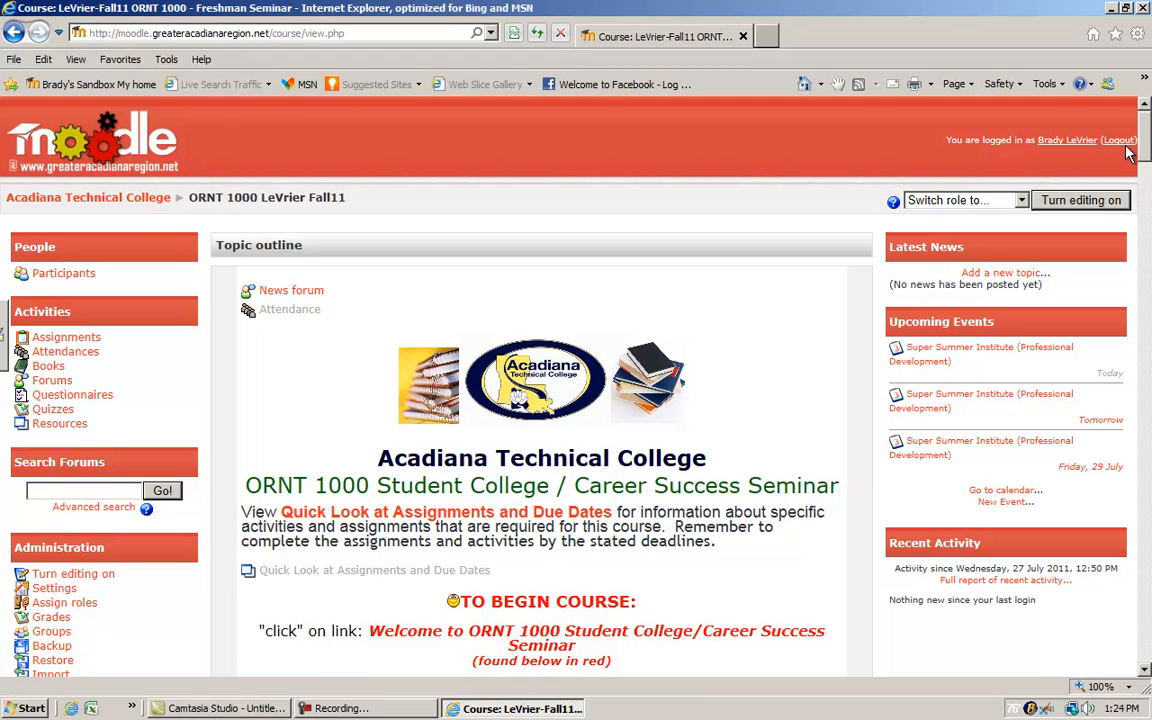
mouse_move(1120, 140)
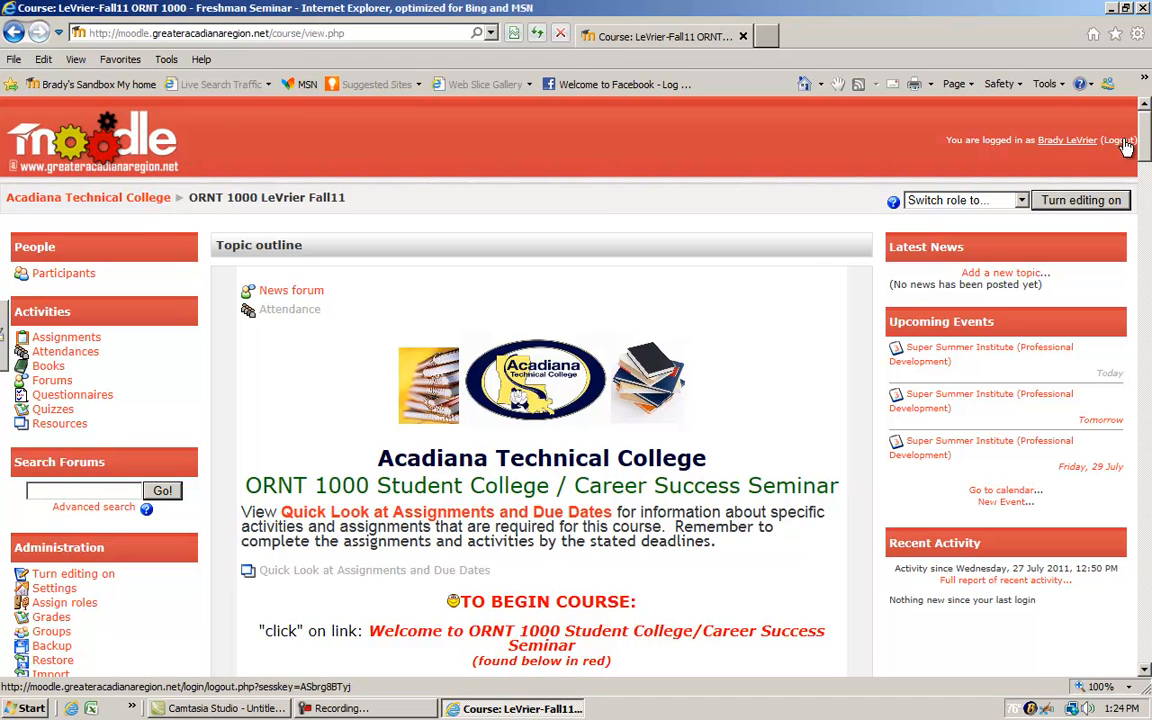
click(1116, 140)
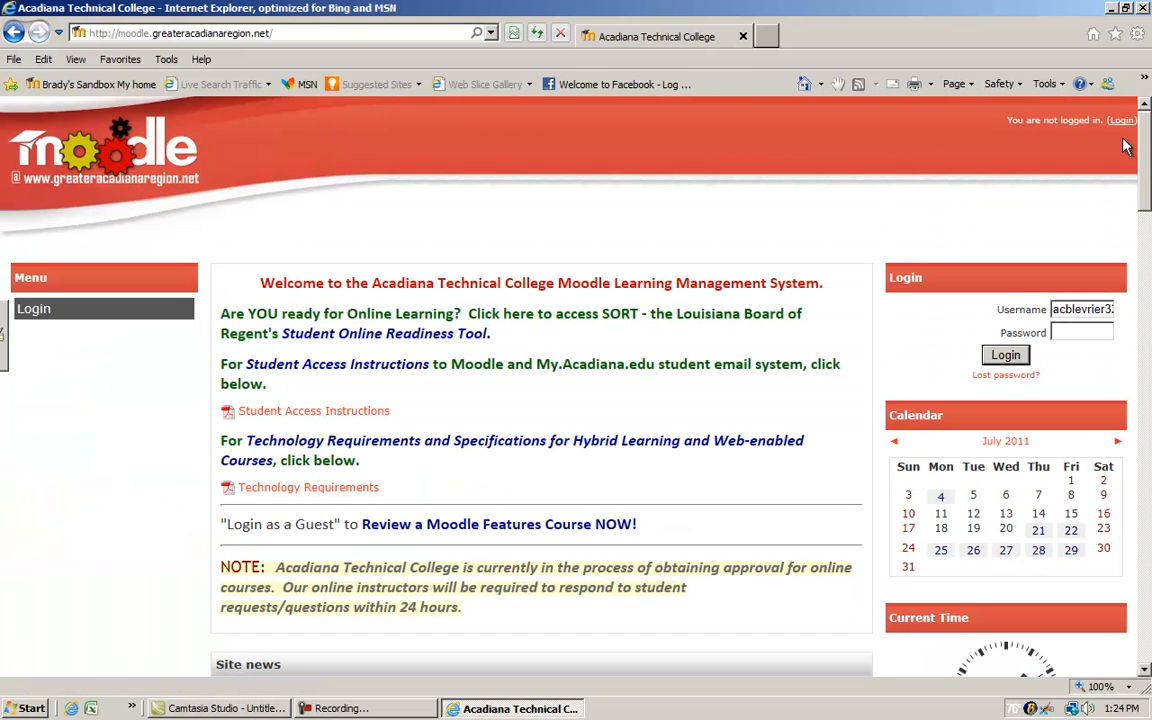
mouse_move(704, 344)
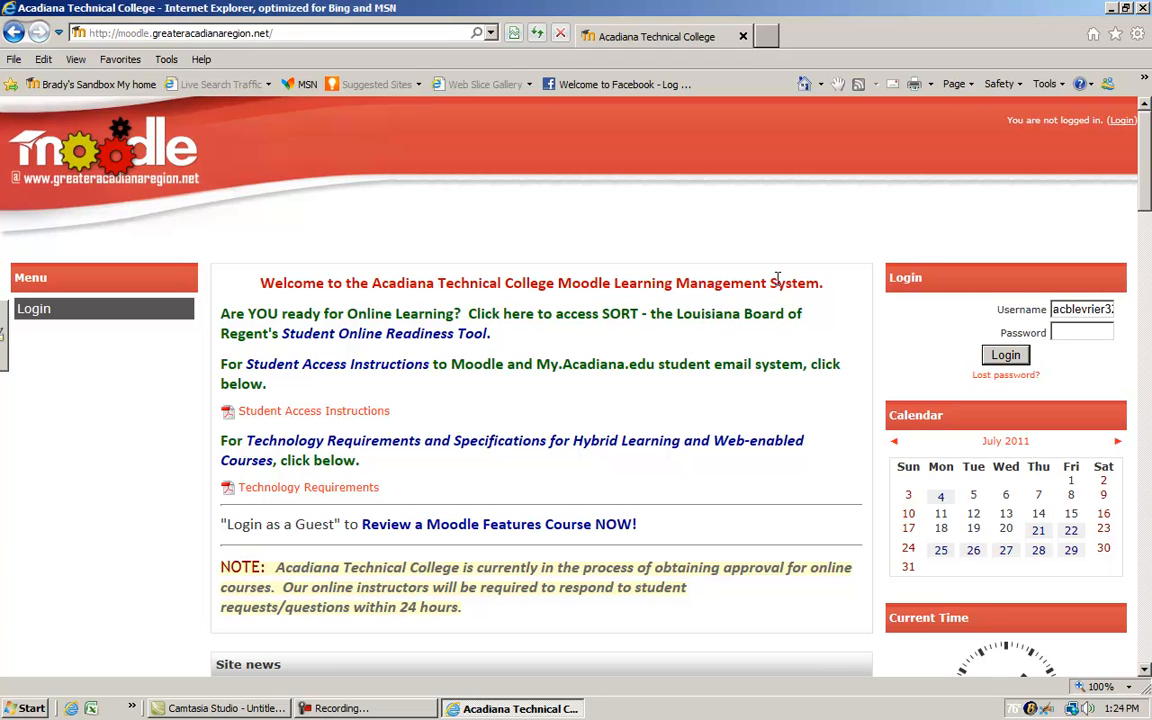
mouse_move(848, 222)
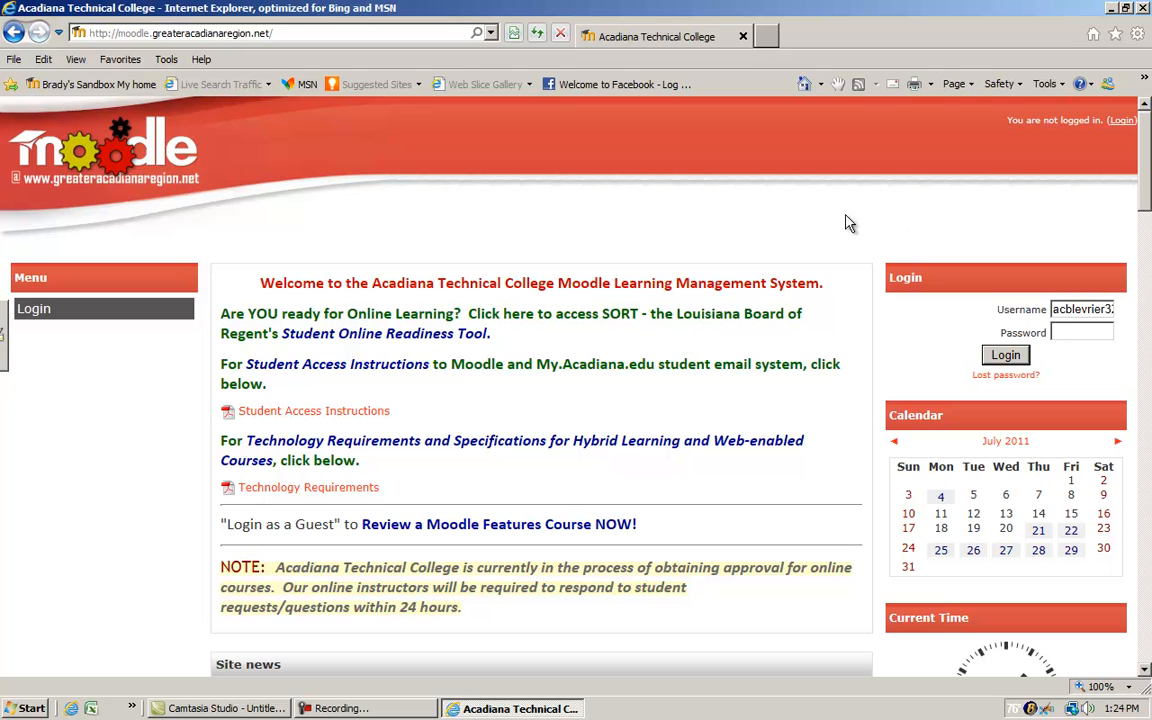
mouse_move(836, 216)
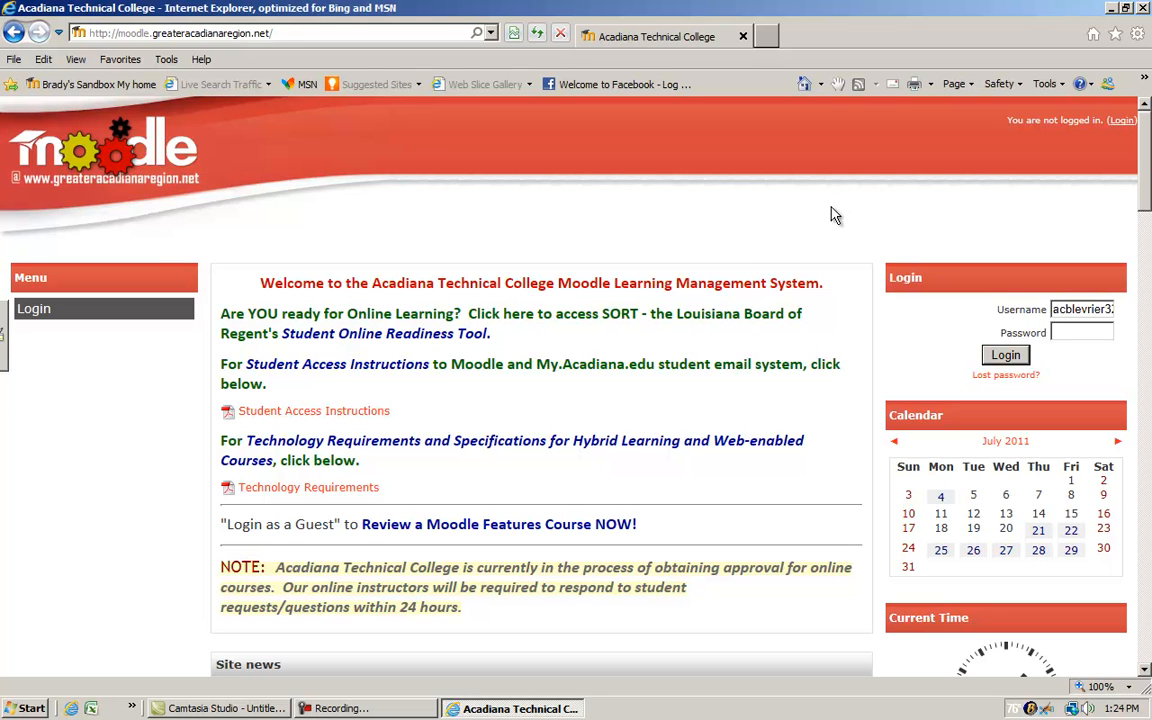